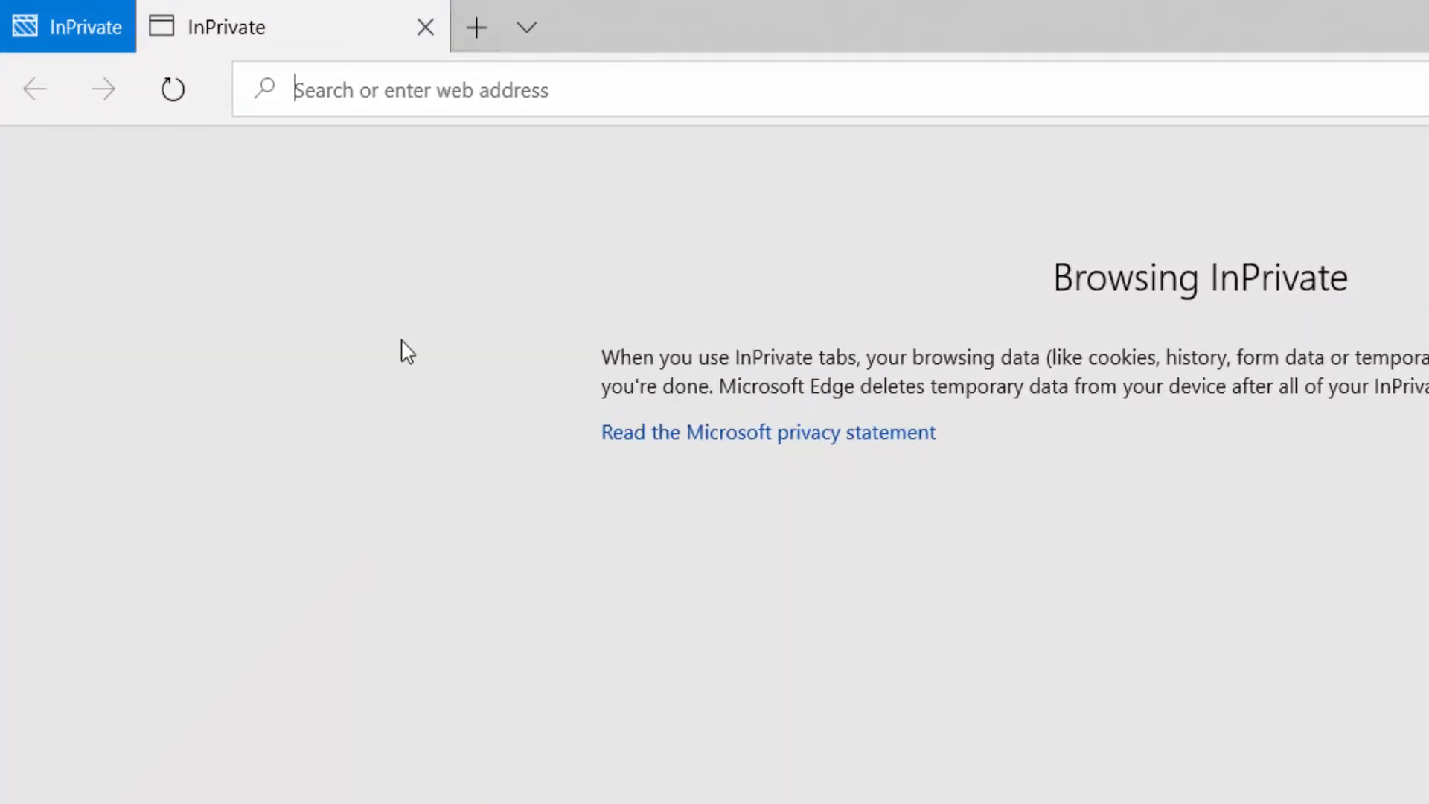
{"action": "type", "text": "www.bing.com/"}
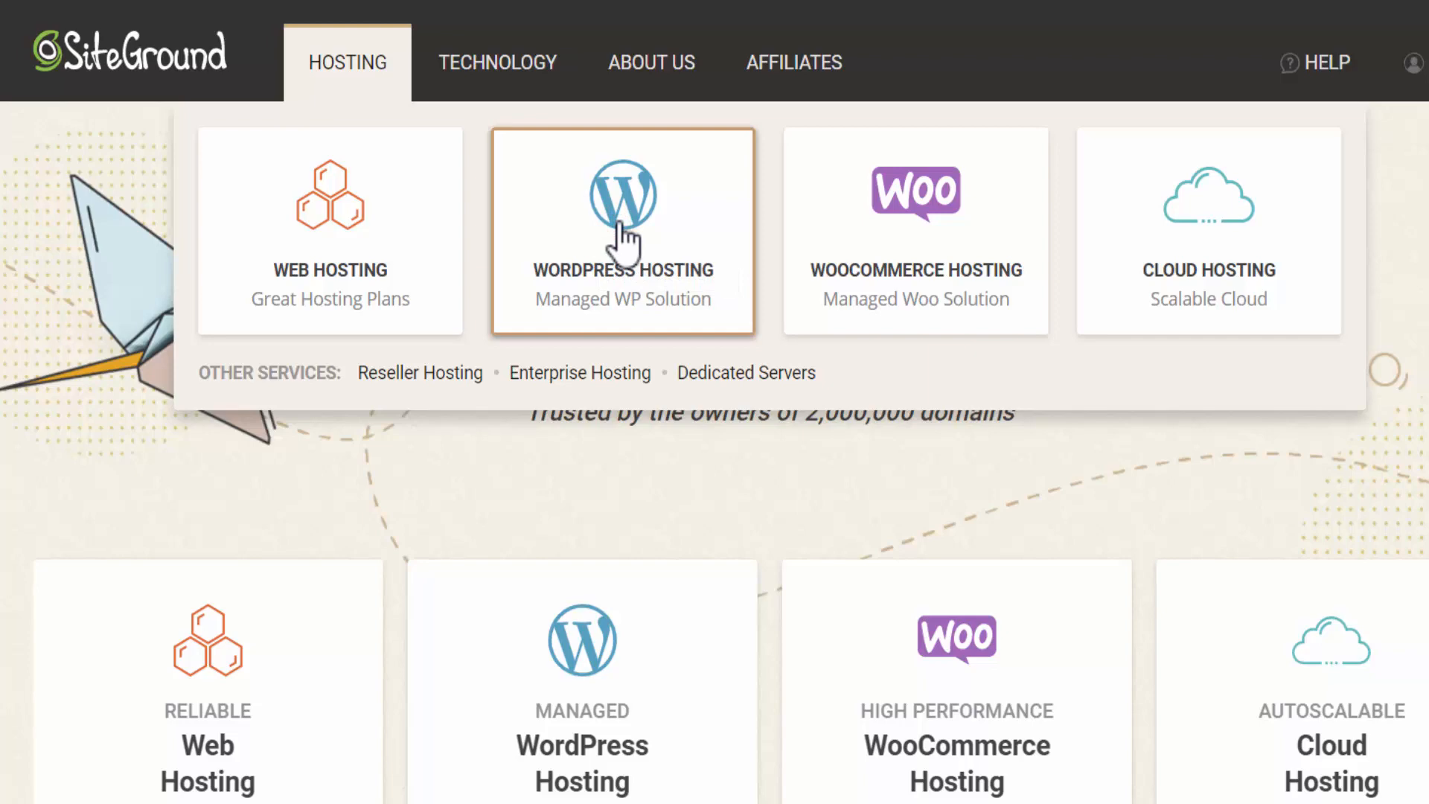
Go to WordPress Hosting and scroll to the StartUp, GrowBig and GoGeek pricing plans
{"action": "left_click", "coordinate": [622, 232]}
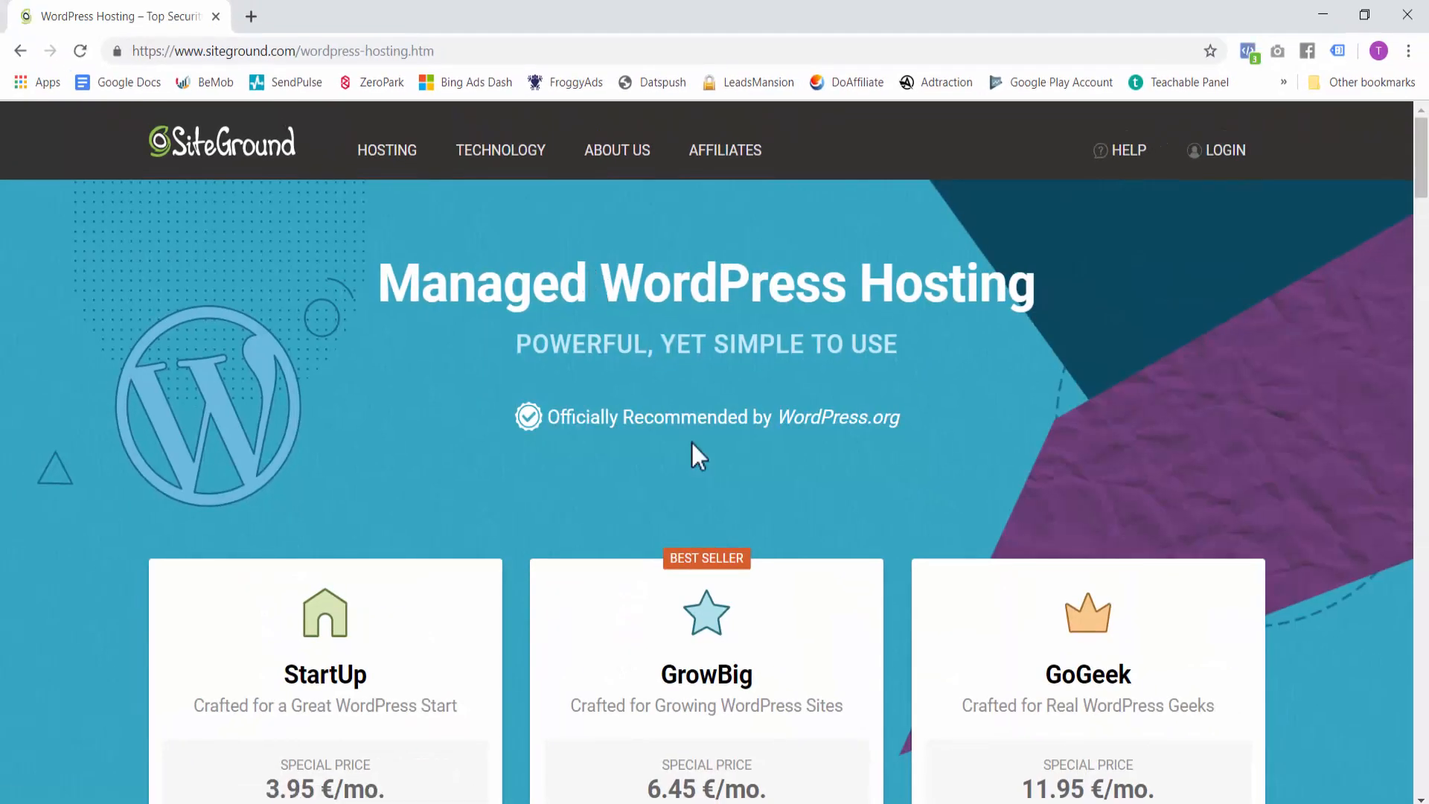
{"action": "scroll", "scroll_direction": "down", "scroll_amount": 3}
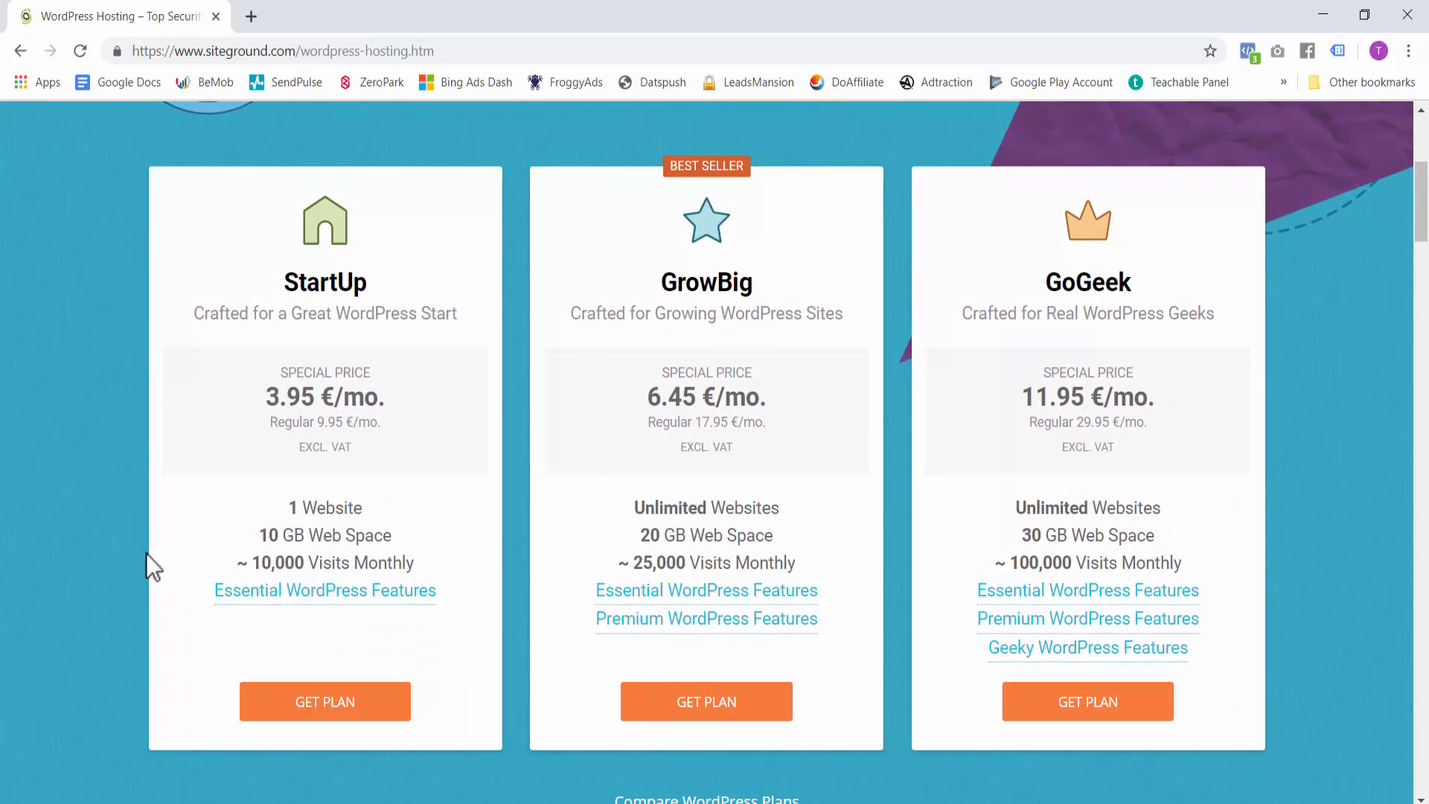
{"action": "scroll", "scroll_direction": "down", "scroll_amount": 3}
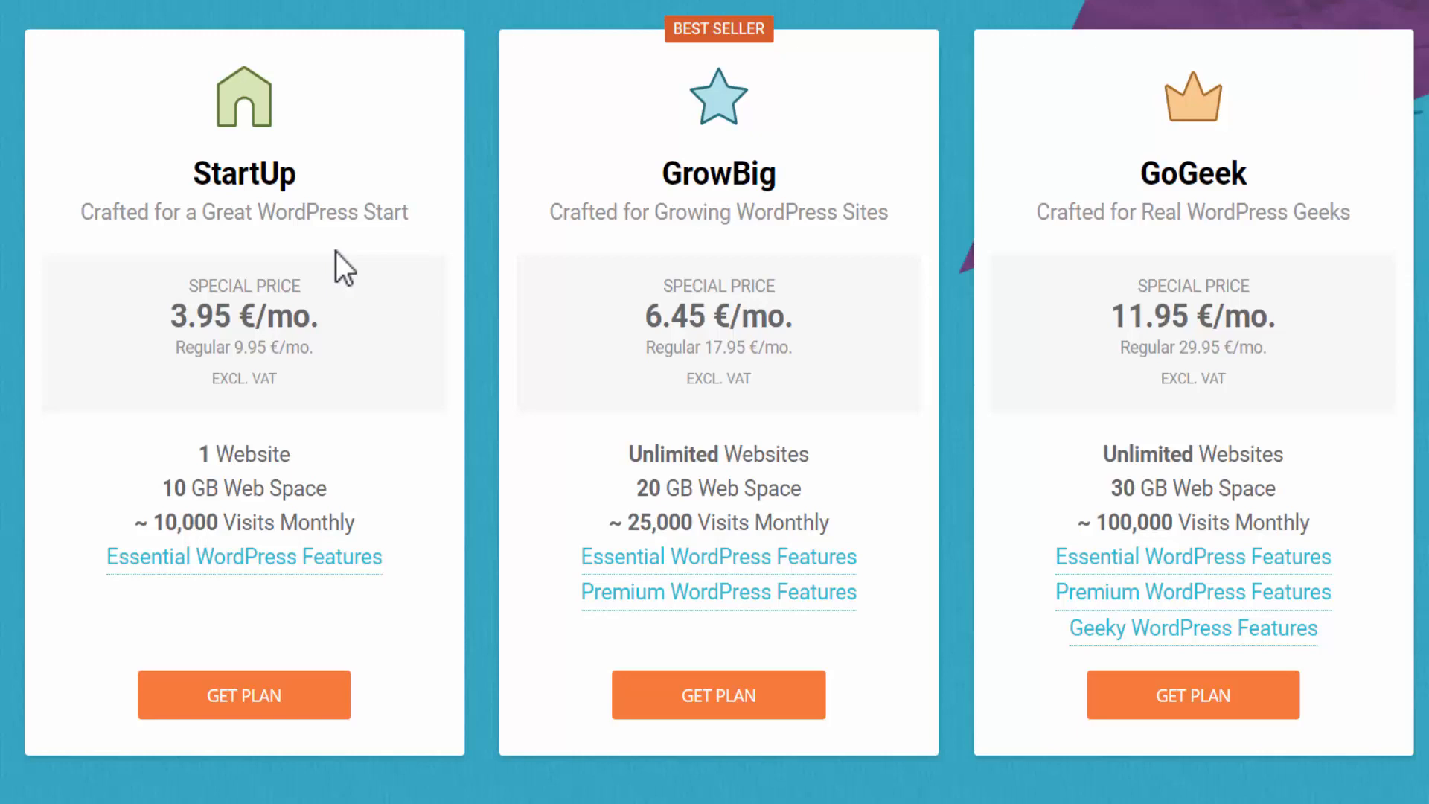
{"action": "mouse_move", "coordinate": [853, 407]}
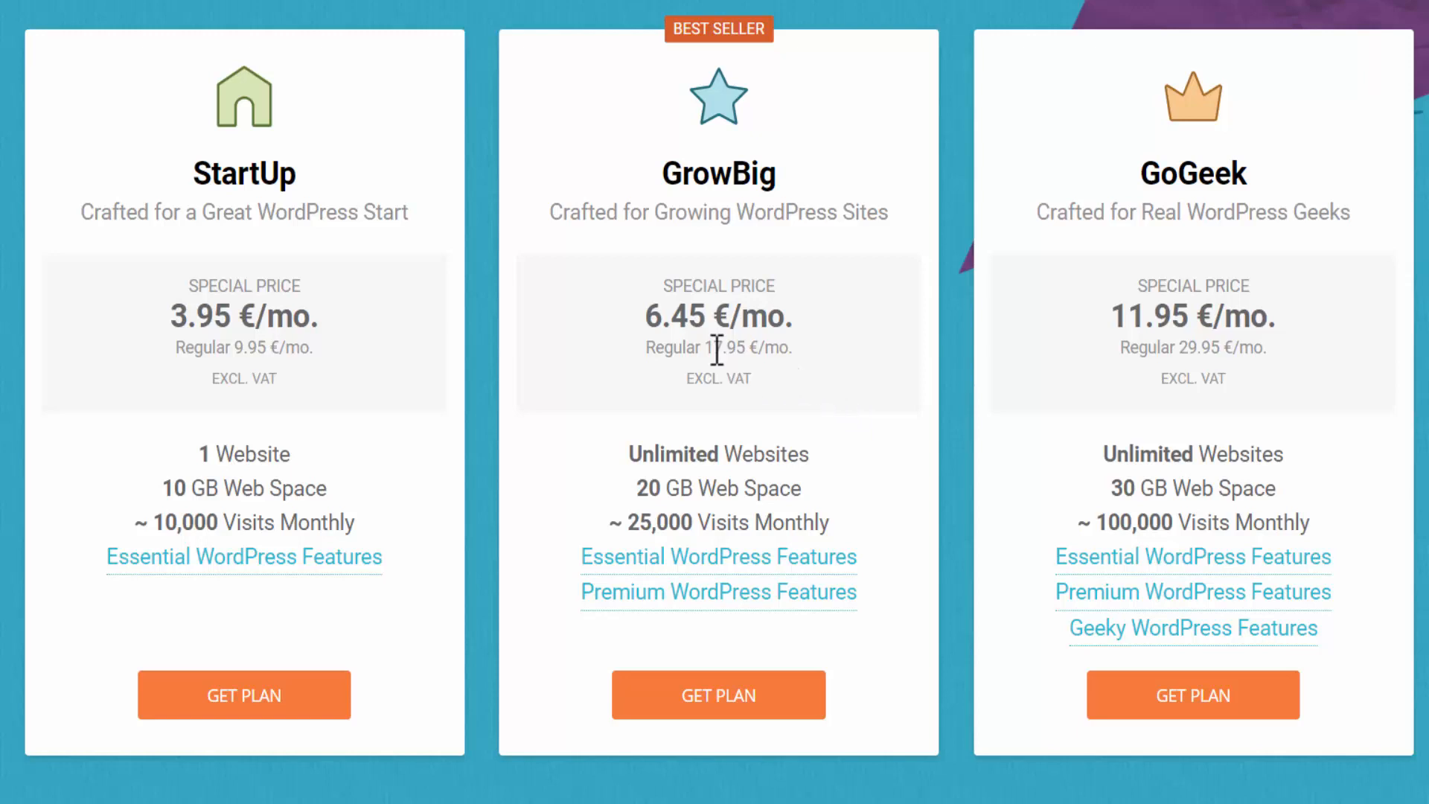
{"action": "mouse_move", "coordinate": [923, 335]}
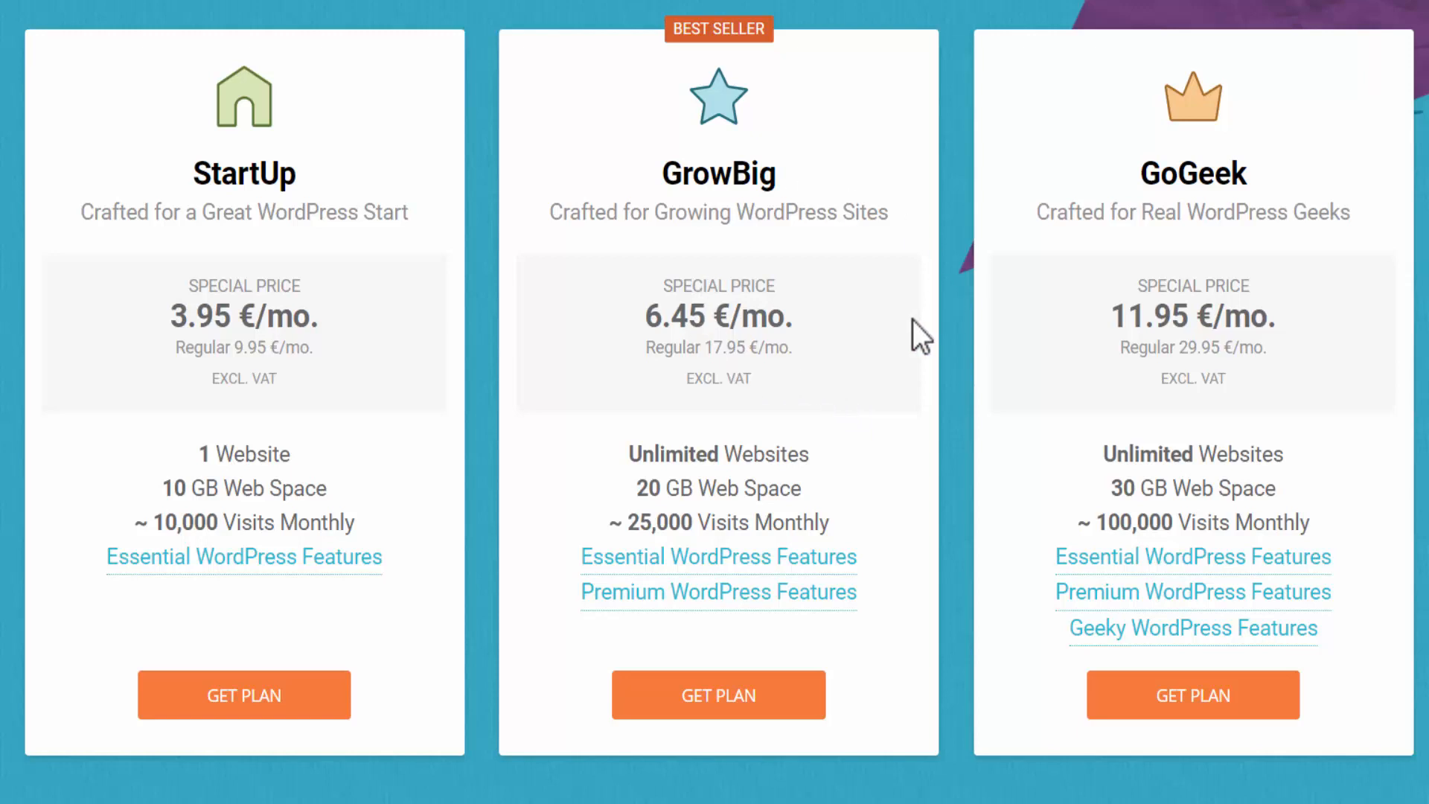
{"action": "mouse_move", "coordinate": [593, 332]}
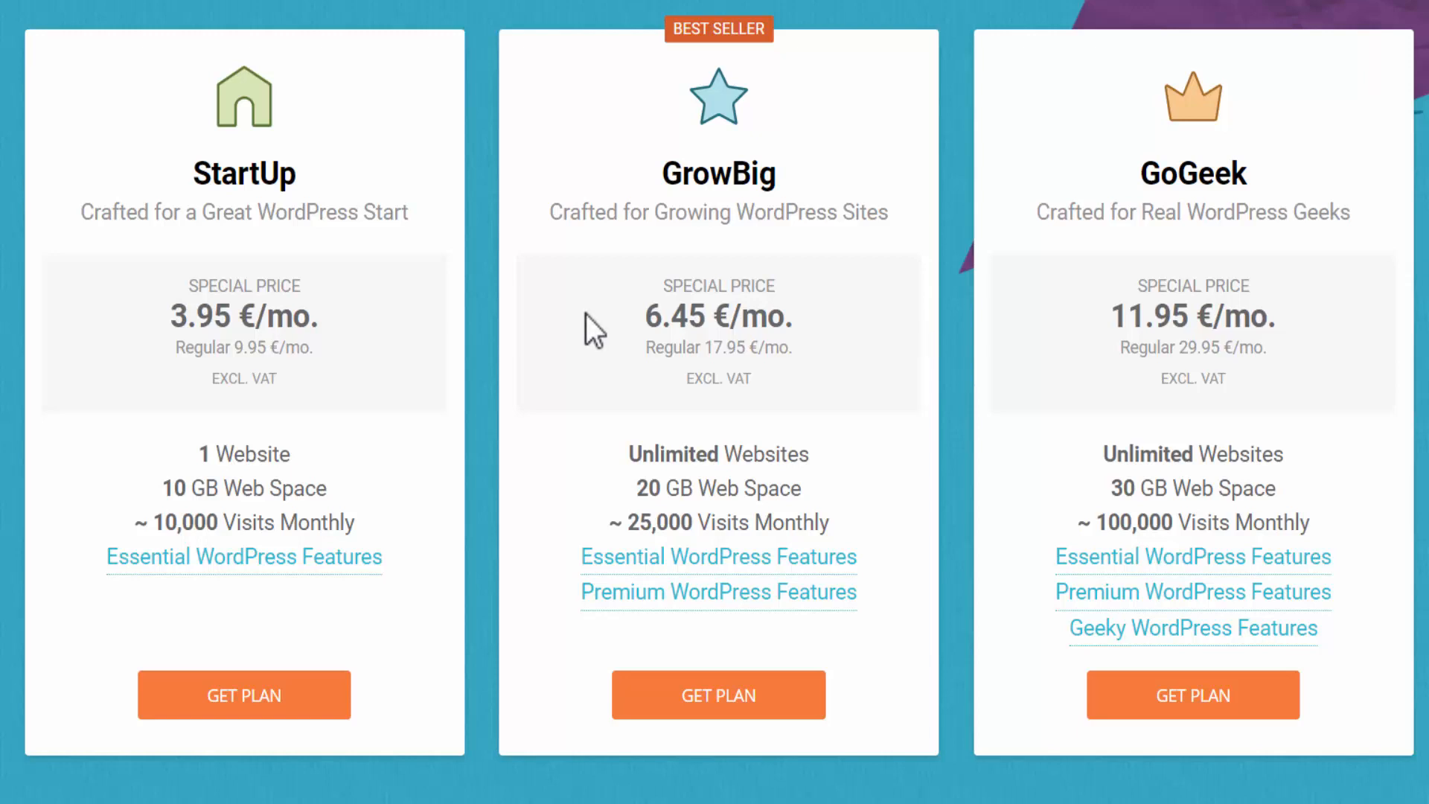
{"action": "mouse_move", "coordinate": [399, 407]}
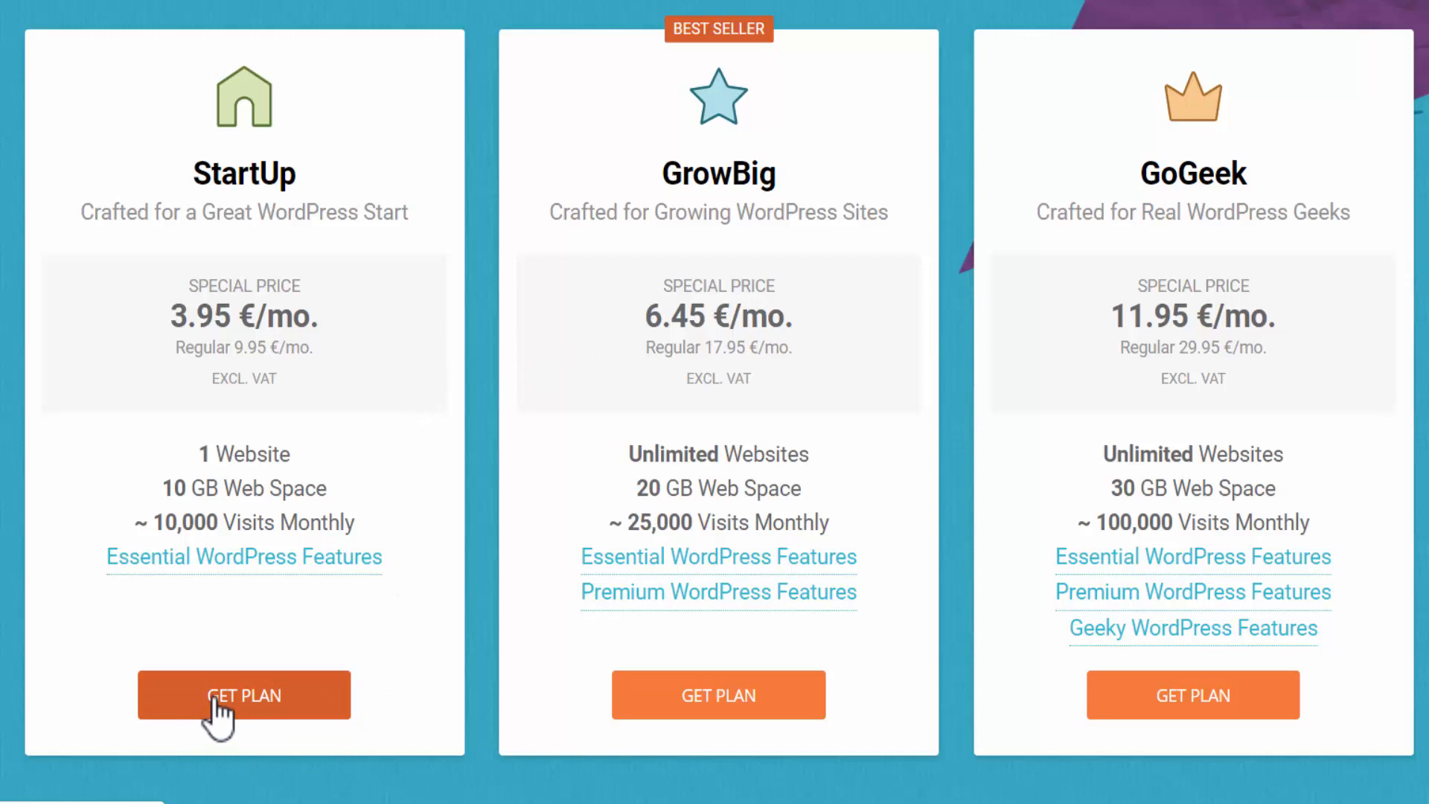
Choose GET PLAN under StartUp and select .com as the domain extension
{"action": "left_click", "coordinate": [243, 696]}
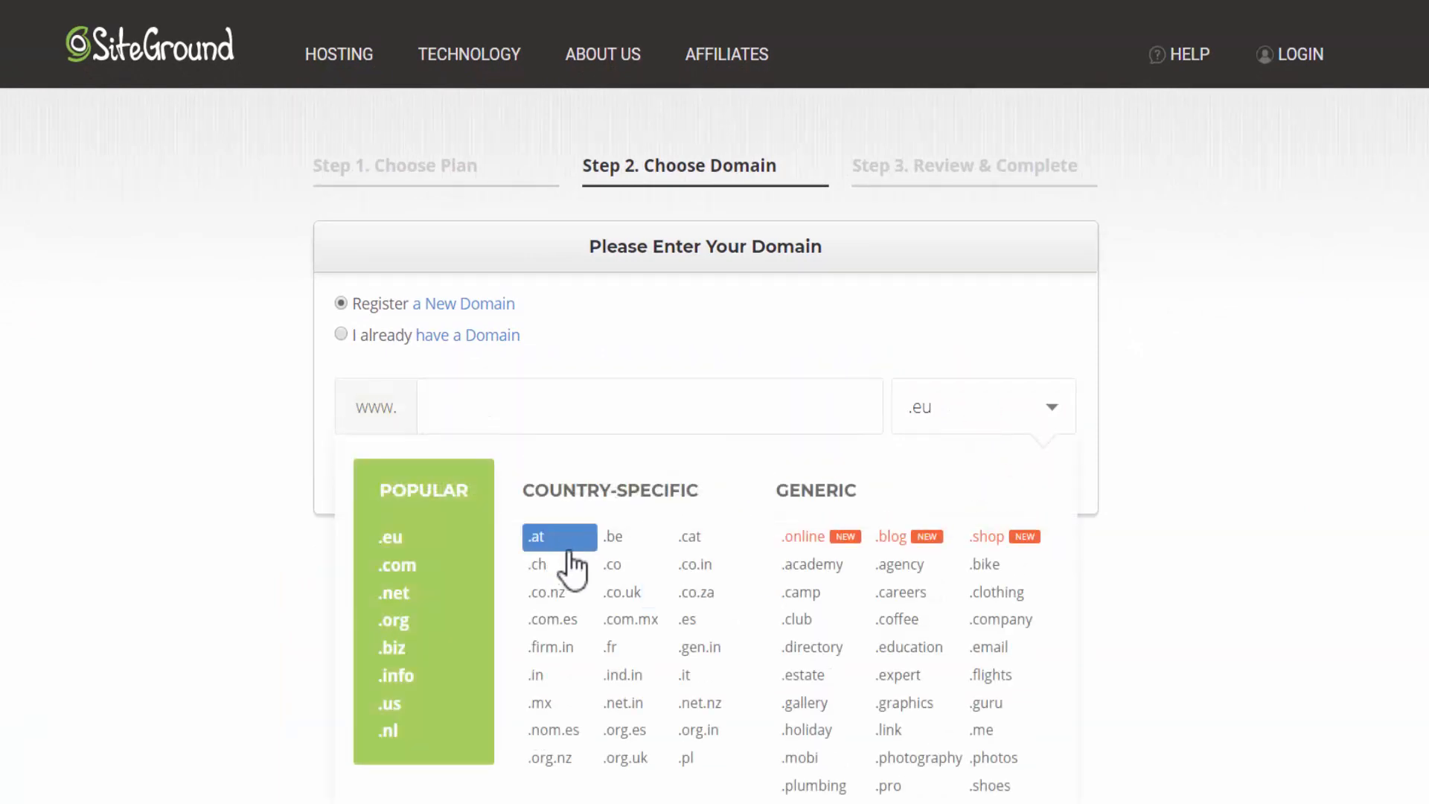
{"action": "left_click", "coordinate": [396, 566]}
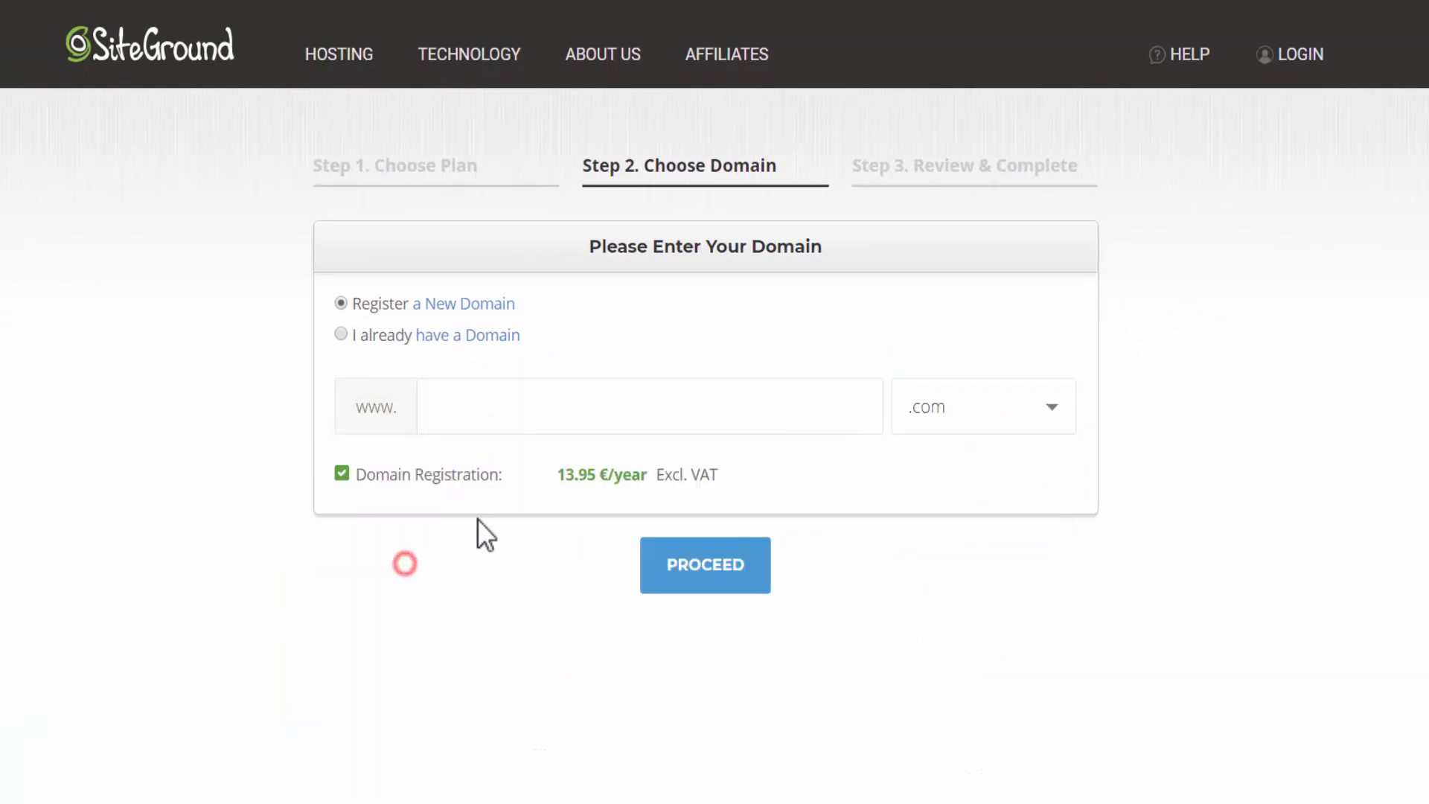
{"action": "left_click", "coordinate": [648, 405]}
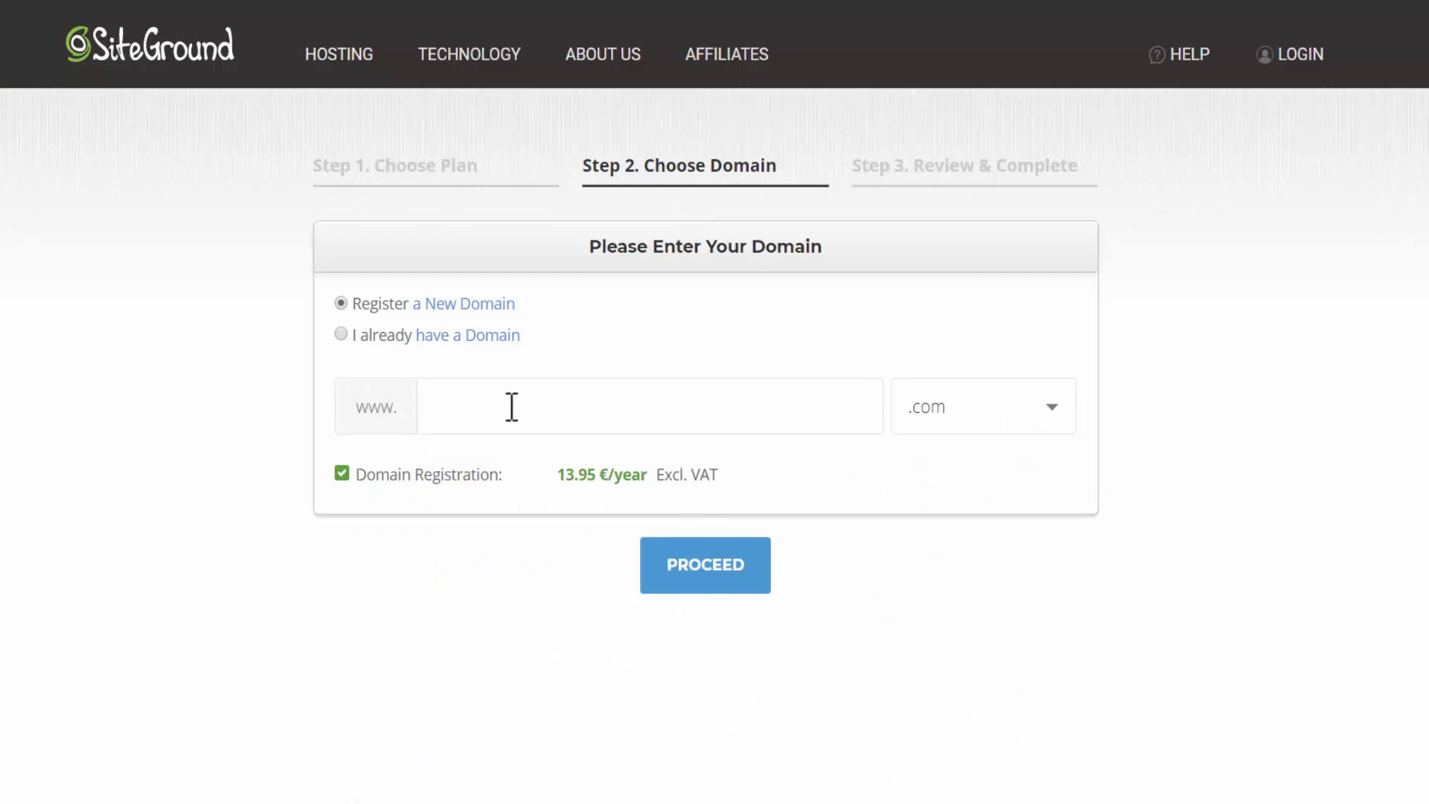
Enter the domain name sampletomwiztek and proceed; it is confirmed available
{"action": "type", "text": "QWERTYUIFGHJK"}
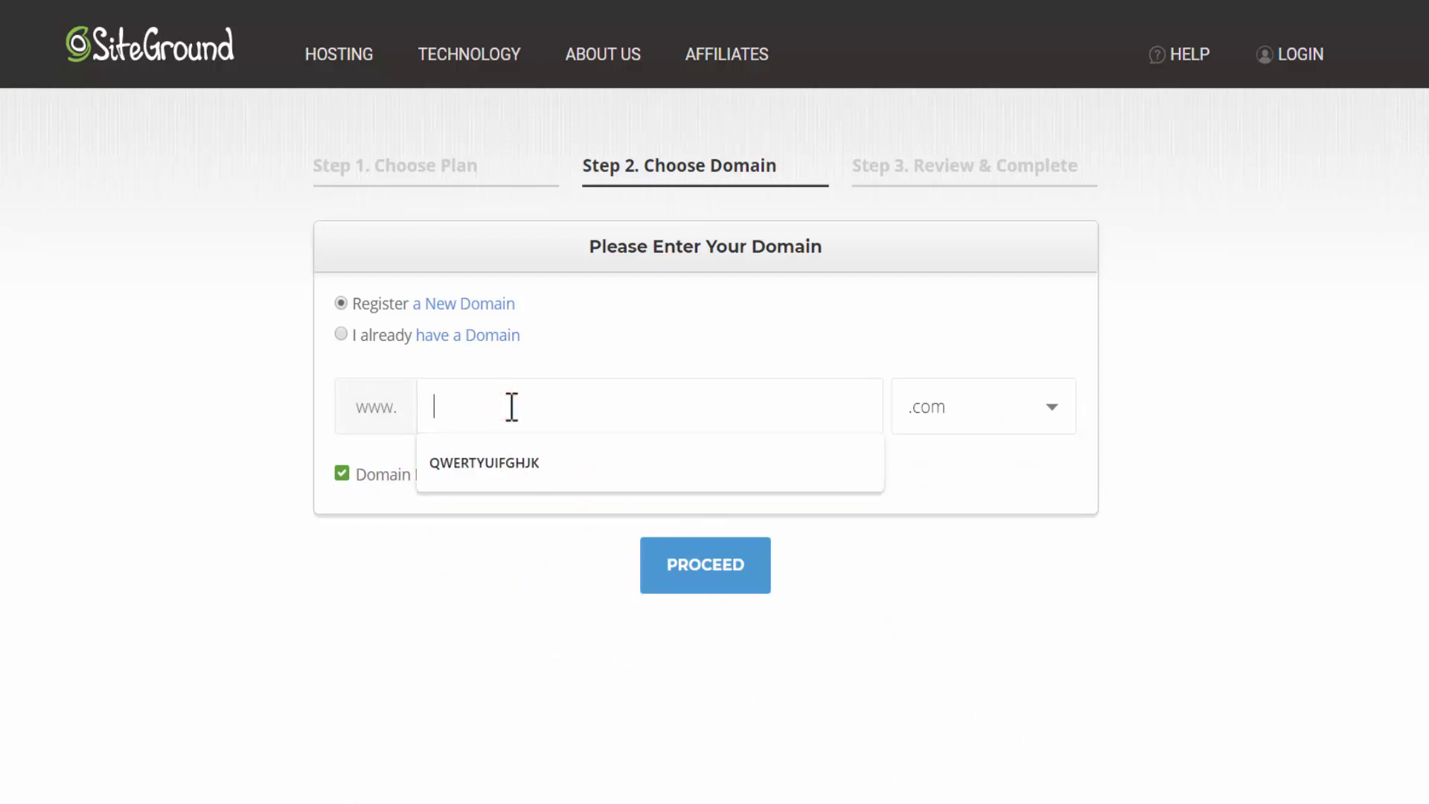
{"action": "type", "text": "sampletonw"}
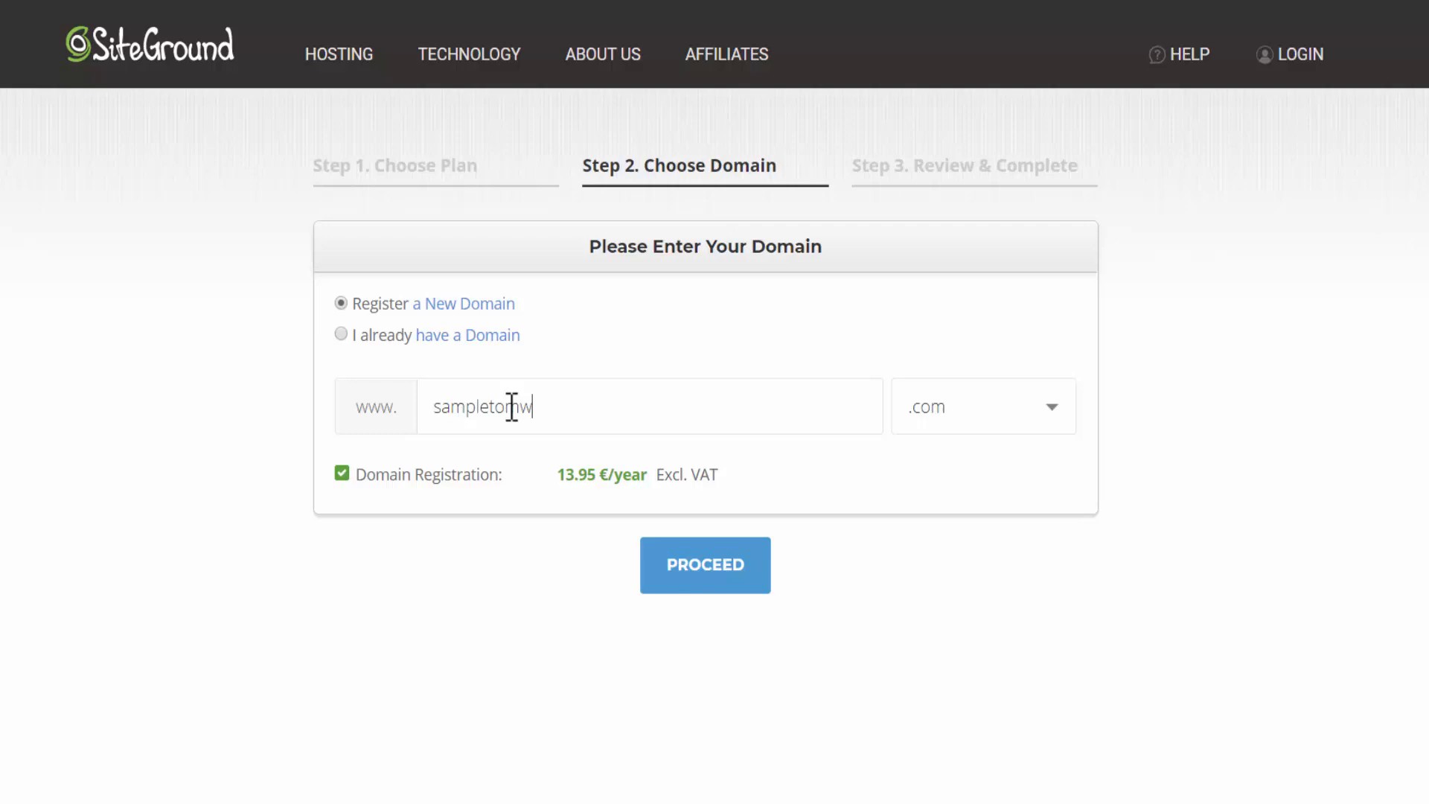
{"action": "type", "text": "wiztek"}
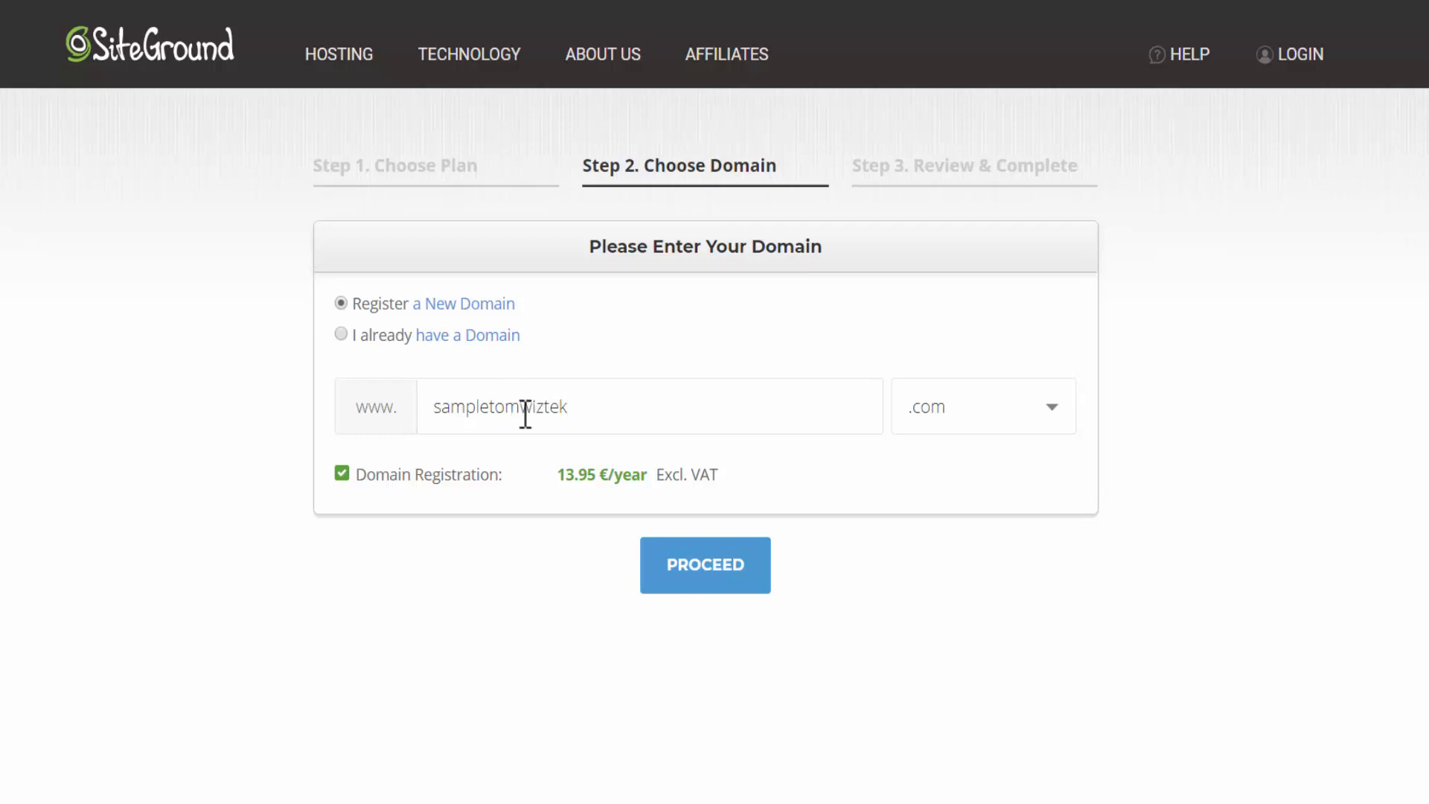
{"action": "left_click", "coordinate": [705, 566]}
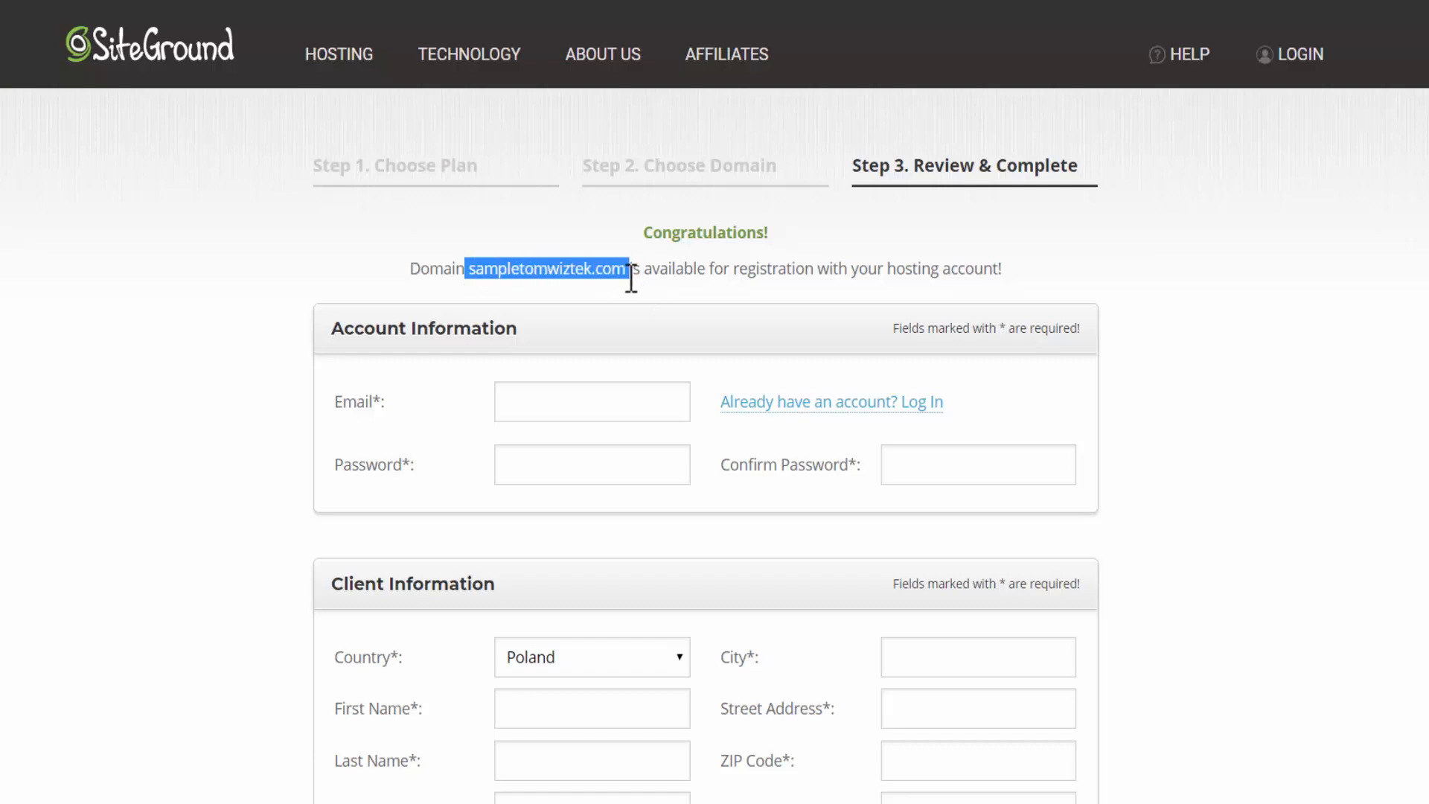
{"action": "left_click", "coordinate": [591, 400]}
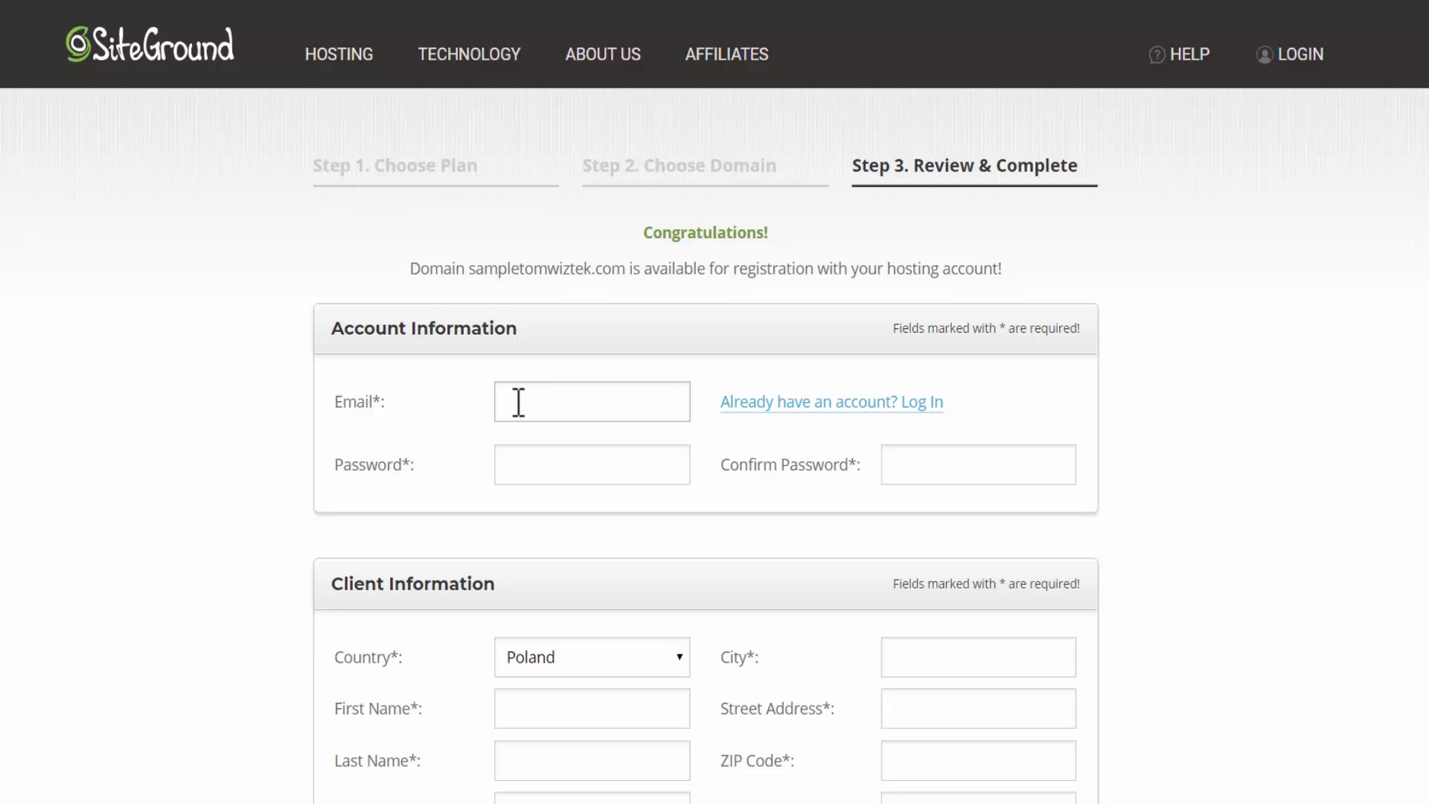
{"action": "type", "text": "sample@sample.com"}
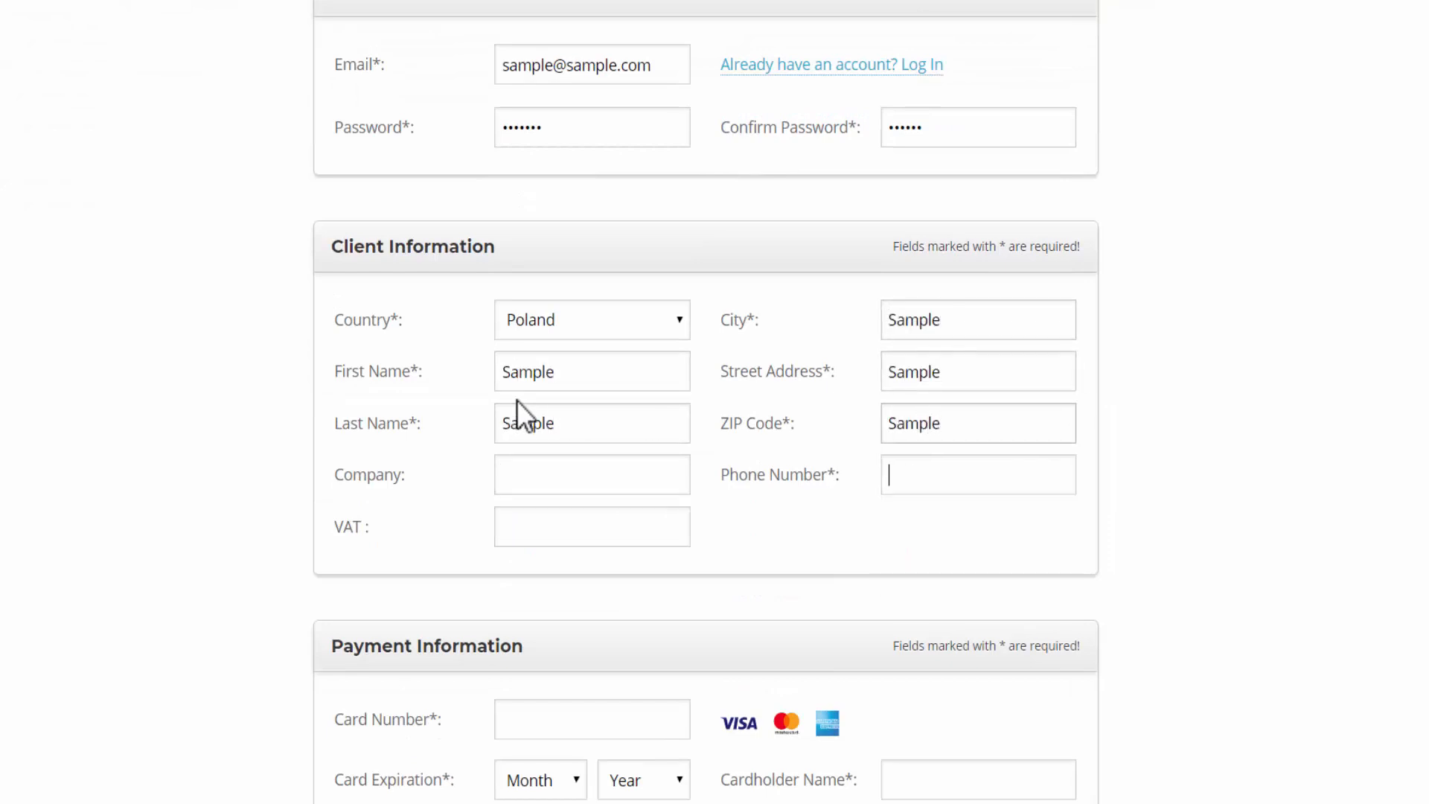
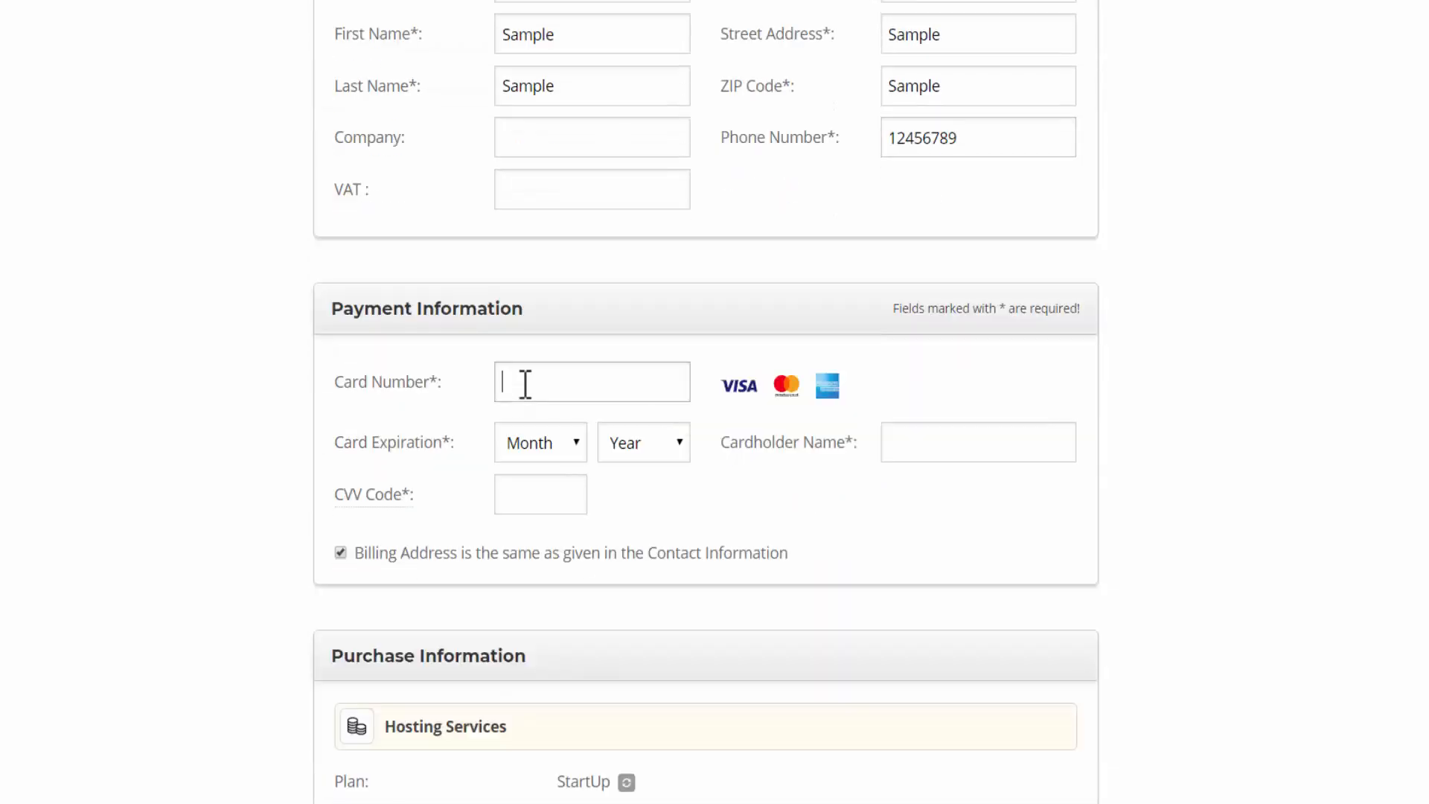
{"action": "scroll", "scroll_direction": "down", "scroll_amount": 3}
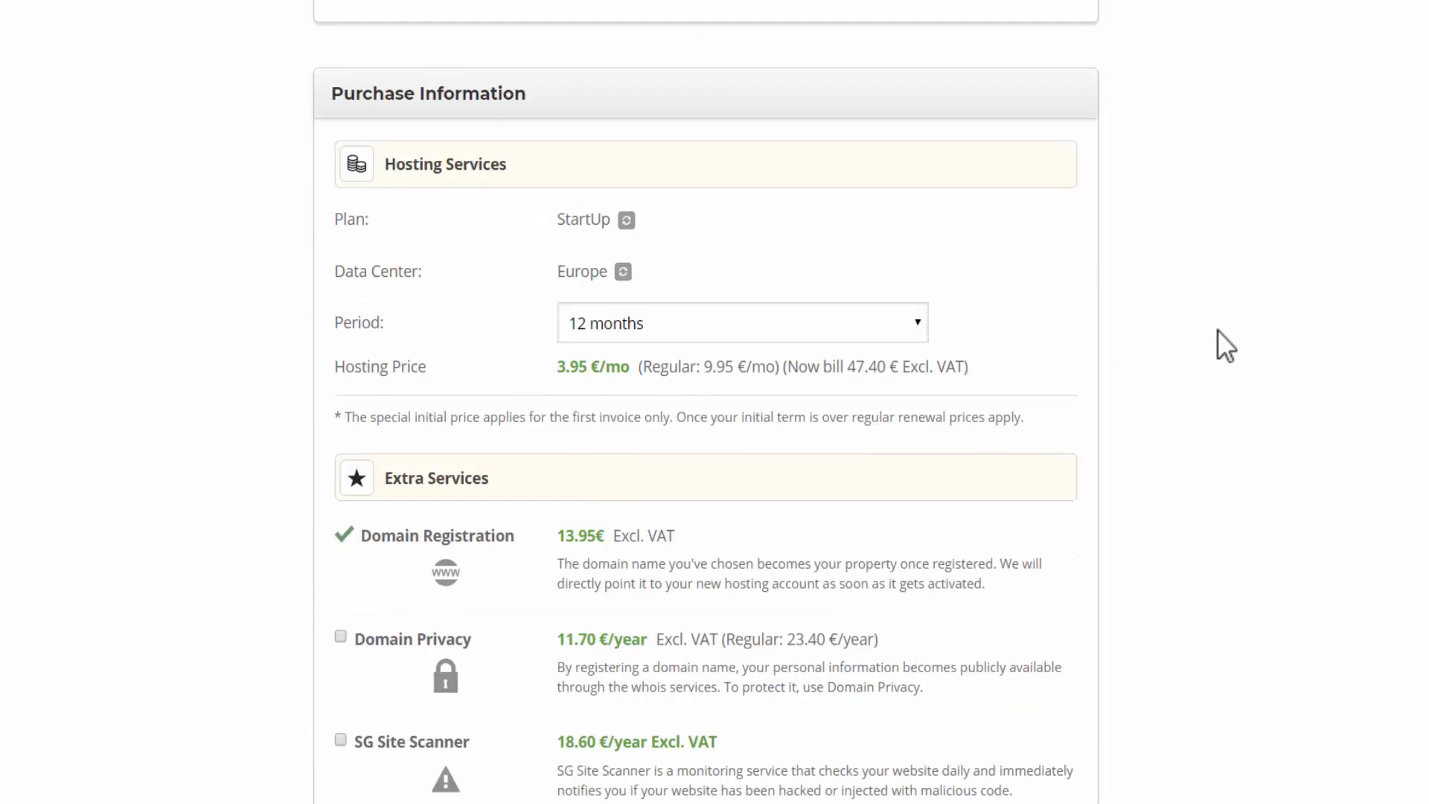
{"action": "mouse_move", "coordinate": [761, 226]}
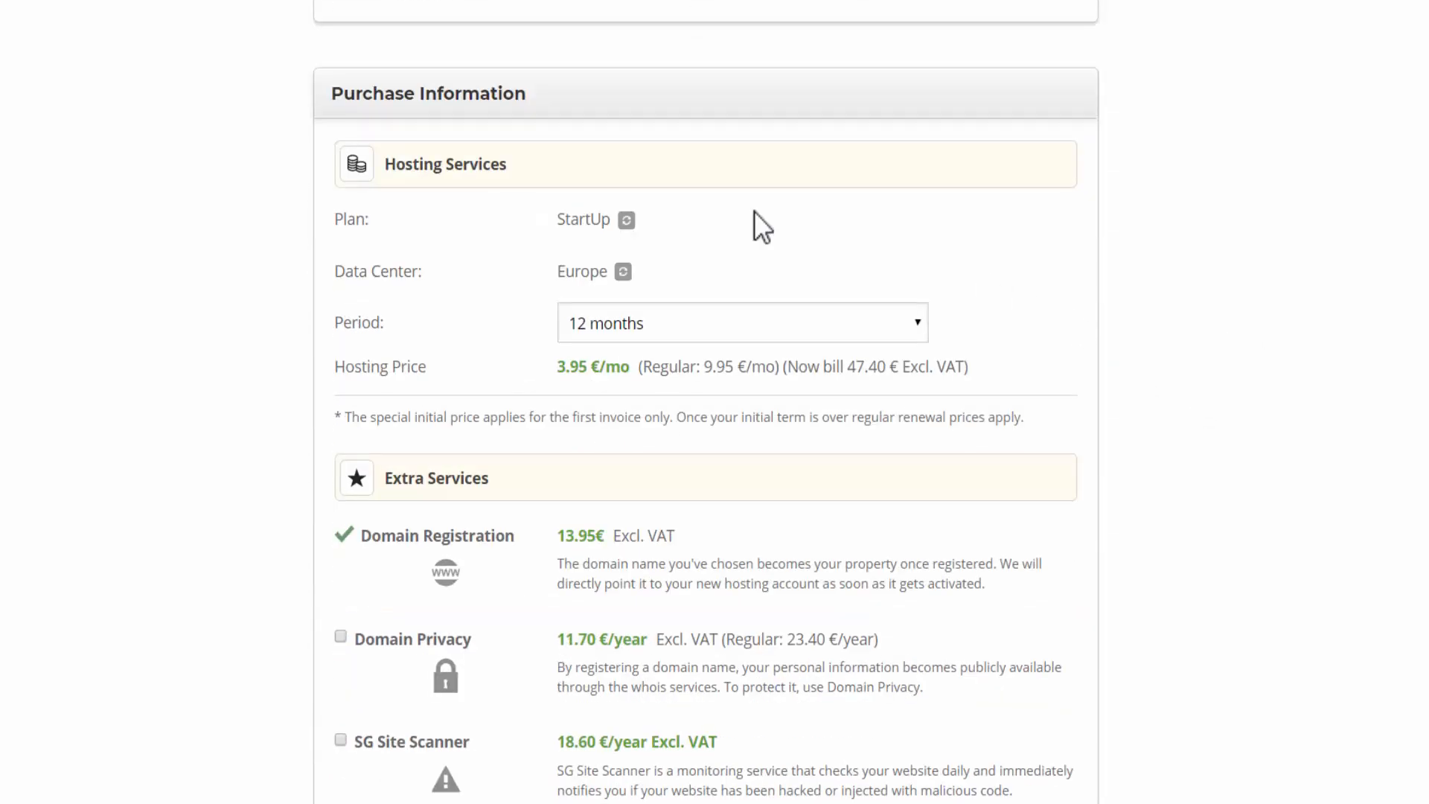
{"action": "mouse_move", "coordinate": [393, 181]}
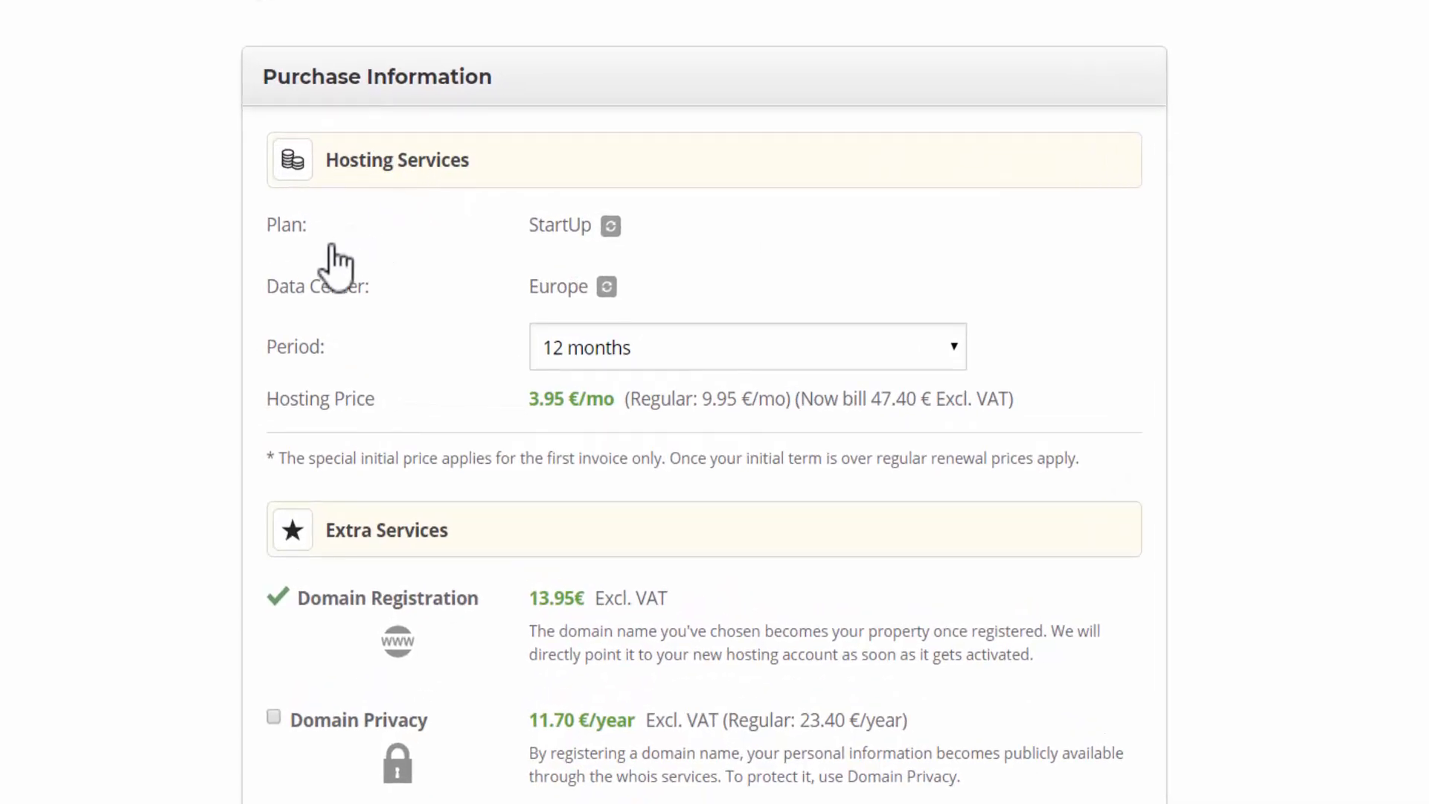
{"action": "mouse_move", "coordinate": [592, 259]}
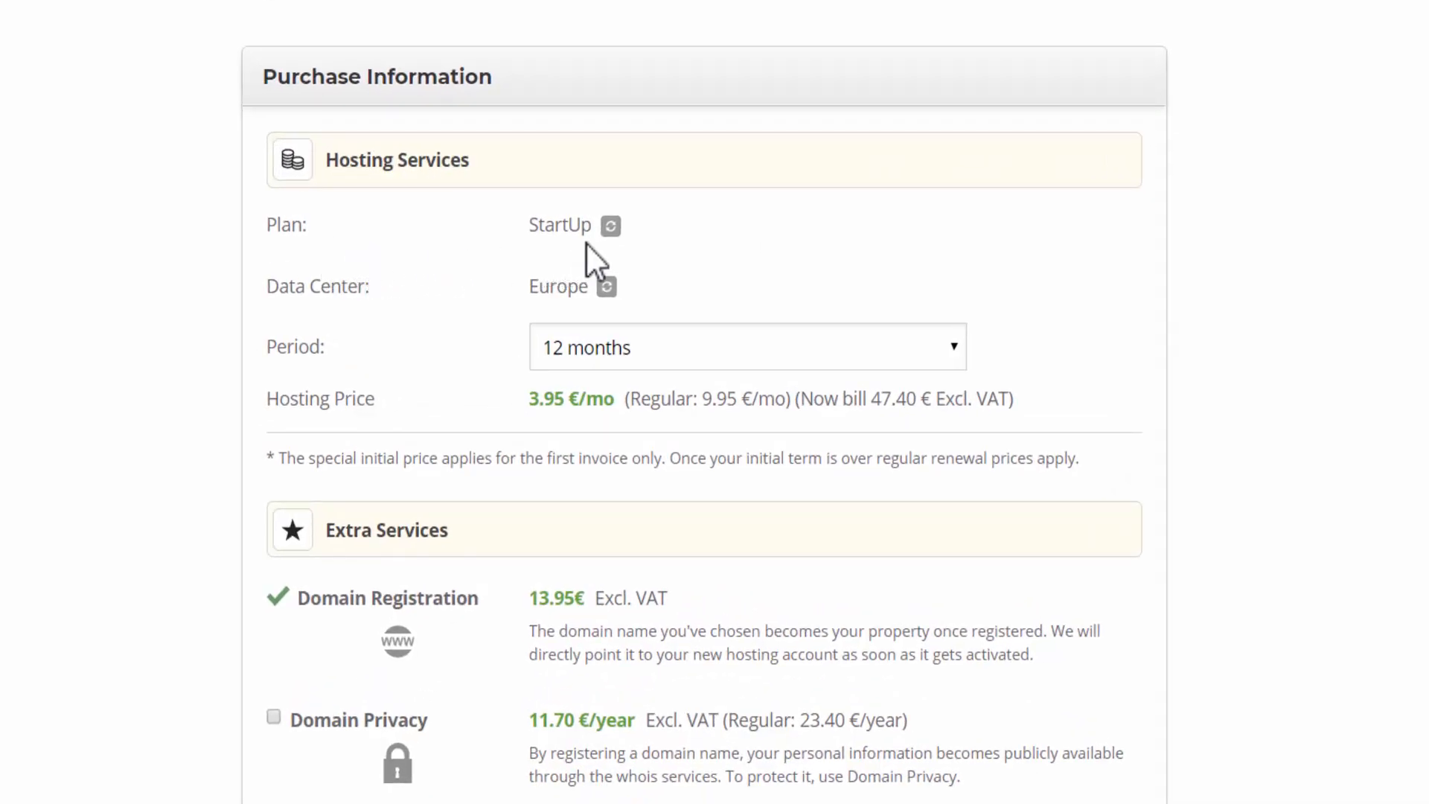
{"action": "mouse_move", "coordinate": [313, 318]}
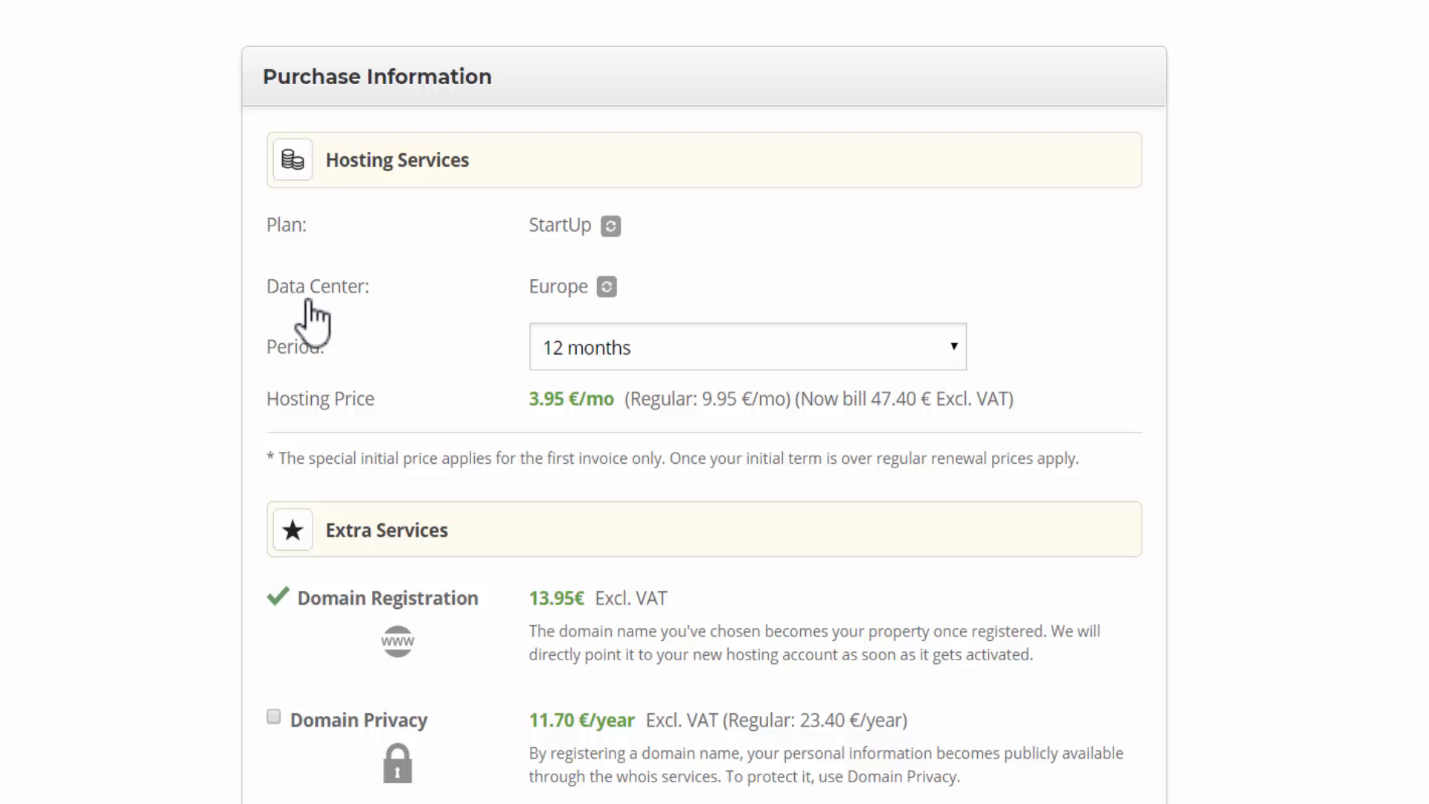
{"action": "mouse_move", "coordinate": [506, 314]}
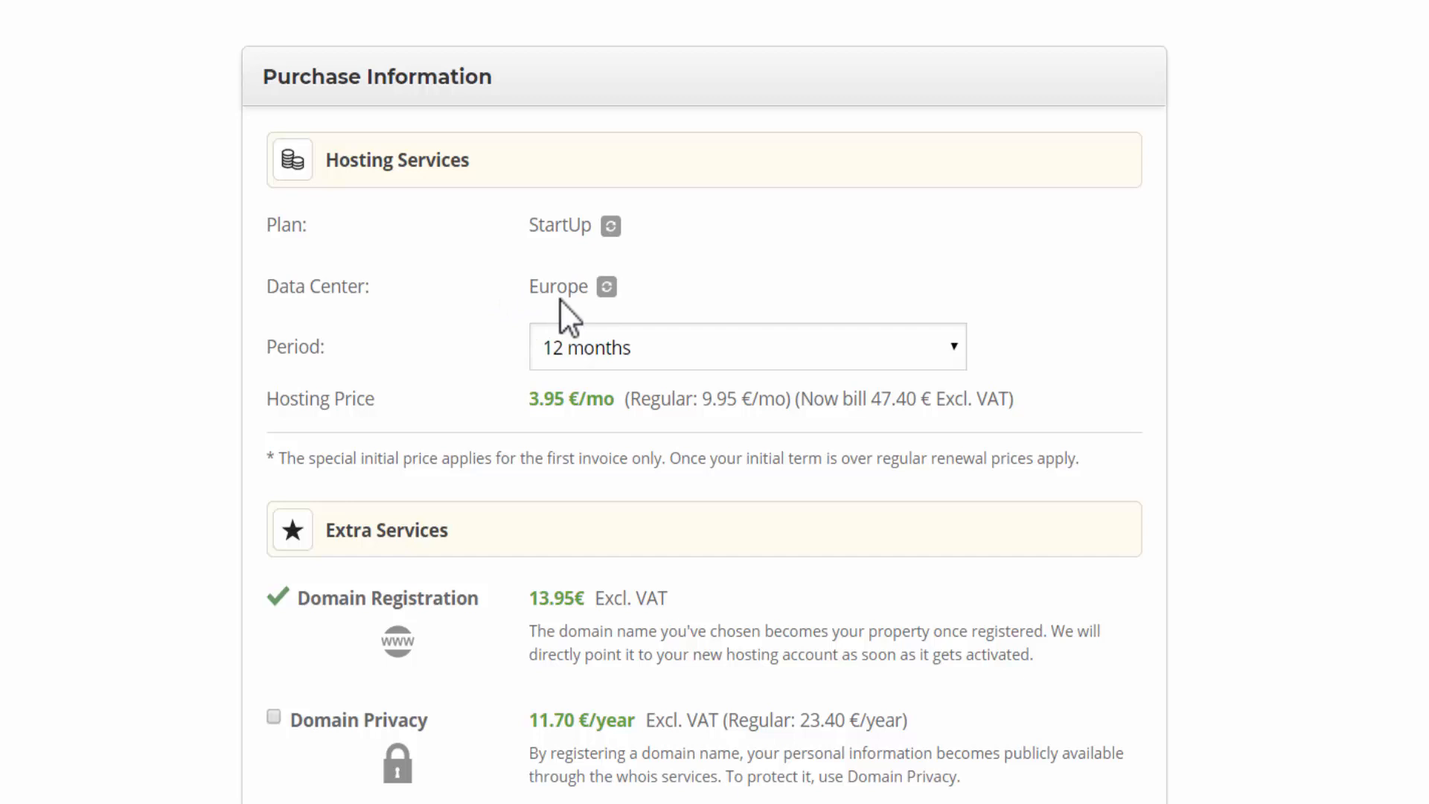
{"action": "mouse_move", "coordinate": [607, 286]}
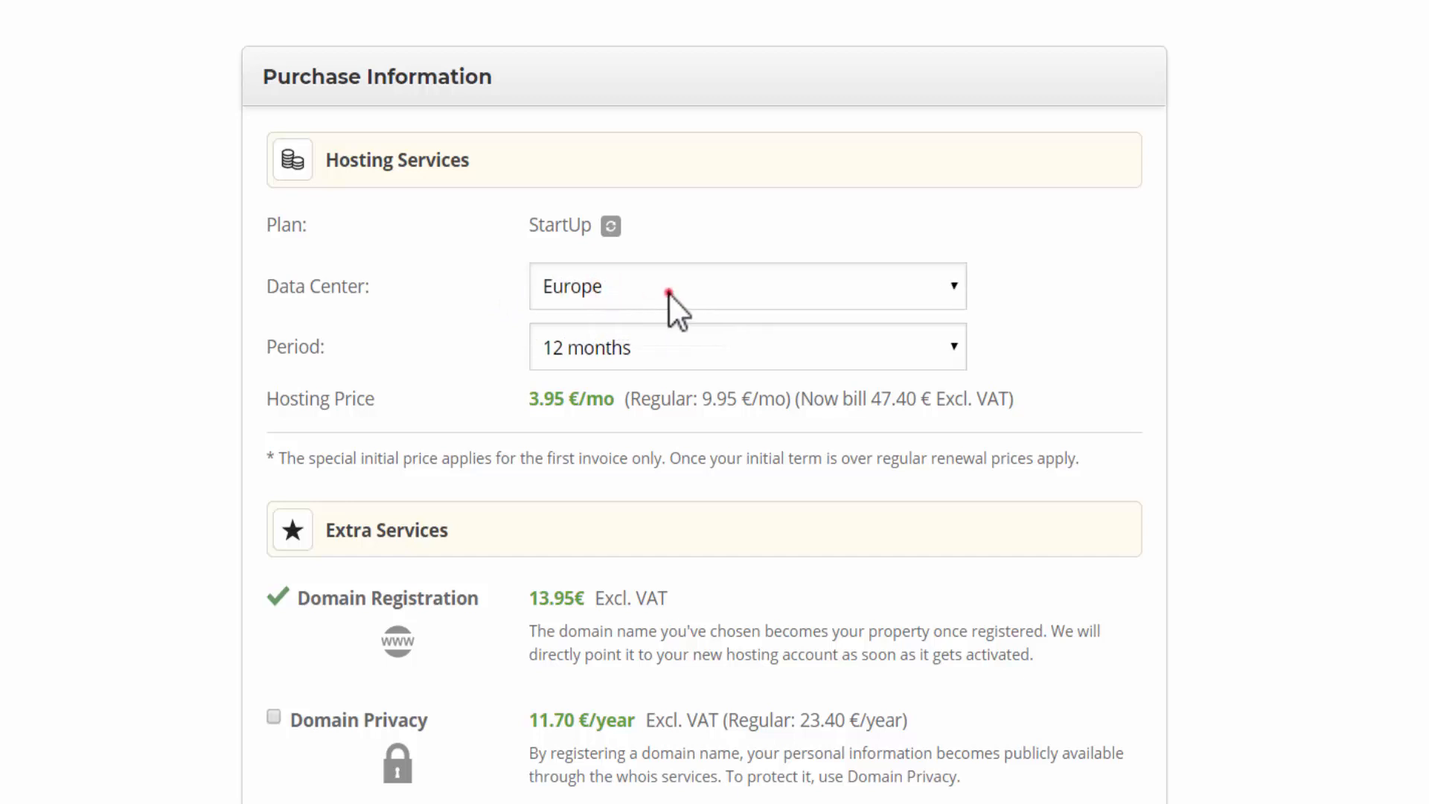
{"action": "left_click", "coordinate": [746, 285]}
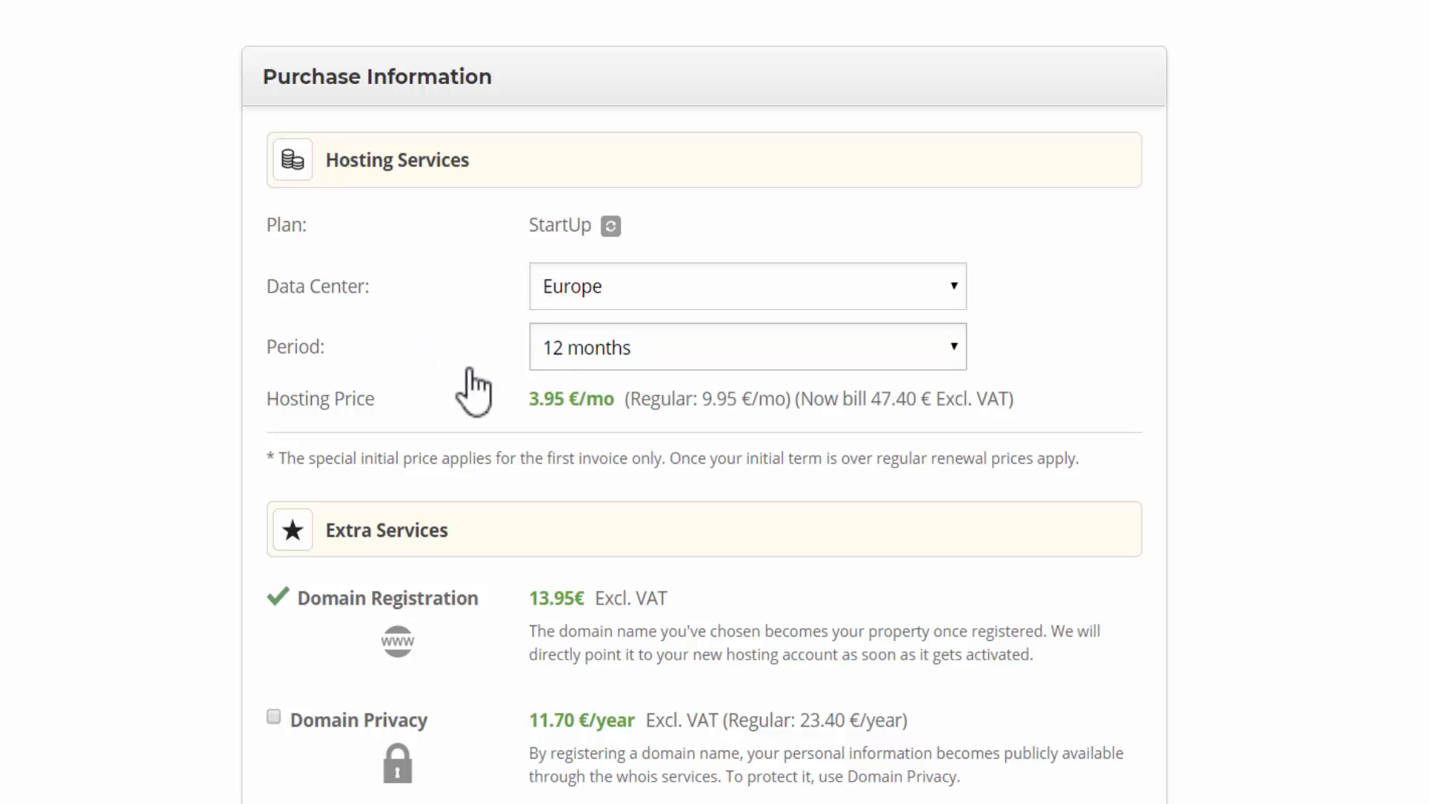
{"action": "scroll", "scroll_direction": "down", "scroll_amount": 3}
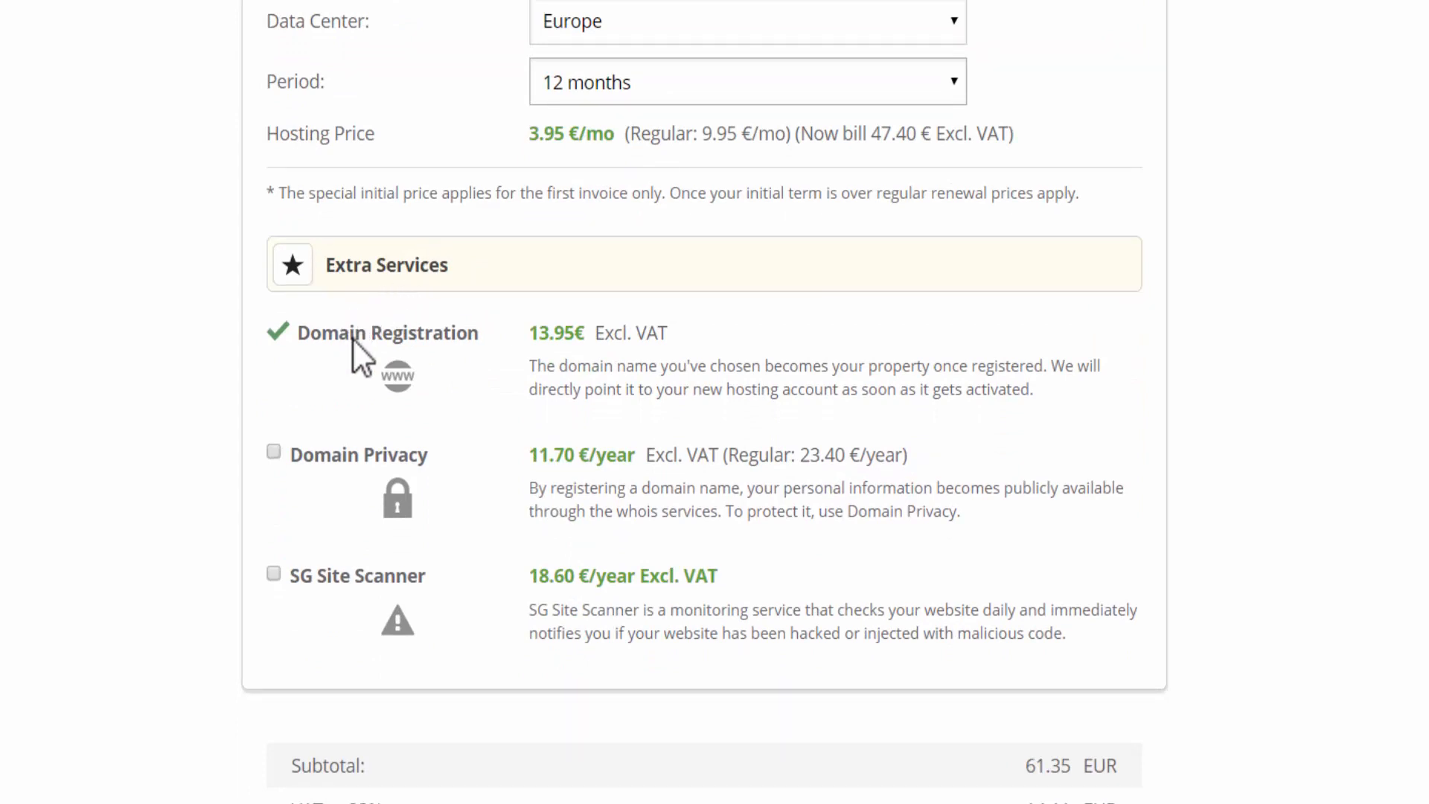
{"action": "mouse_move", "coordinate": [250, 437]}
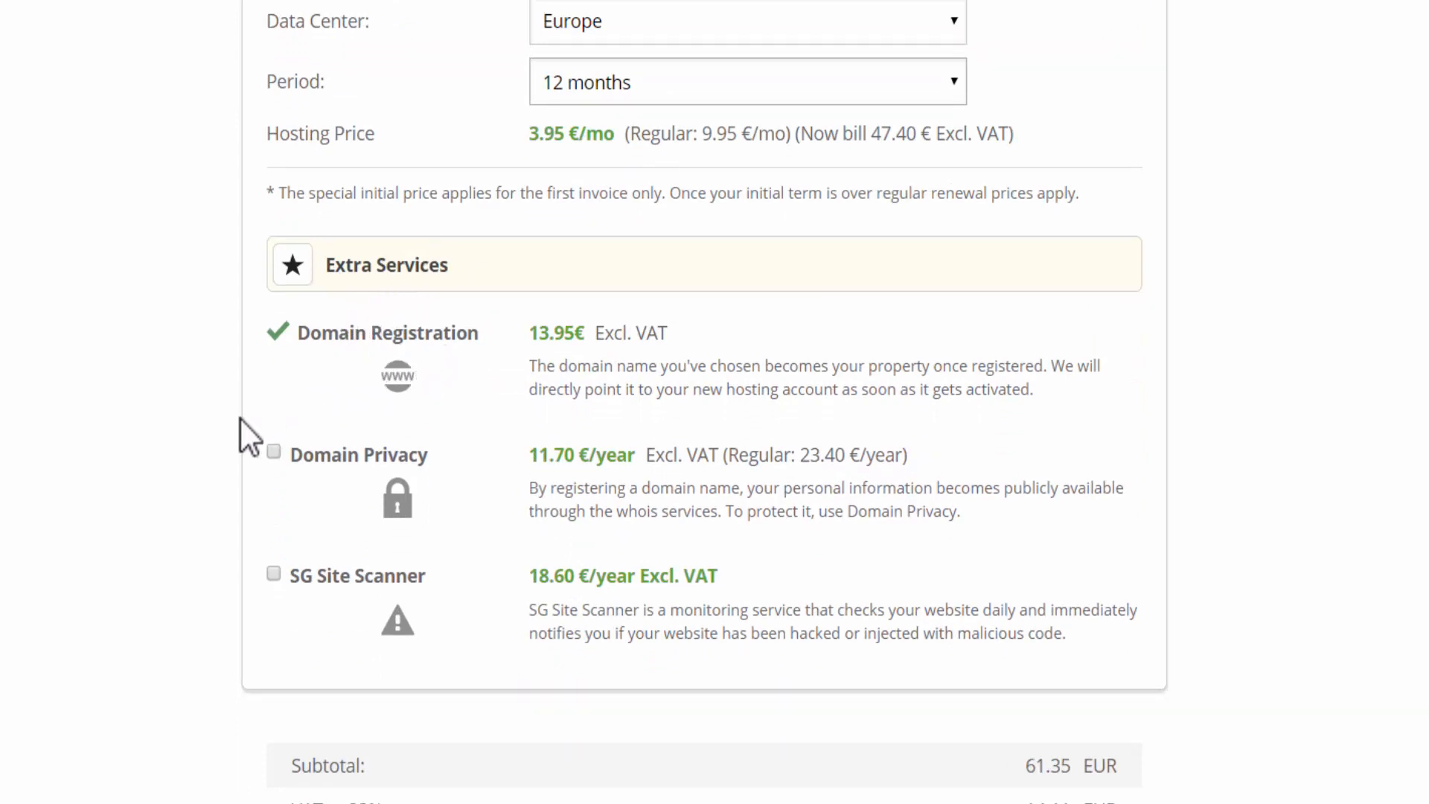
{"action": "mouse_move", "coordinate": [279, 488]}
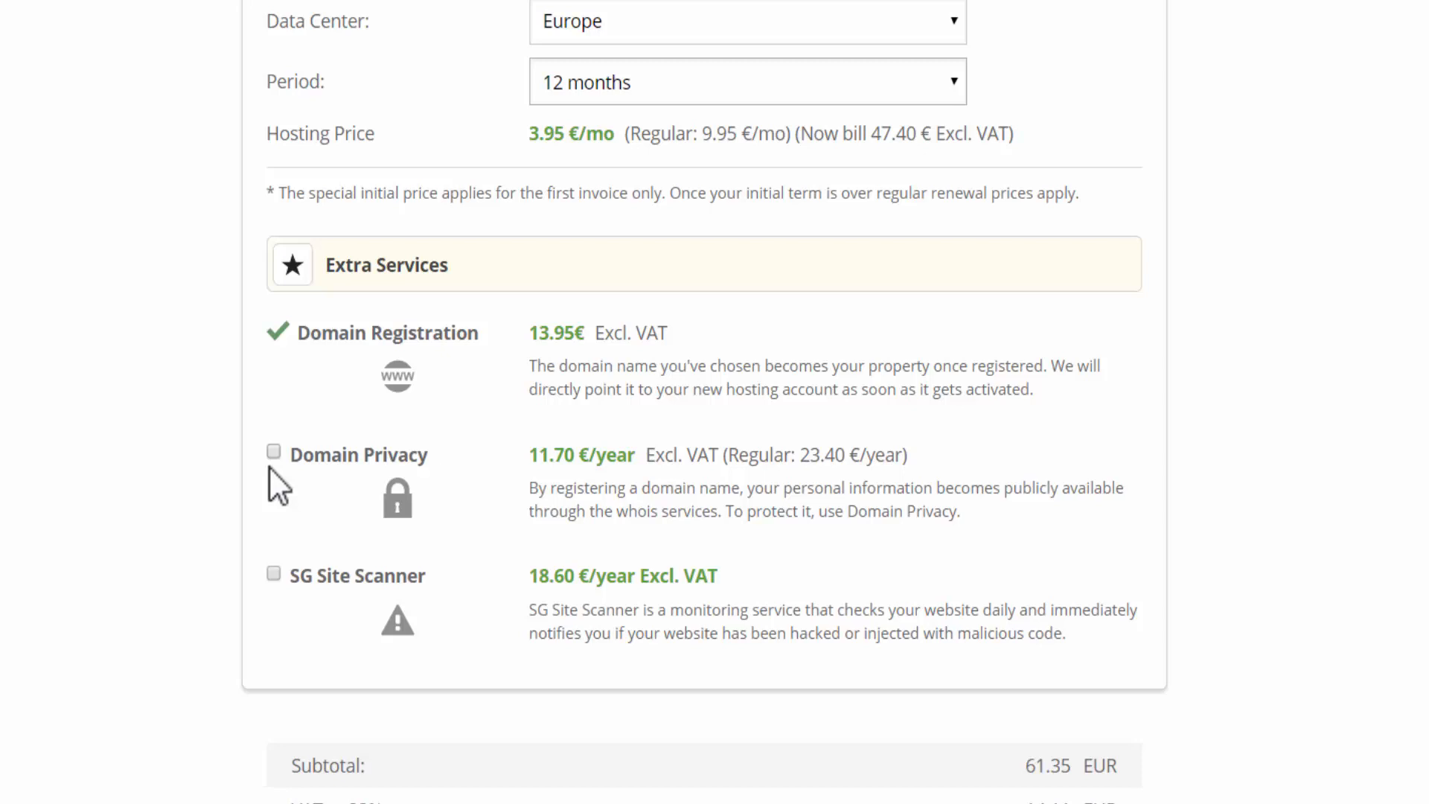
{"action": "mouse_move", "coordinate": [262, 493]}
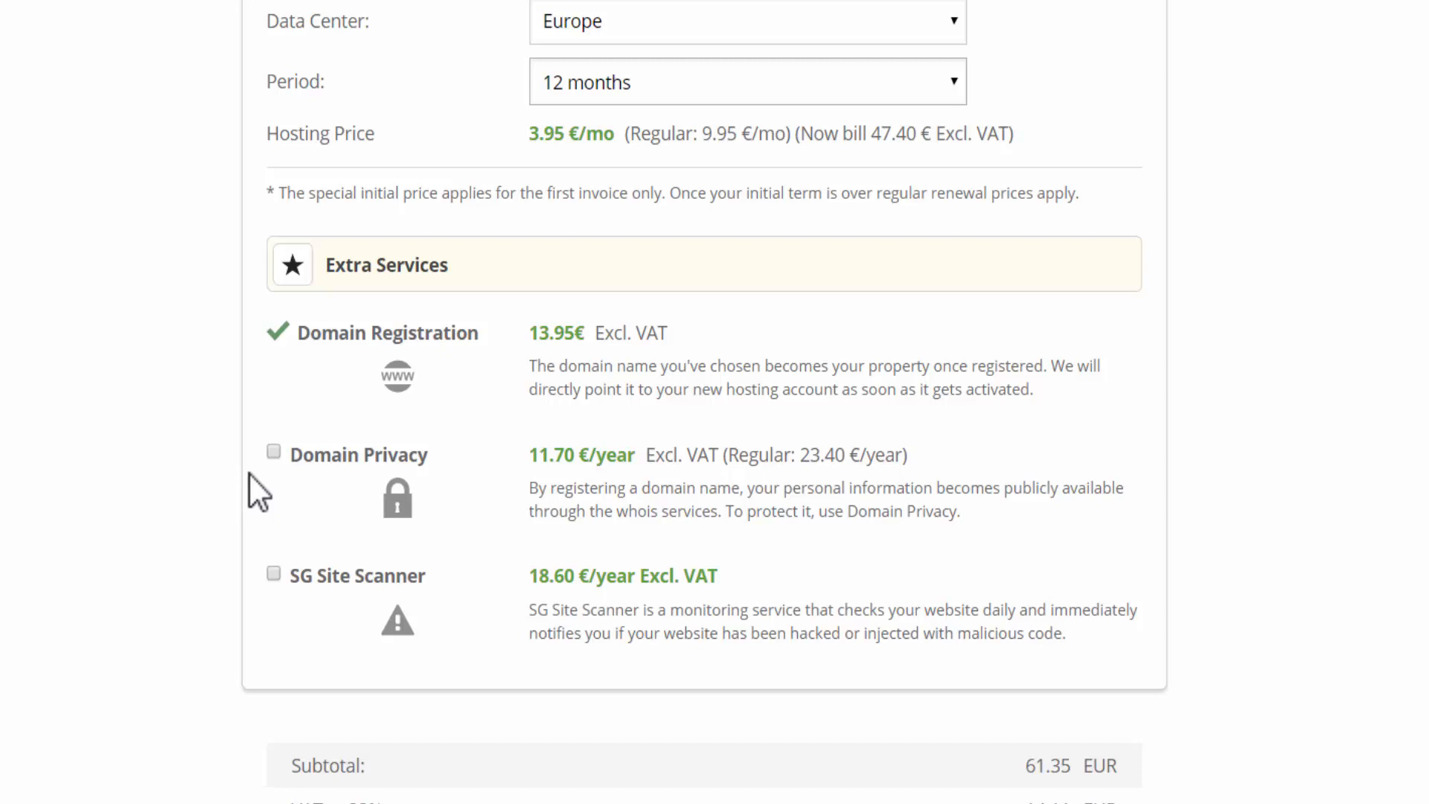
{"action": "mouse_move", "coordinate": [274, 628]}
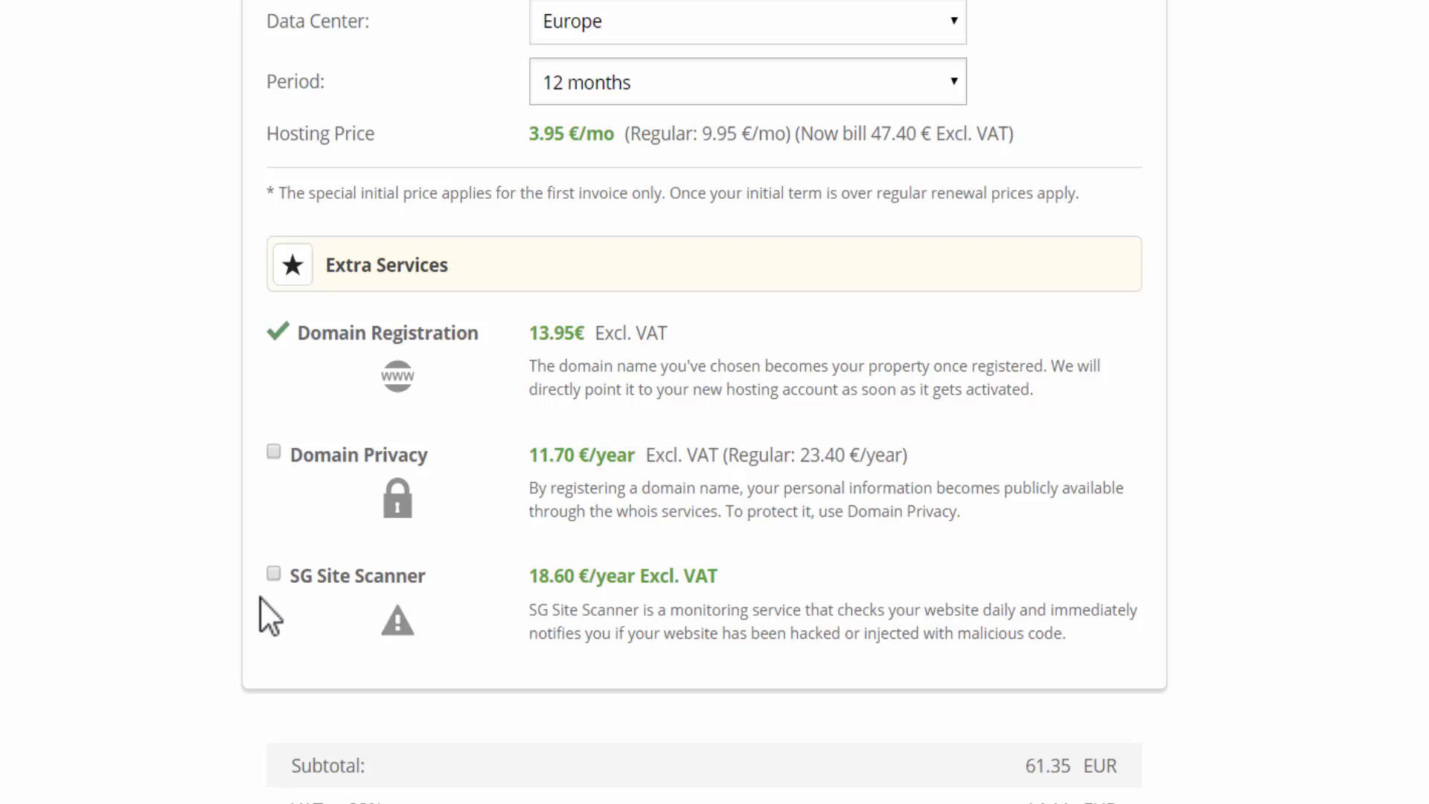
Accept the Terms of Service and Privacy Policy and submit PAY NOW for the 75.46 EUR order
{"action": "scroll", "scroll_direction": "down", "scroll_amount": 3}
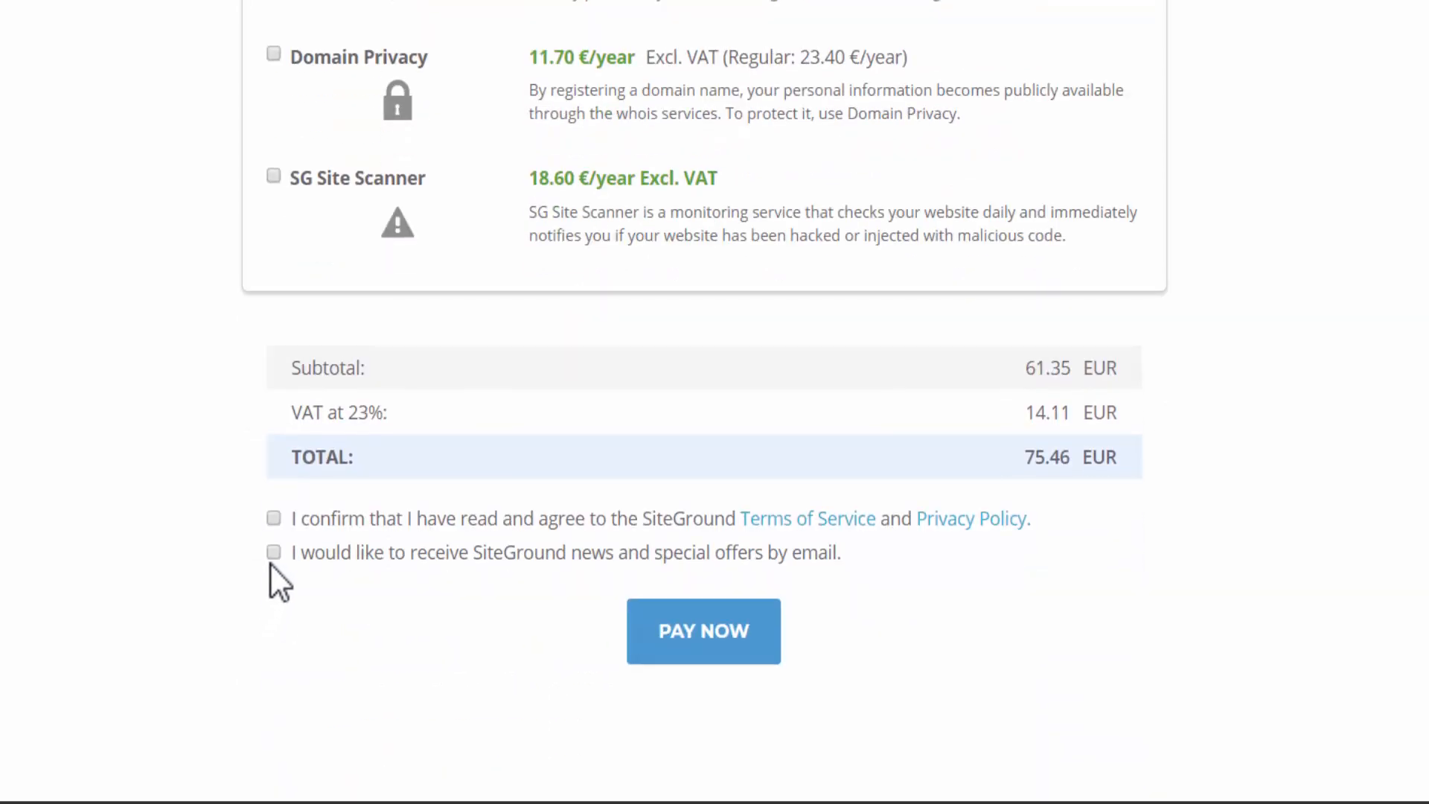
{"action": "left_click", "coordinate": [274, 518]}
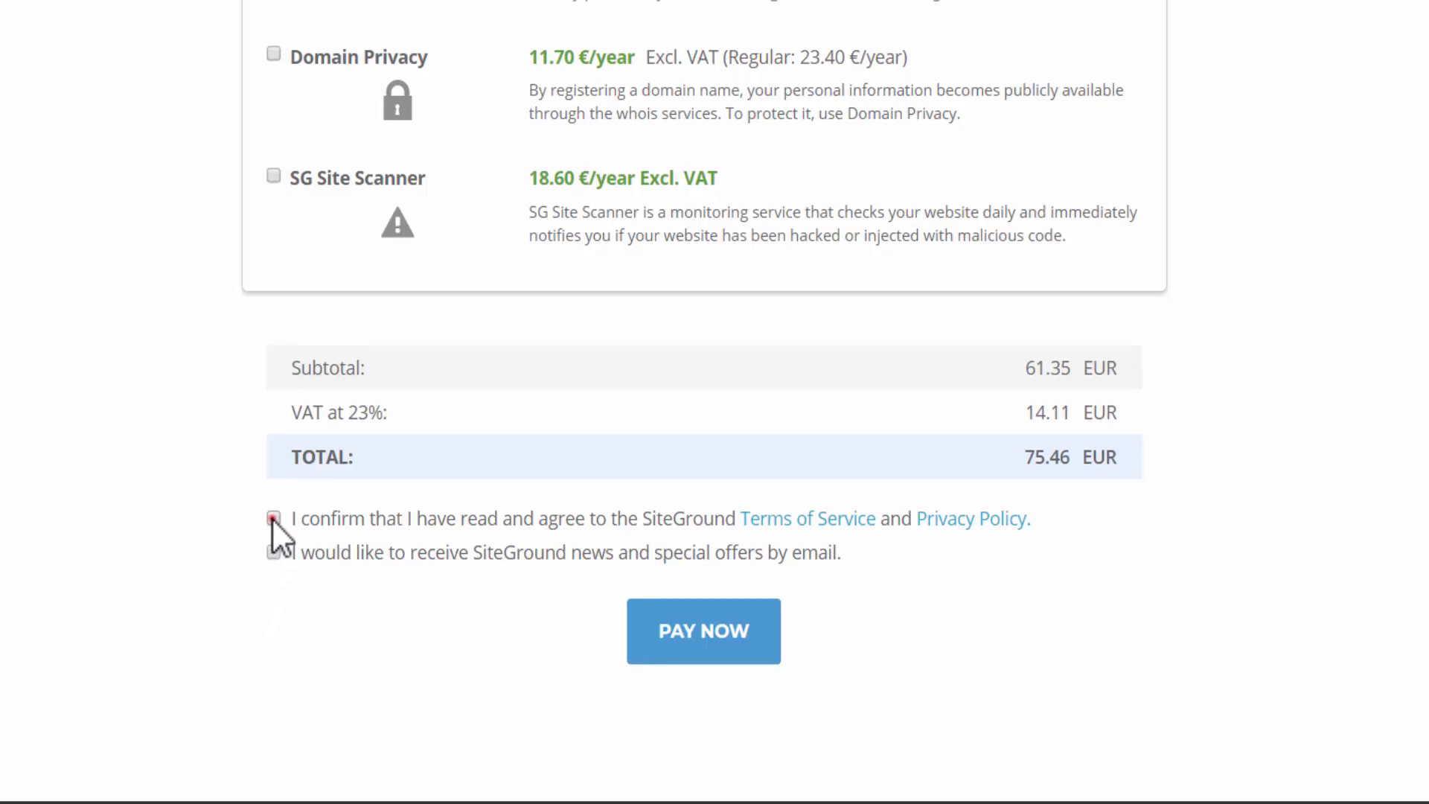
{"action": "left_click", "coordinate": [274, 518]}
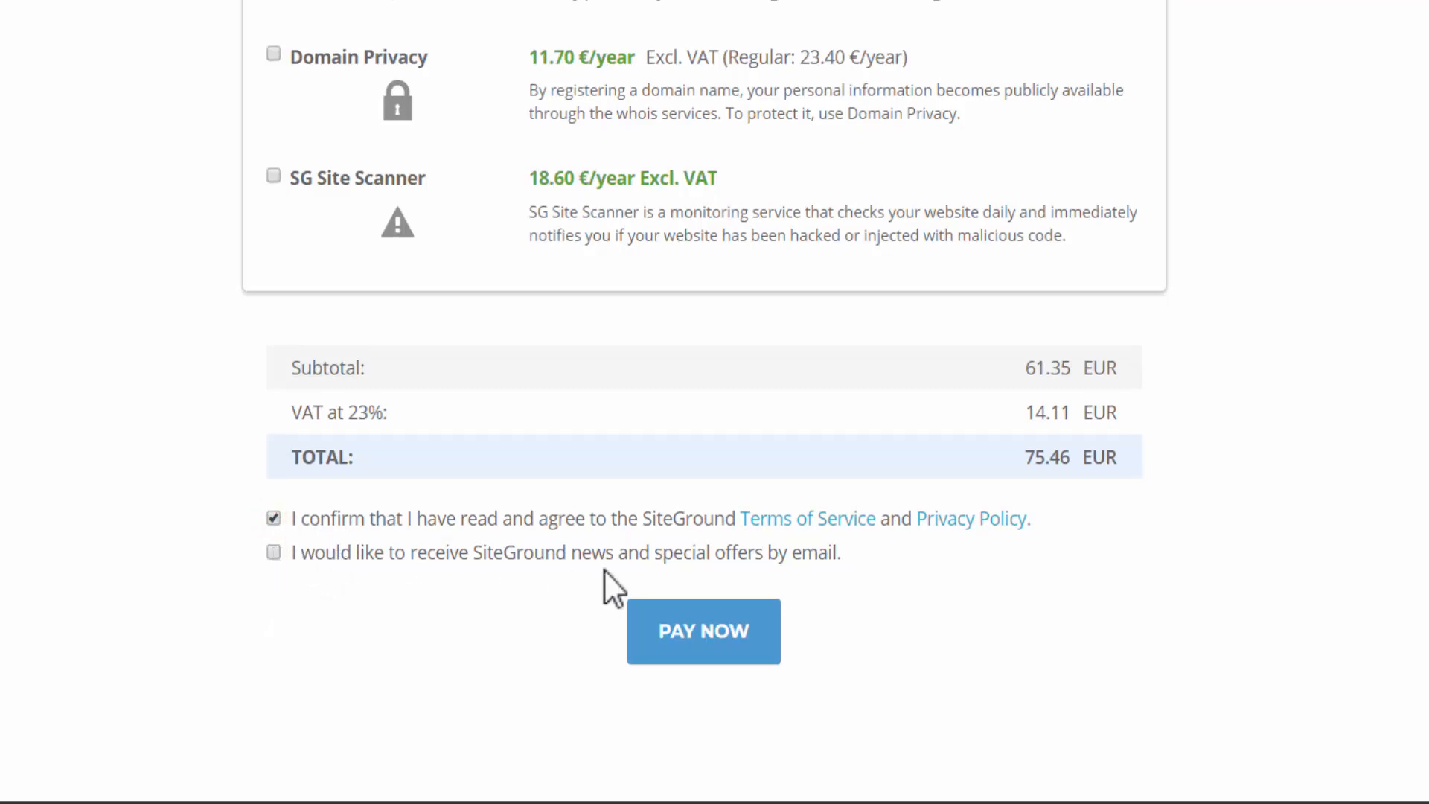
{"action": "left_click", "coordinate": [703, 631]}
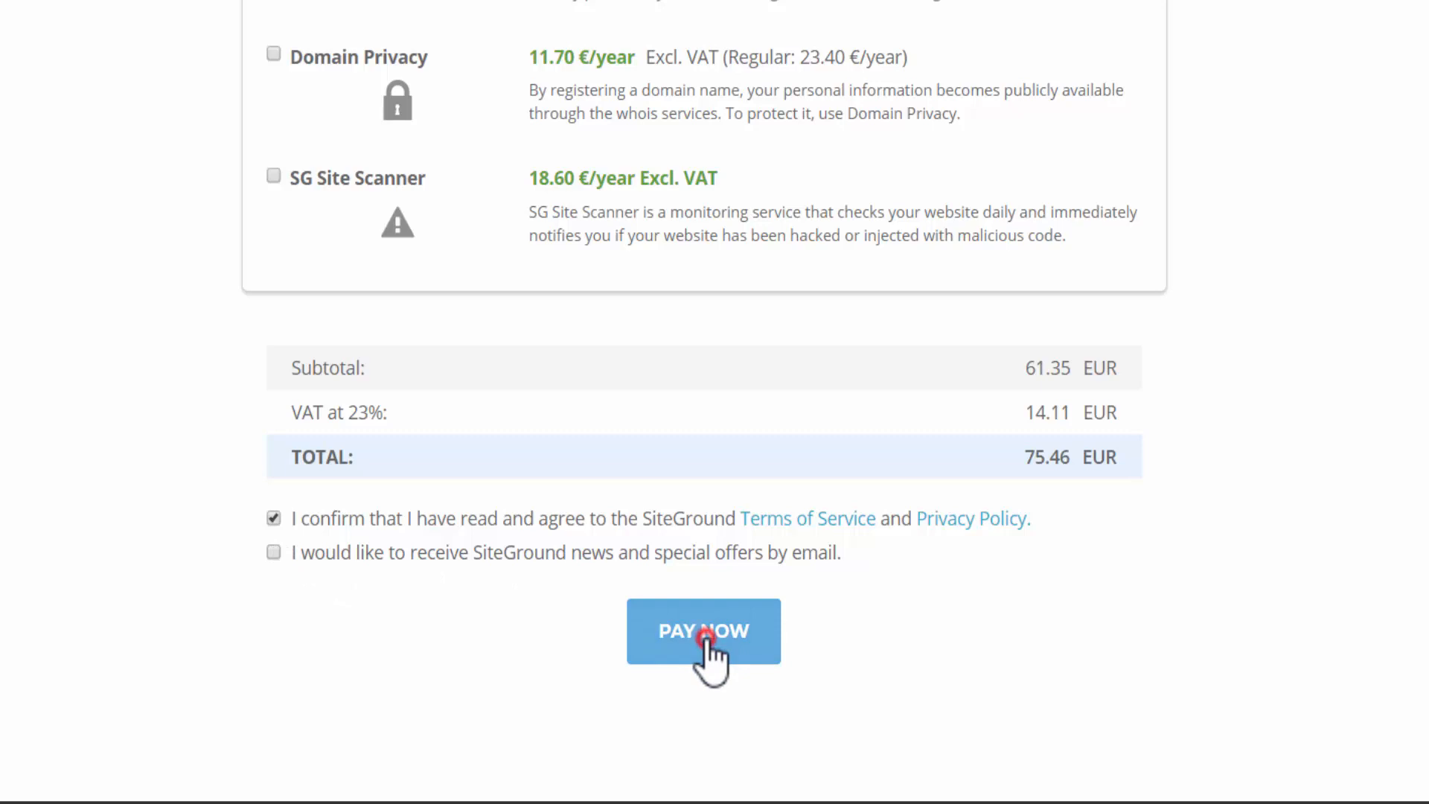
{"action": "left_click", "coordinate": [703, 631]}
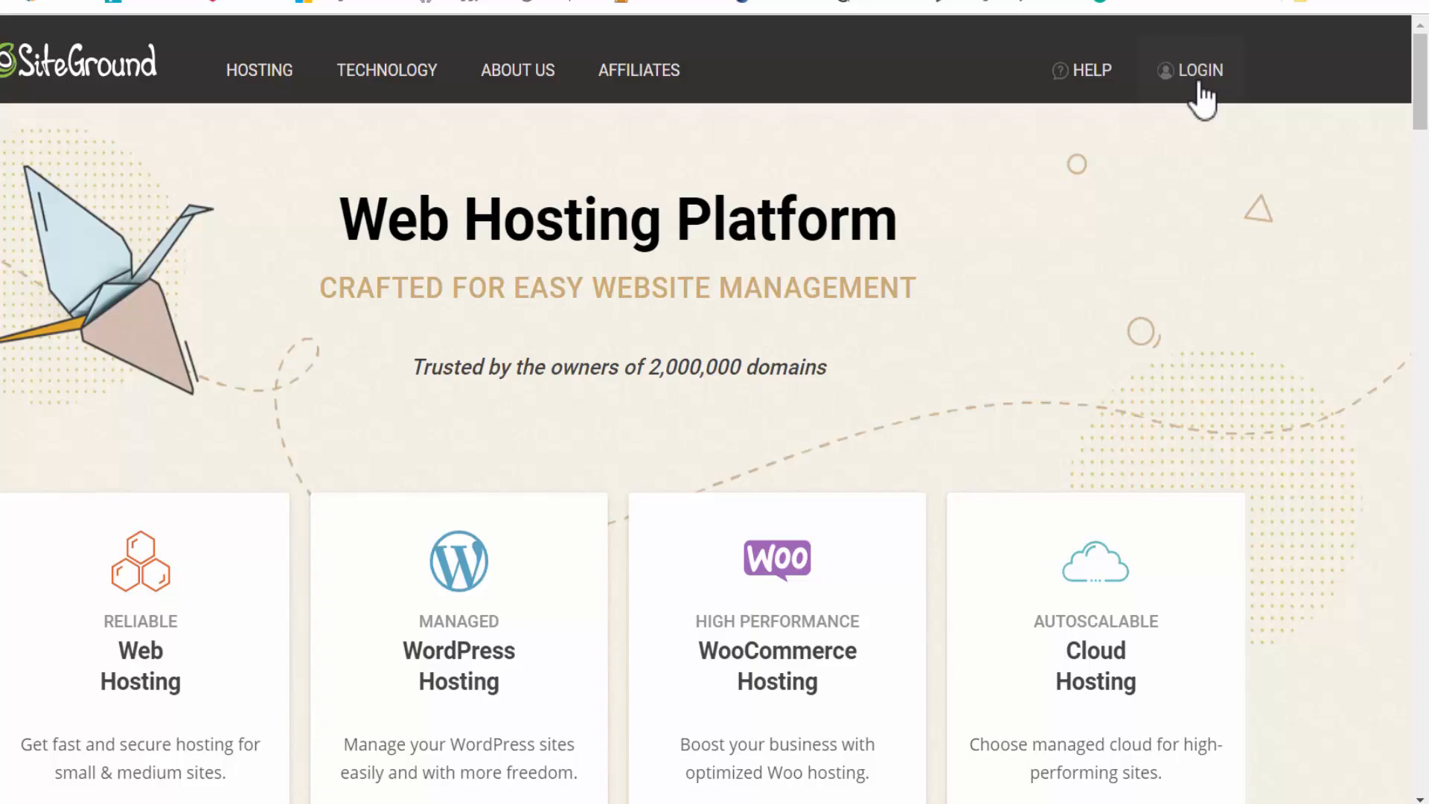
Sign in via LOGIN, go to My Accounts and launch cPanel for the finanloan.com account
{"action": "left_click", "coordinate": [1198, 70]}
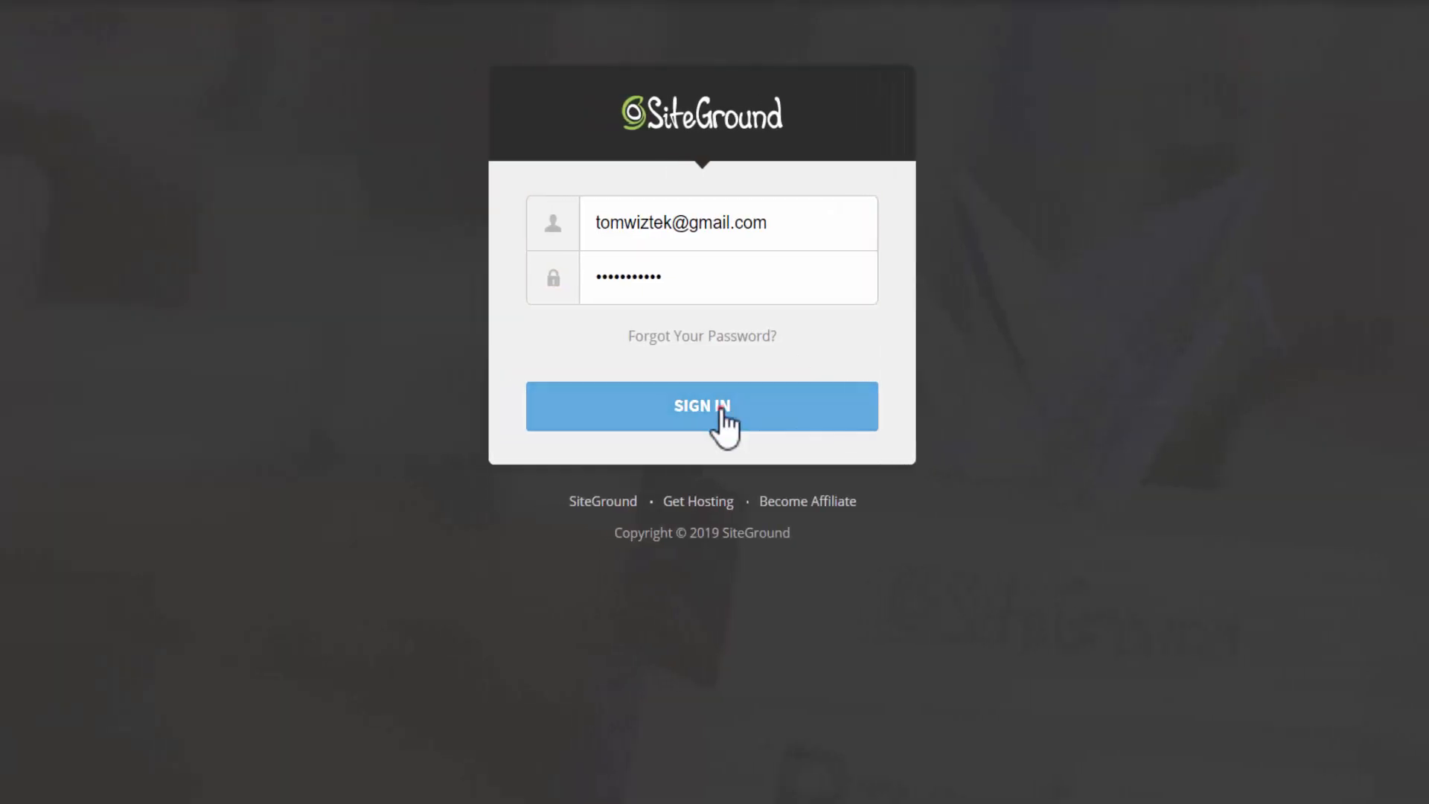
{"action": "left_click", "coordinate": [702, 405]}
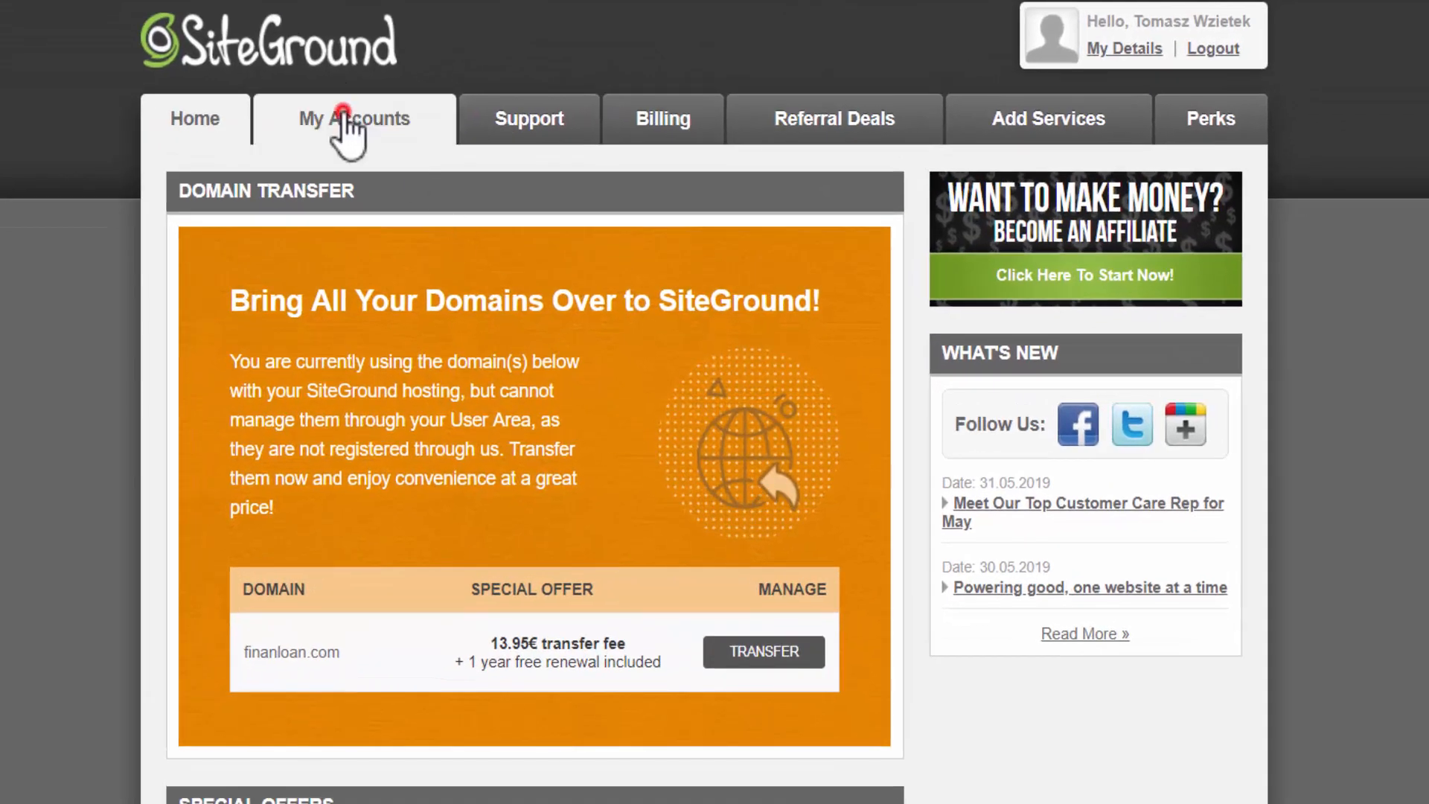
{"action": "left_click", "coordinate": [355, 119]}
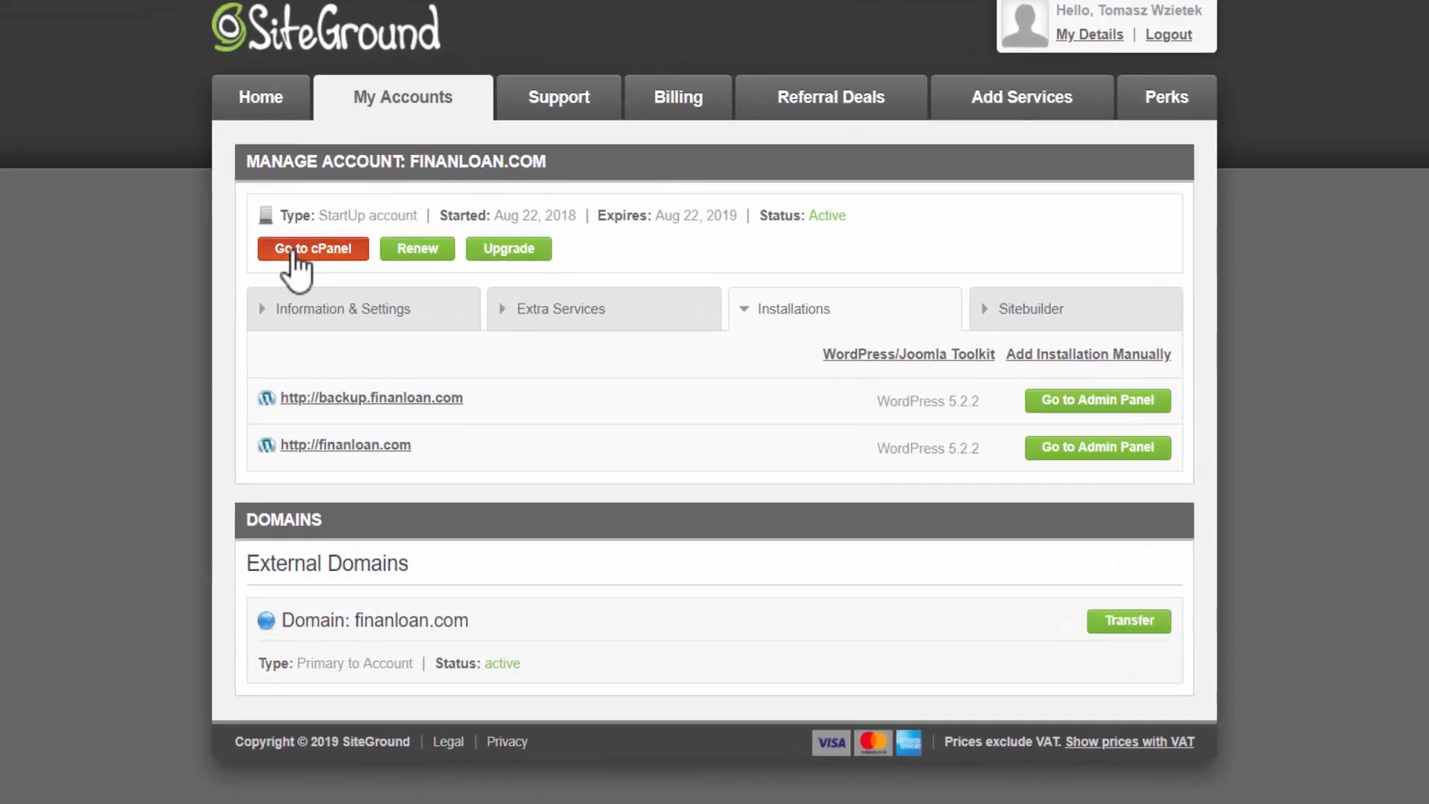
{"action": "left_click", "coordinate": [313, 249]}
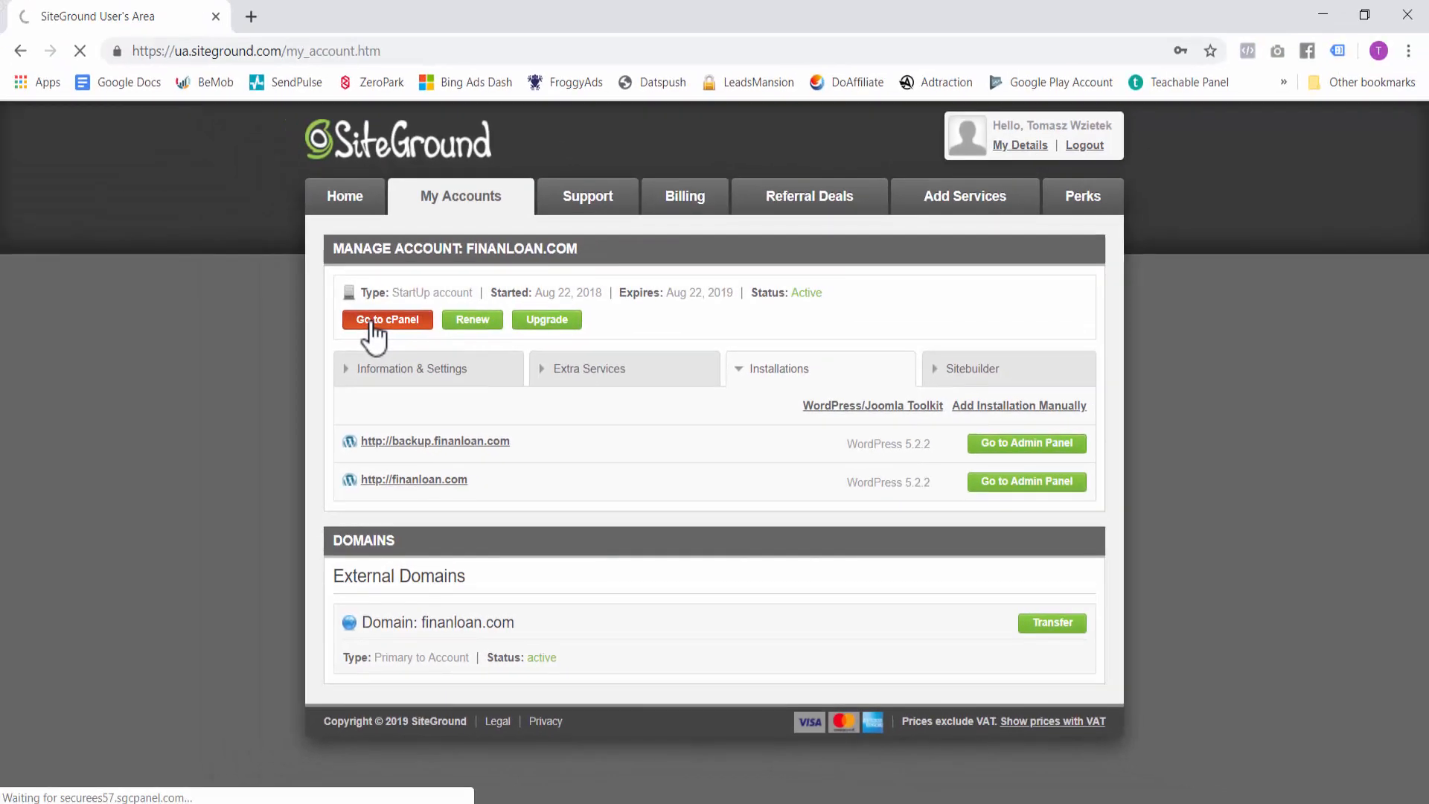
{"action": "left_click", "coordinate": [387, 318]}
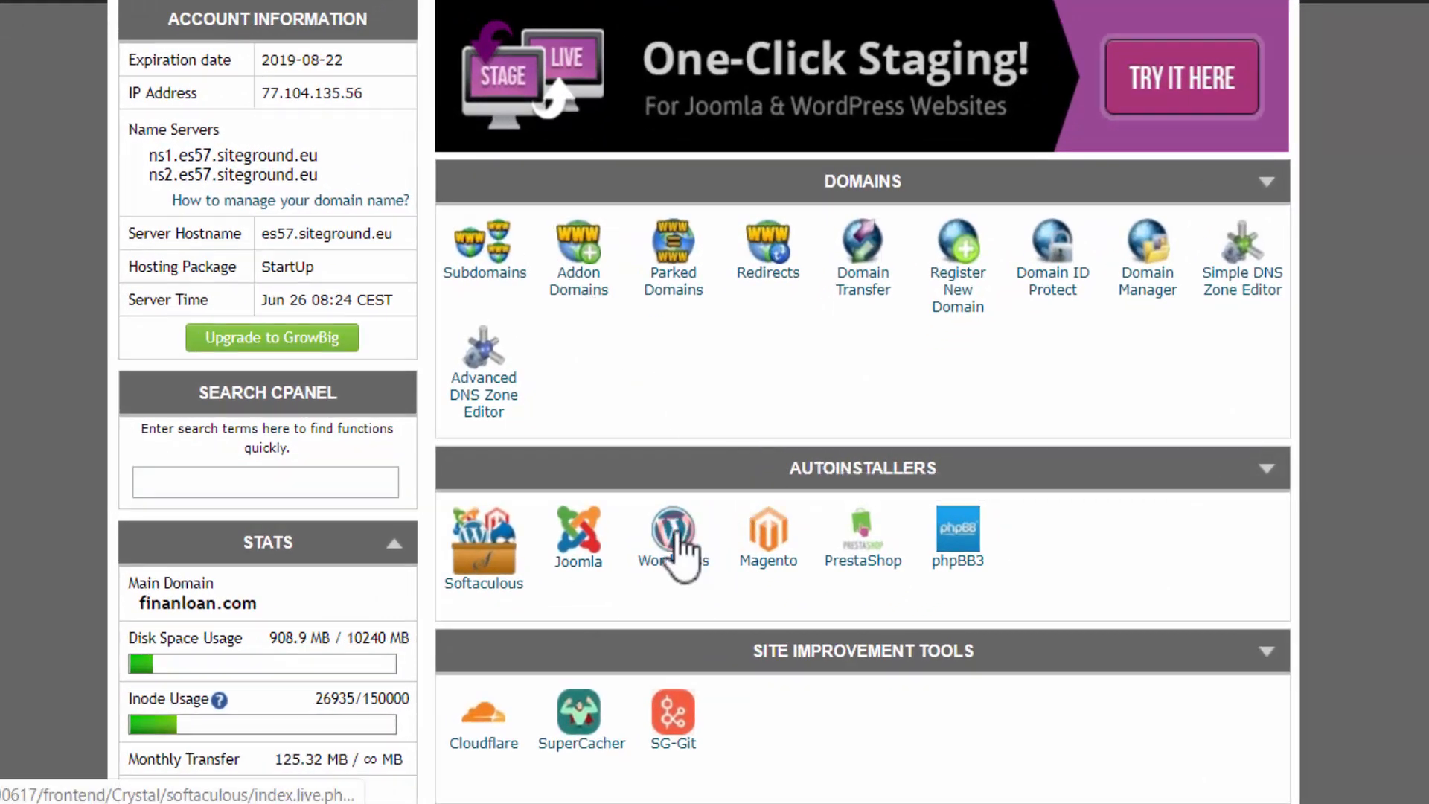
Start the WordPress autoinstaller from cPanel's Autoinstallers section
{"action": "left_click", "coordinate": [673, 536]}
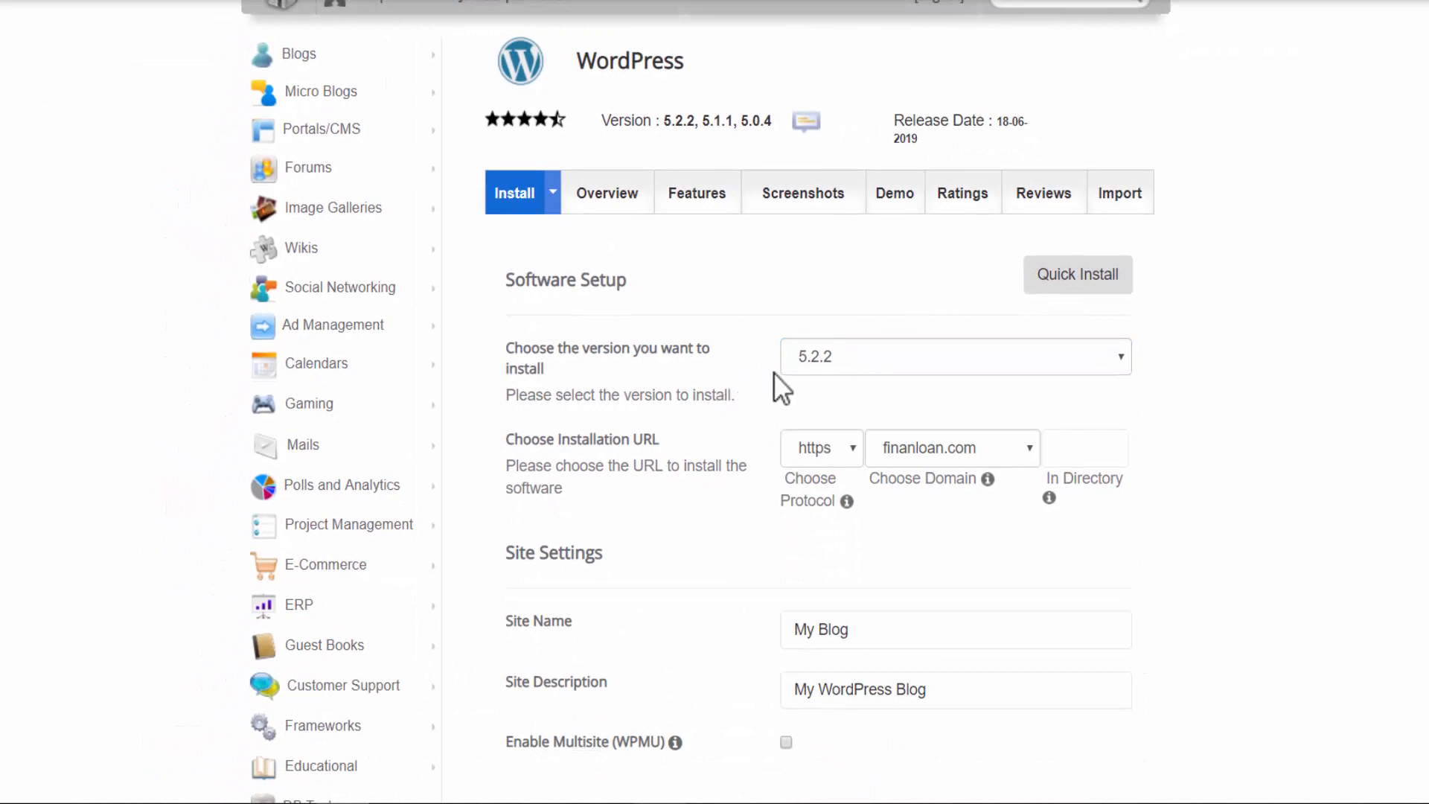
{"action": "left_click", "coordinate": [953, 356]}
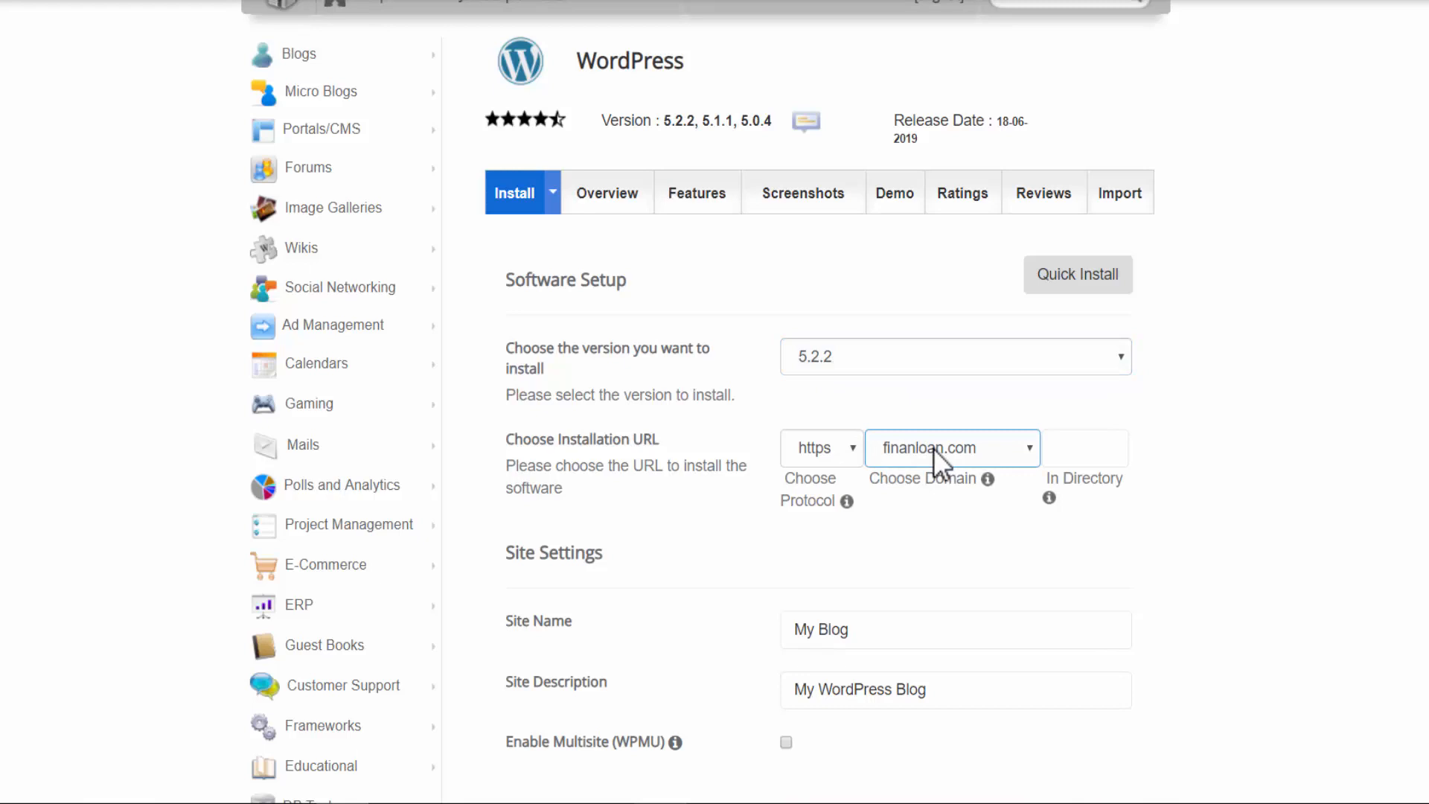
{"action": "mouse_move", "coordinate": [950, 468]}
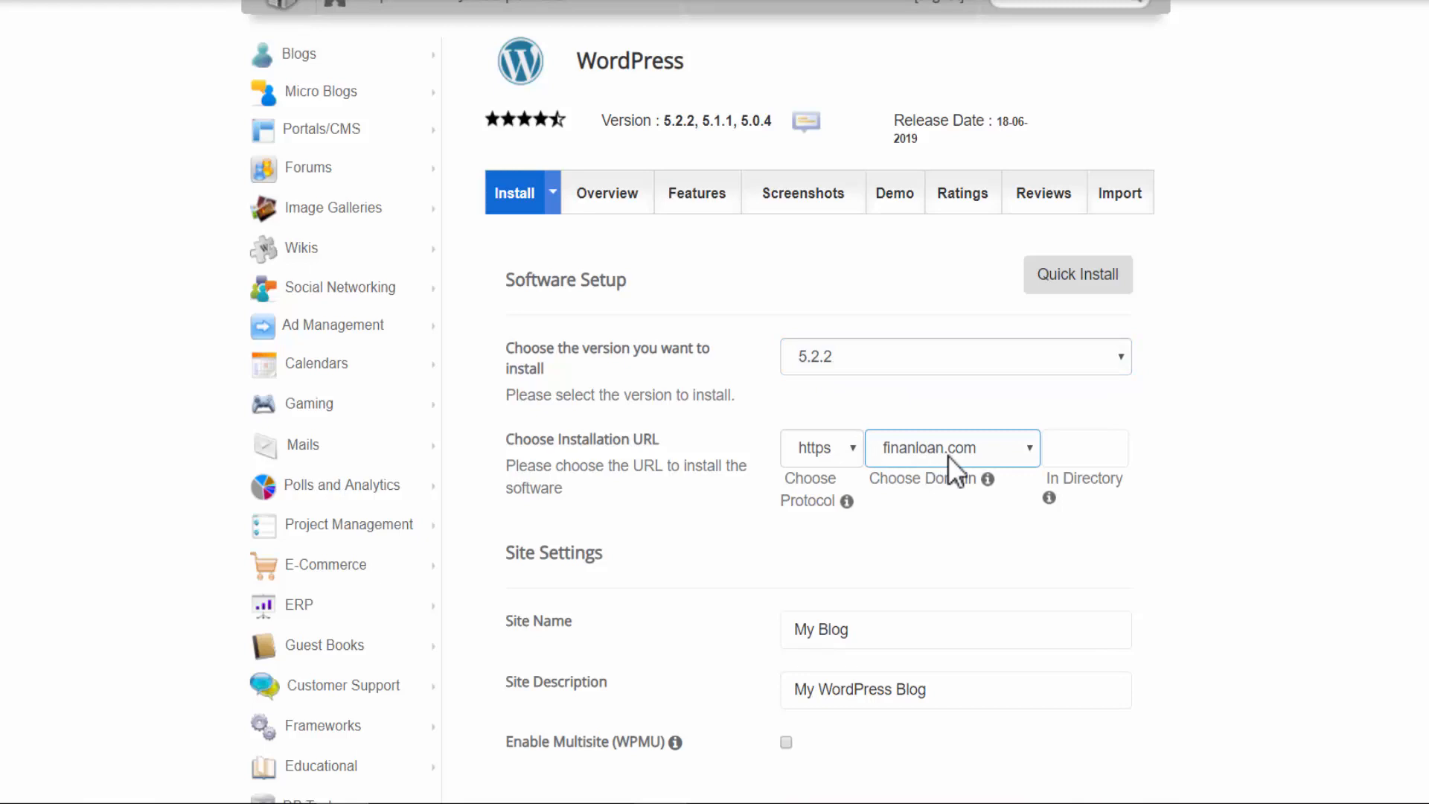
{"action": "left_click", "coordinate": [951, 448]}
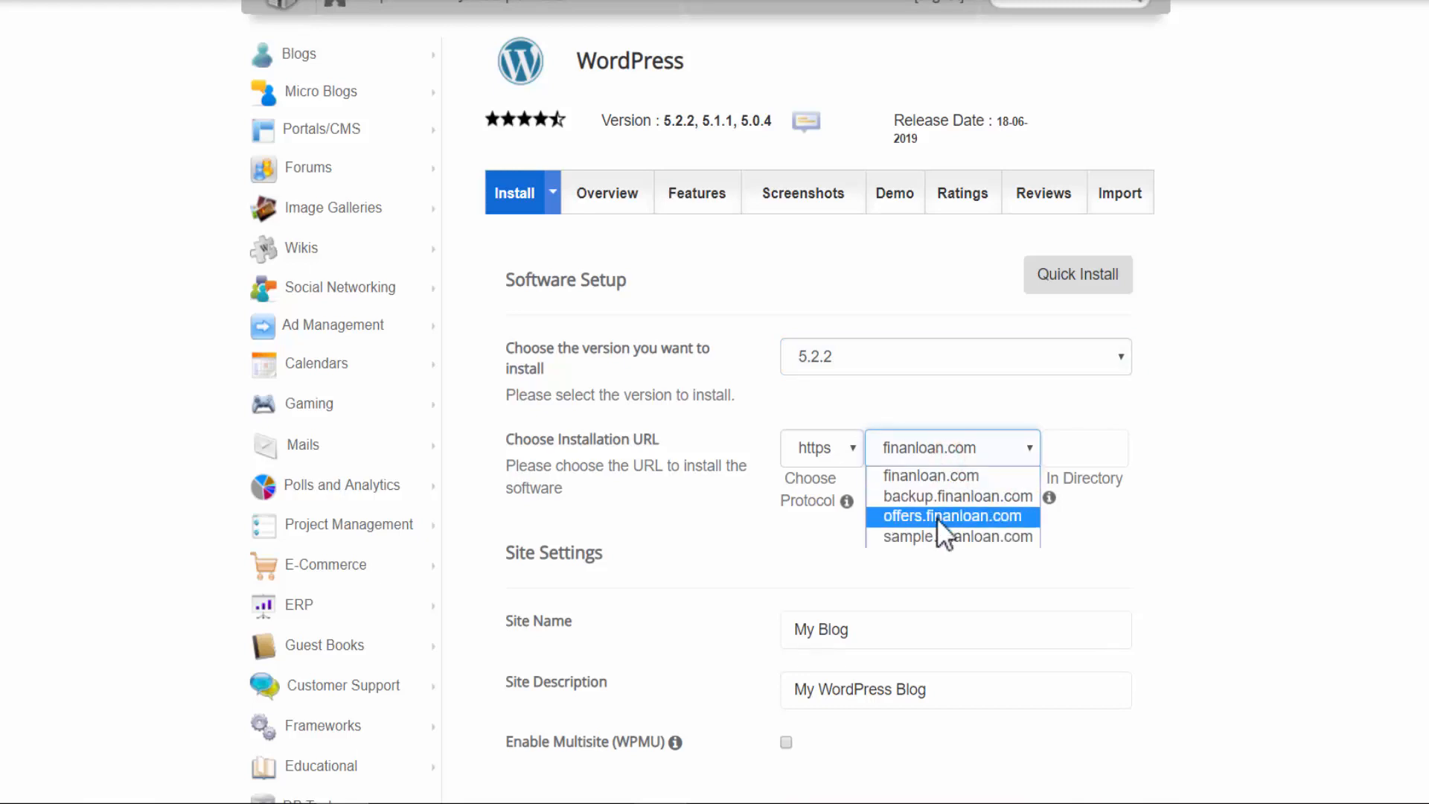
{"action": "left_click", "coordinate": [958, 537]}
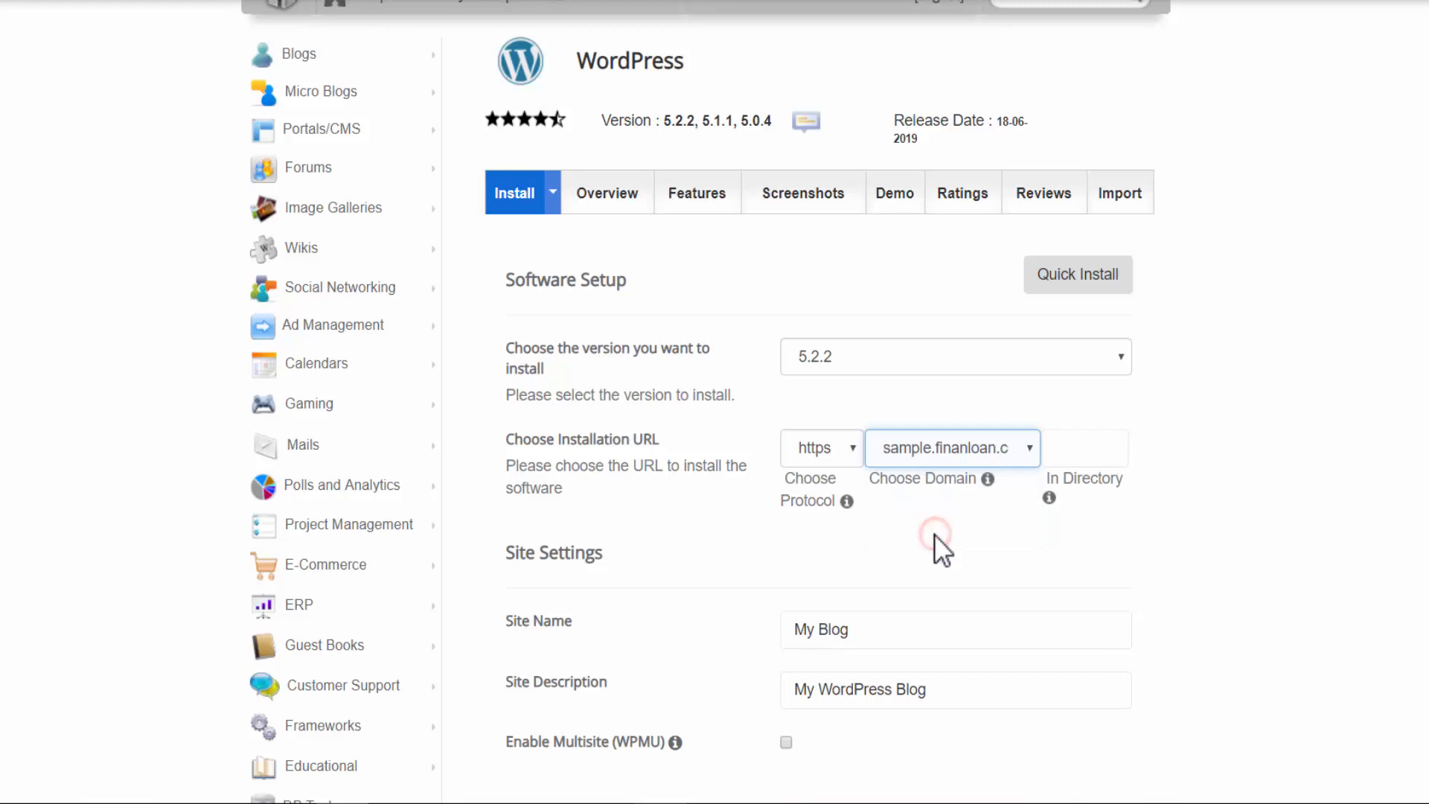
{"action": "left_click", "coordinate": [819, 448]}
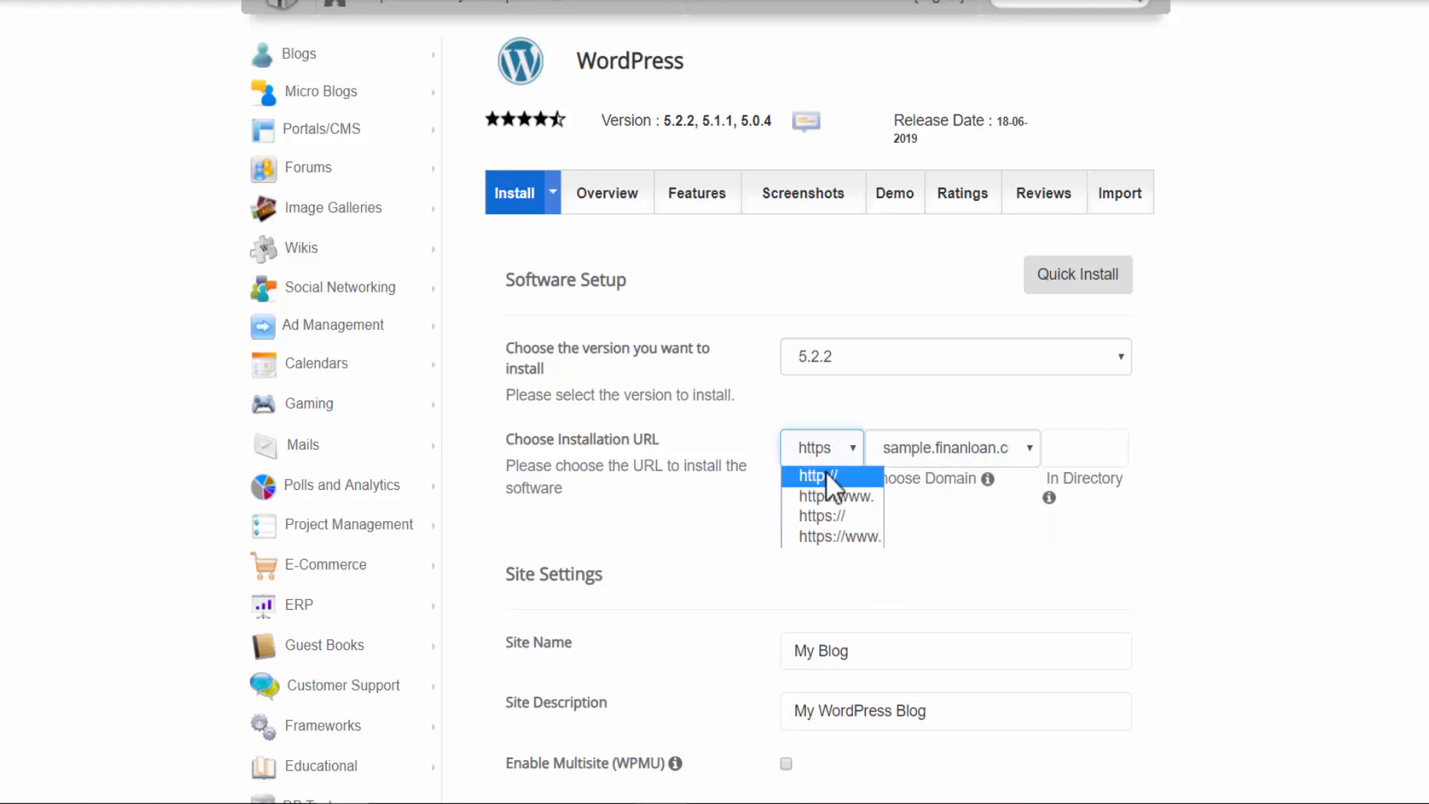
{"action": "left_click", "coordinate": [810, 476]}
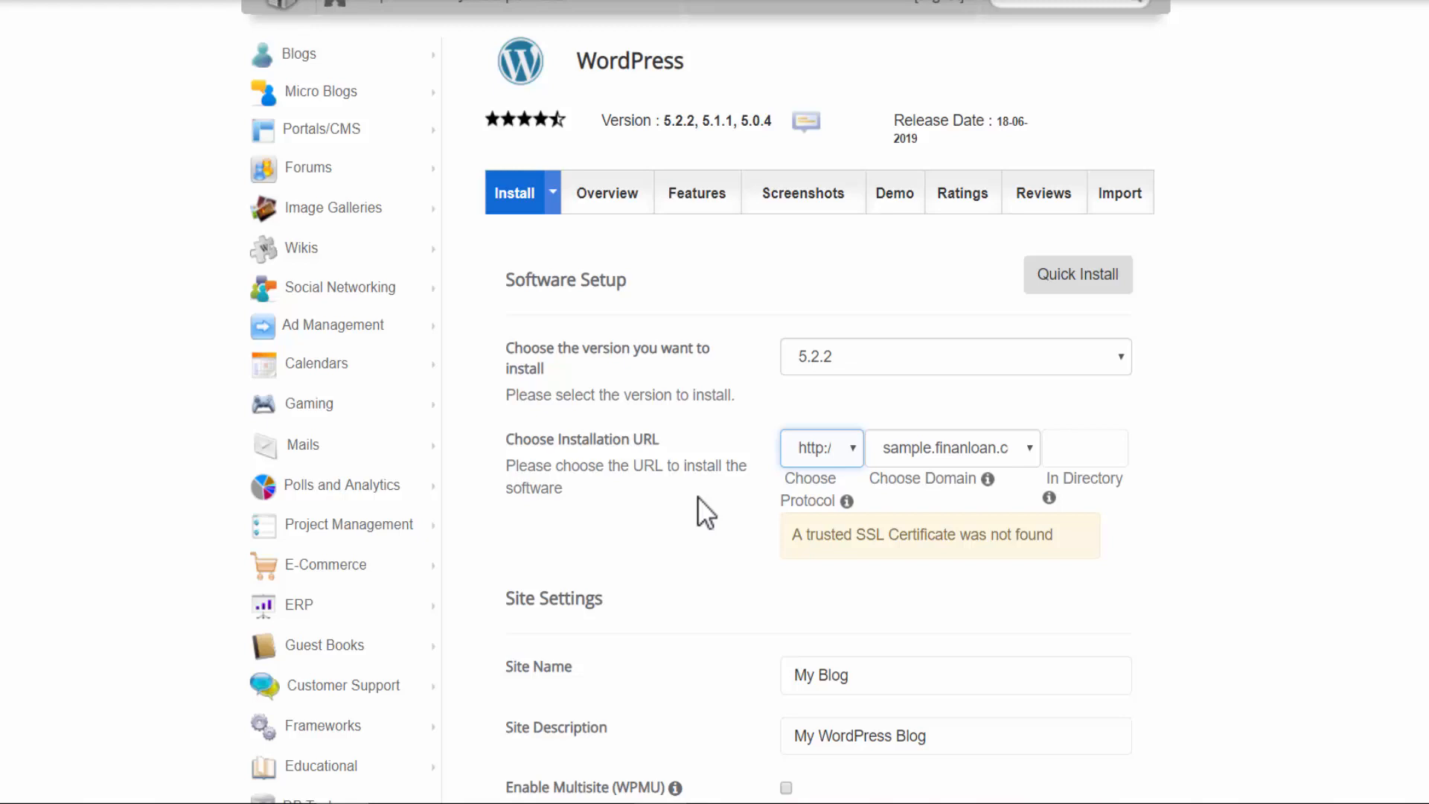
{"action": "scroll", "scroll_direction": "down", "scroll_amount": 3}
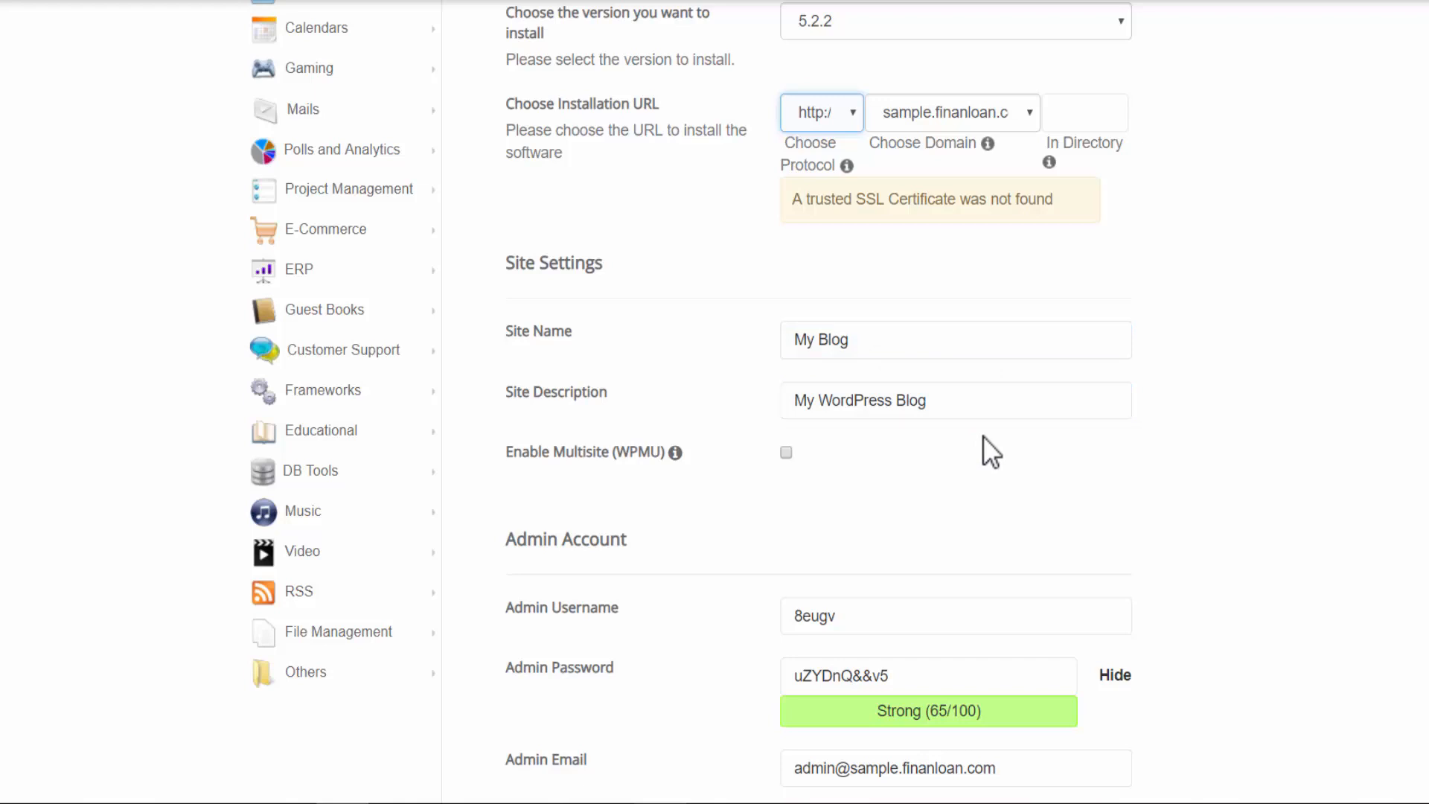
Set Admin Username to admin and replace Admin Email with the suggested info@ address
{"action": "scroll", "scroll_direction": "down", "scroll_amount": 3}
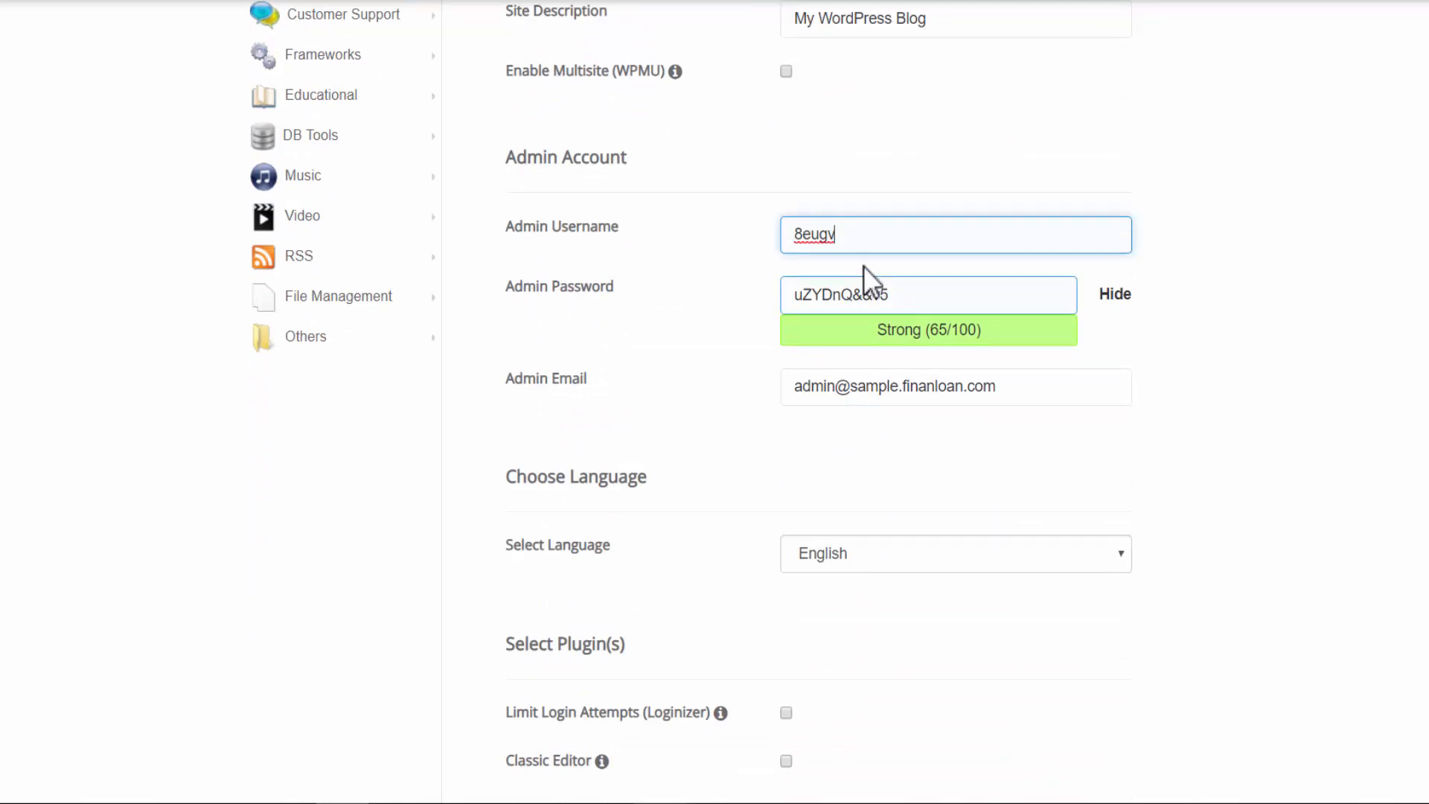
{"action": "type", "text": "admin"}
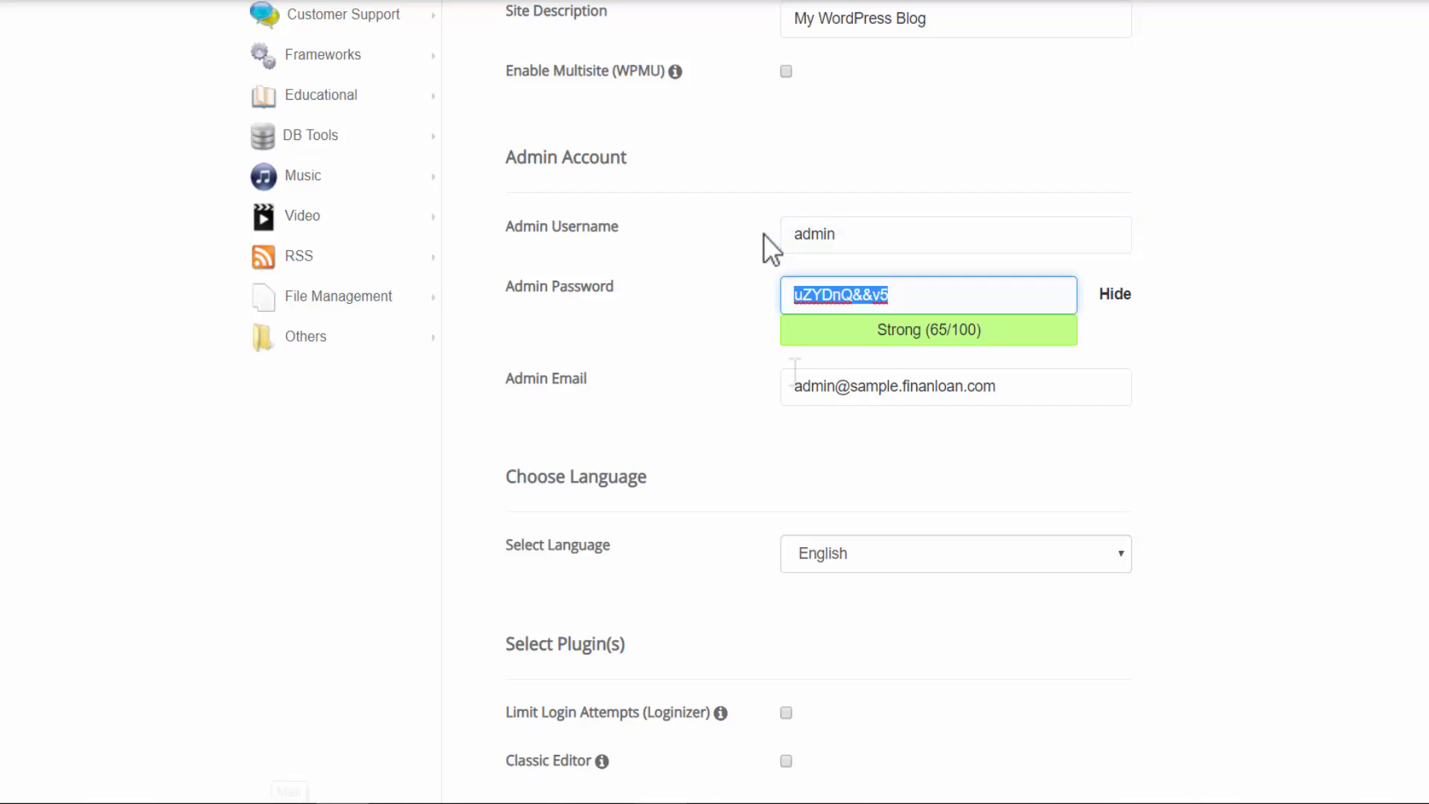
{"action": "mouse_move", "coordinate": [782, 415]}
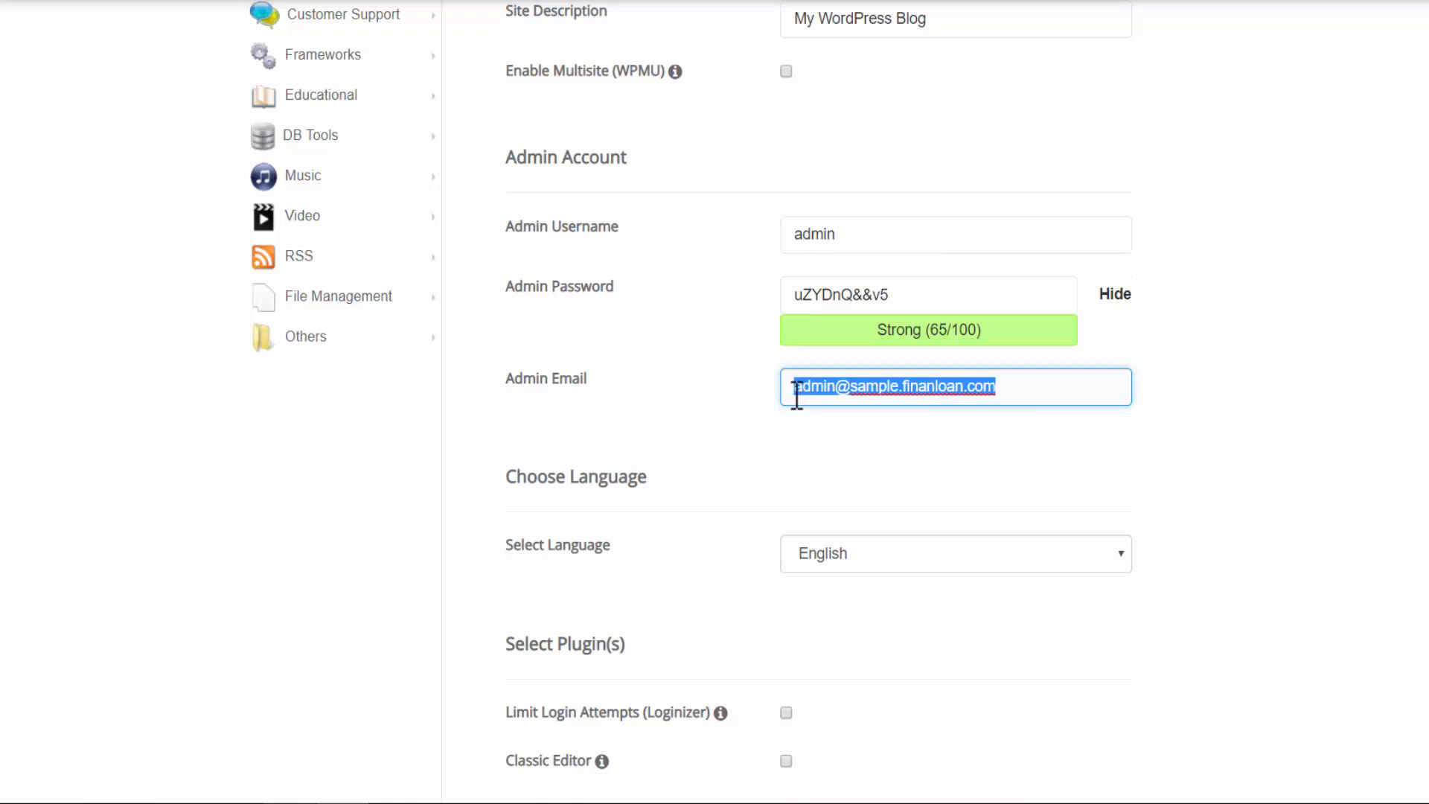
{"action": "type", "text": "info@"}
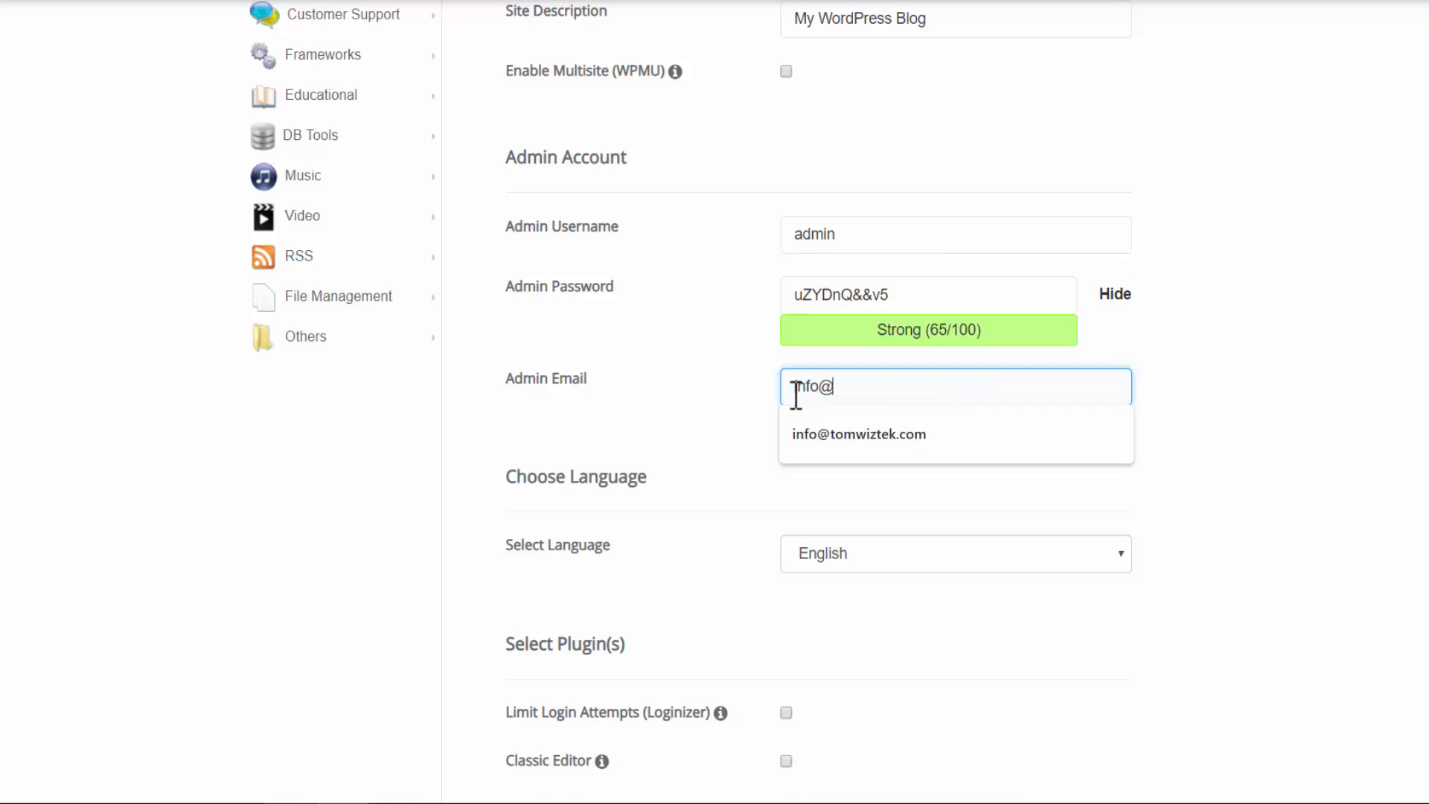
{"action": "left_click", "coordinate": [857, 433]}
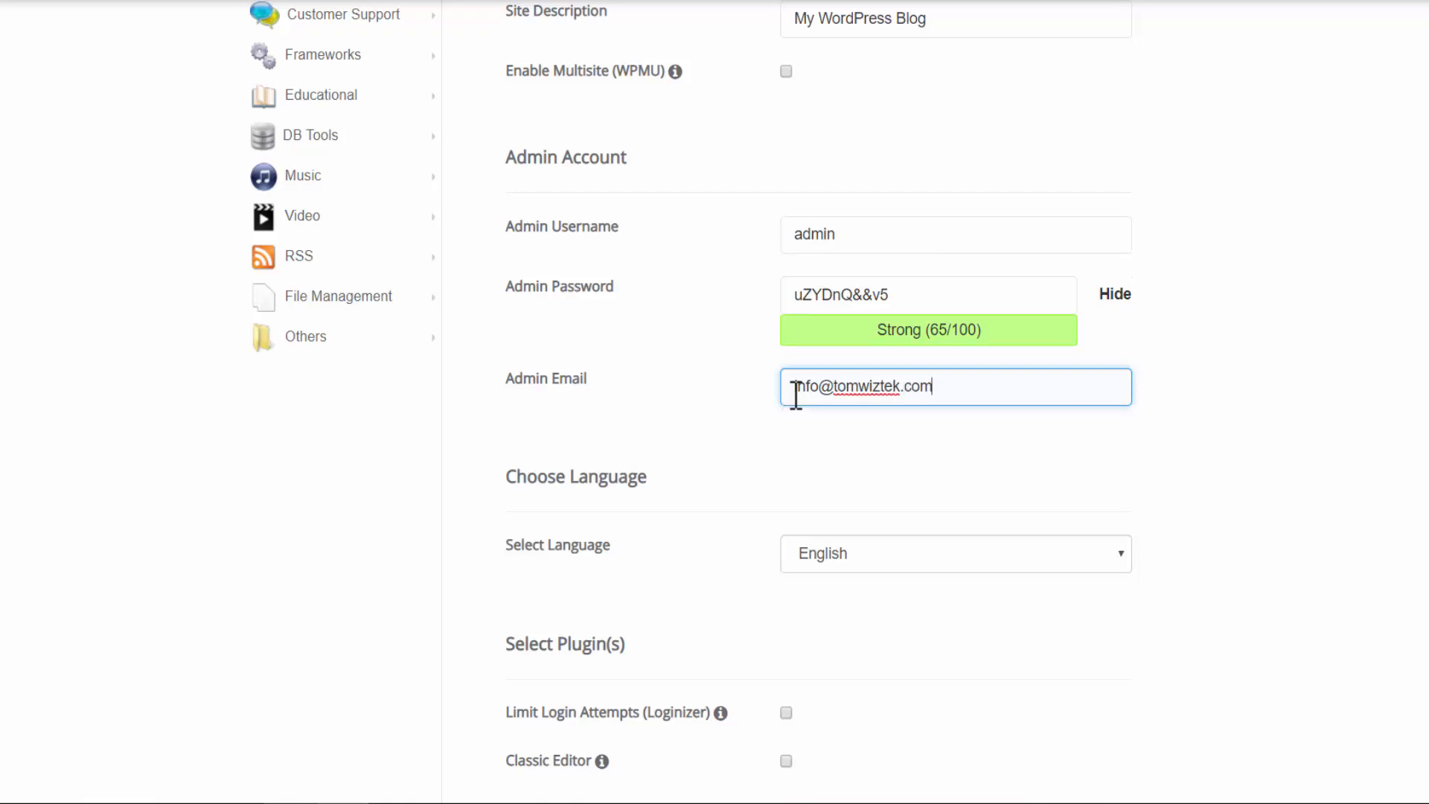
{"action": "left_click", "coordinate": [954, 554]}
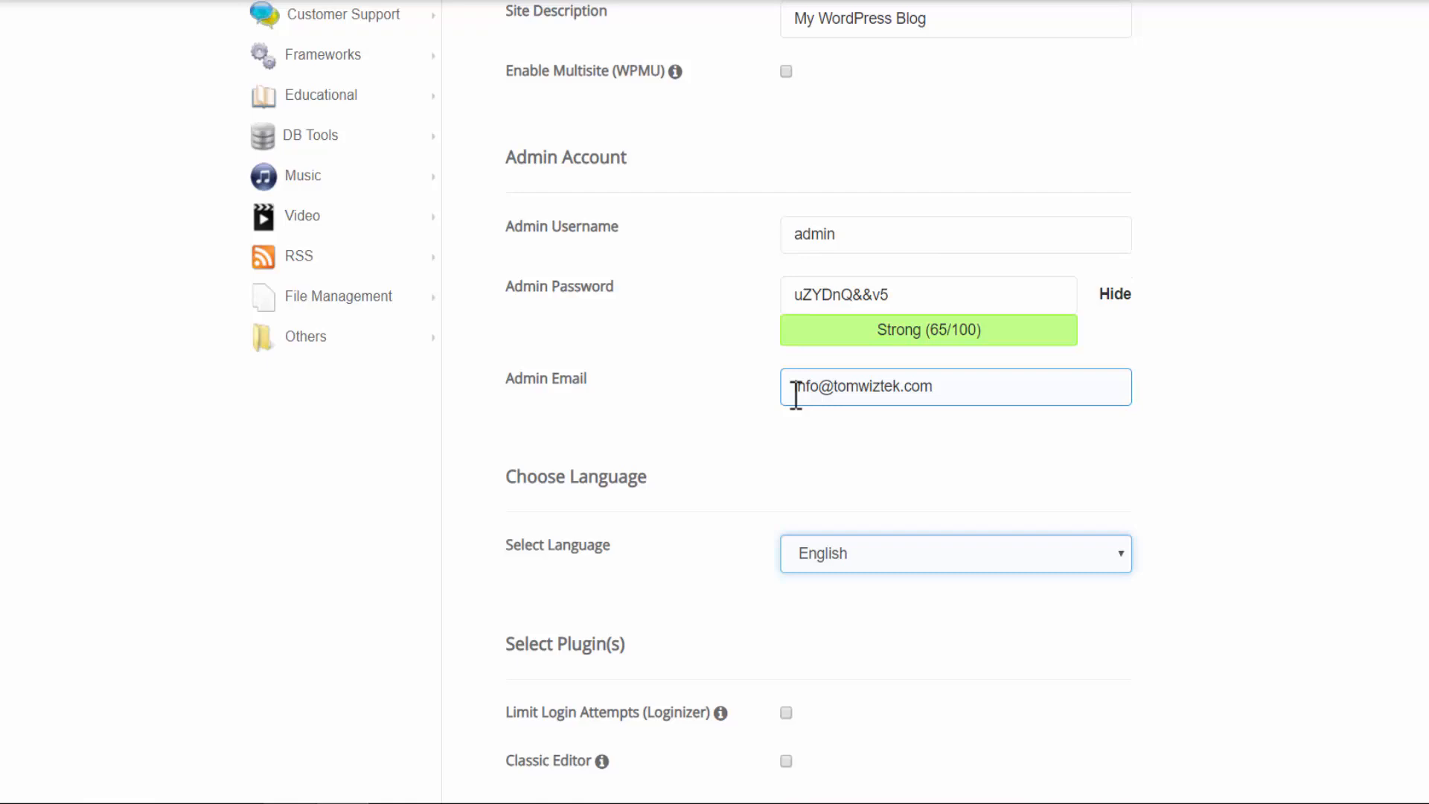
Keep Limit Login Attempts (Loginizer) enabled and turn off the WordPress Starter easy setup
{"action": "scroll", "scroll_direction": "down", "scroll_amount": 3}
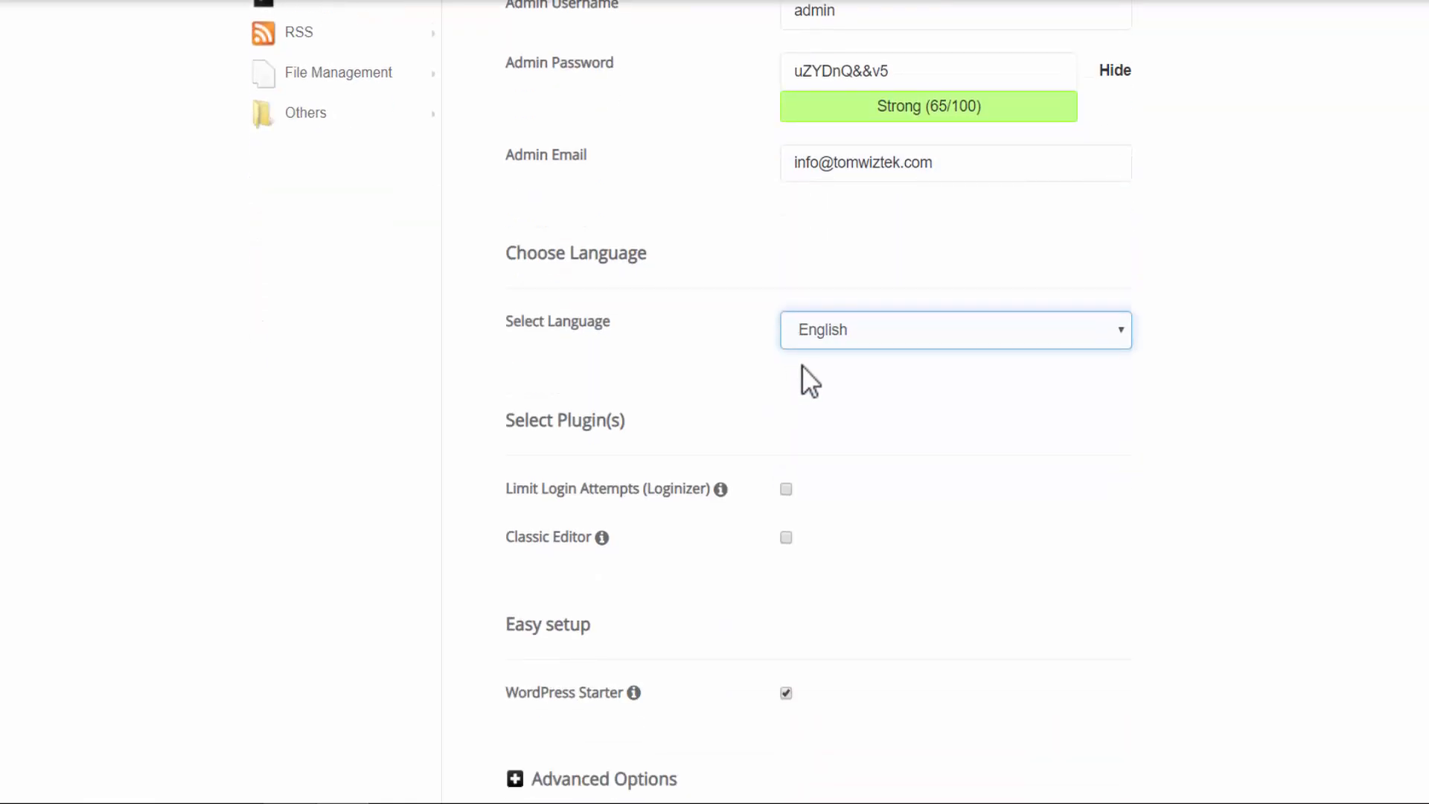
{"action": "scroll", "scroll_direction": "down", "scroll_amount": 3}
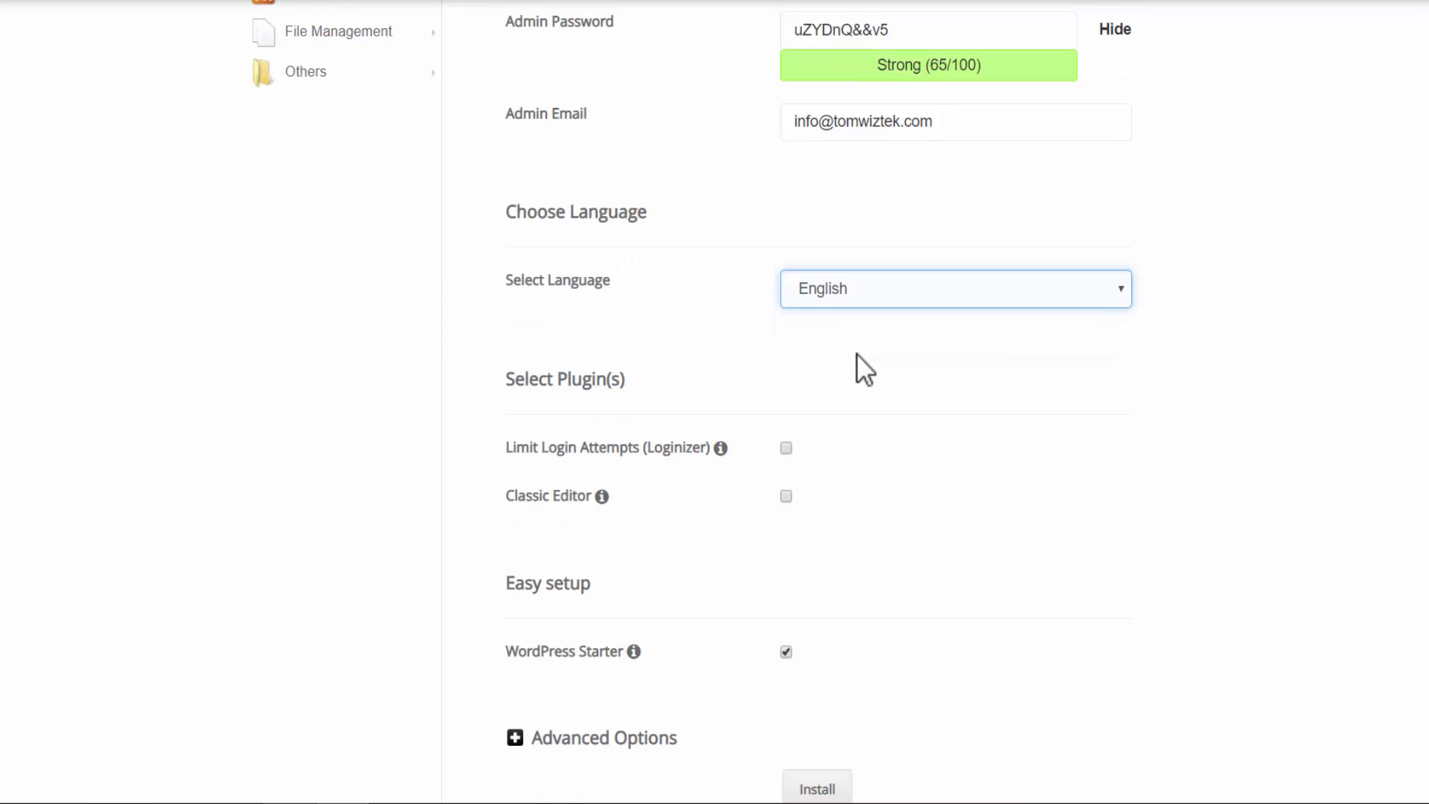
{"action": "scroll", "scroll_direction": "down", "scroll_amount": 3}
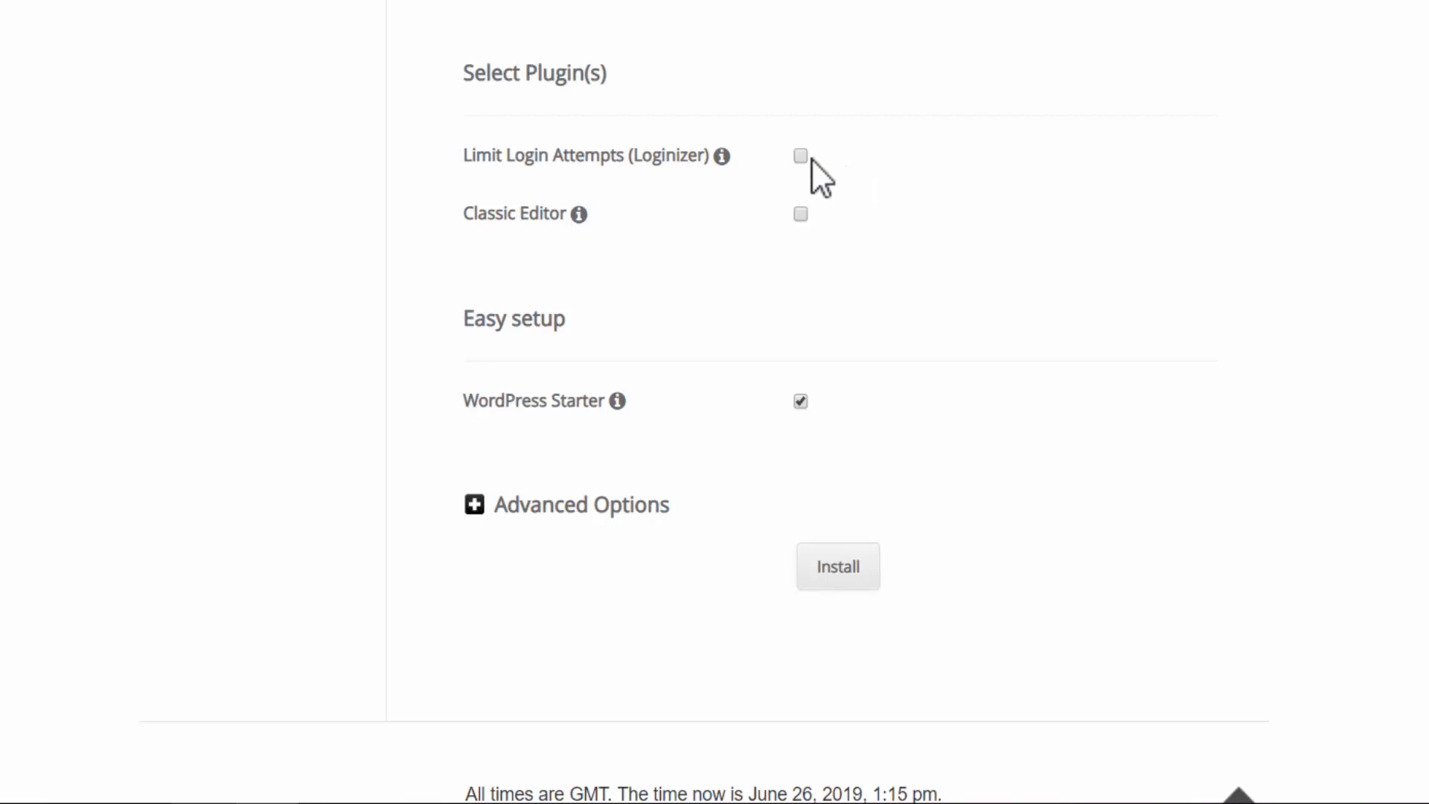
{"action": "left_click", "coordinate": [801, 155]}
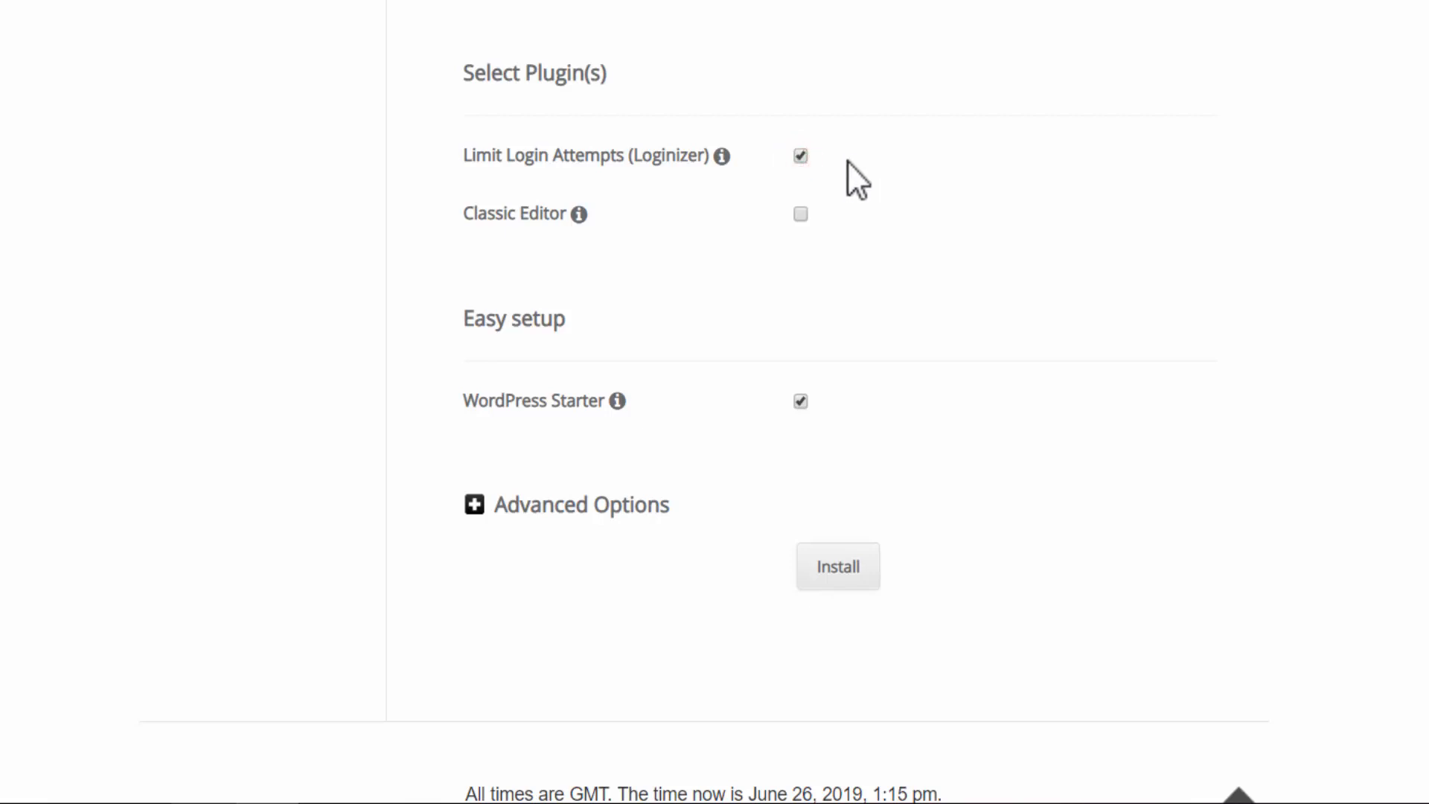
{"action": "mouse_move", "coordinate": [836, 245]}
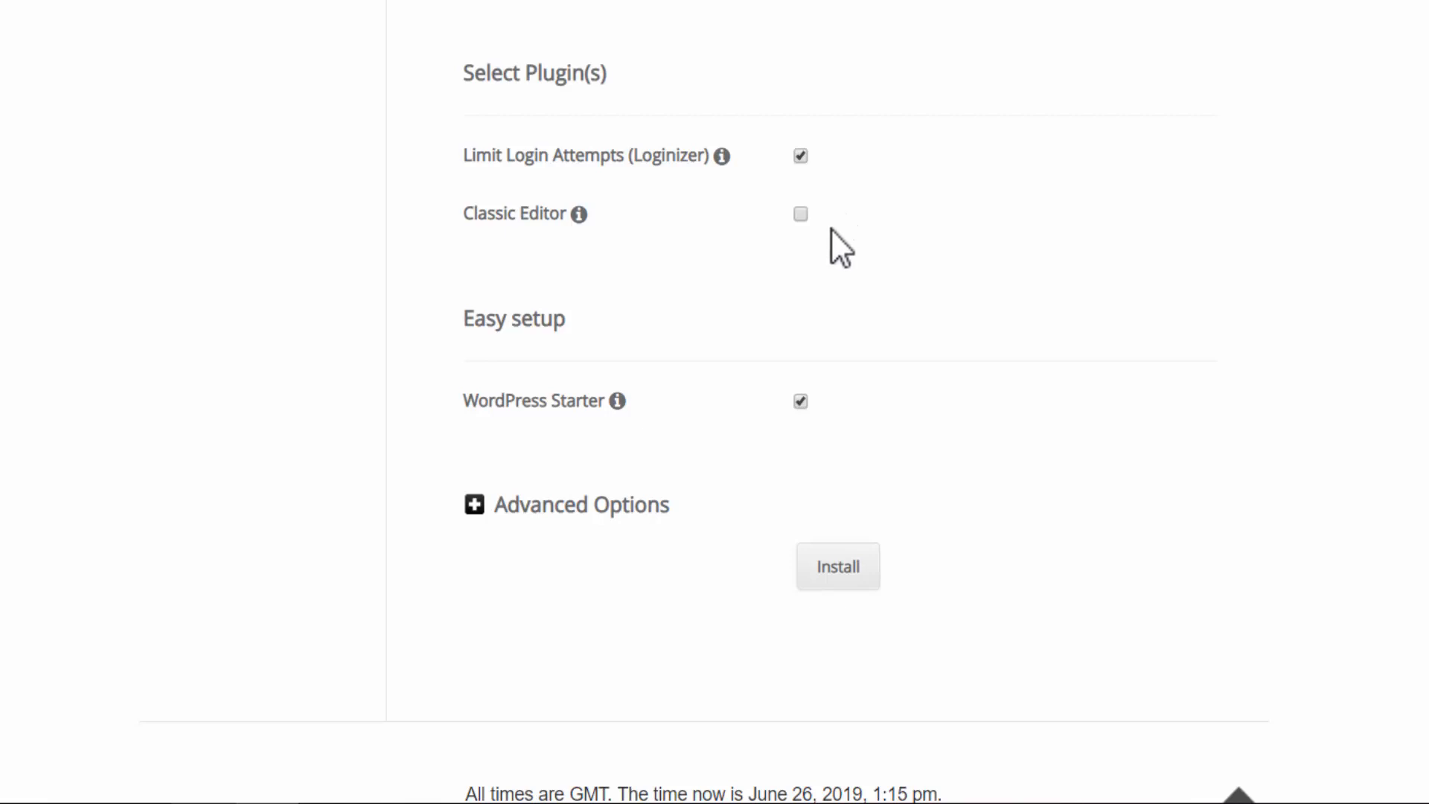
{"action": "mouse_move", "coordinate": [847, 245]}
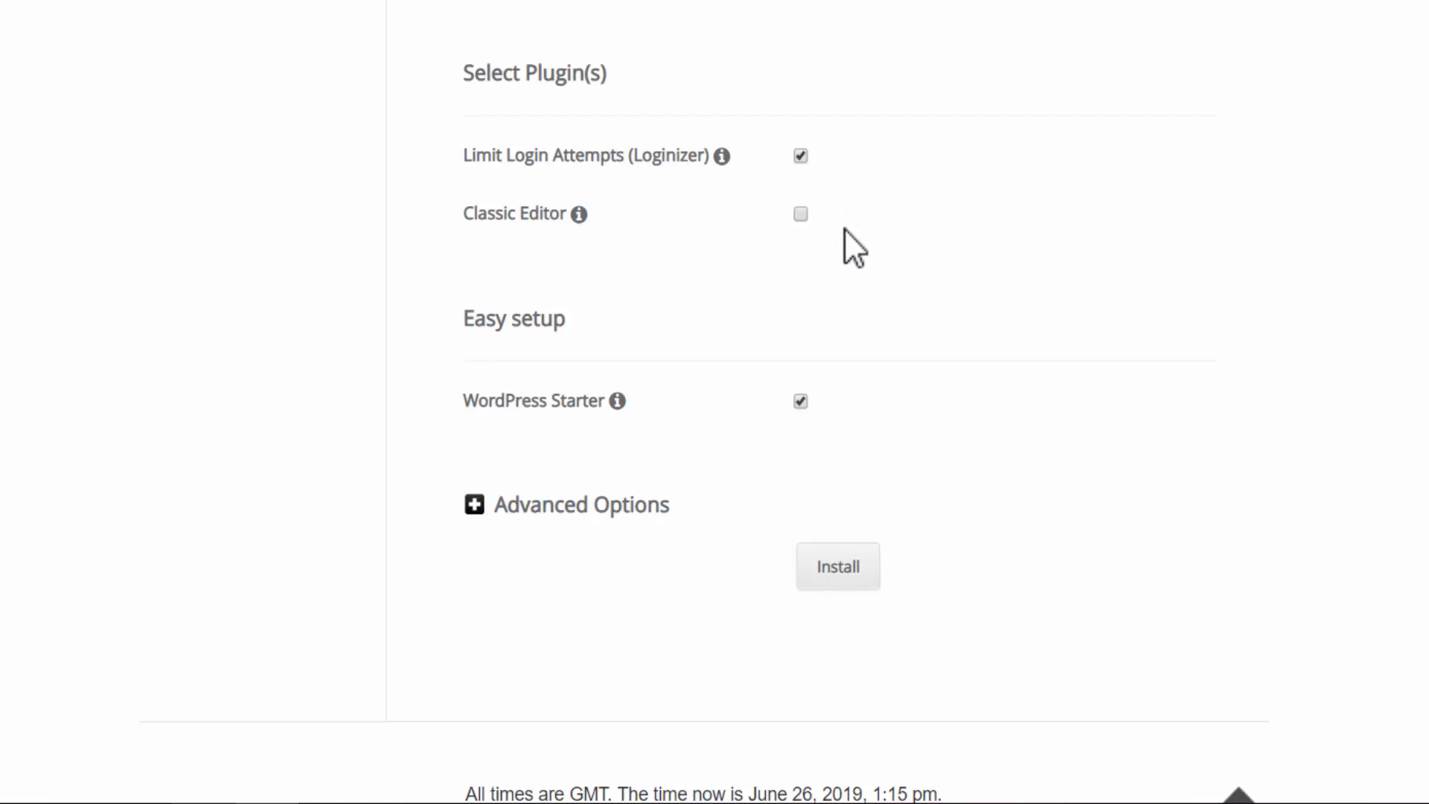
{"action": "mouse_move", "coordinate": [866, 434]}
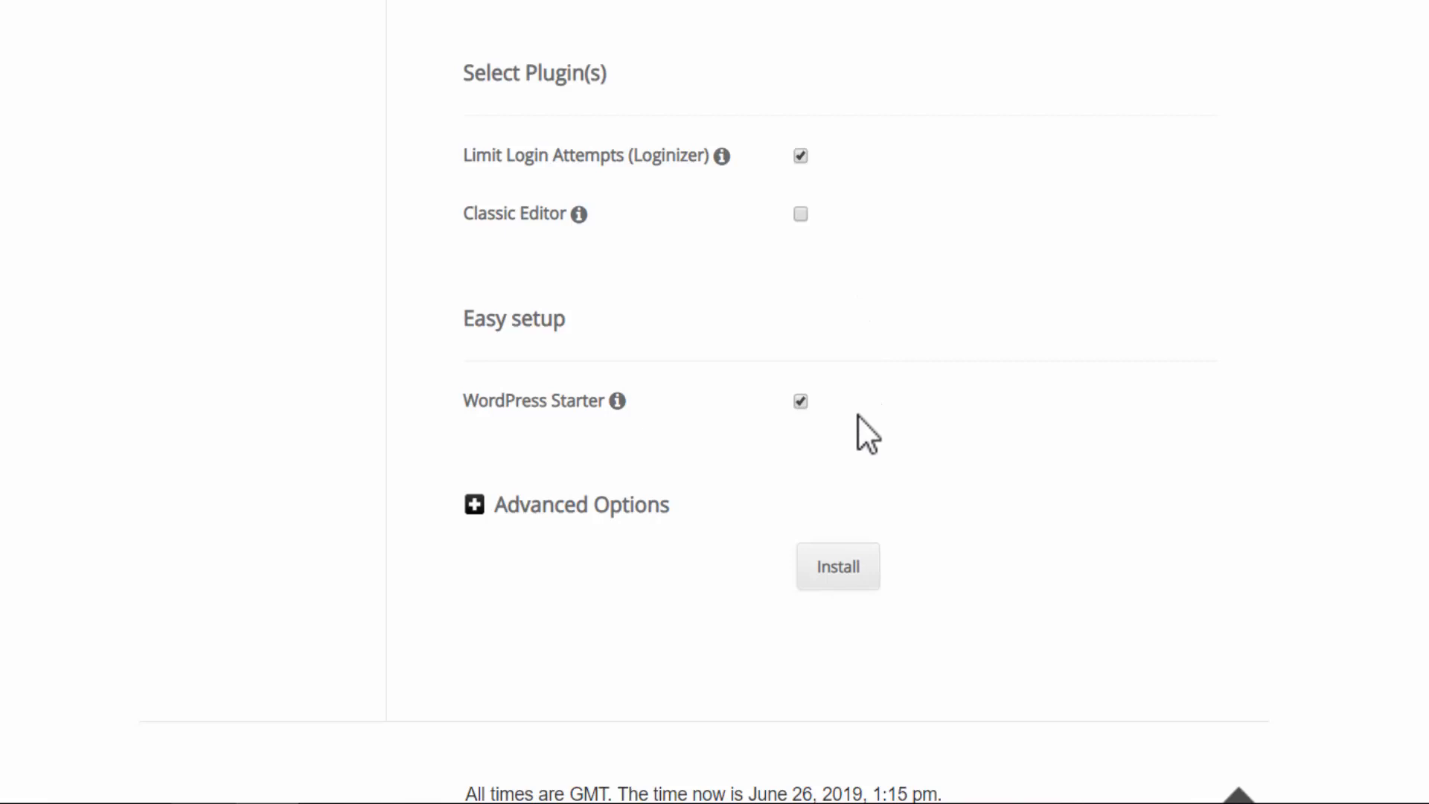
{"action": "left_click", "coordinate": [799, 401]}
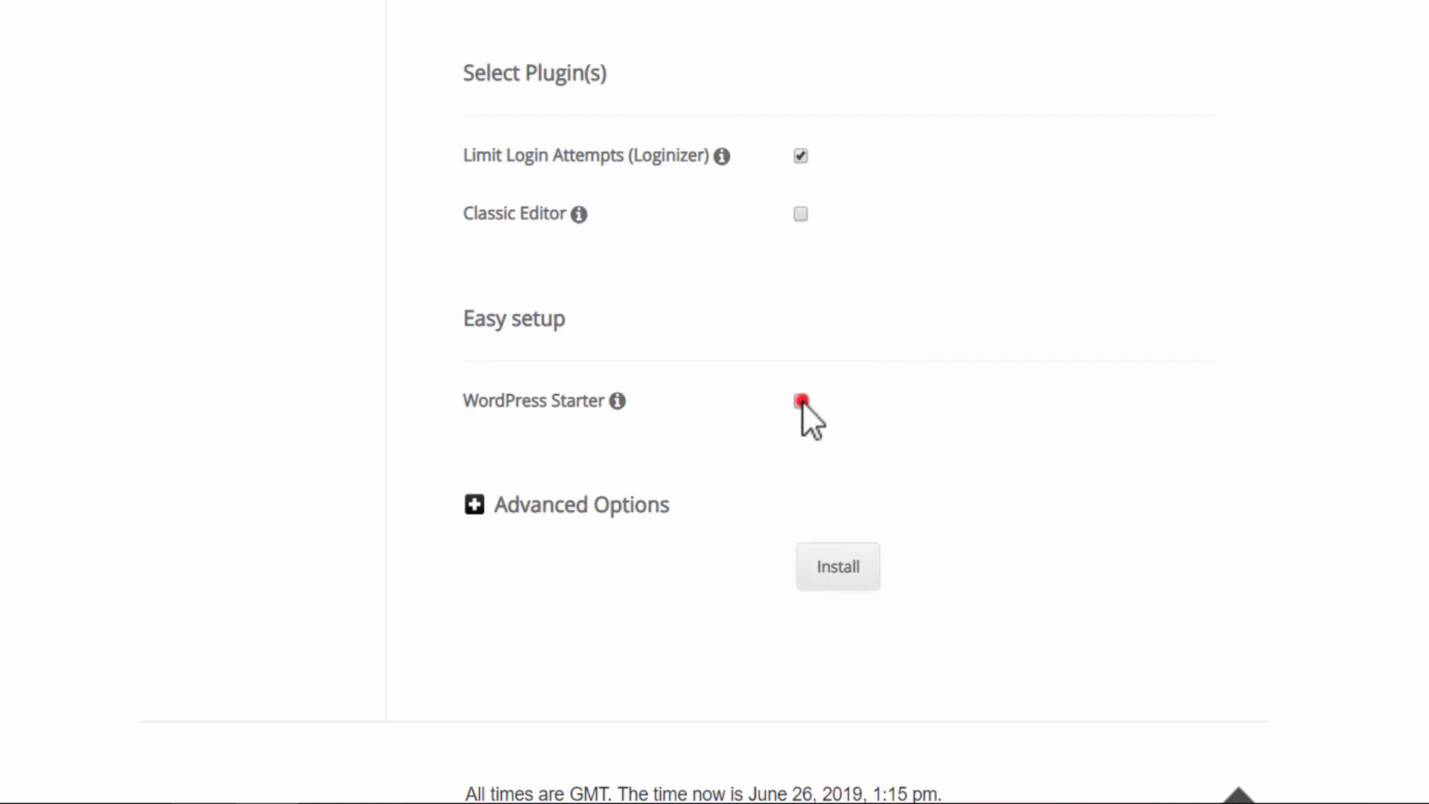
{"action": "left_click", "coordinate": [801, 400]}
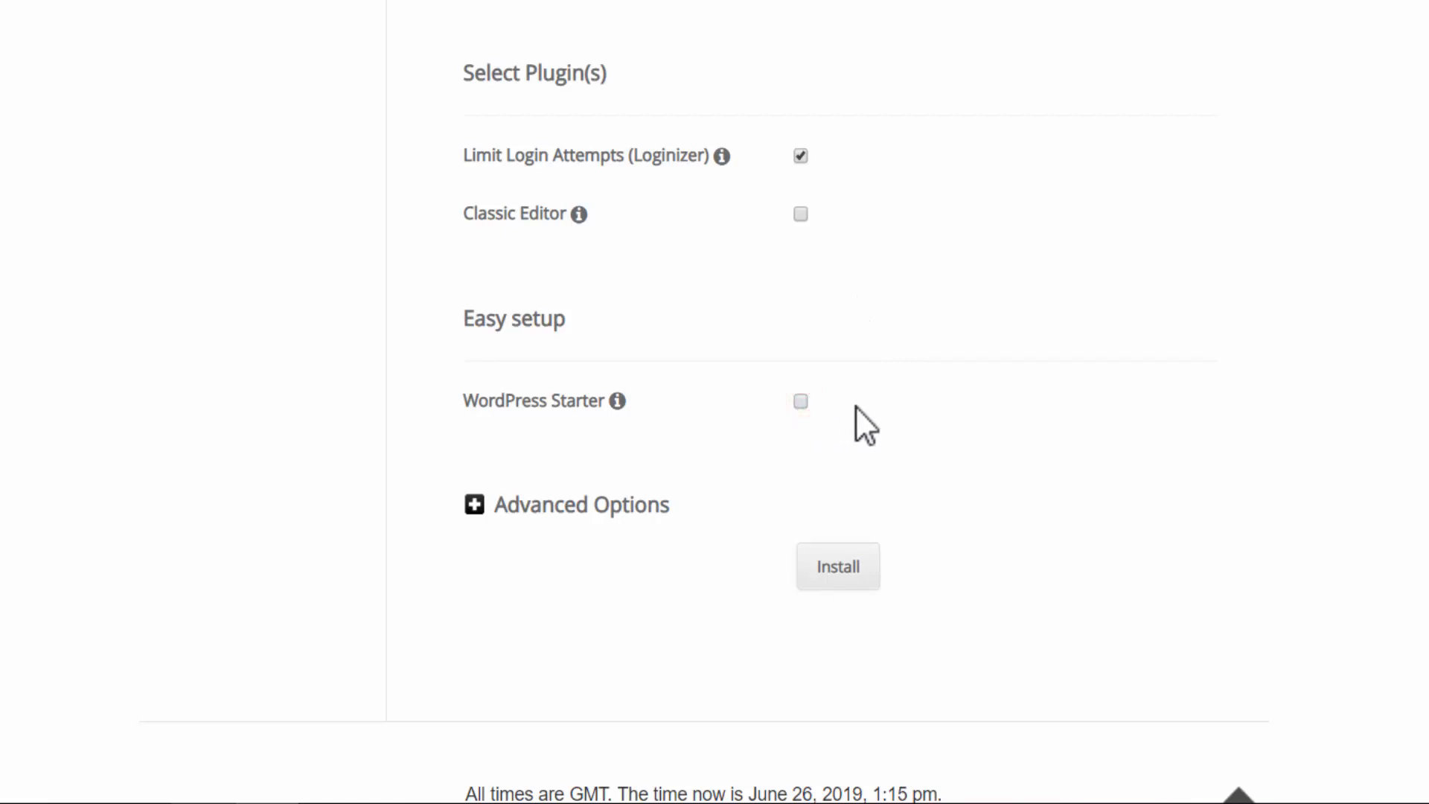
{"action": "mouse_move", "coordinate": [902, 501]}
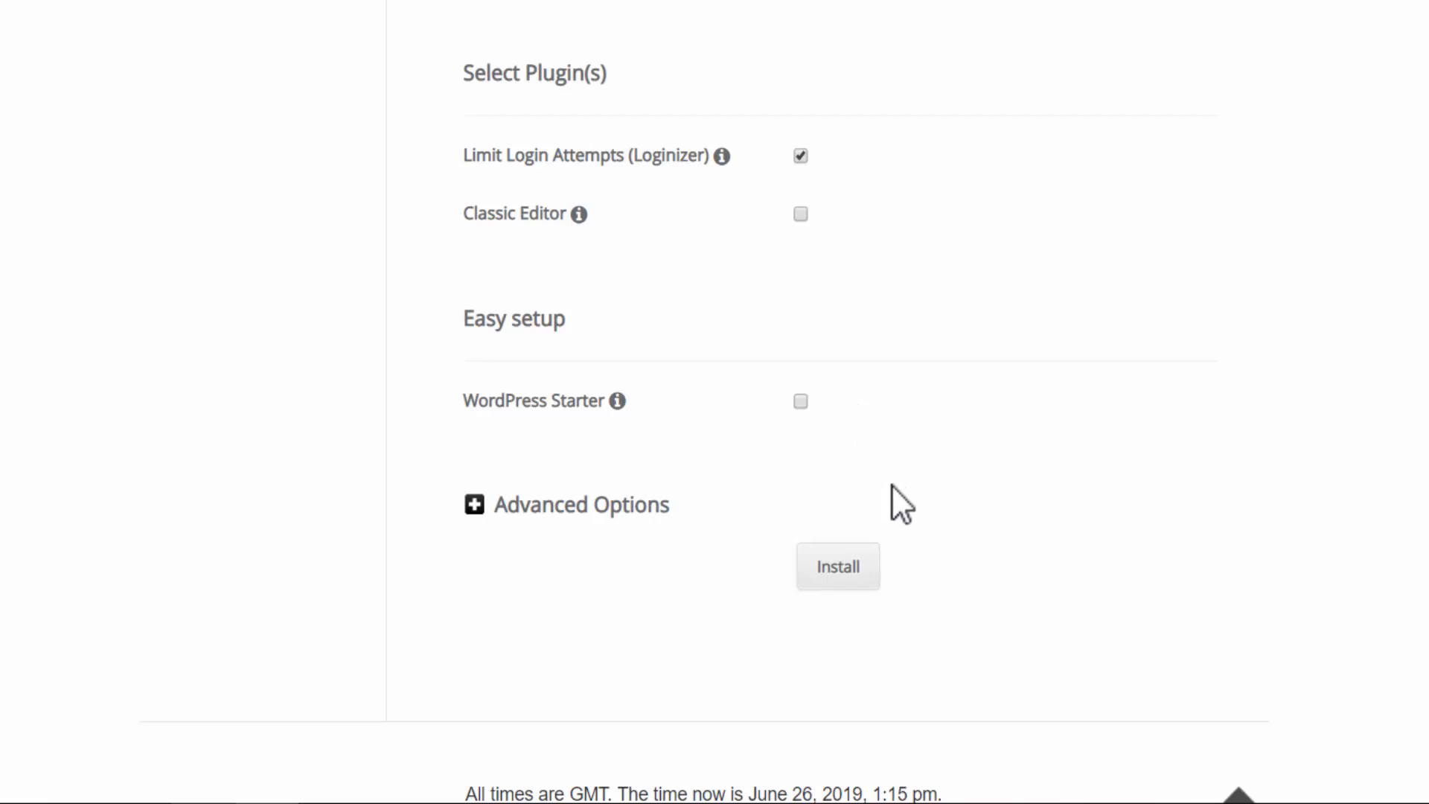
{"action": "mouse_move", "coordinate": [837, 566]}
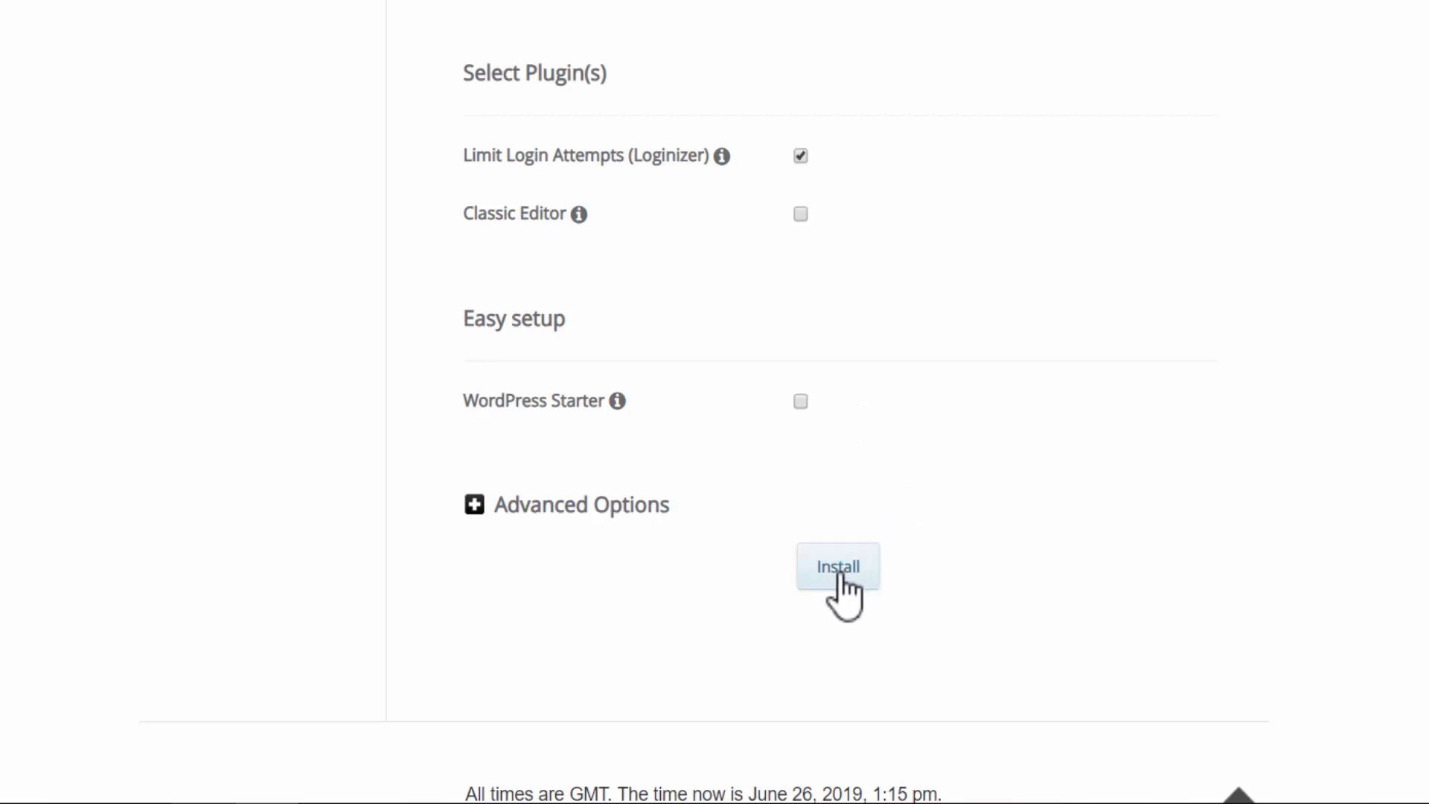
Run Install and reach the success page for sample.finanloan.com with its wp-admin URL
{"action": "left_click", "coordinate": [836, 566]}
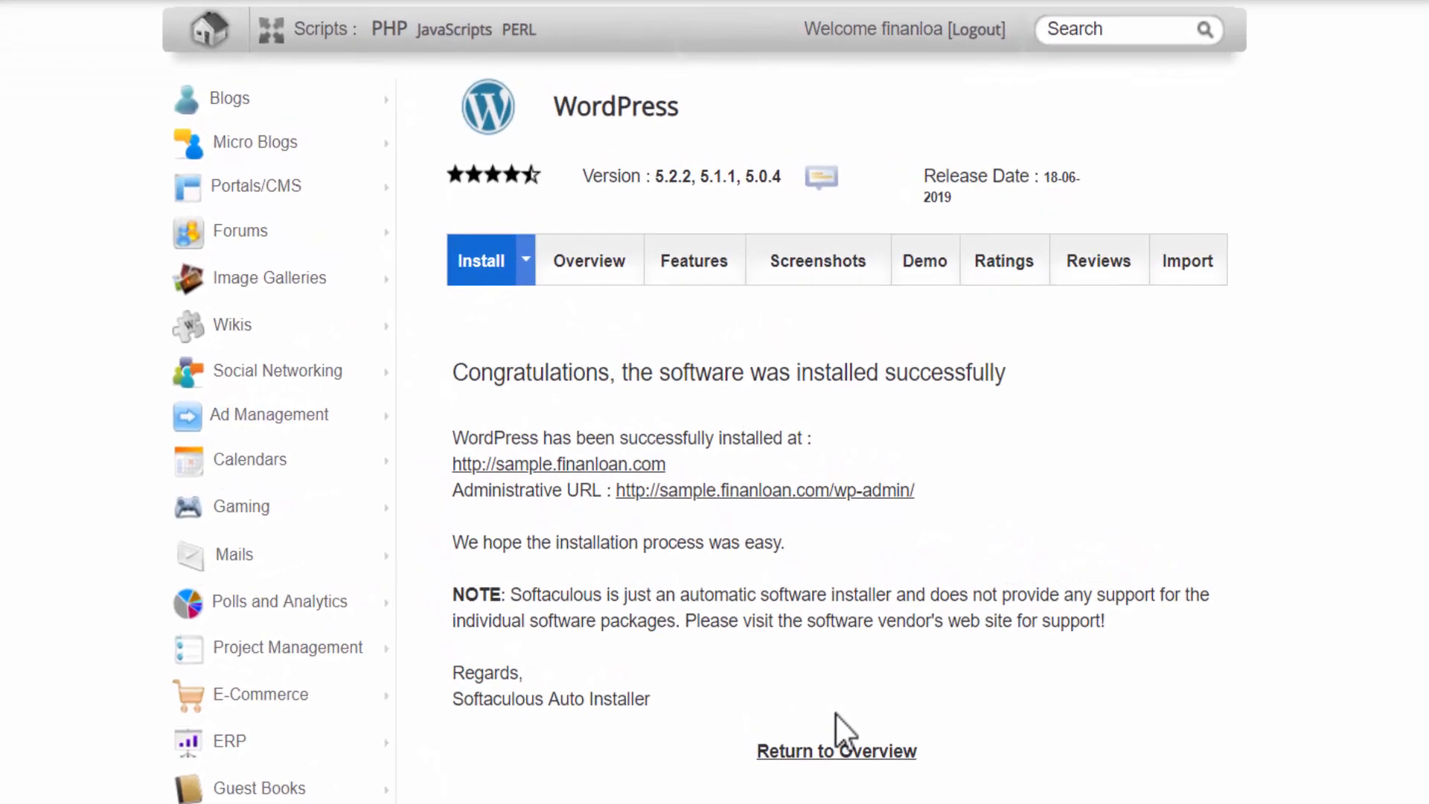
{"action": "mouse_move", "coordinate": [973, 482]}
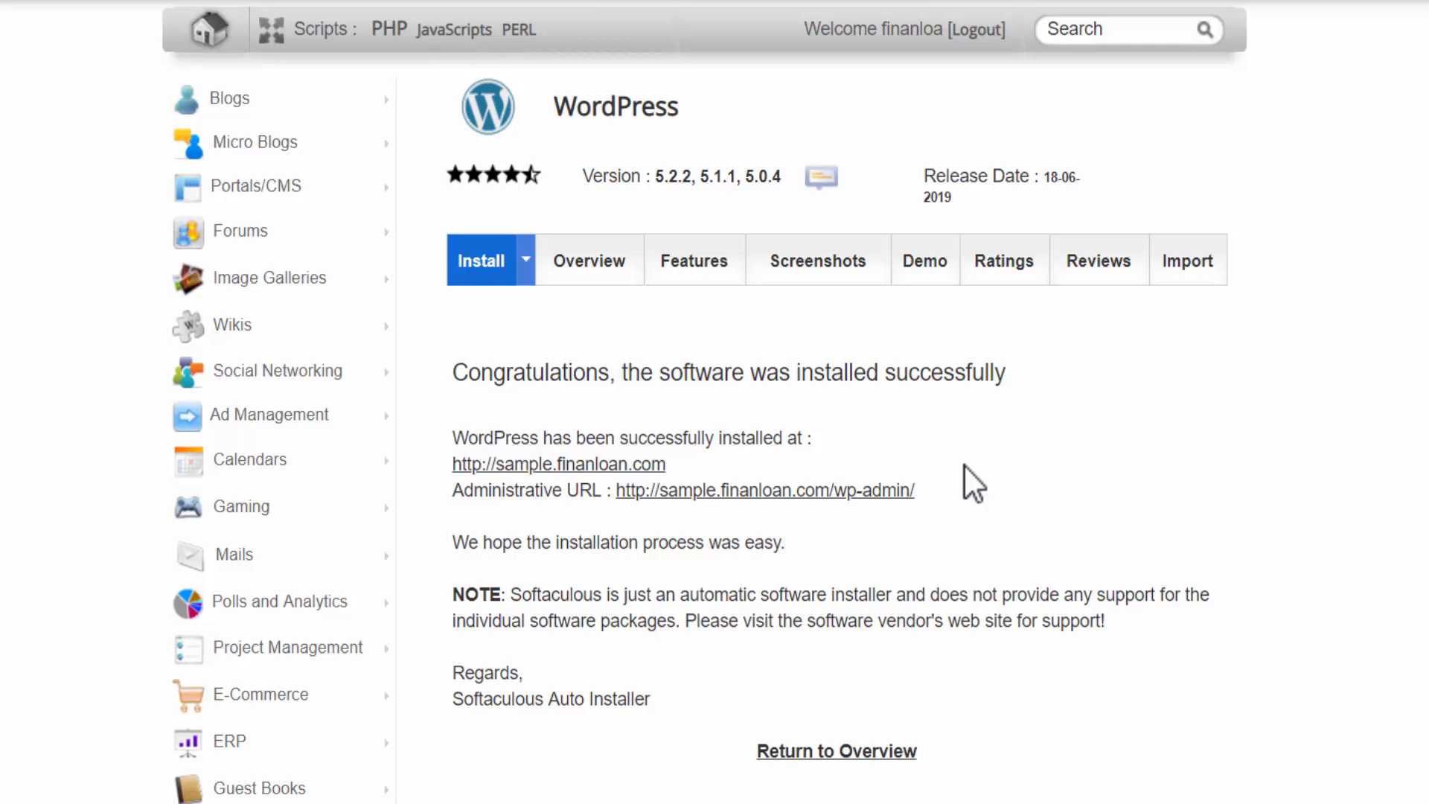
{"action": "mouse_move", "coordinate": [509, 478]}
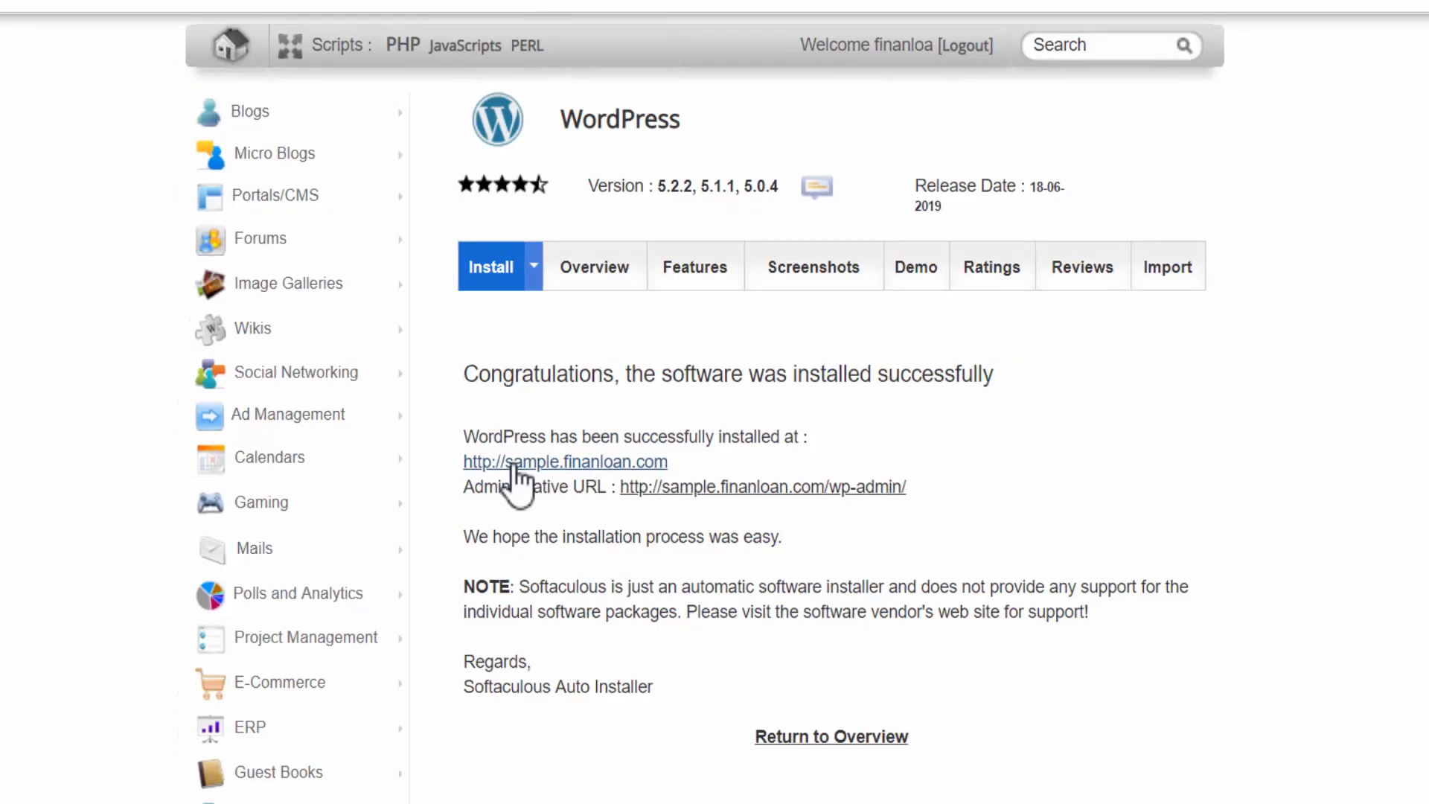
View the new site's front page at sample.finanloan.com with its Hello world! post, then return to the Softaculous confirmation
{"action": "left_click", "coordinate": [563, 462]}
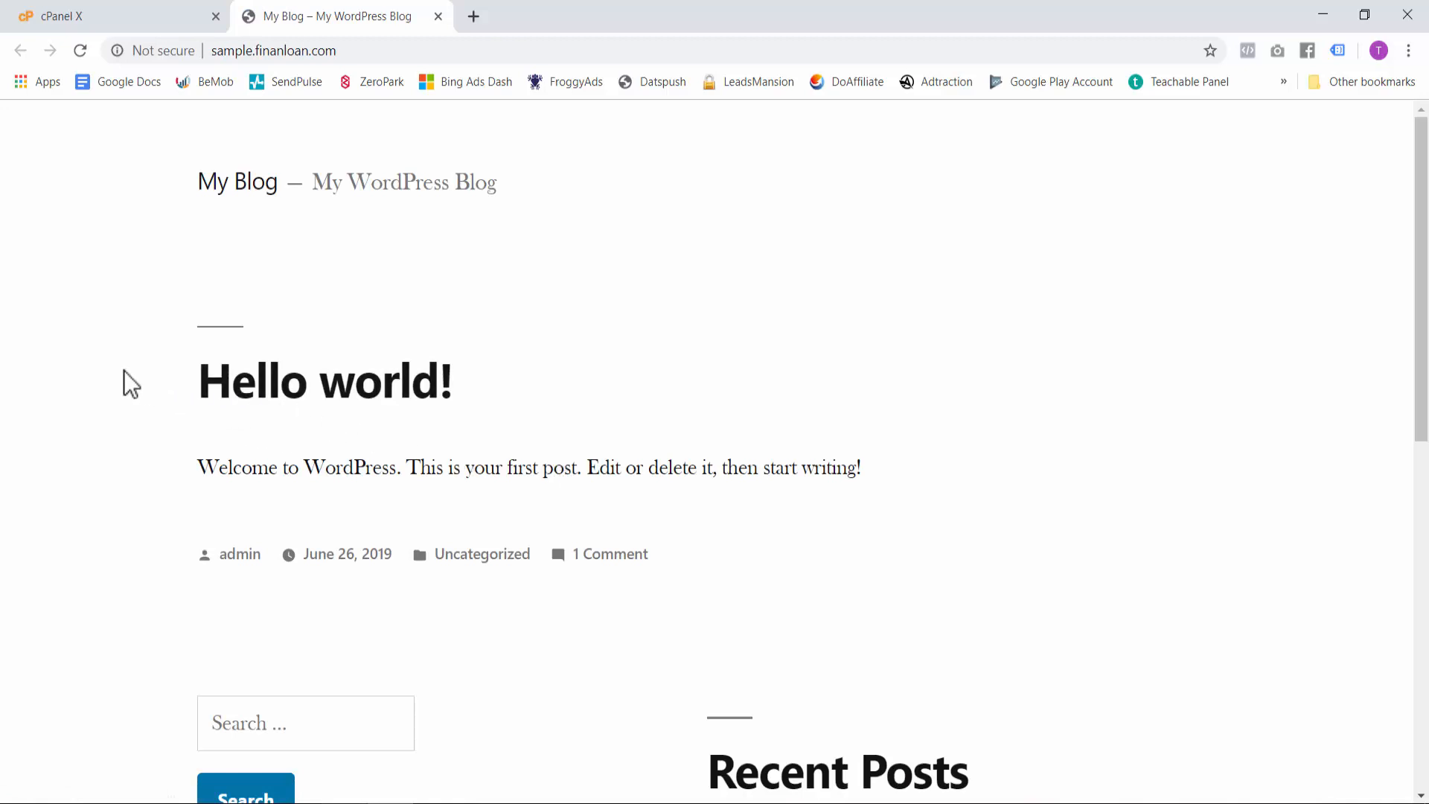
{"action": "scroll", "scroll_direction": "down", "scroll_amount": 3}
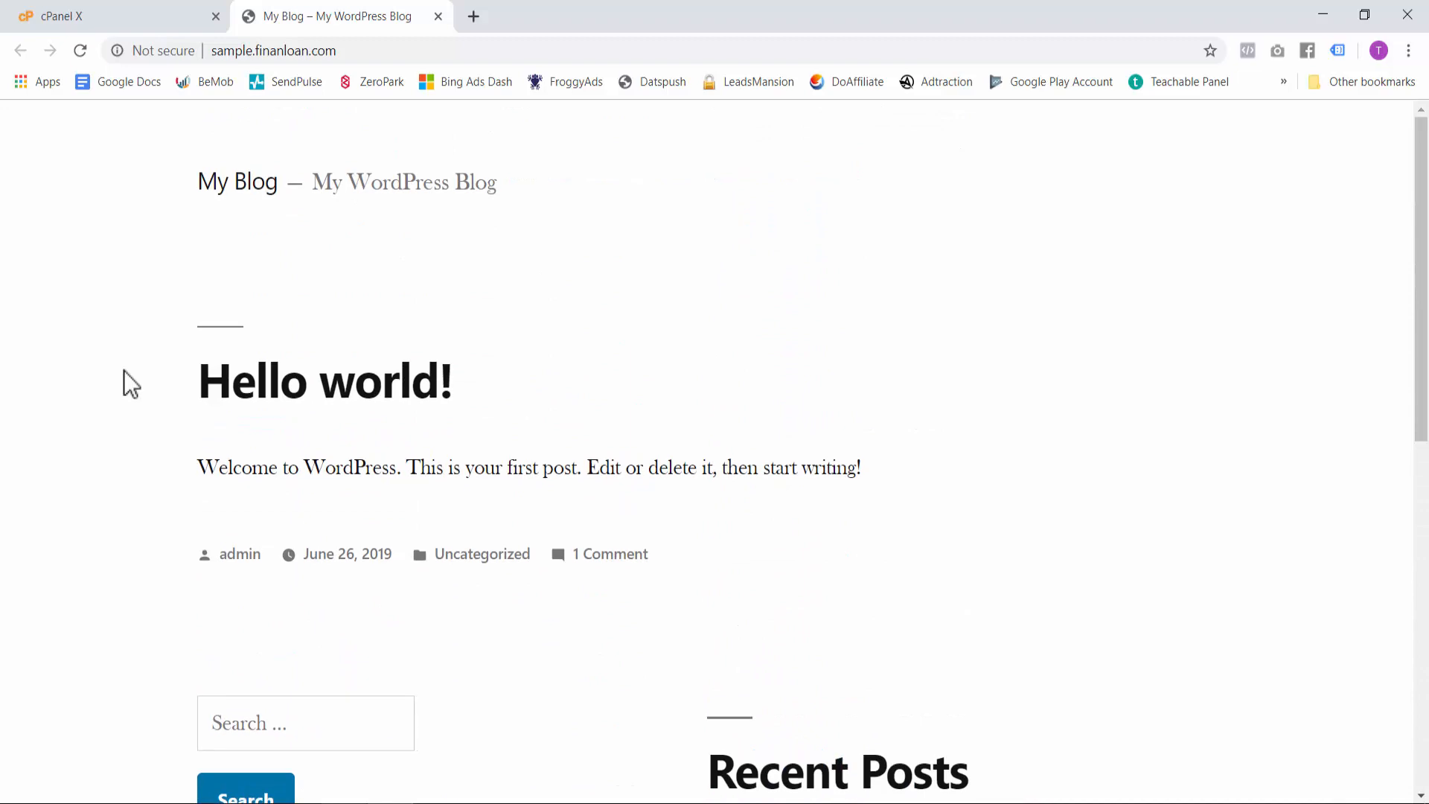
{"action": "mouse_move", "coordinate": [149, 307]}
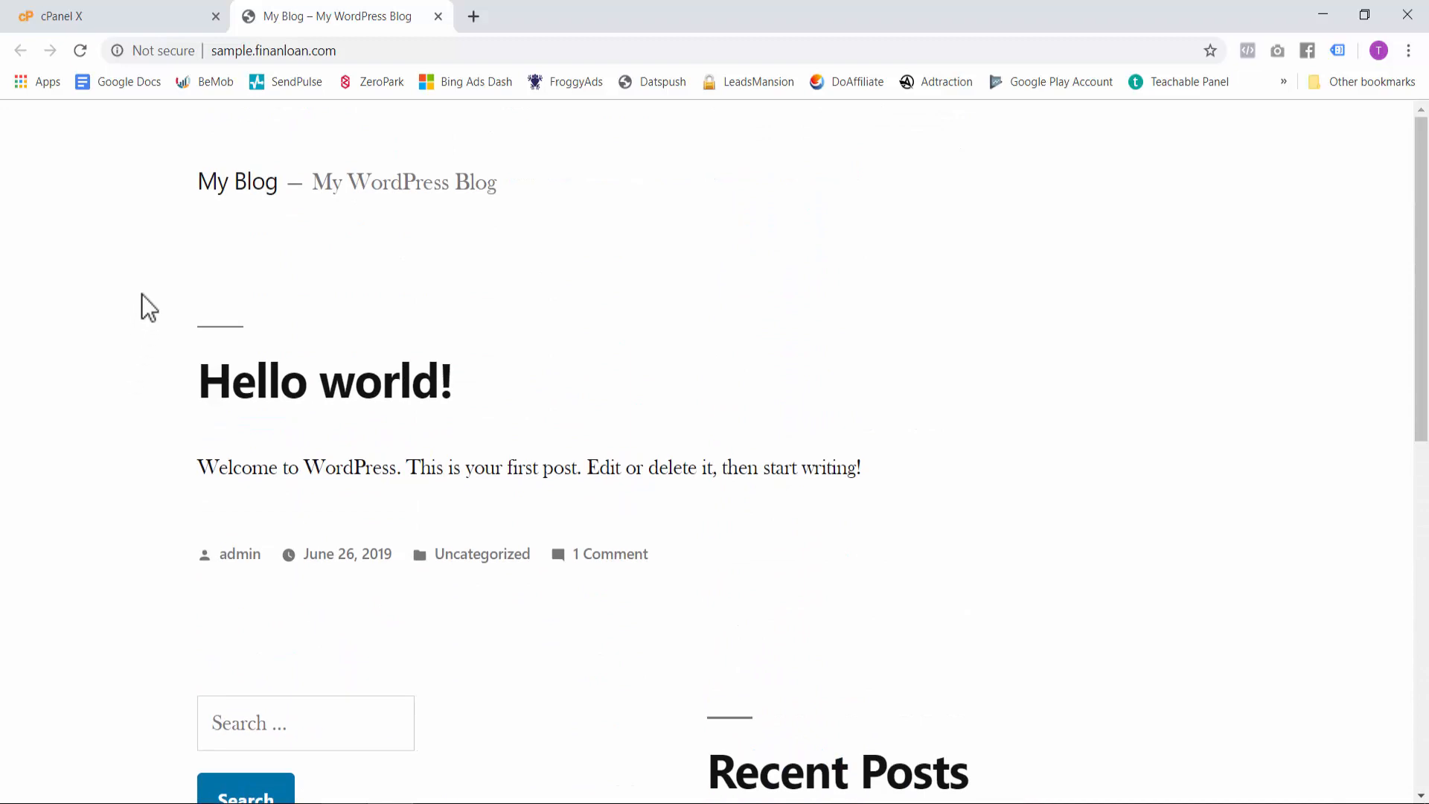
{"action": "left_click", "coordinate": [109, 16]}
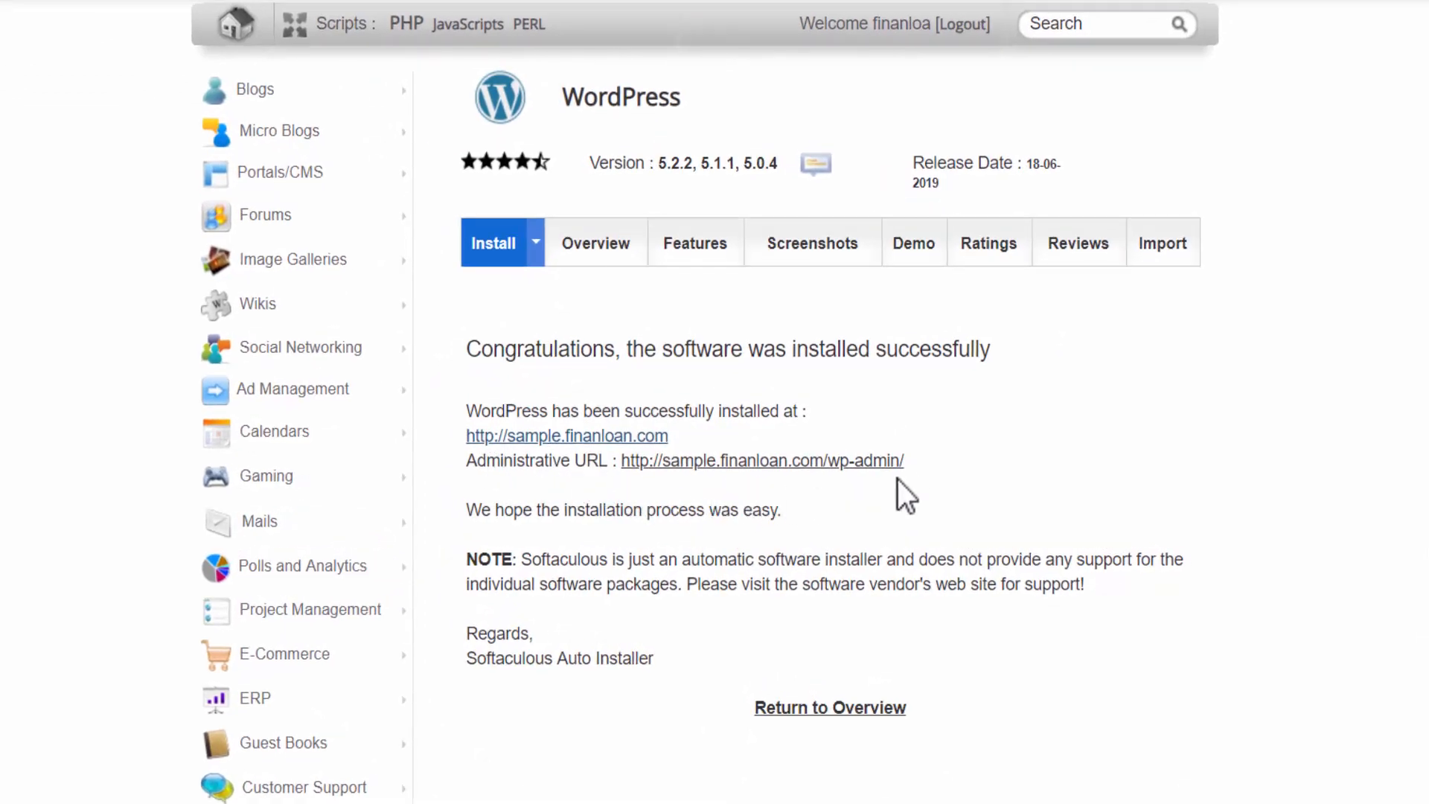
Follow the Administrative URL to reach the My Blog Dashboard at sample.finanloan.com/wp-admin
{"action": "double_click", "coordinate": [863, 460]}
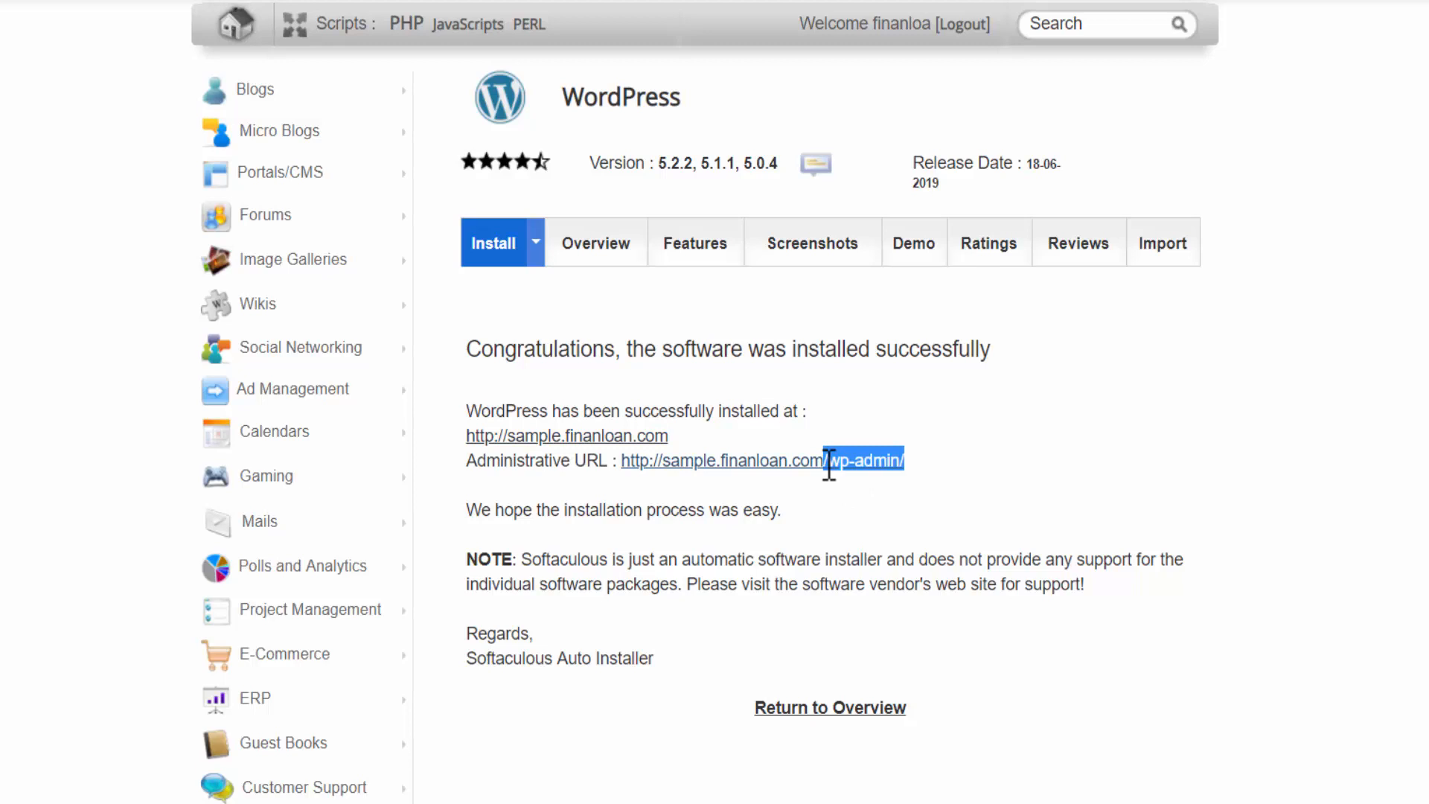
{"action": "mouse_move", "coordinate": [949, 476]}
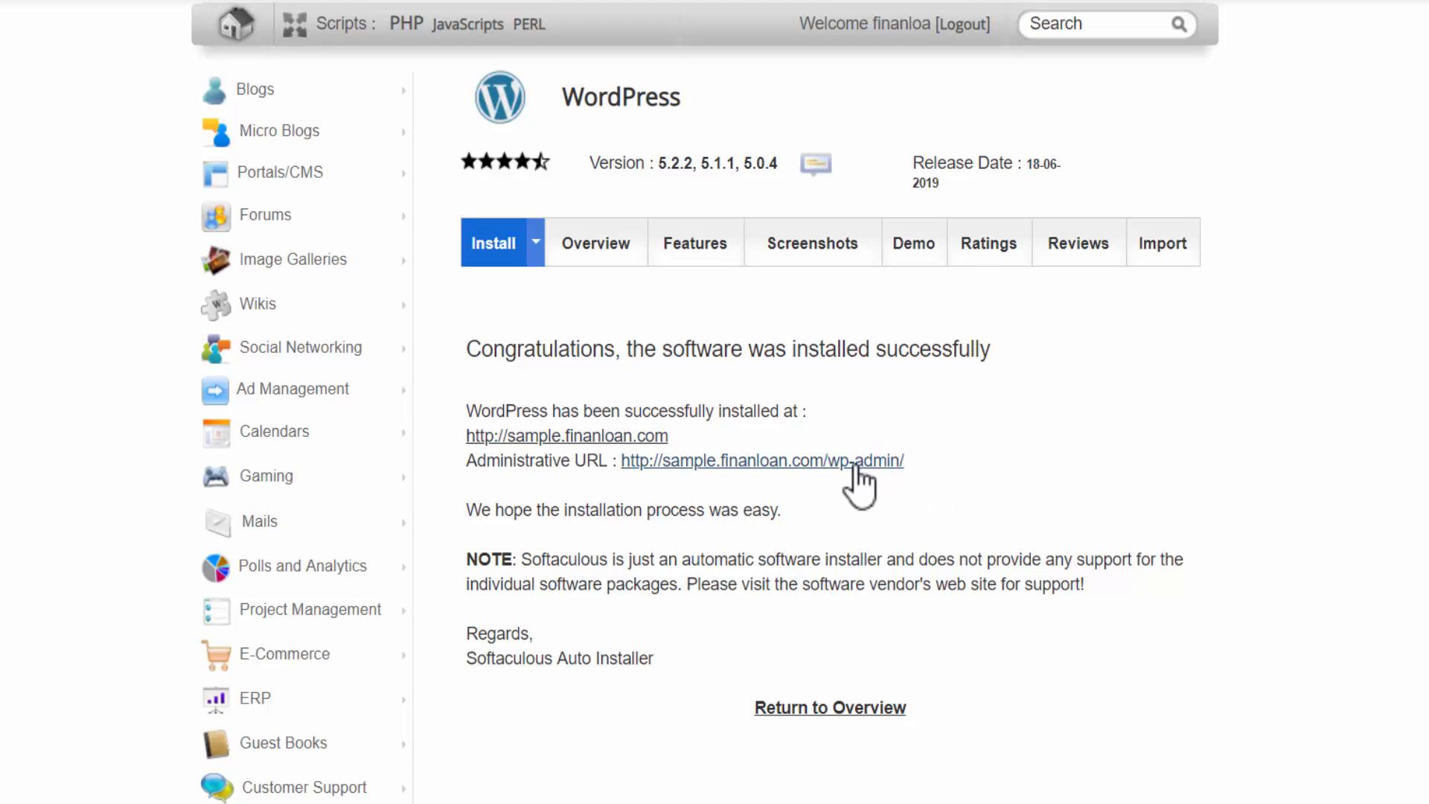
{"action": "left_click", "coordinate": [760, 460]}
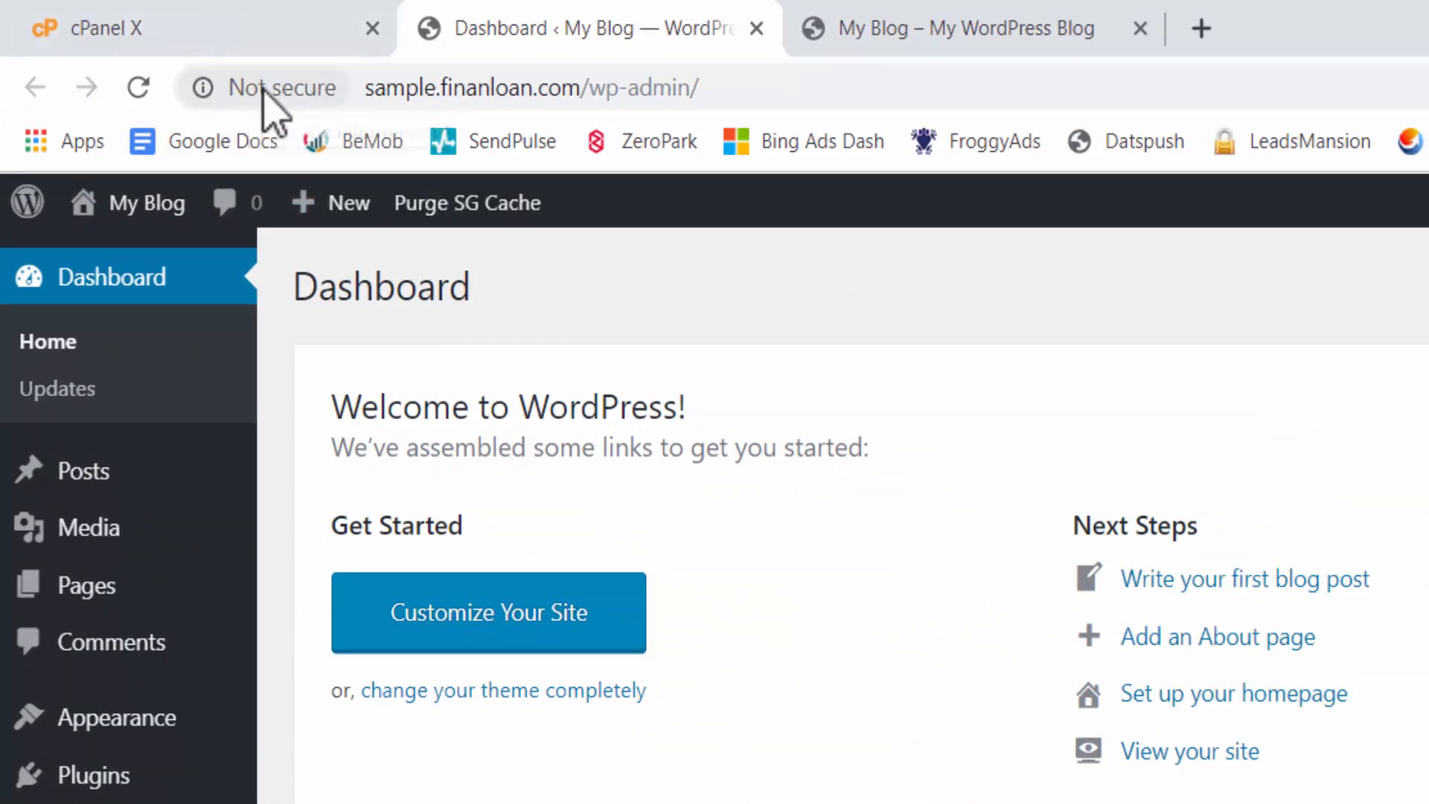
{"action": "mouse_move", "coordinate": [265, 88]}
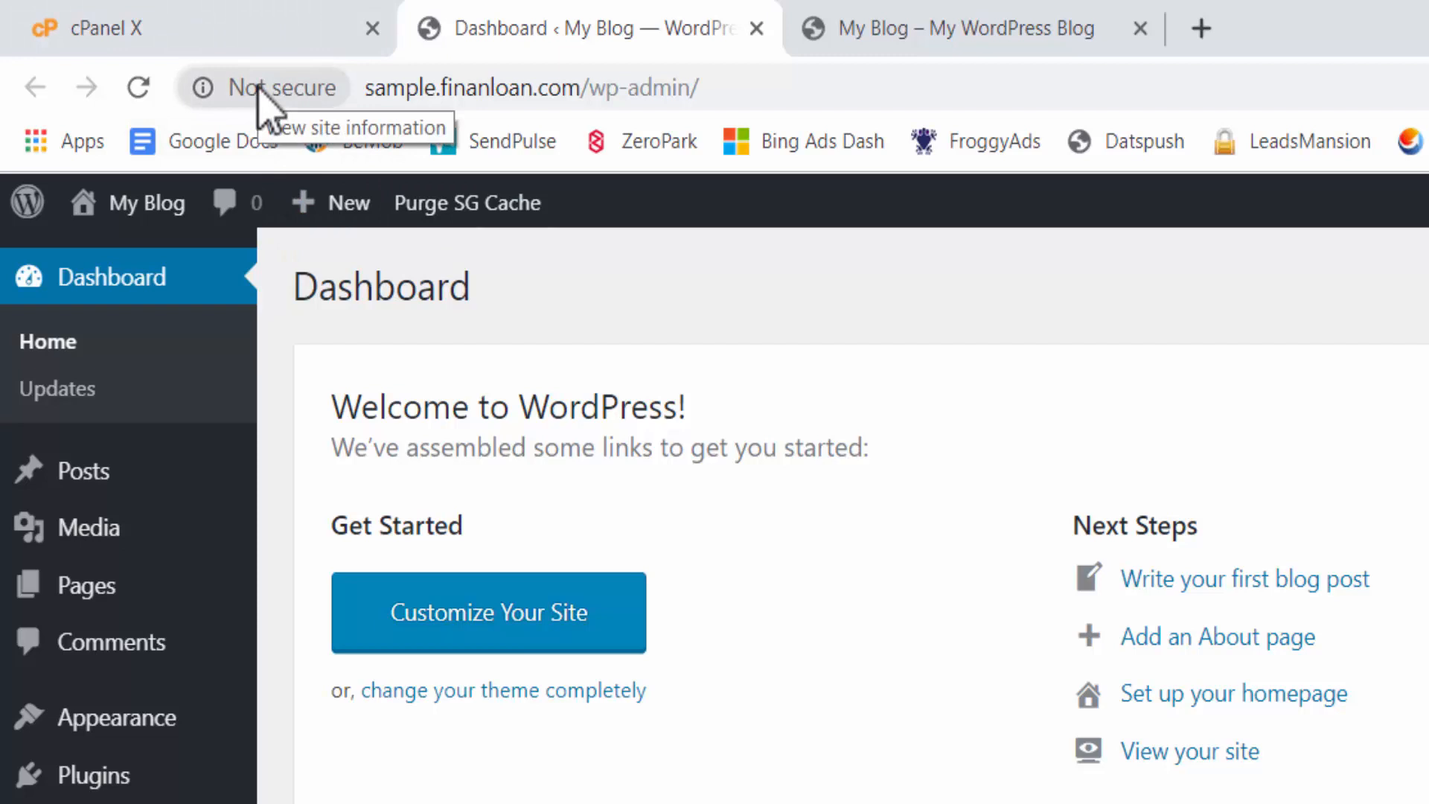
{"action": "mouse_move", "coordinate": [318, 141]}
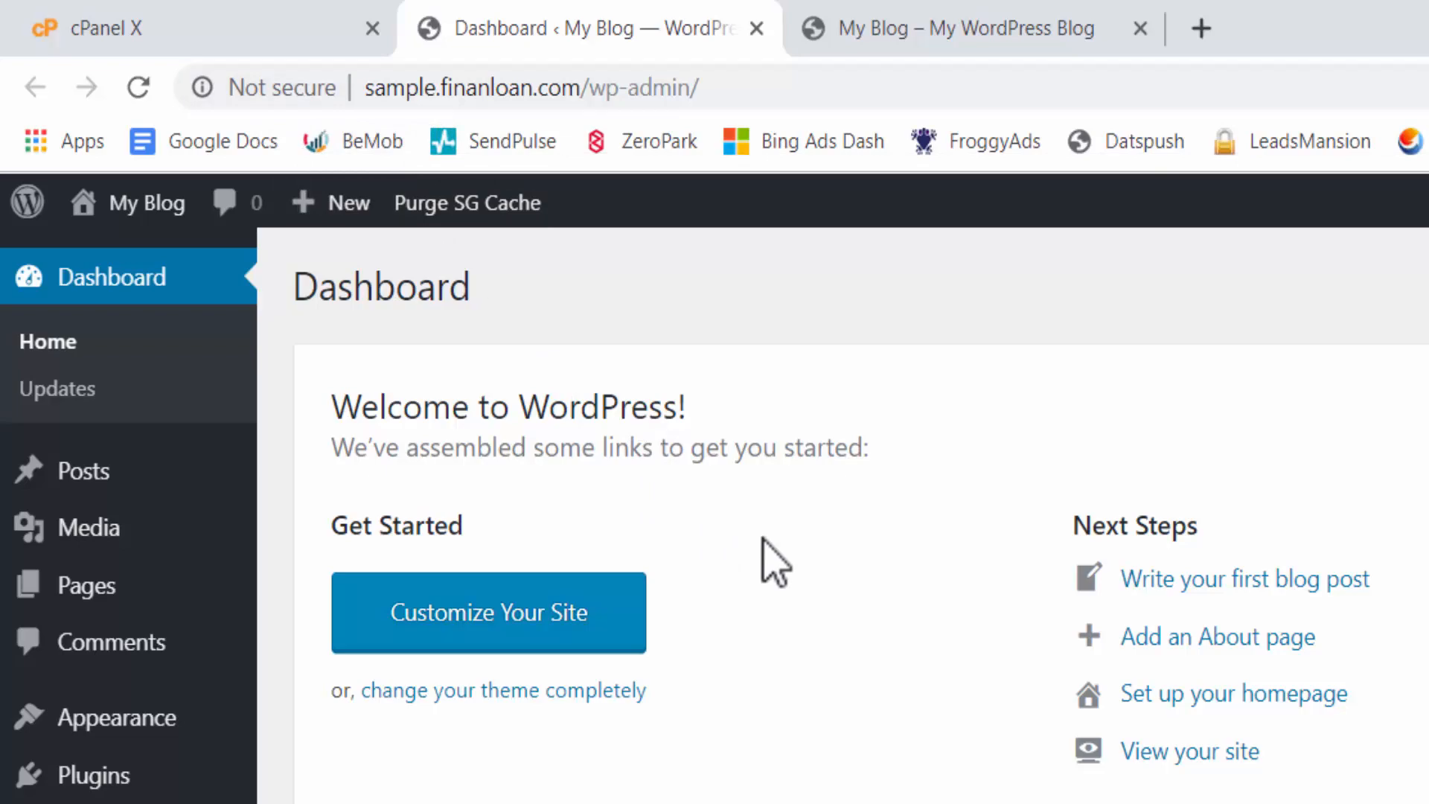
From My Accounts, enter the cPanel for the finanloan.com hosting account
{"action": "left_click", "coordinate": [108, 27]}
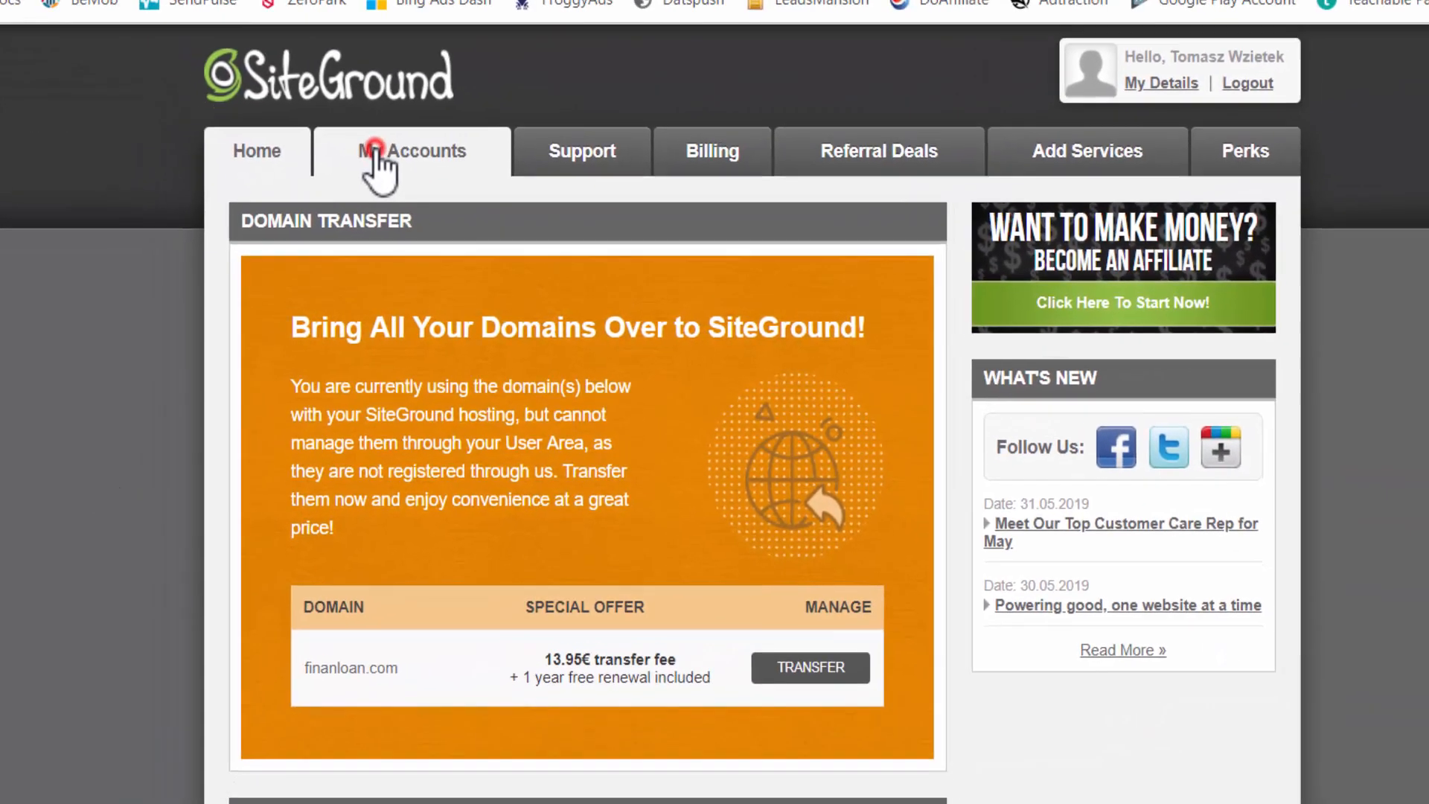
{"action": "left_click", "coordinate": [412, 151]}
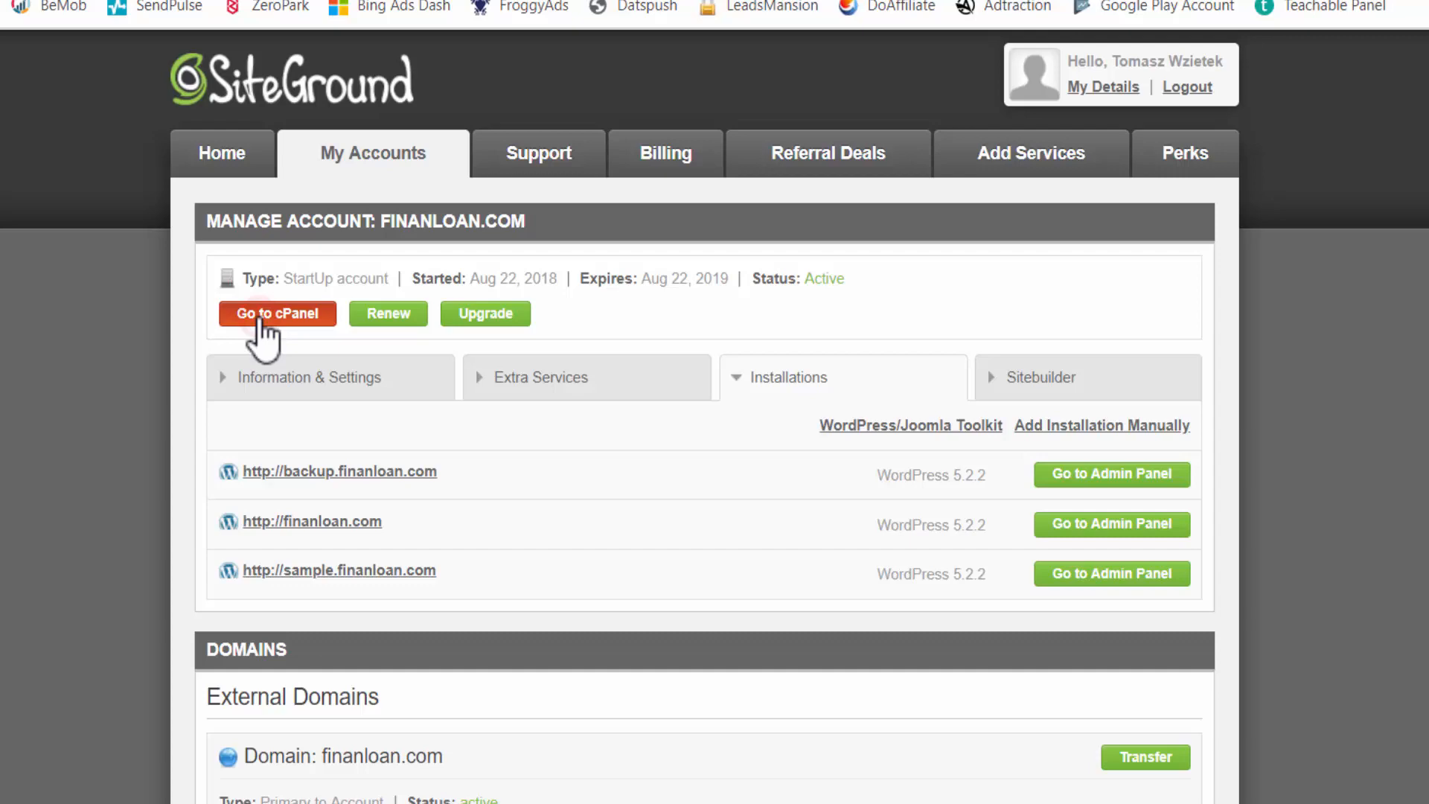
{"action": "left_click", "coordinate": [277, 313]}
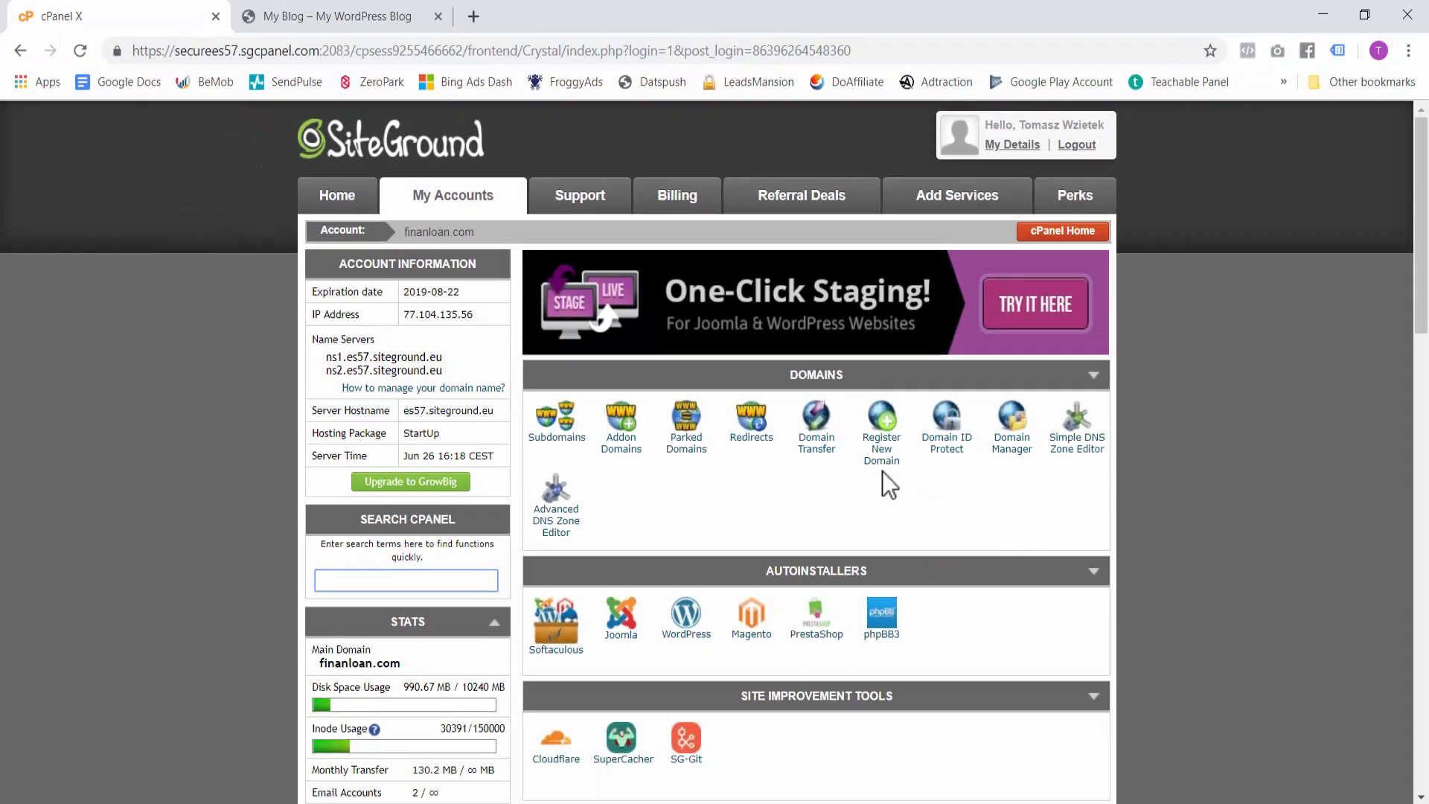
Reach the Let's Encrypt SSL manager in the cPanel Security section
{"action": "scroll", "scroll_direction": "down", "scroll_amount": 3}
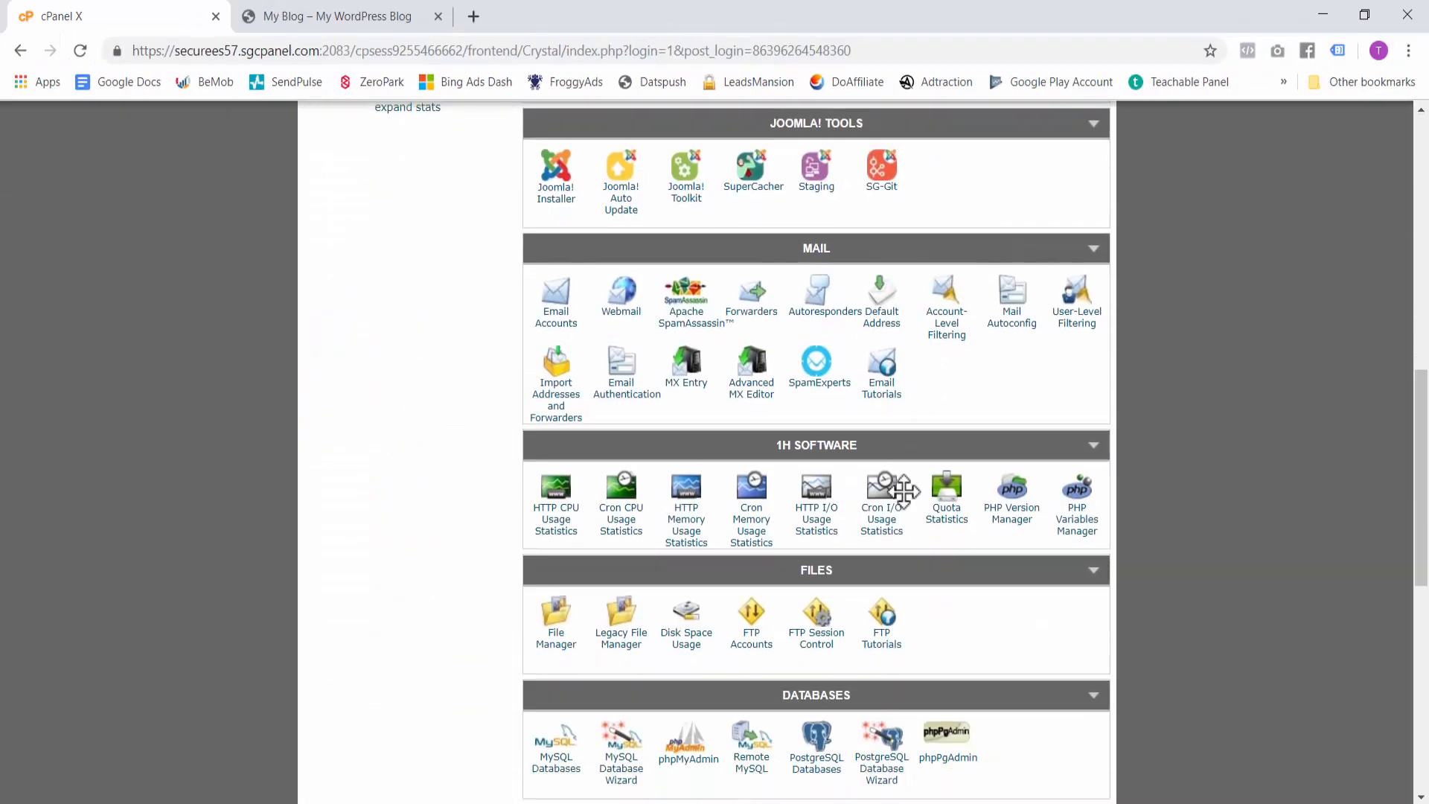
{"action": "scroll", "scroll_direction": "down", "scroll_amount": 3}
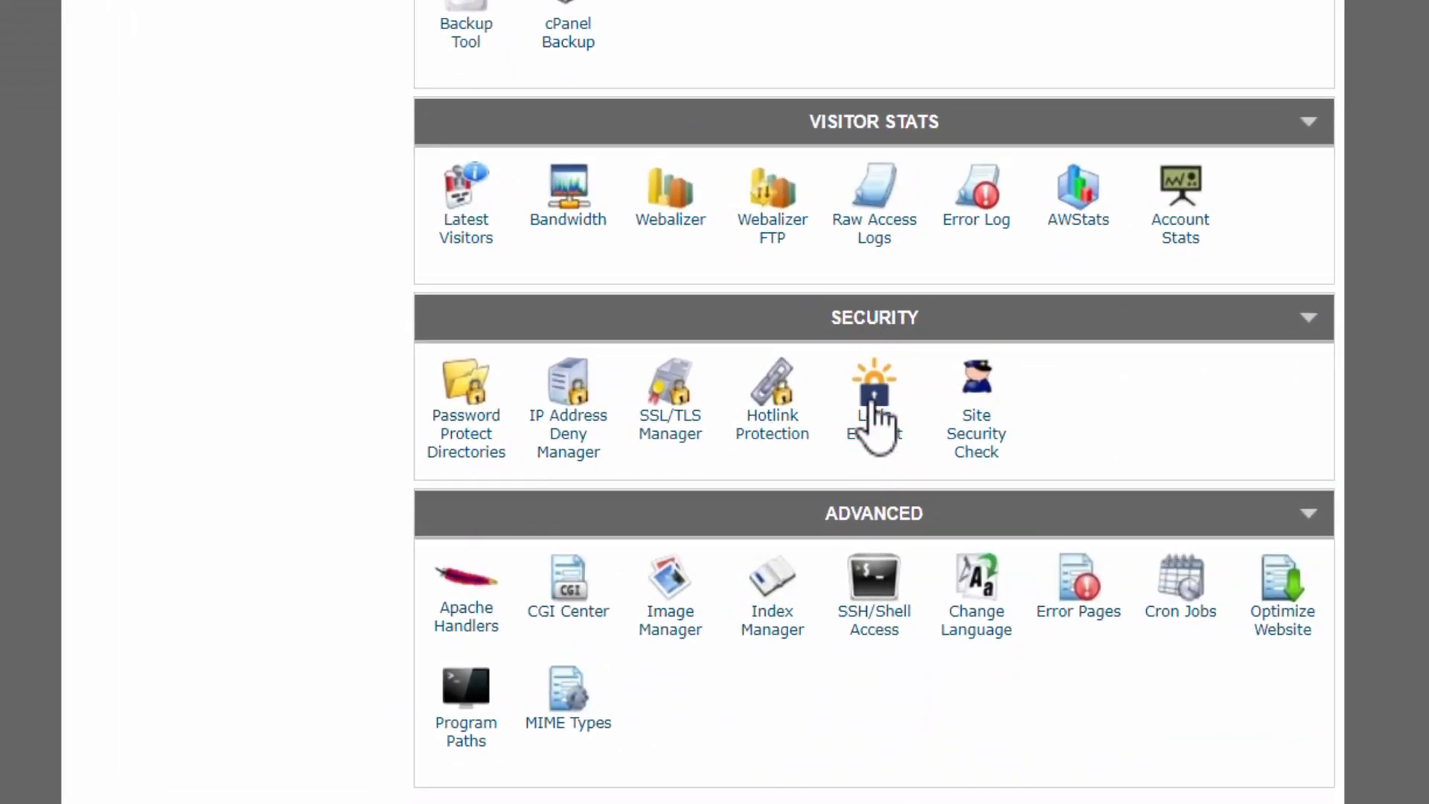
{"action": "left_click", "coordinate": [874, 387]}
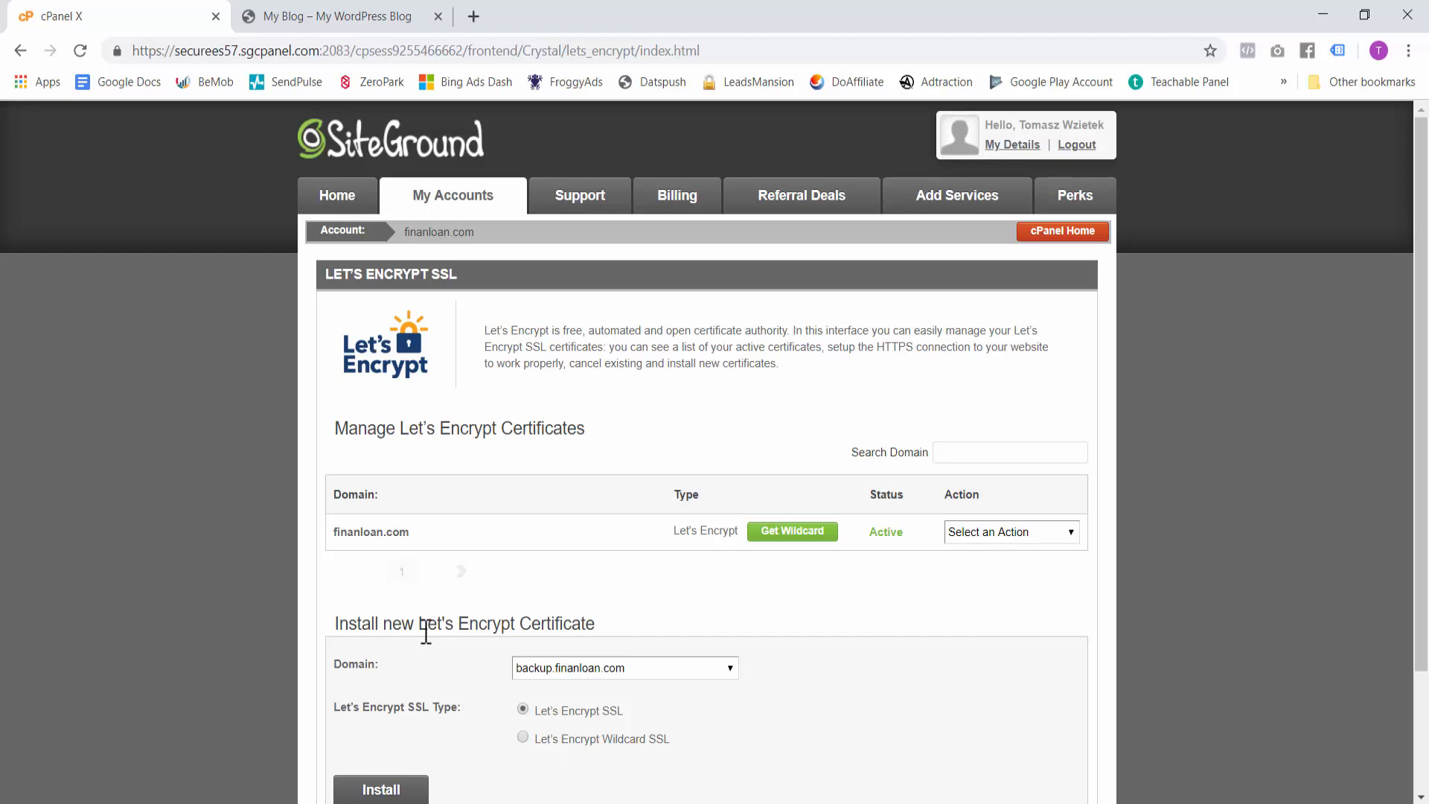
Request a Let's Encrypt certificate for sample.finanloan.com and acknowledge the queued-successfully message
{"action": "scroll", "scroll_direction": "down", "scroll_amount": 3}
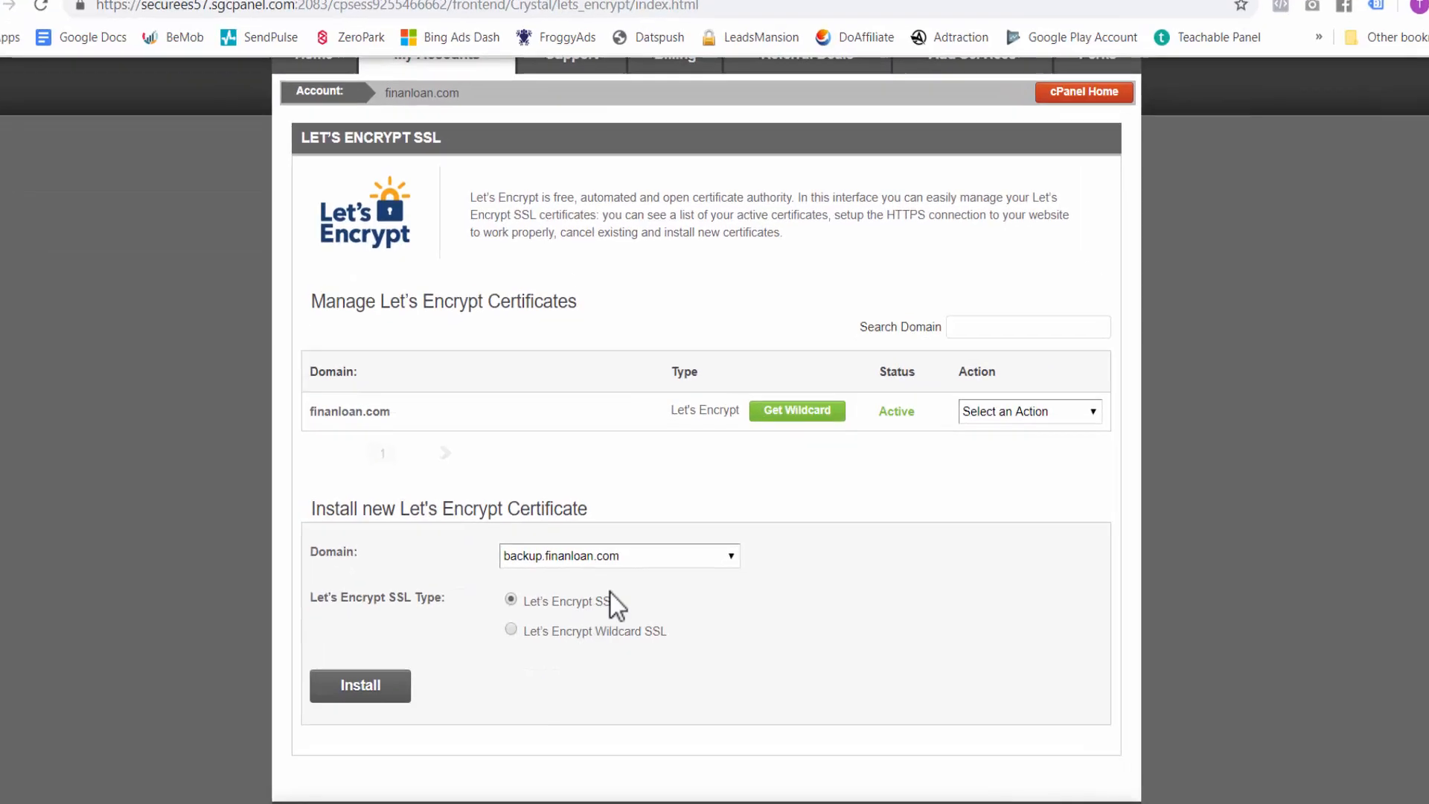
{"action": "left_click", "coordinate": [618, 555]}
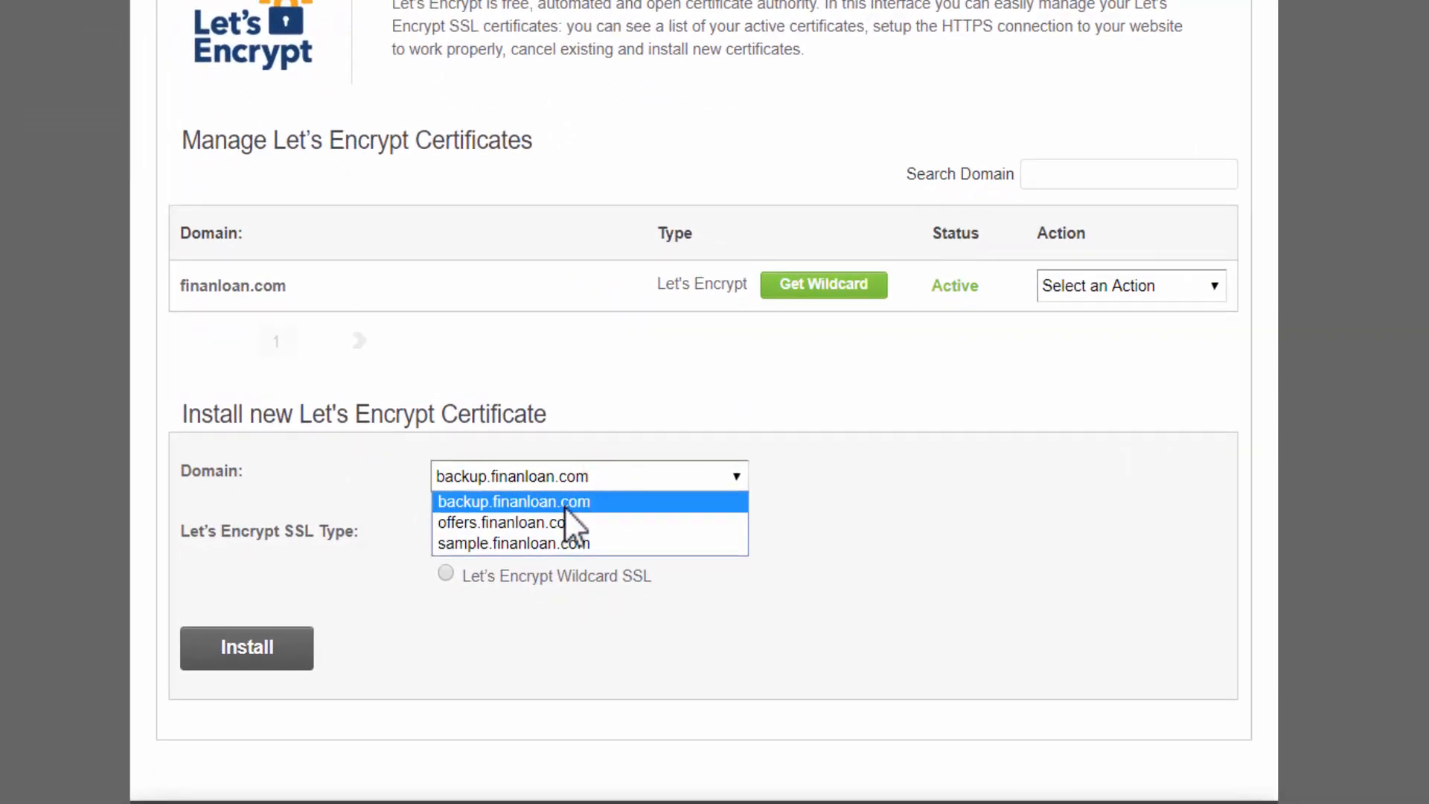
{"action": "mouse_move", "coordinate": [514, 544]}
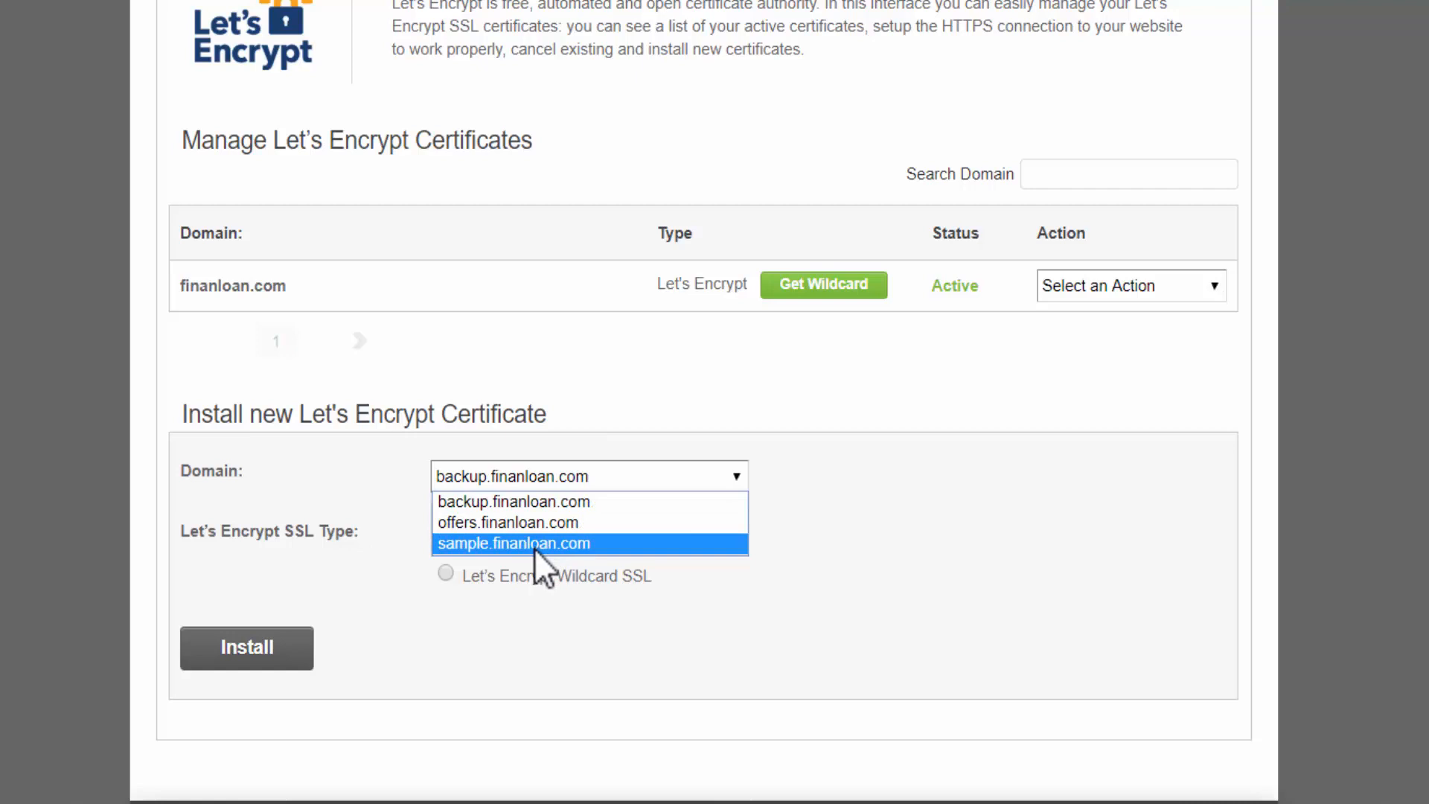
{"action": "left_click", "coordinate": [512, 543]}
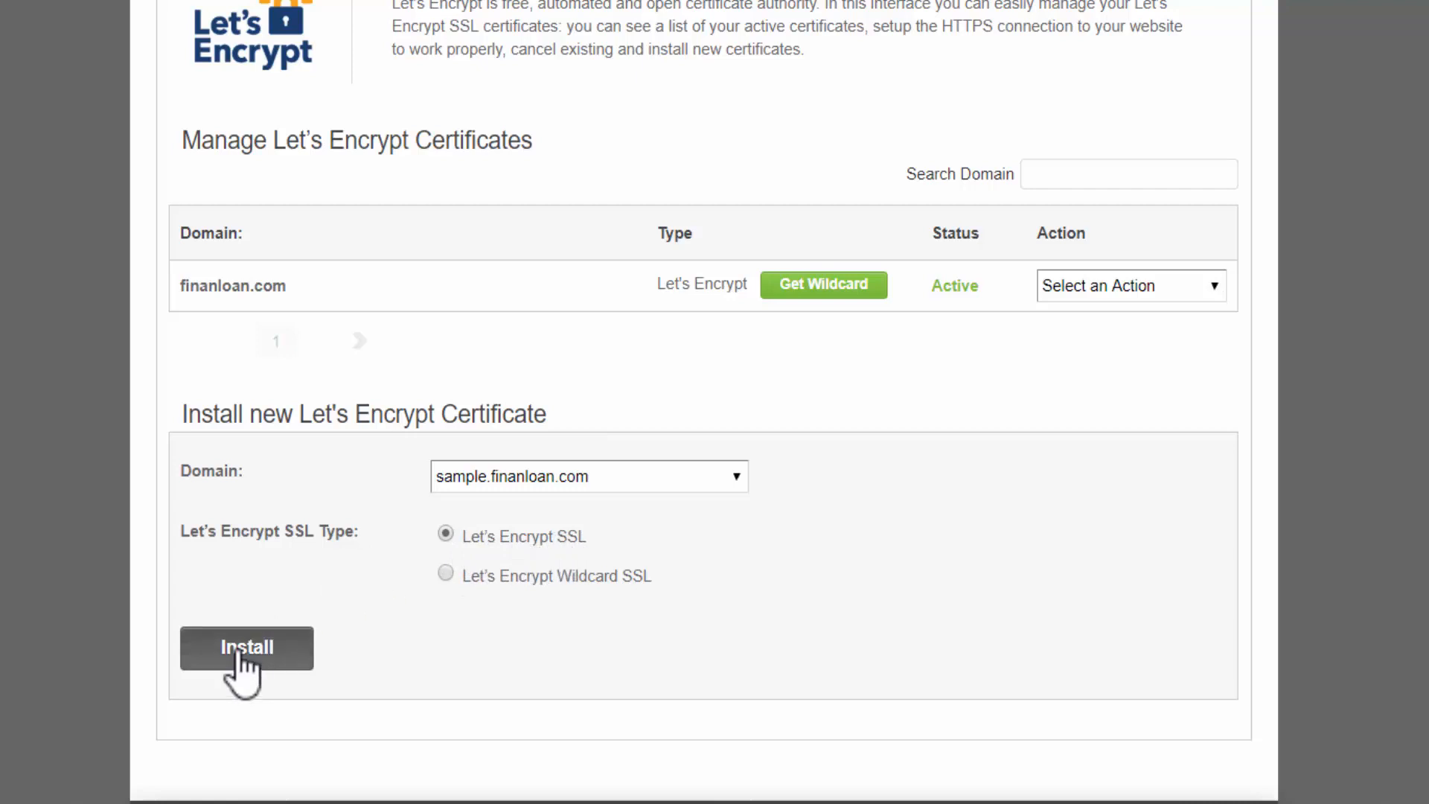
{"action": "left_click", "coordinate": [245, 648]}
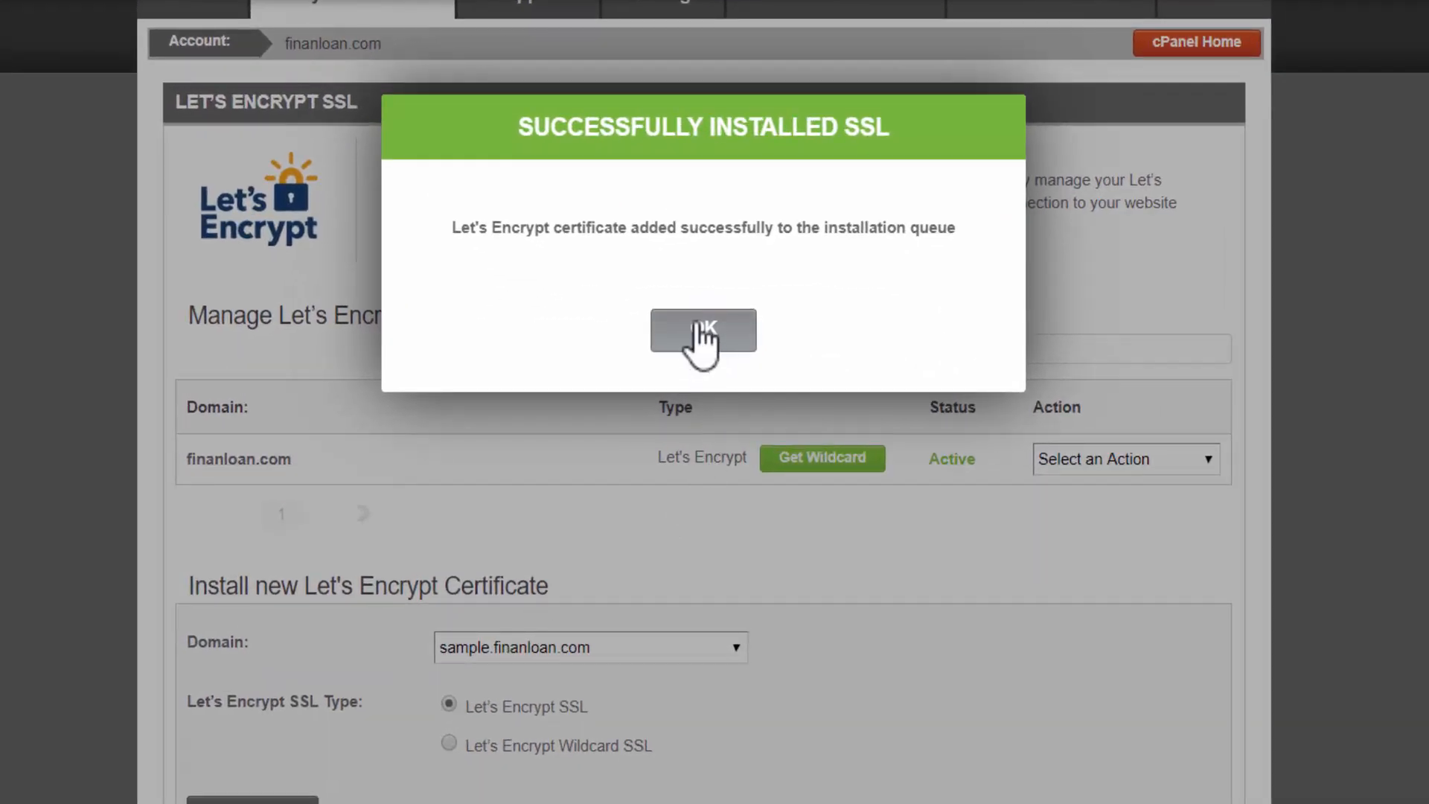
{"action": "left_click", "coordinate": [701, 330]}
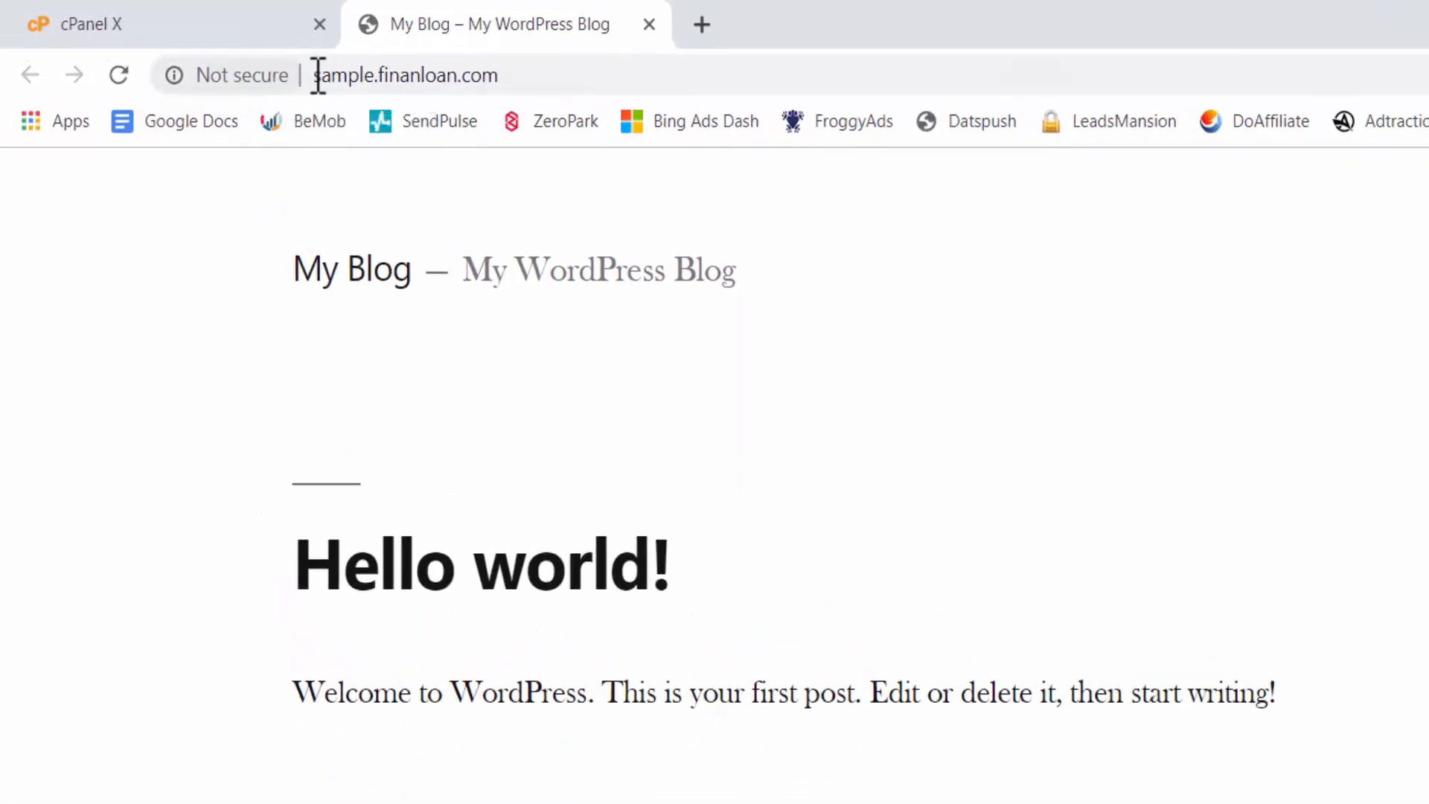
Load the site over https and go to its /wp-admin login address
{"action": "left_click", "coordinate": [410, 74]}
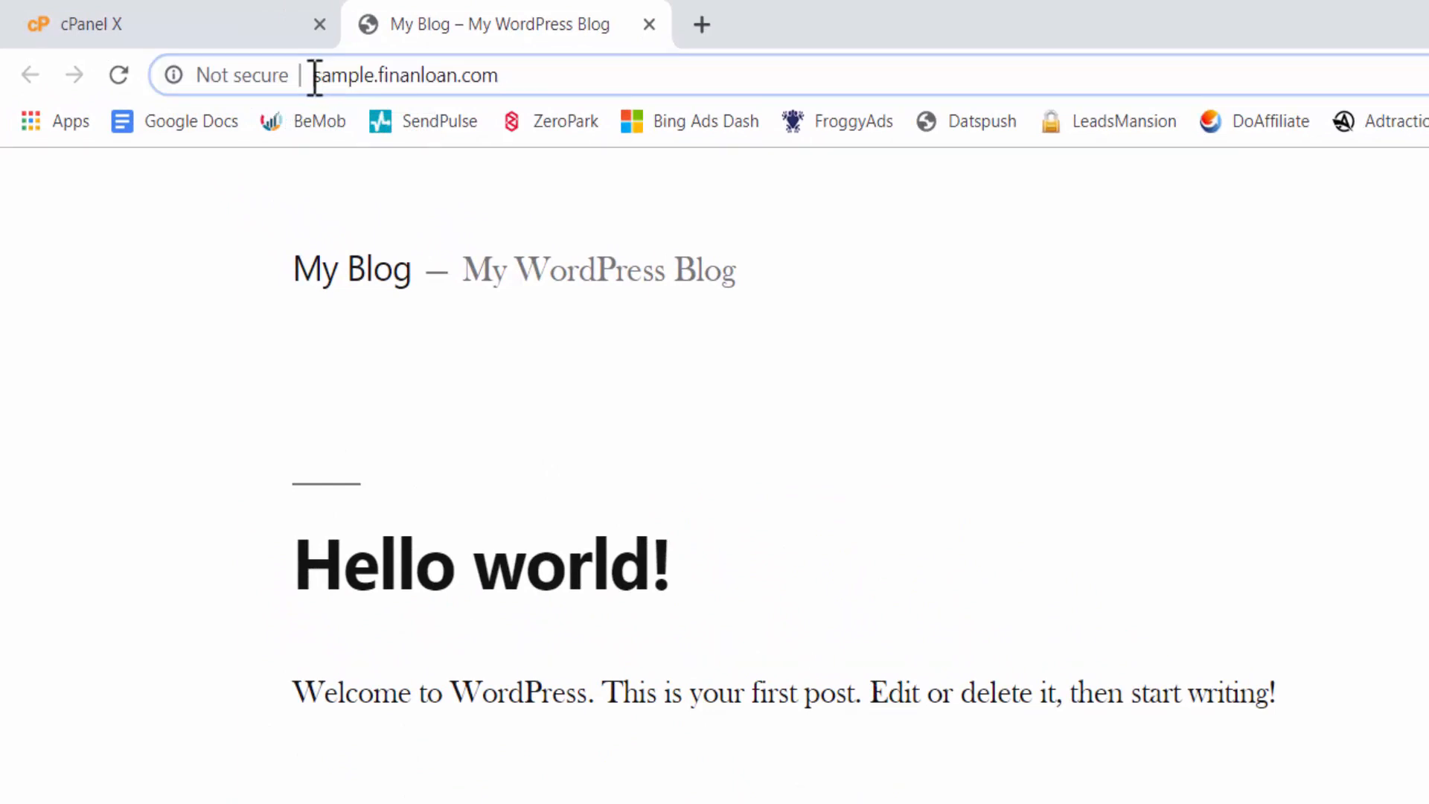
{"action": "type", "text": "https://"}
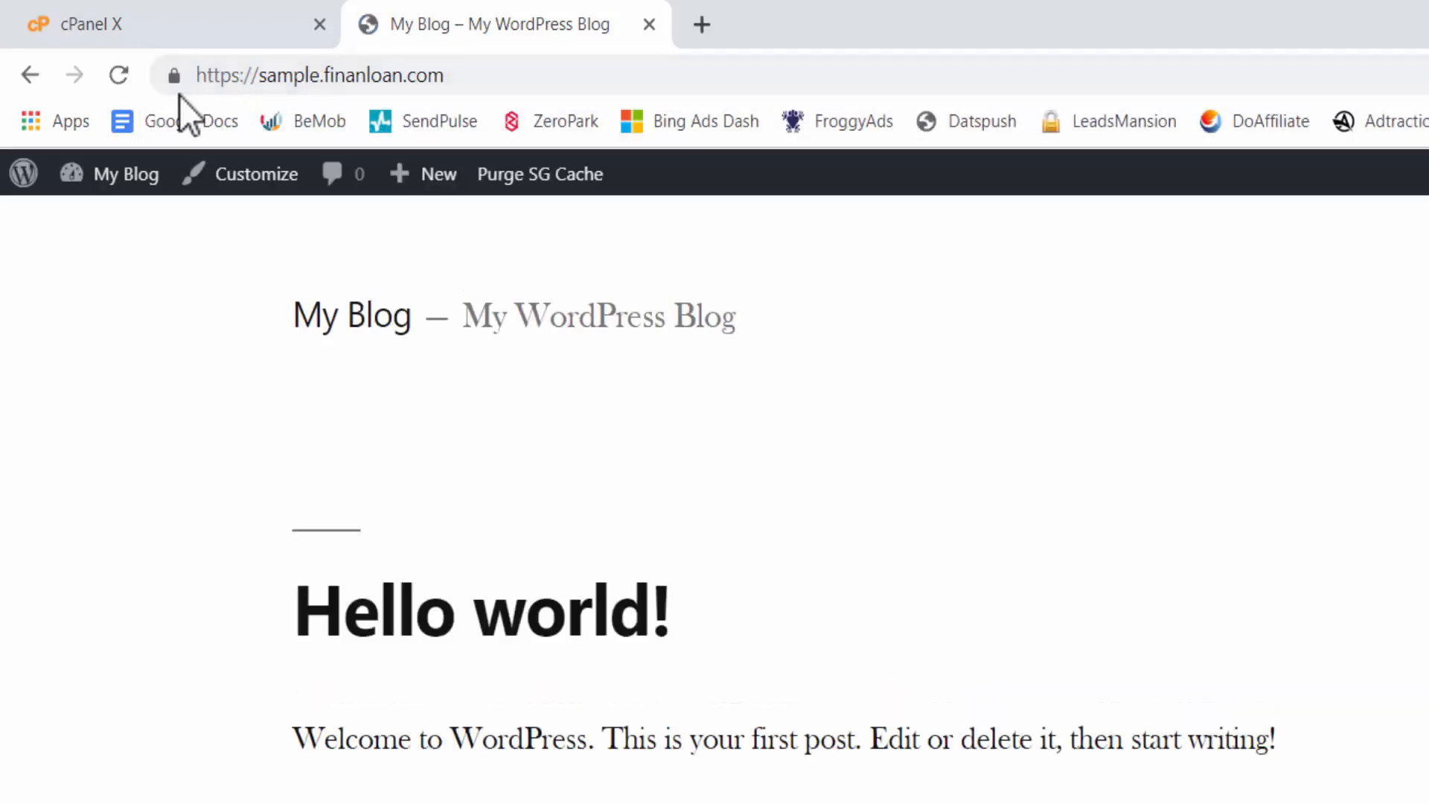
{"action": "mouse_move", "coordinate": [174, 75]}
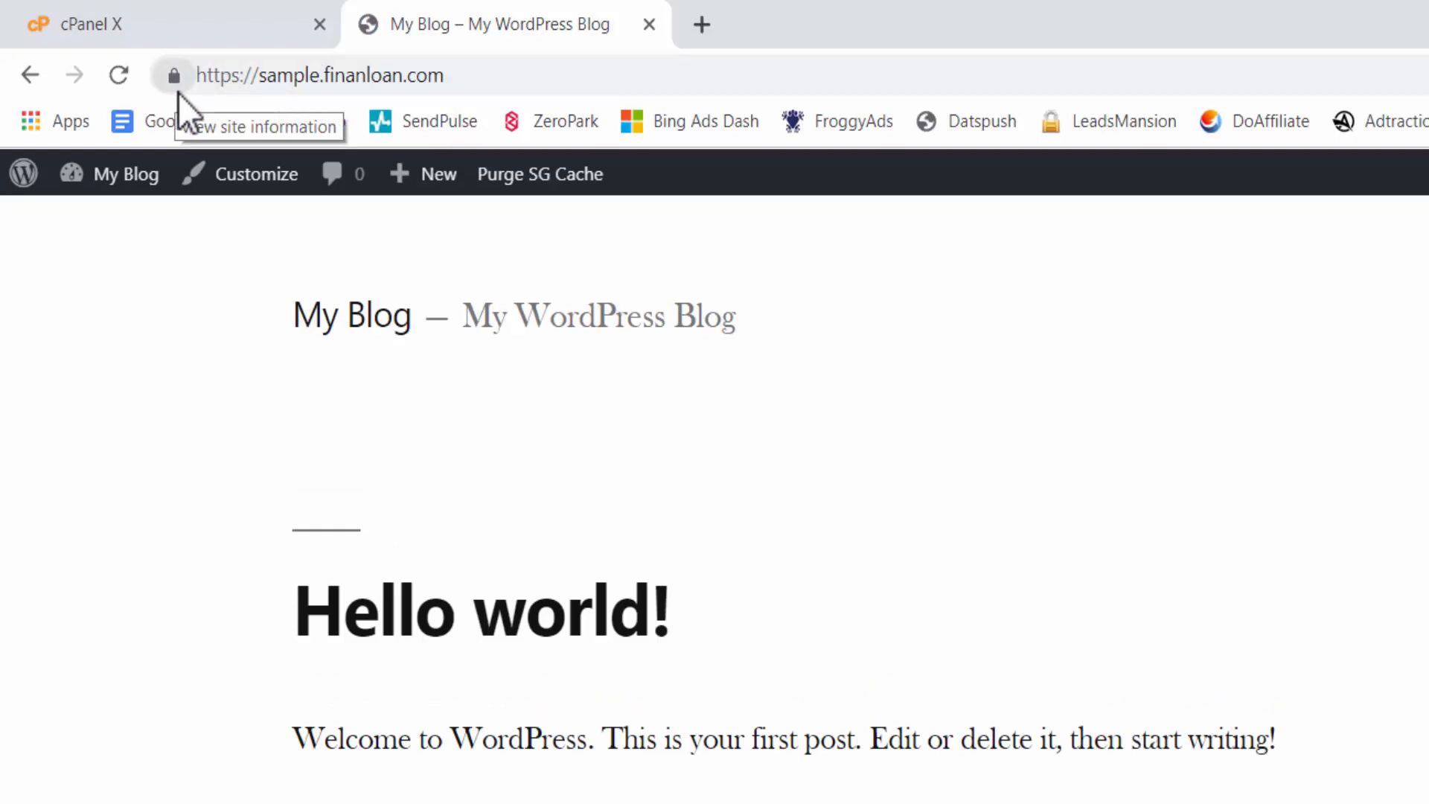
{"action": "mouse_move", "coordinate": [212, 394]}
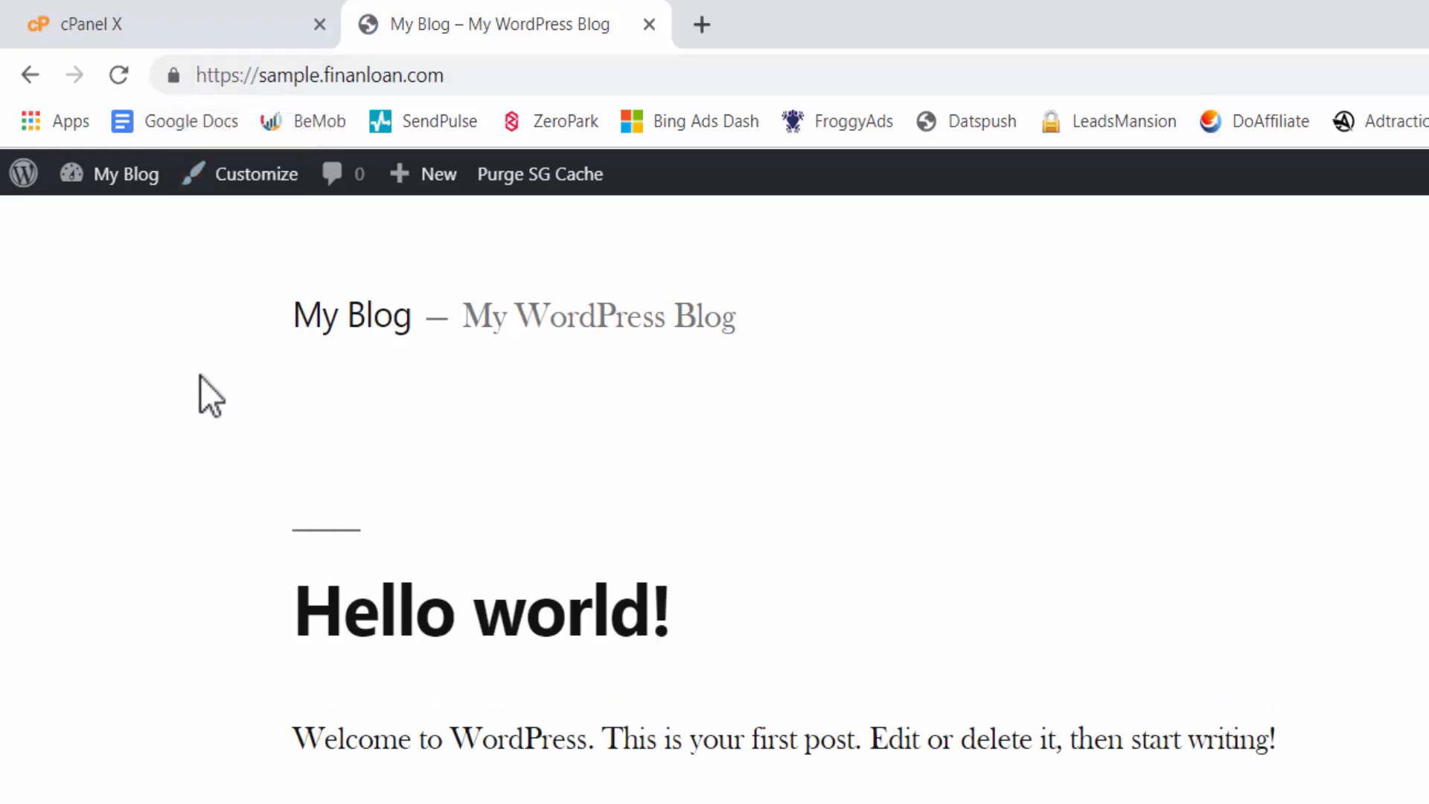
{"action": "left_click", "coordinate": [319, 74]}
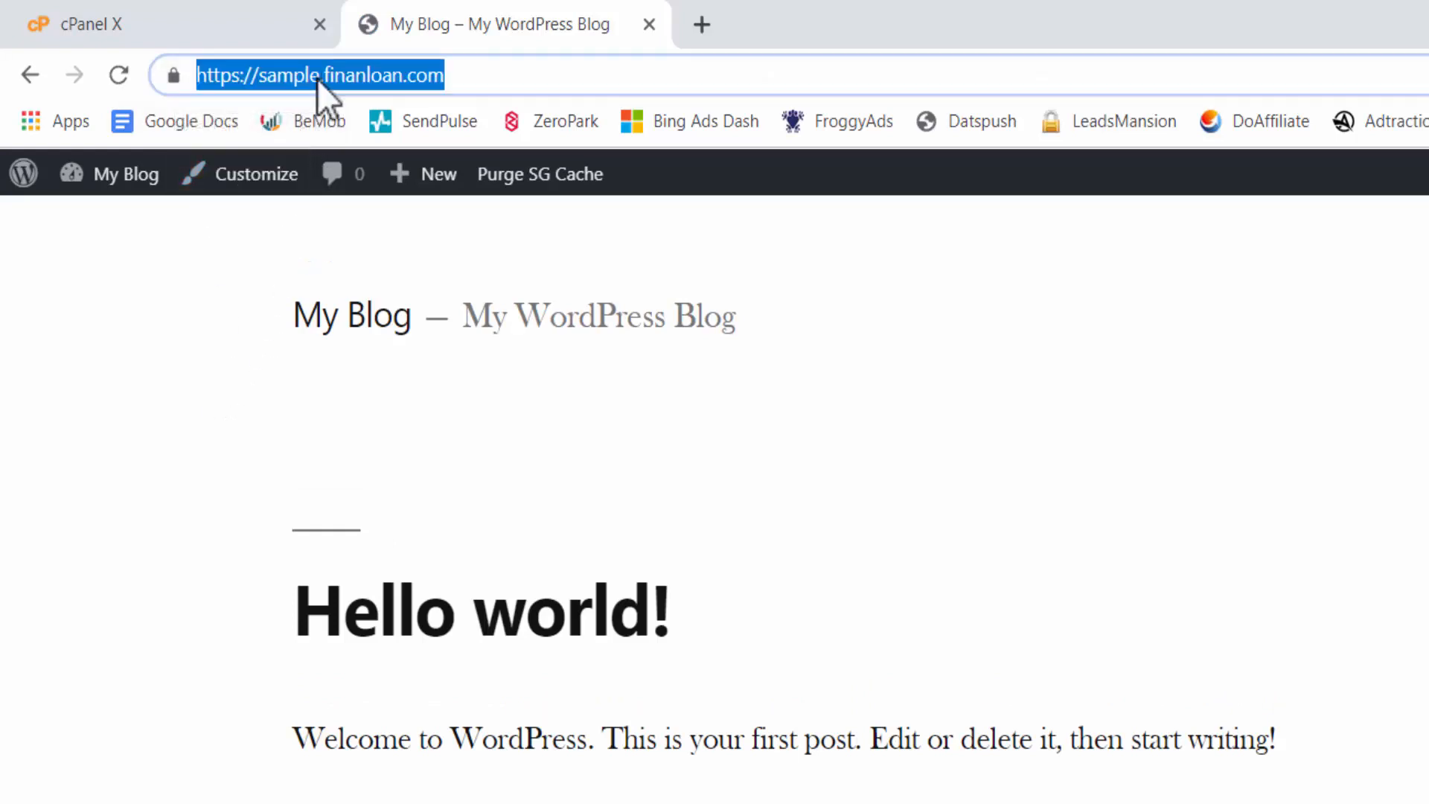
{"action": "left_click", "coordinate": [507, 75]}
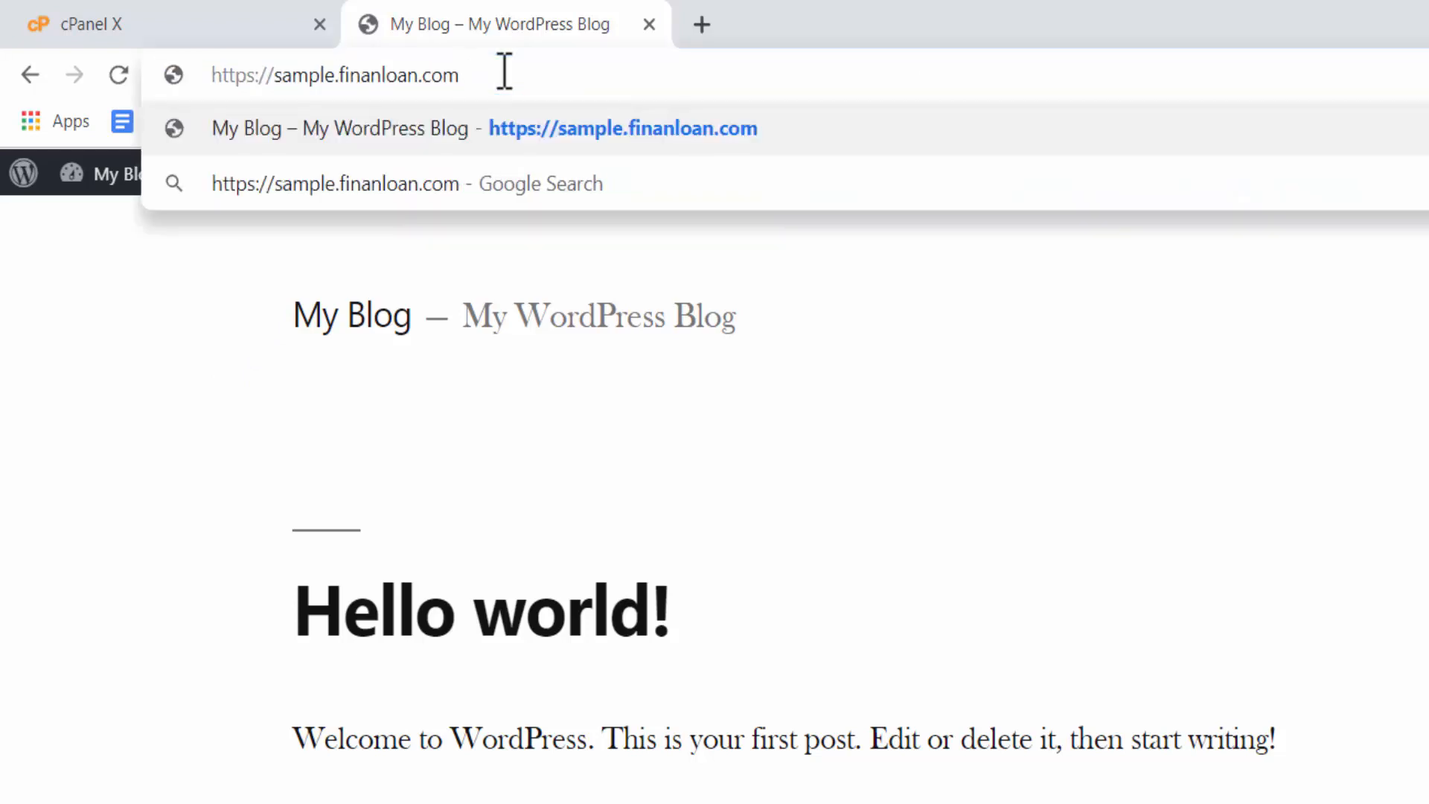
{"action": "type", "text": "/wp"}
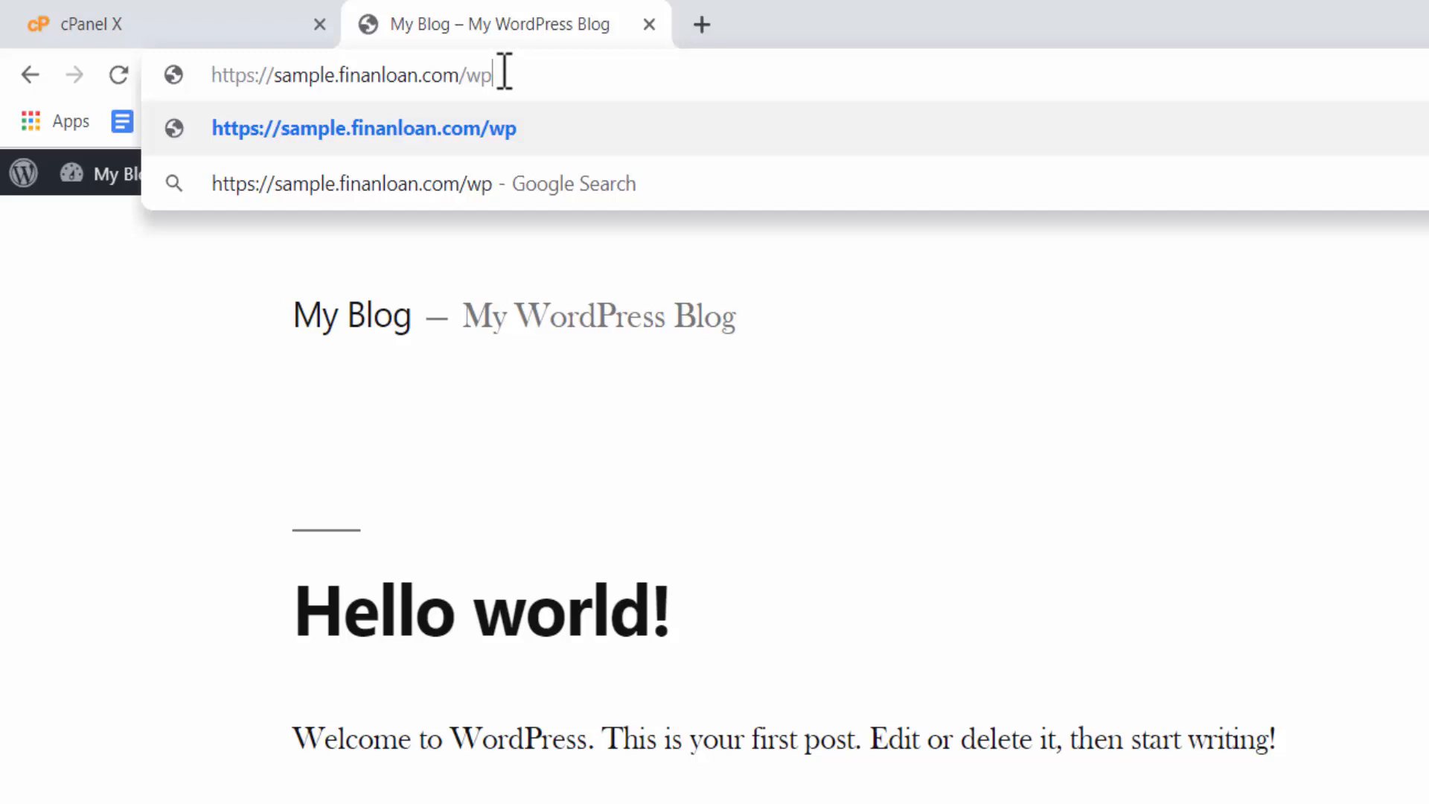
{"action": "type", "text": "-admin%2F&reauth=1"}
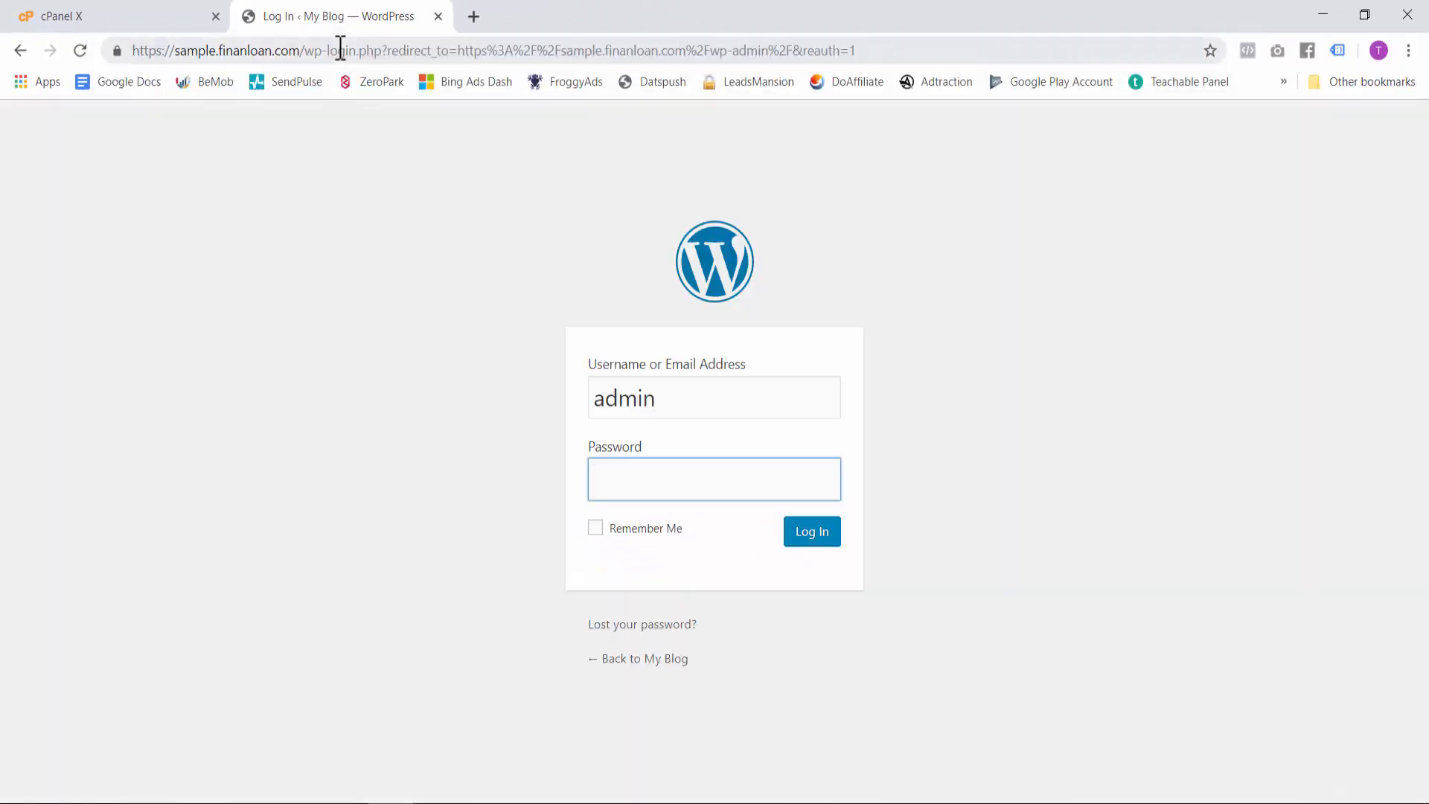
Log in as admin with the password to reach the Dashboard
{"action": "type", "text": "password"}
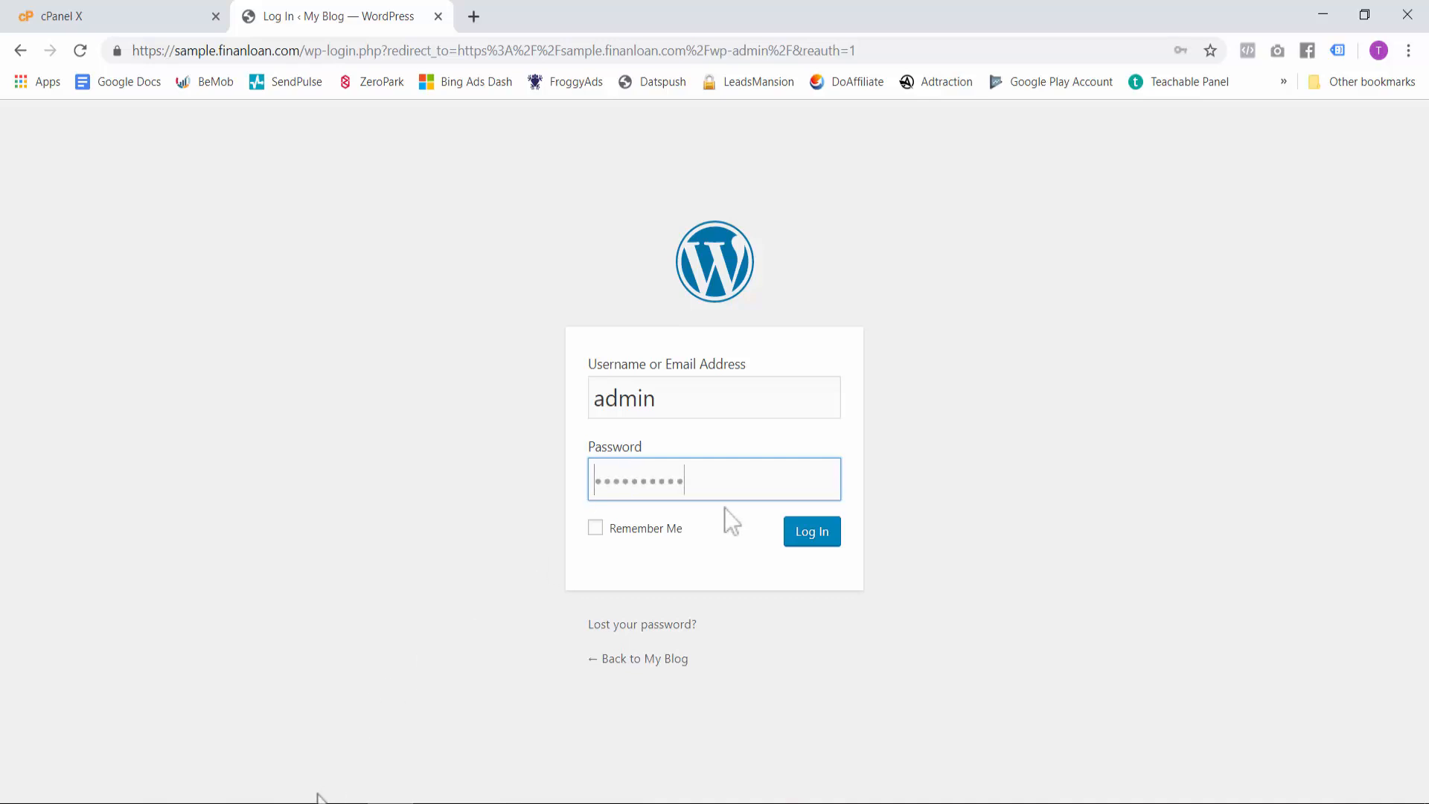
{"action": "left_click", "coordinate": [810, 531]}
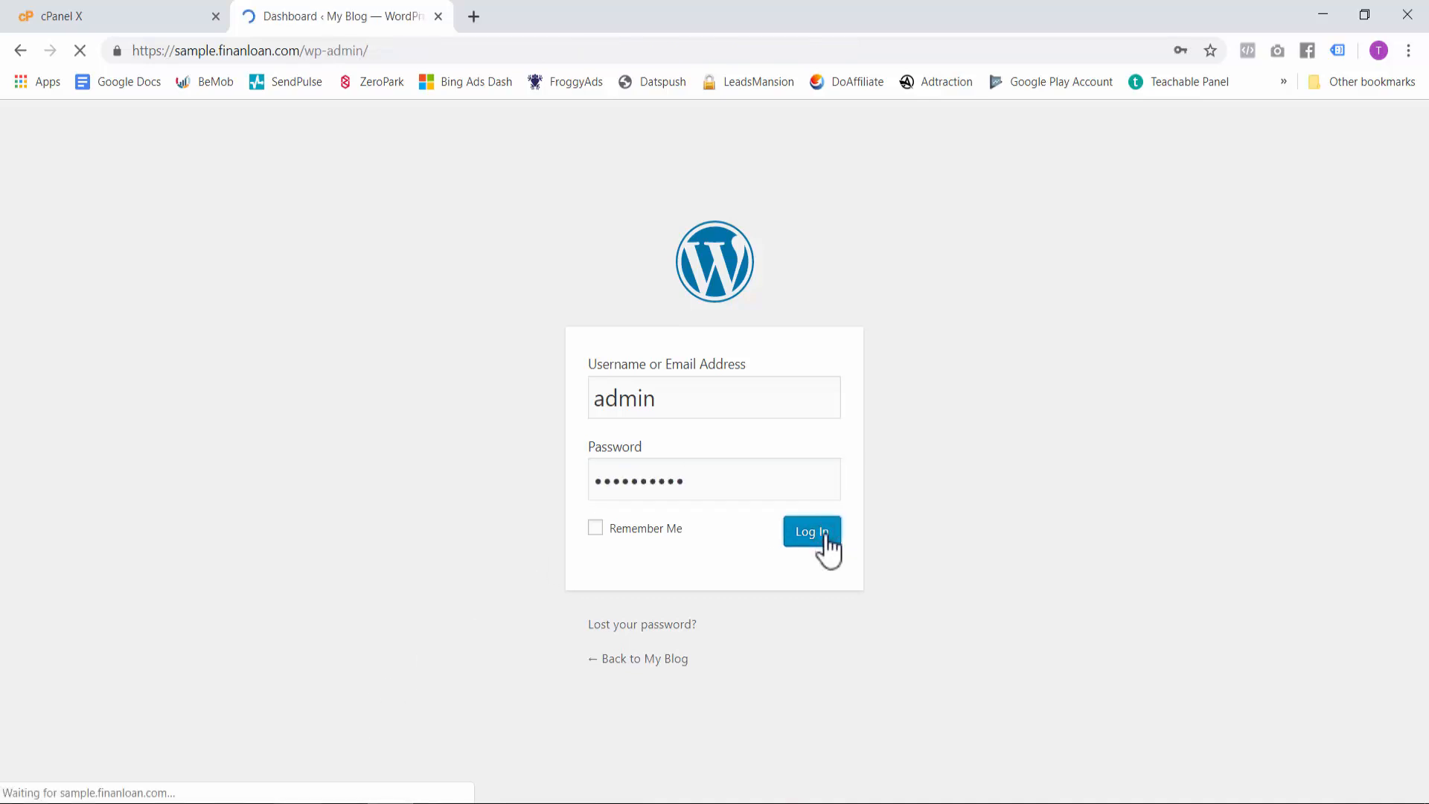
{"action": "left_click", "coordinate": [810, 531]}
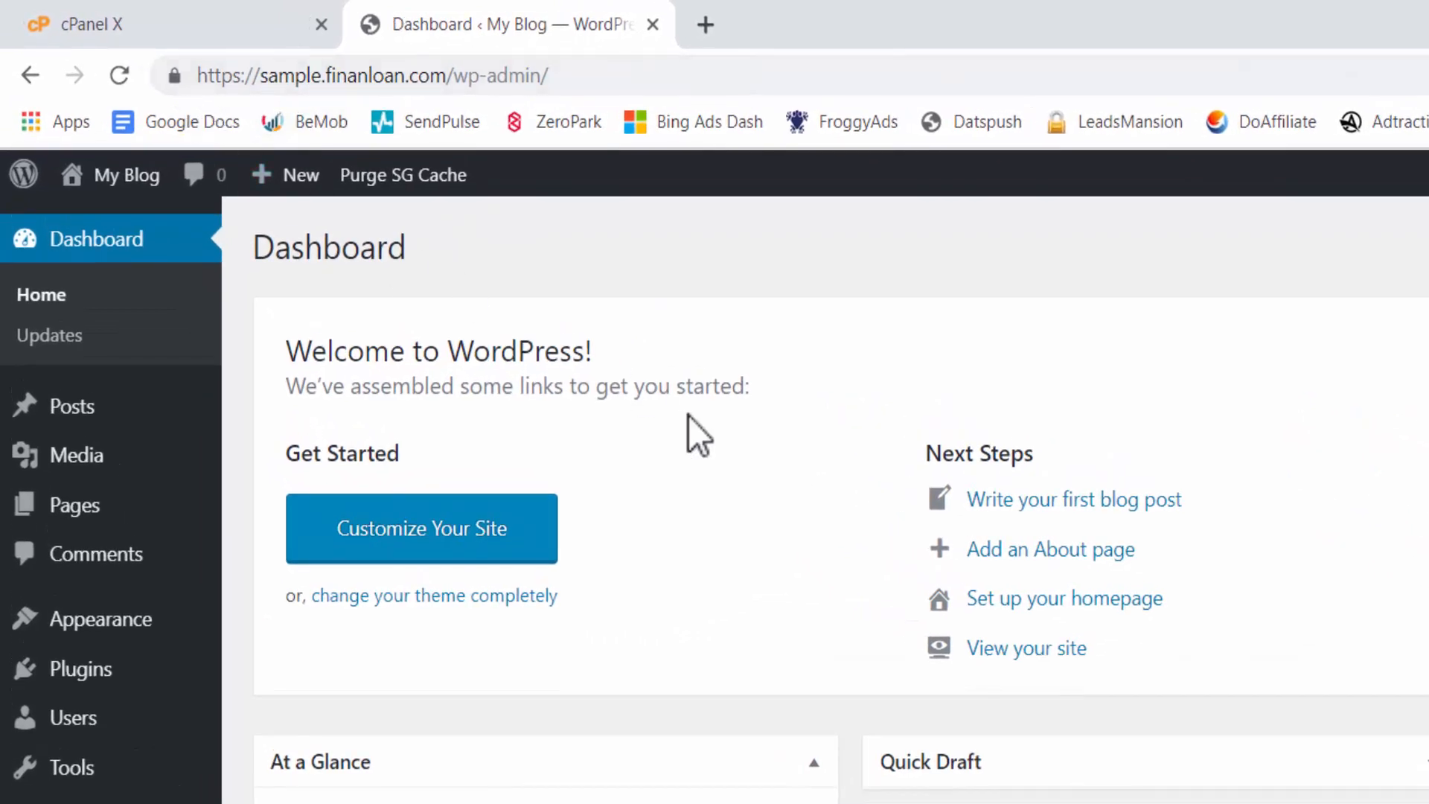
{"action": "mouse_move", "coordinate": [782, 460]}
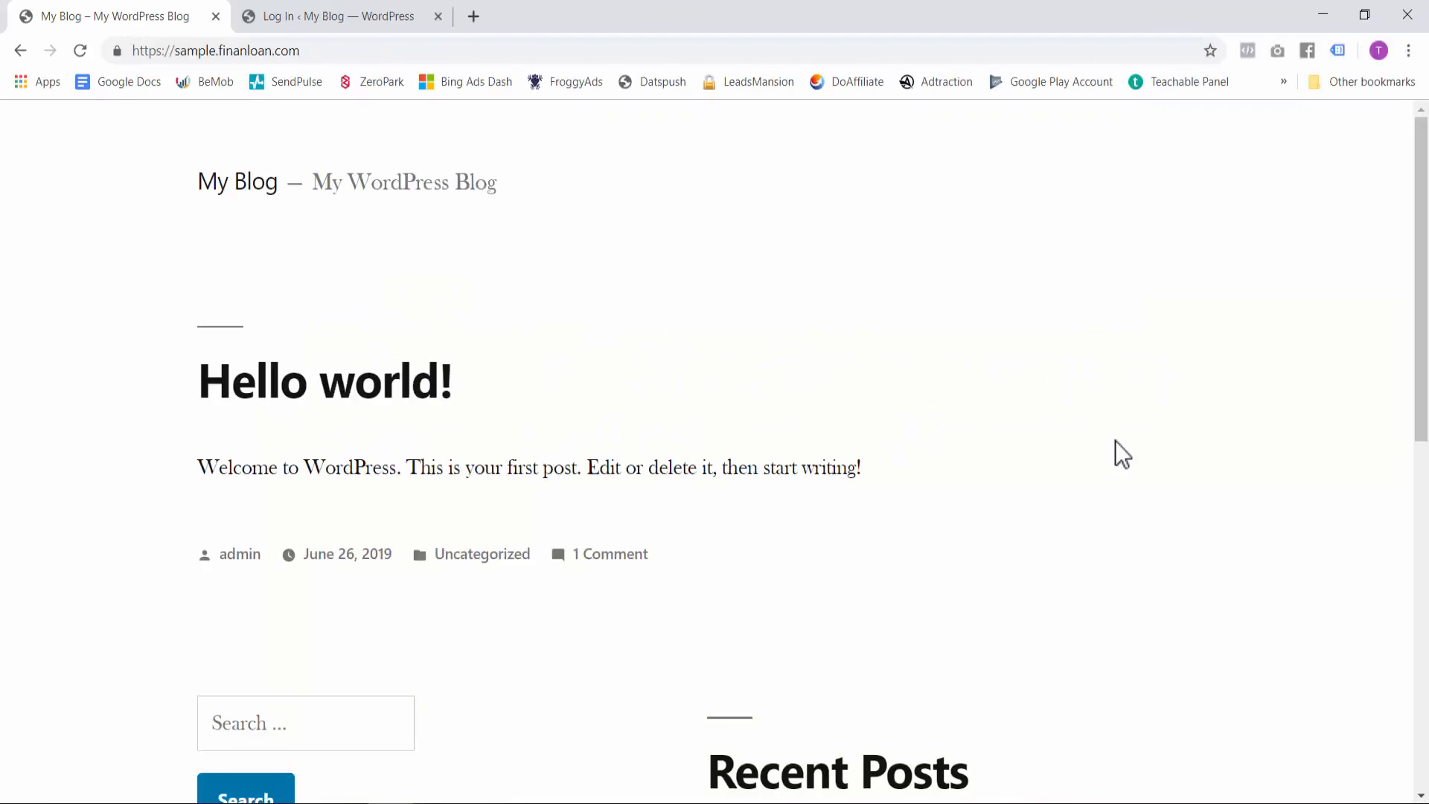
Scroll the https front page of My Blog down to the footer and back, then return to the login page
{"action": "scroll", "scroll_direction": "down", "scroll_amount": 3}
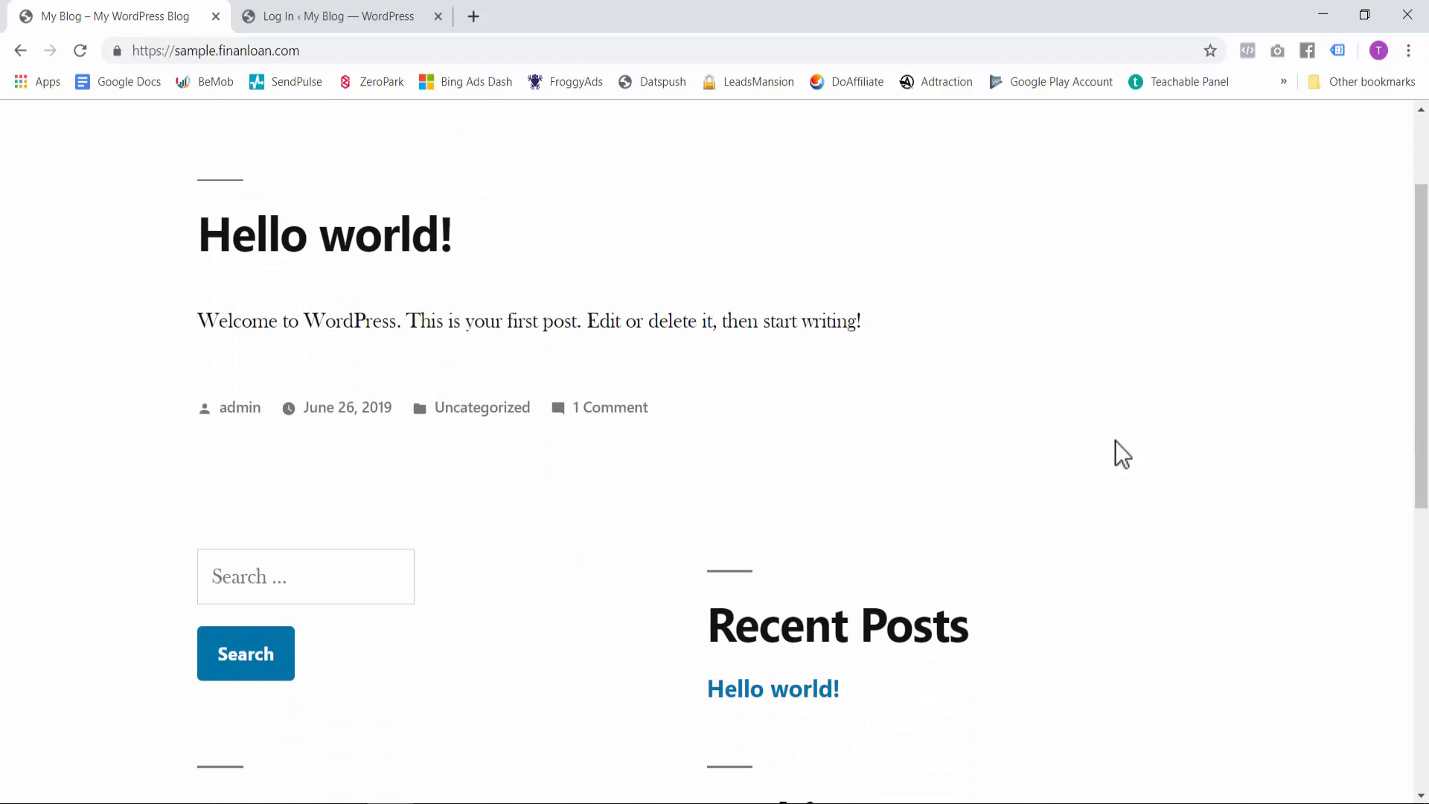
{"action": "scroll", "scroll_direction": "down", "scroll_amount": 3}
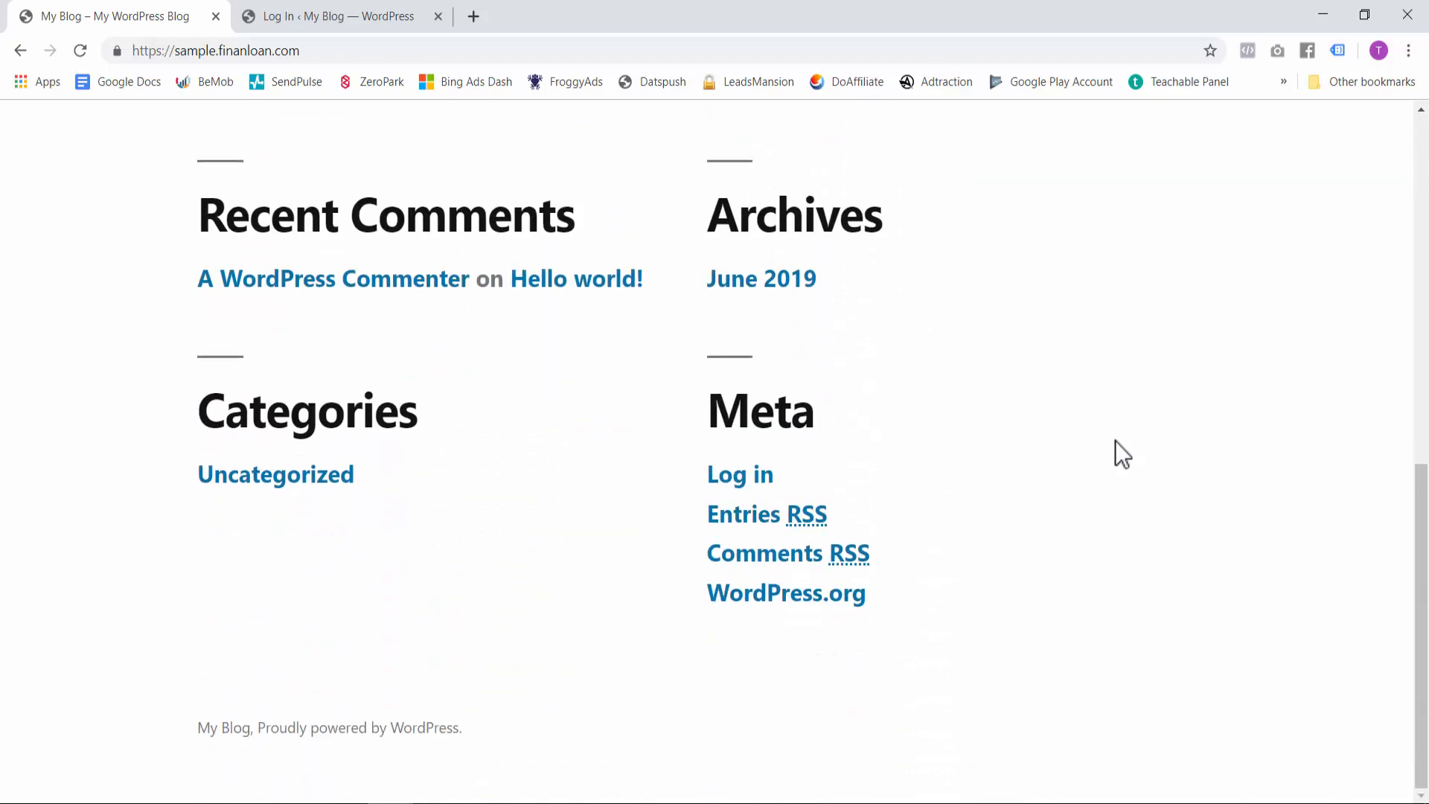
{"action": "scroll", "scroll_direction": "up", "scroll_amount": 3}
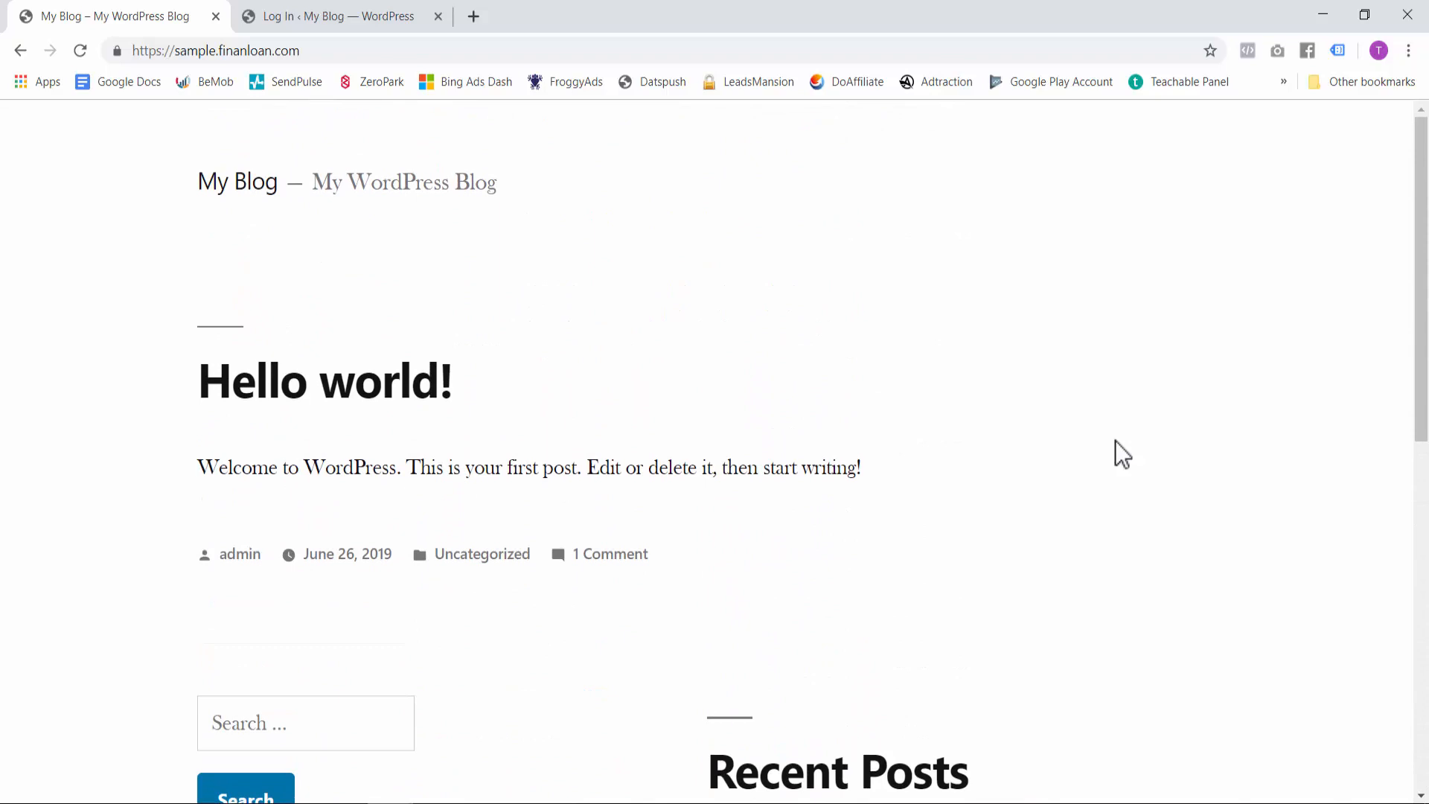
{"action": "mouse_move", "coordinate": [939, 369]}
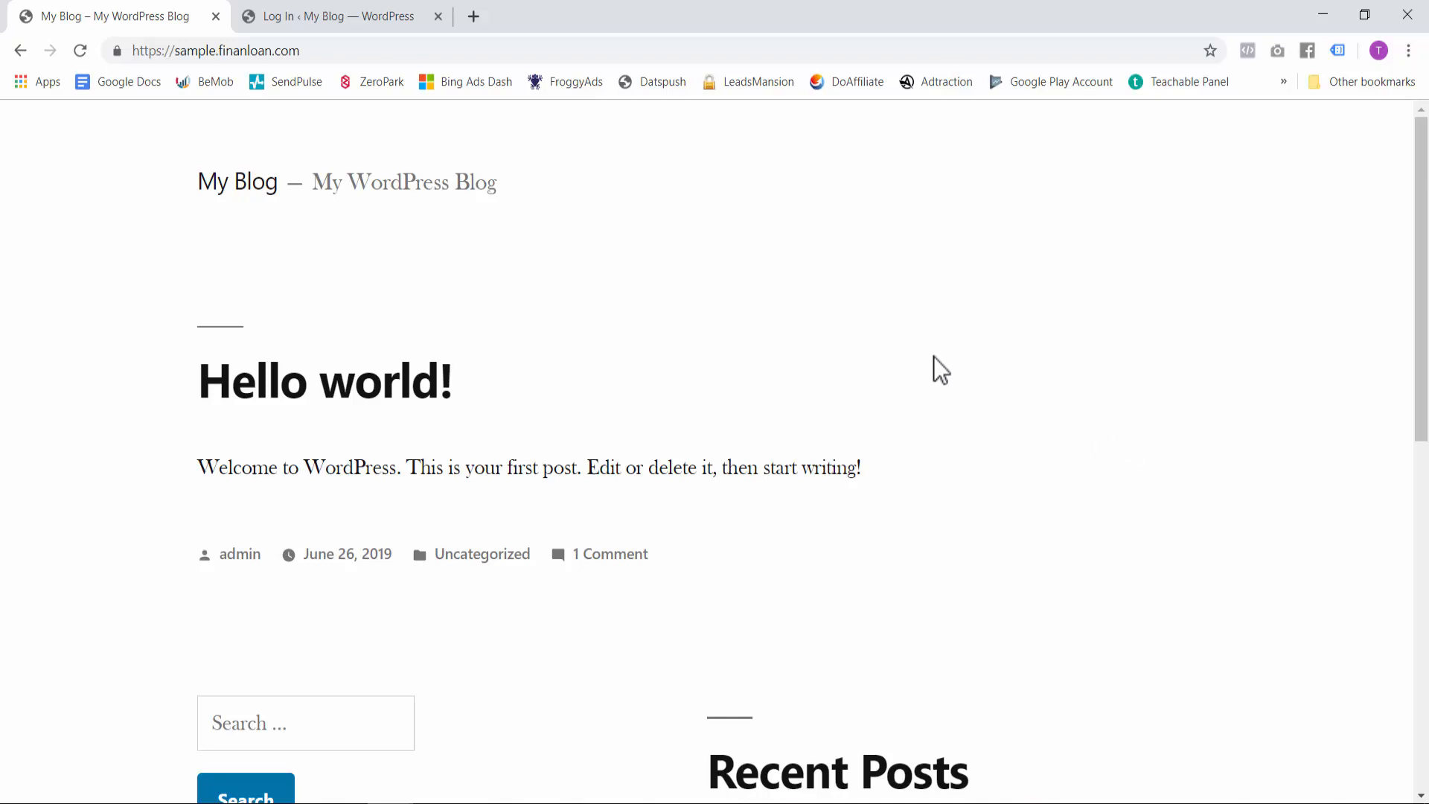
{"action": "left_click", "coordinate": [343, 17]}
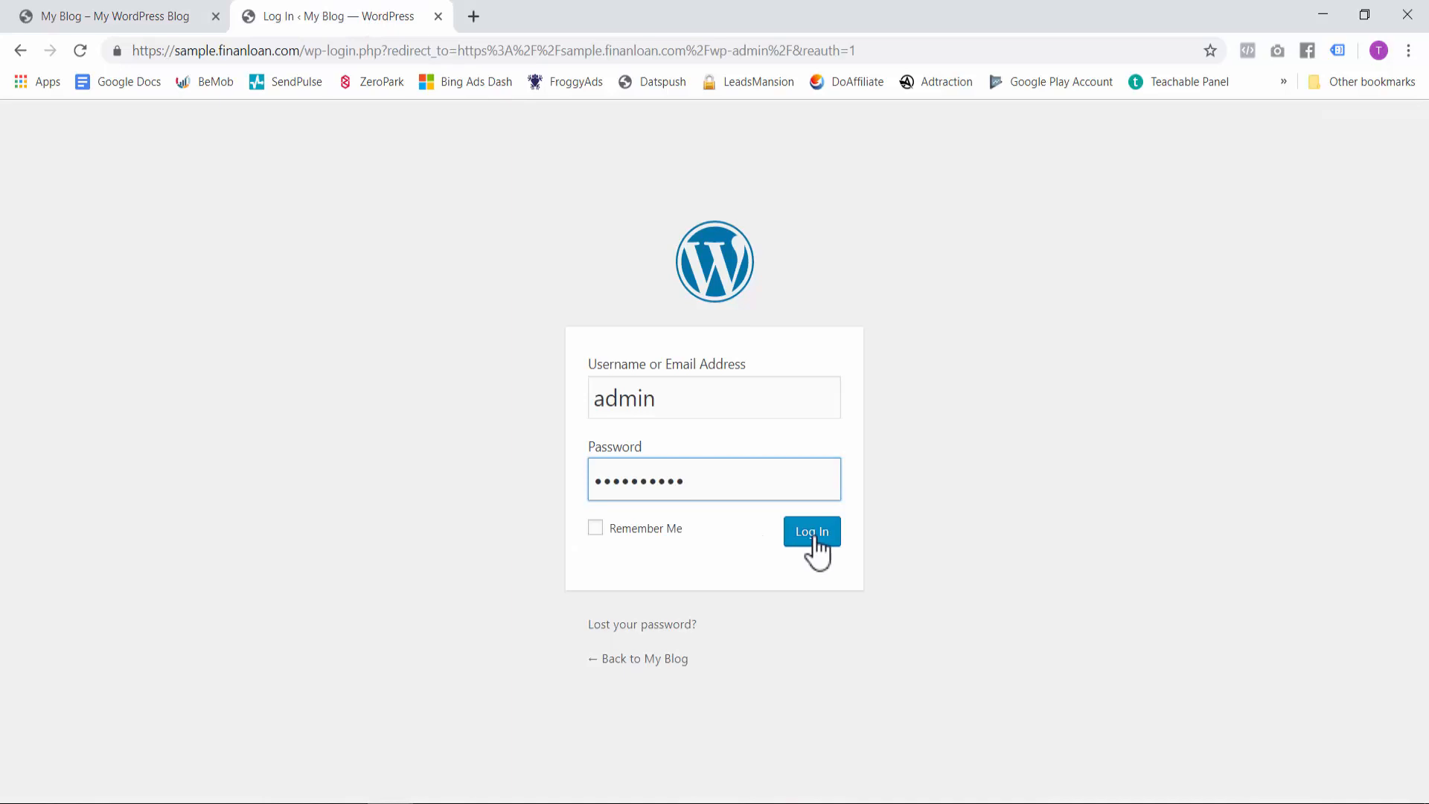
Log in again and go to Appearance > Themes, where Twenty Nineteen is active, then start Add New
{"action": "left_click", "coordinate": [811, 531]}
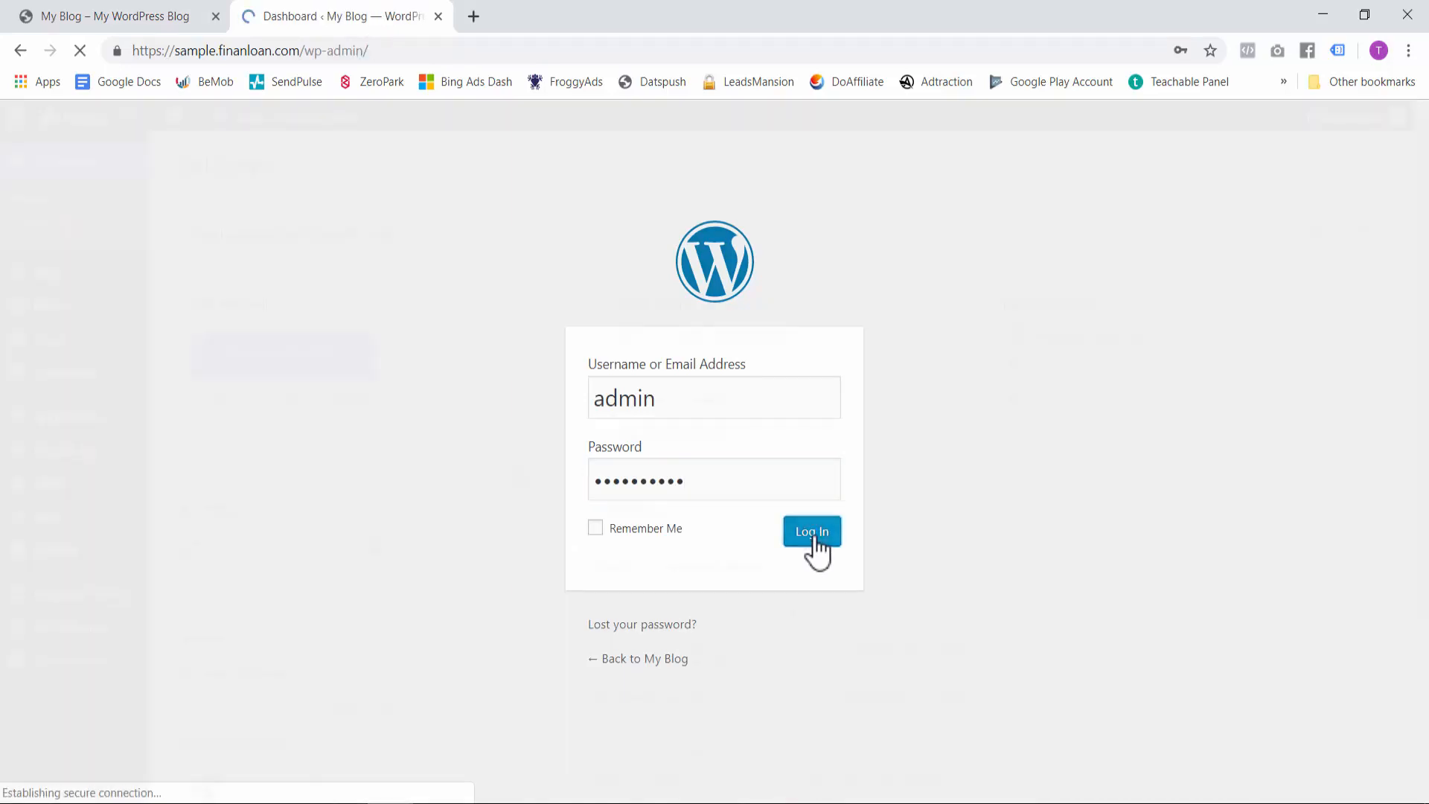
{"action": "left_click", "coordinate": [810, 531]}
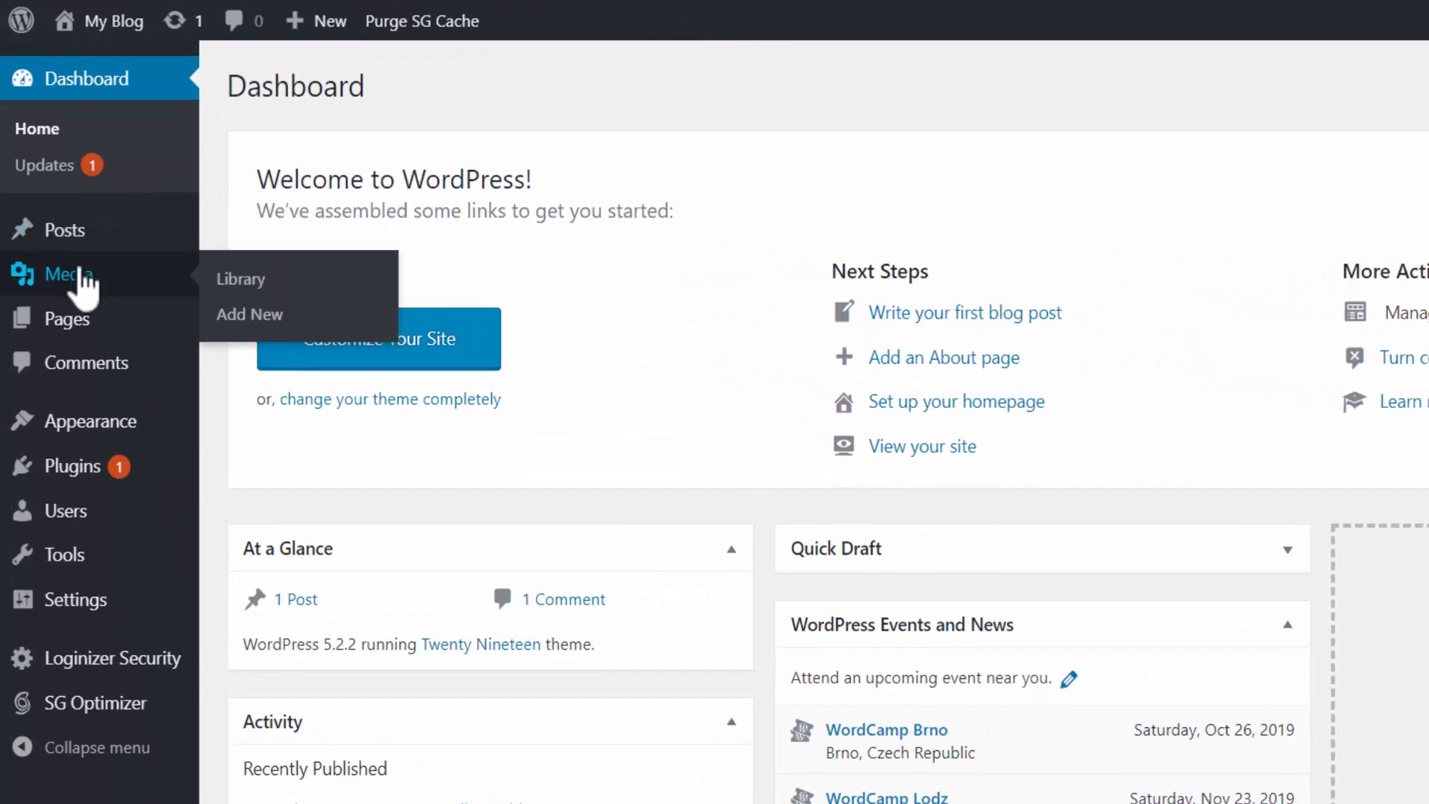
{"action": "mouse_move", "coordinate": [90, 422]}
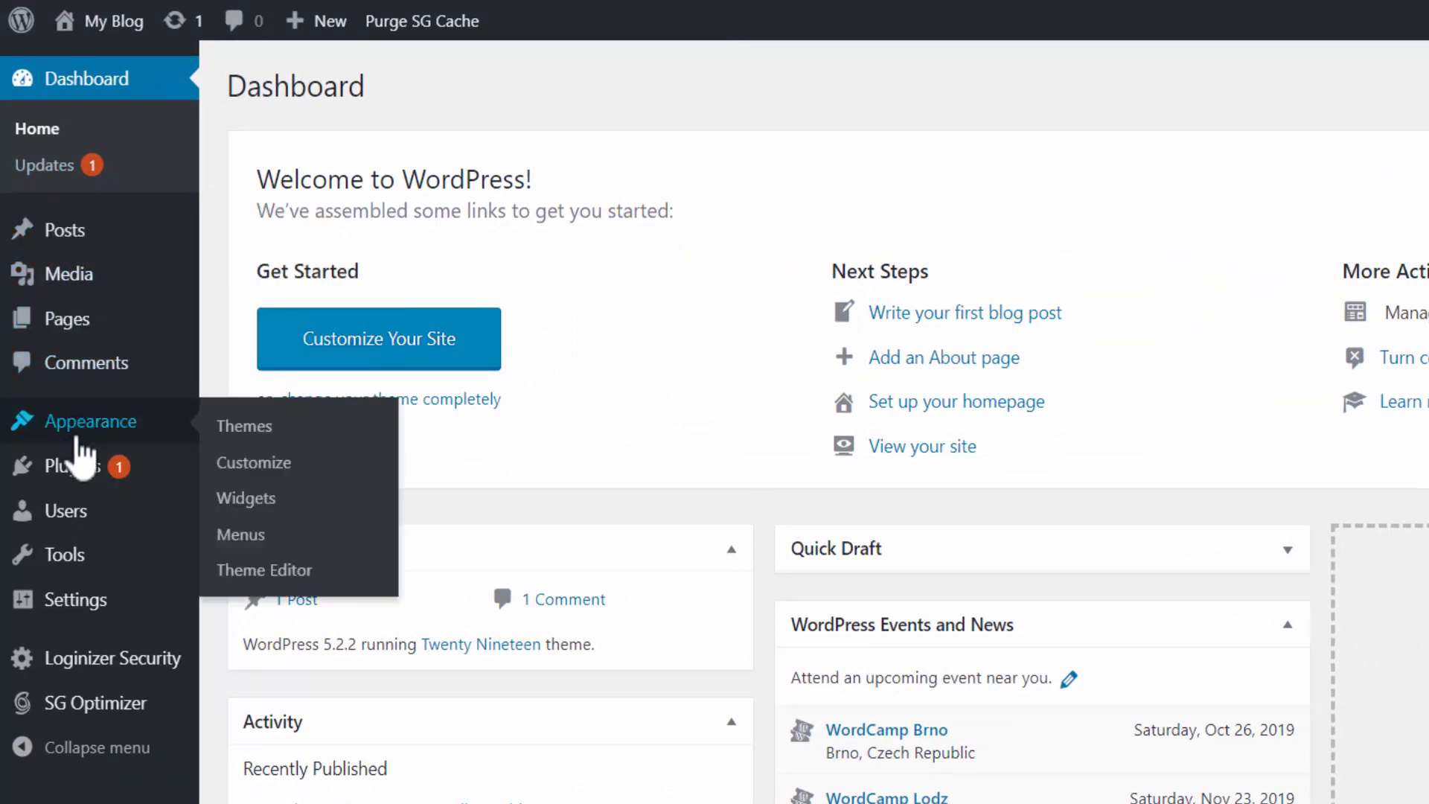
{"action": "mouse_move", "coordinate": [111, 658]}
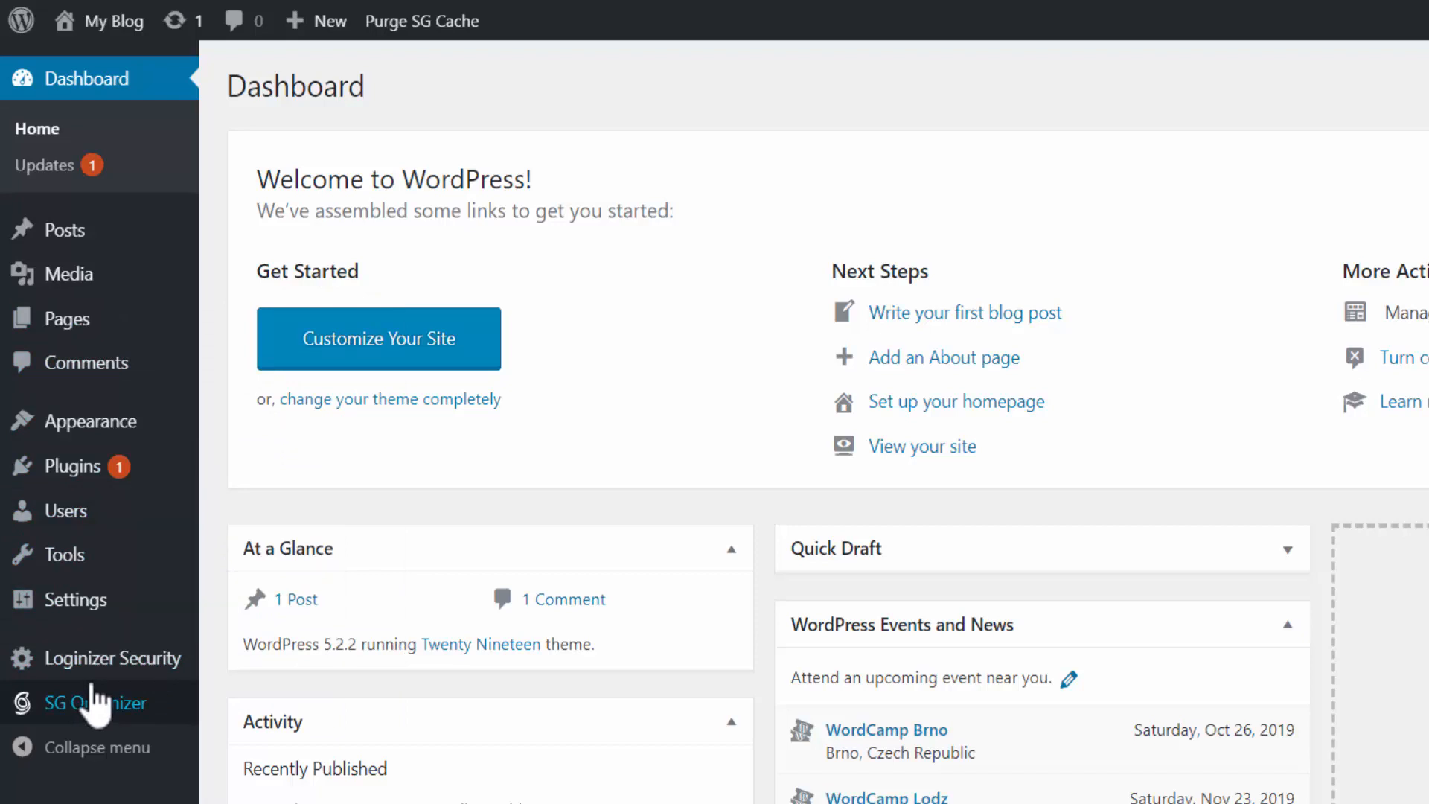
{"action": "mouse_move", "coordinate": [73, 466]}
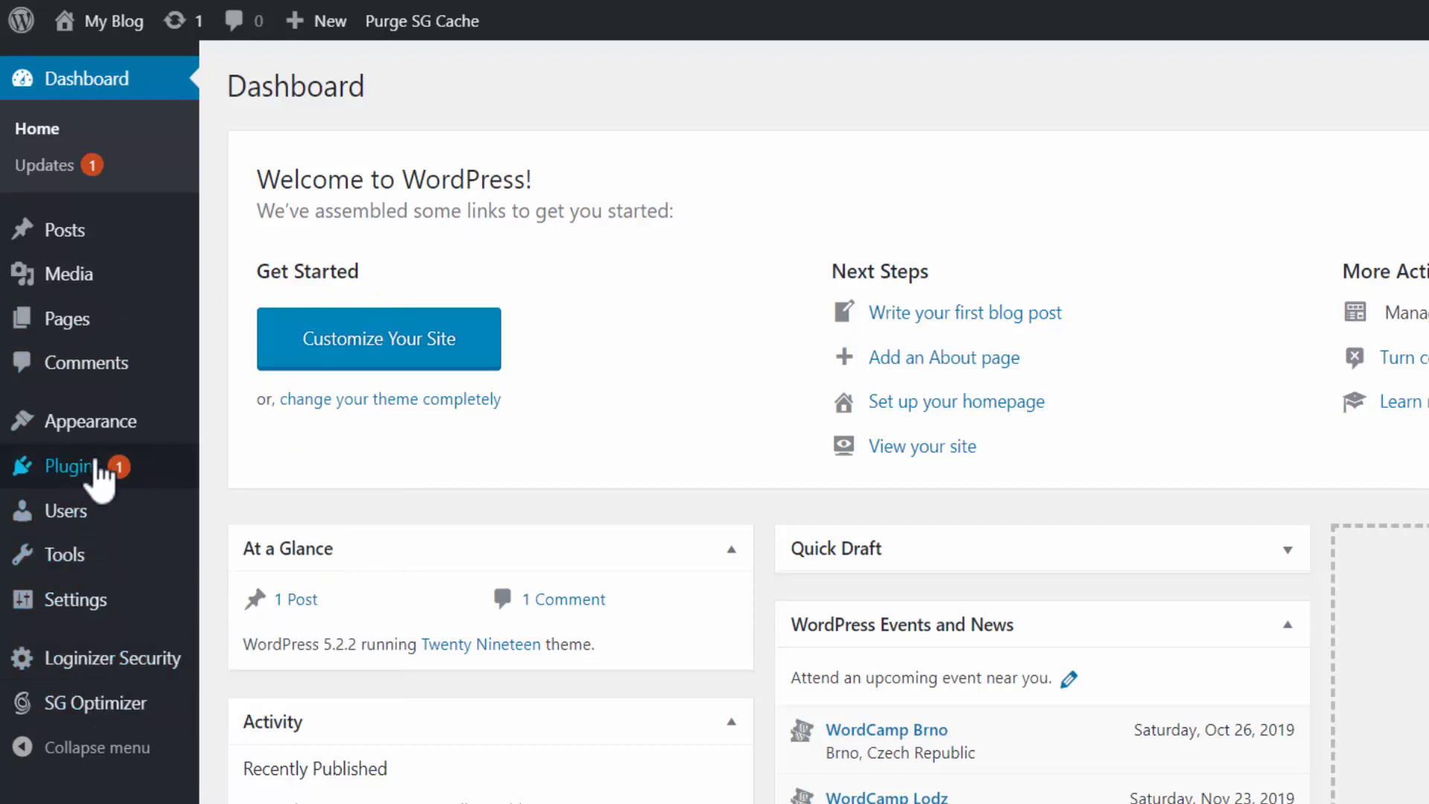
{"action": "mouse_move", "coordinate": [99, 420]}
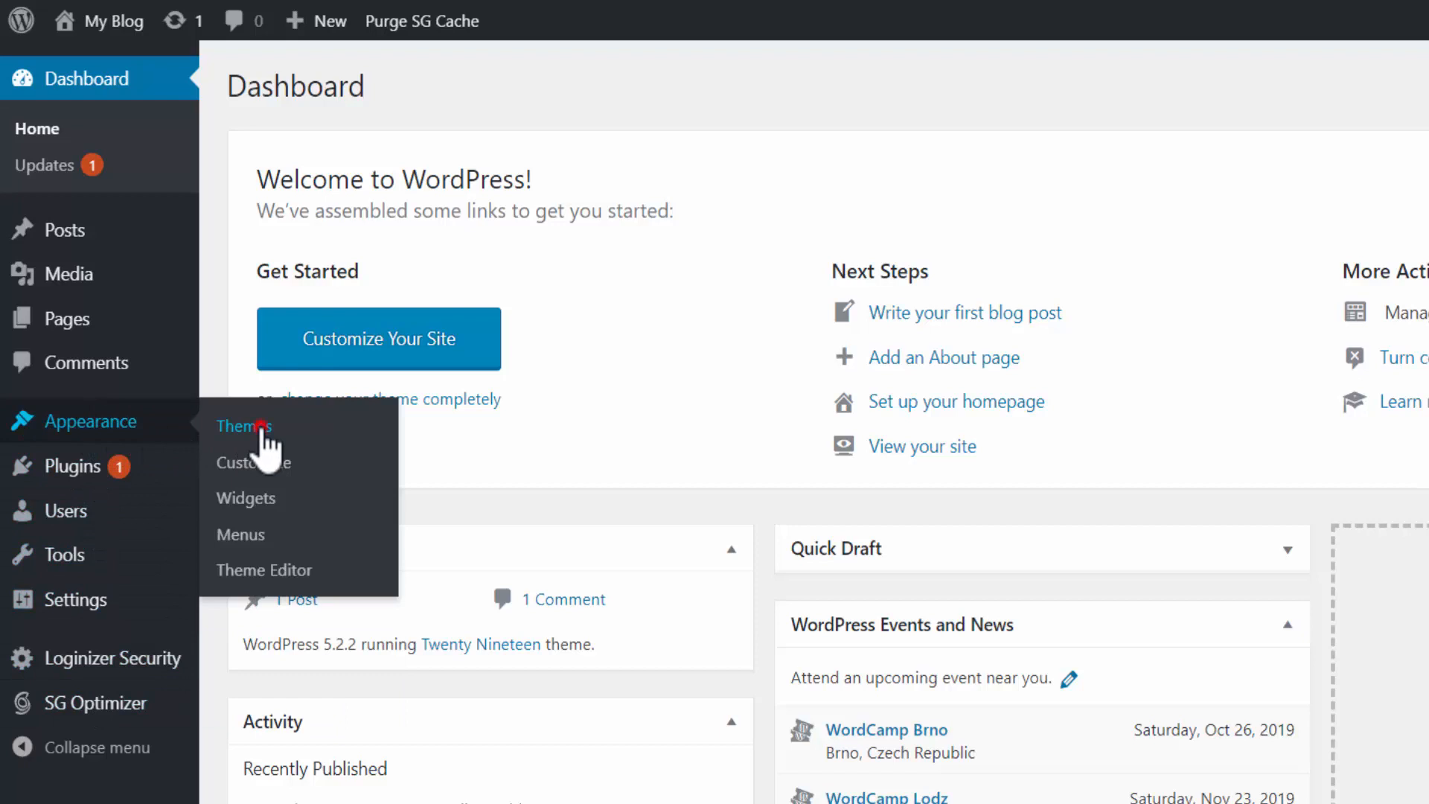
{"action": "left_click", "coordinate": [244, 426]}
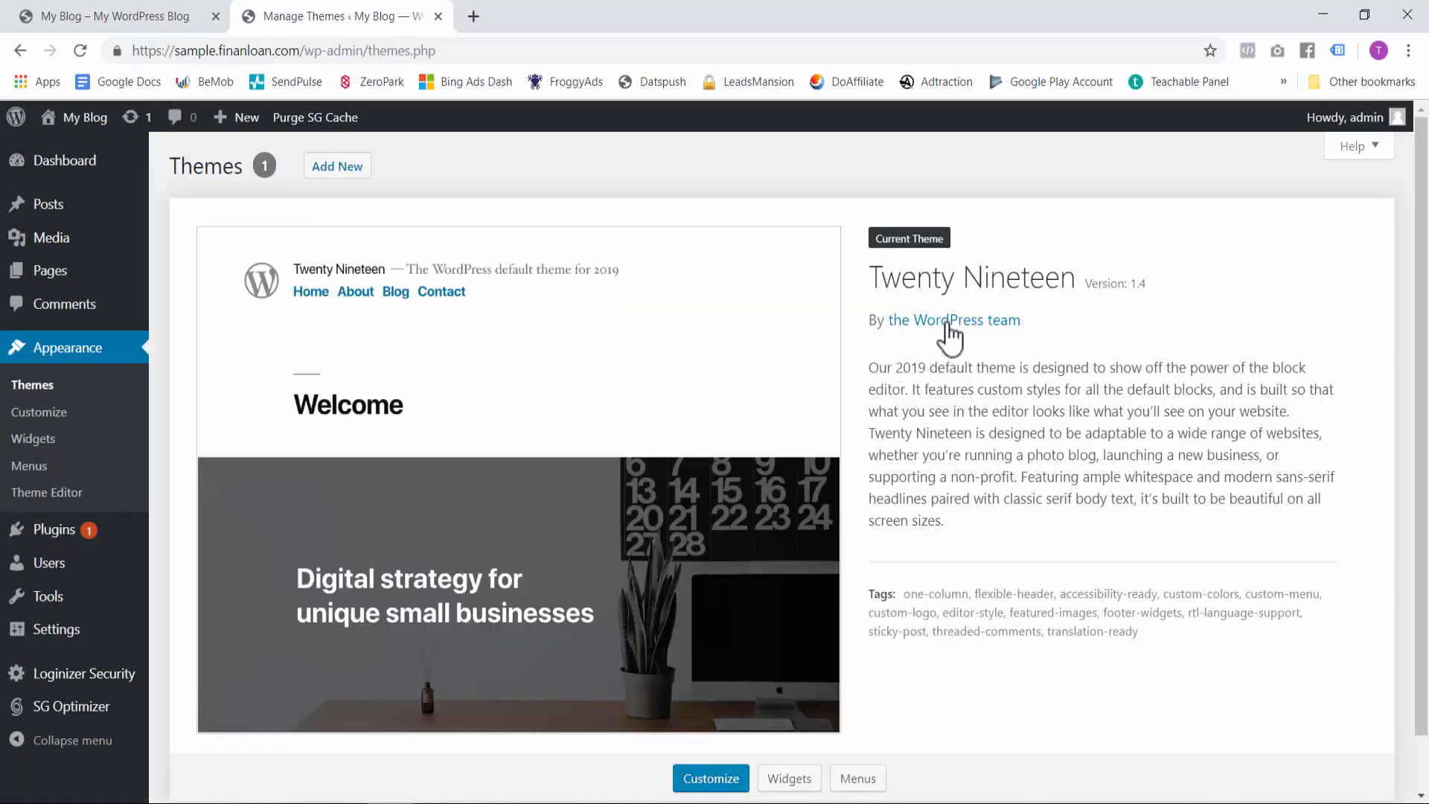
{"action": "mouse_move", "coordinate": [699, 489]}
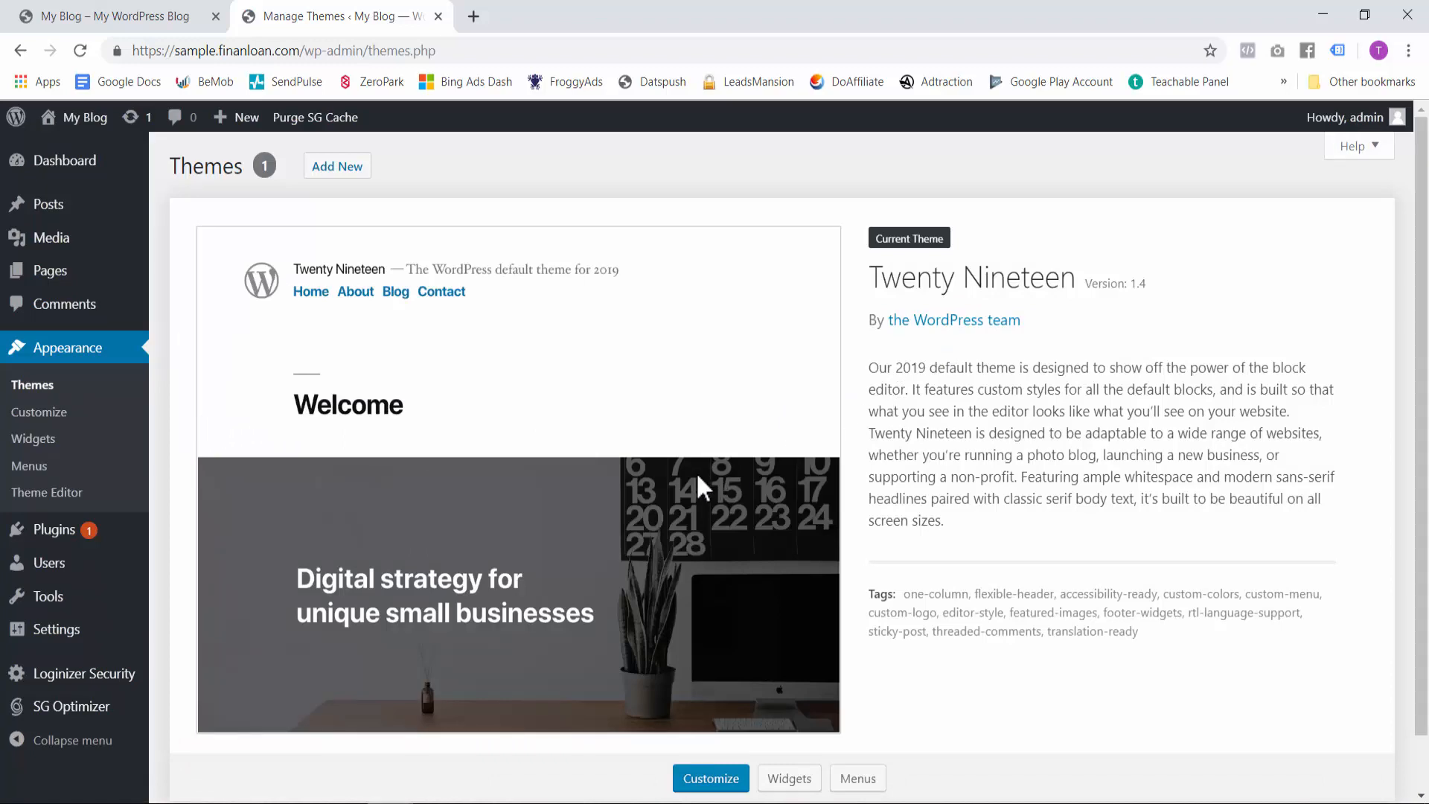
{"action": "mouse_move", "coordinate": [609, 399]}
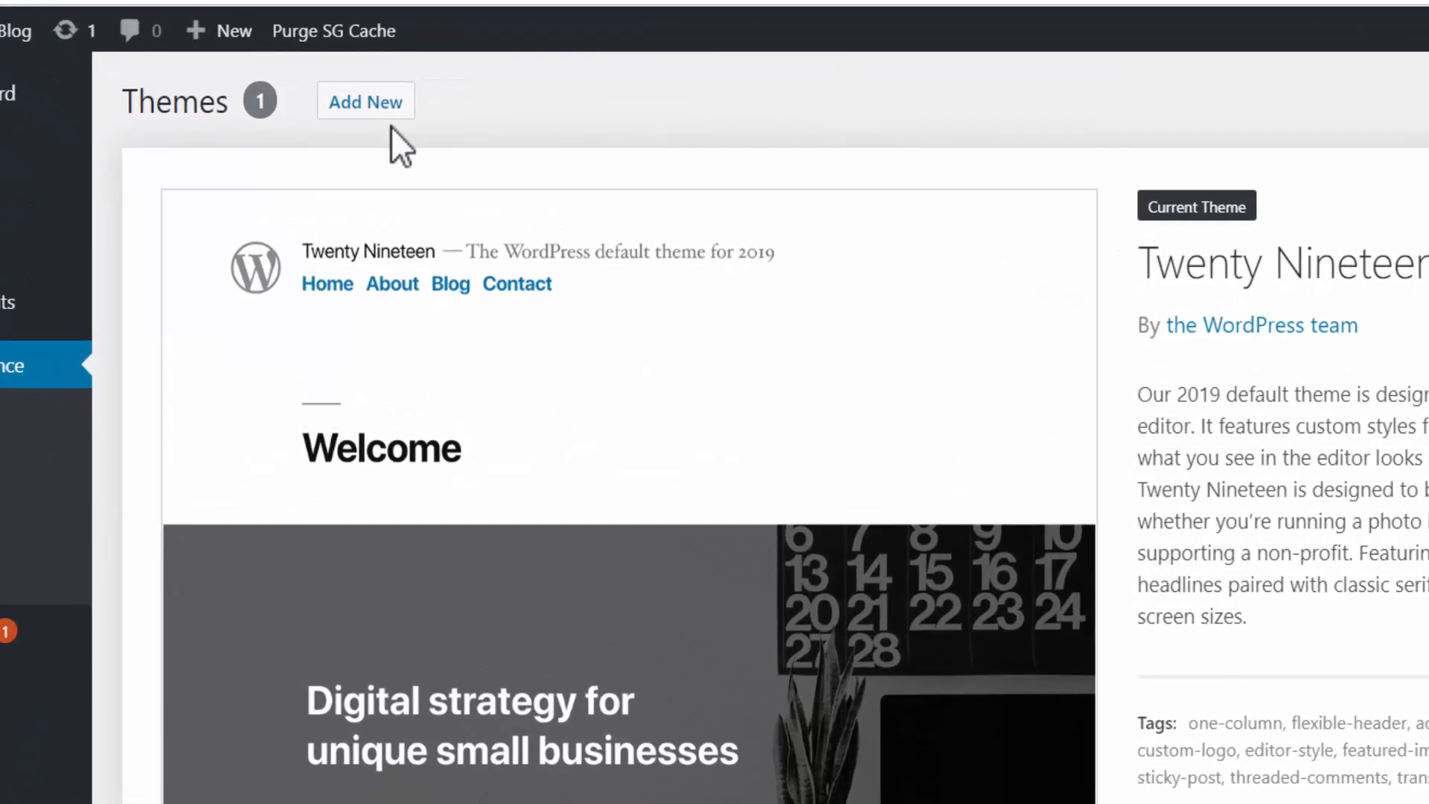
{"action": "left_click", "coordinate": [365, 100]}
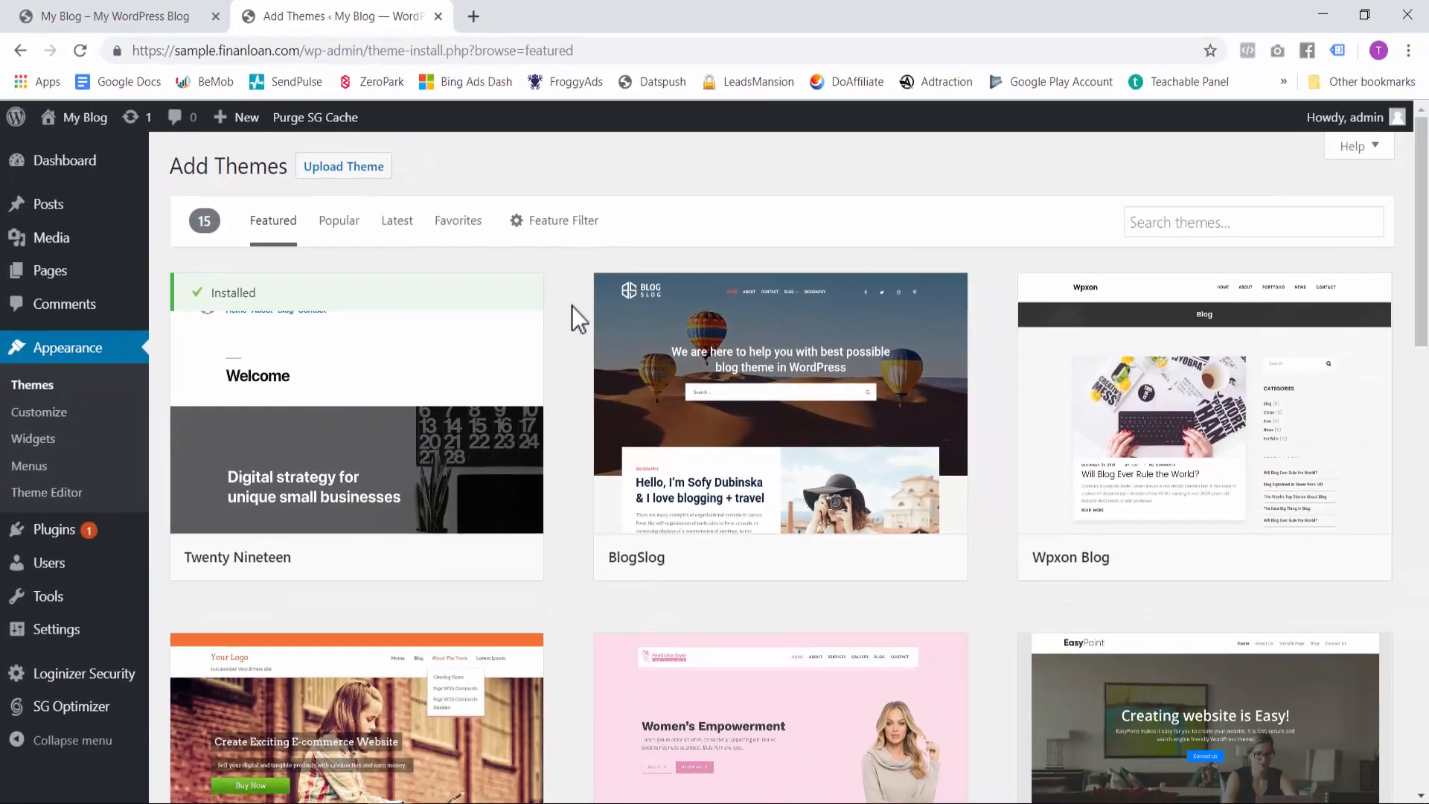
Browse the featured Add Themes list, preview the Nile theme and close it back to the catalogue
{"action": "scroll", "scroll_direction": "down", "scroll_amount": 3}
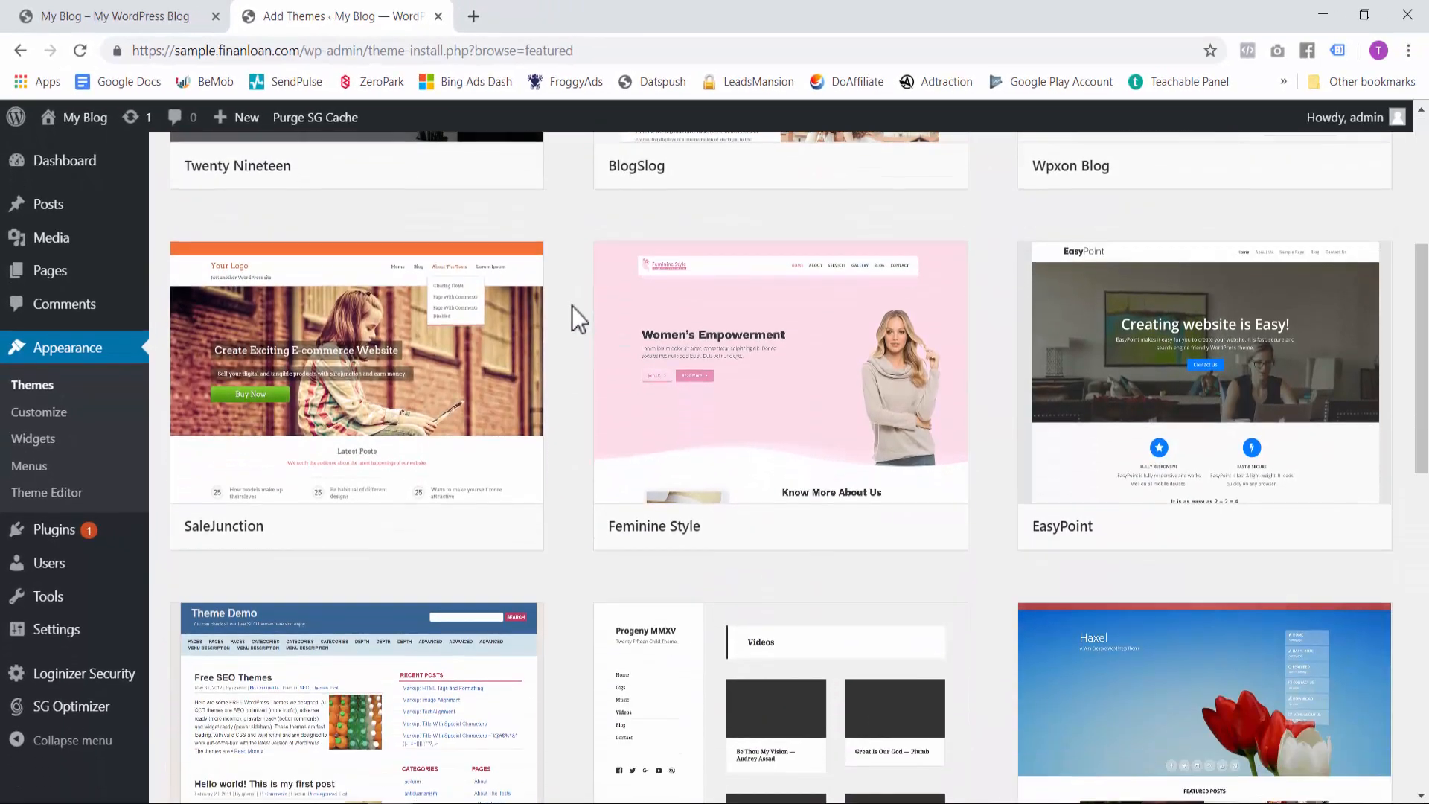
{"action": "scroll", "scroll_direction": "down", "scroll_amount": 3}
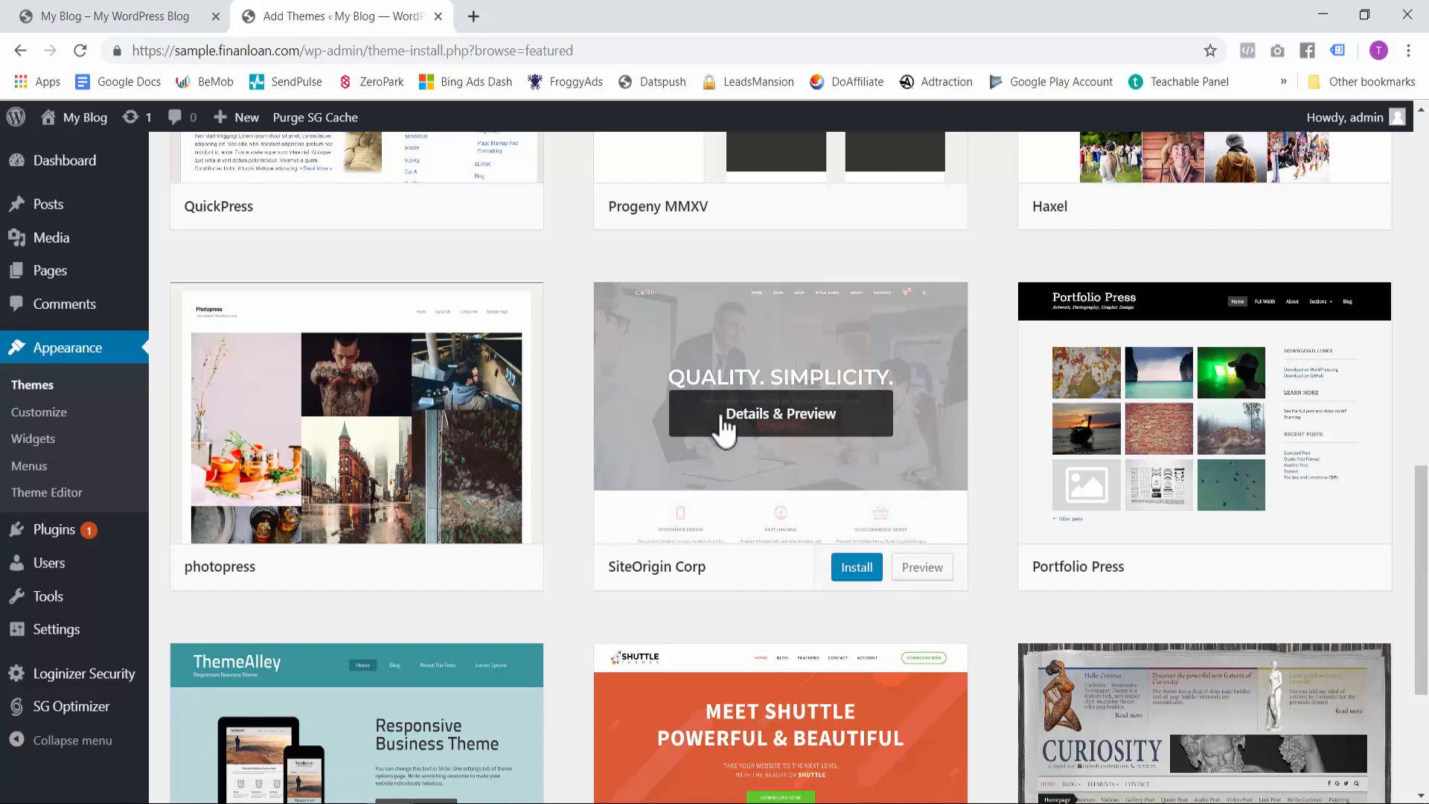
{"action": "scroll", "scroll_direction": "down", "scroll_amount": 3}
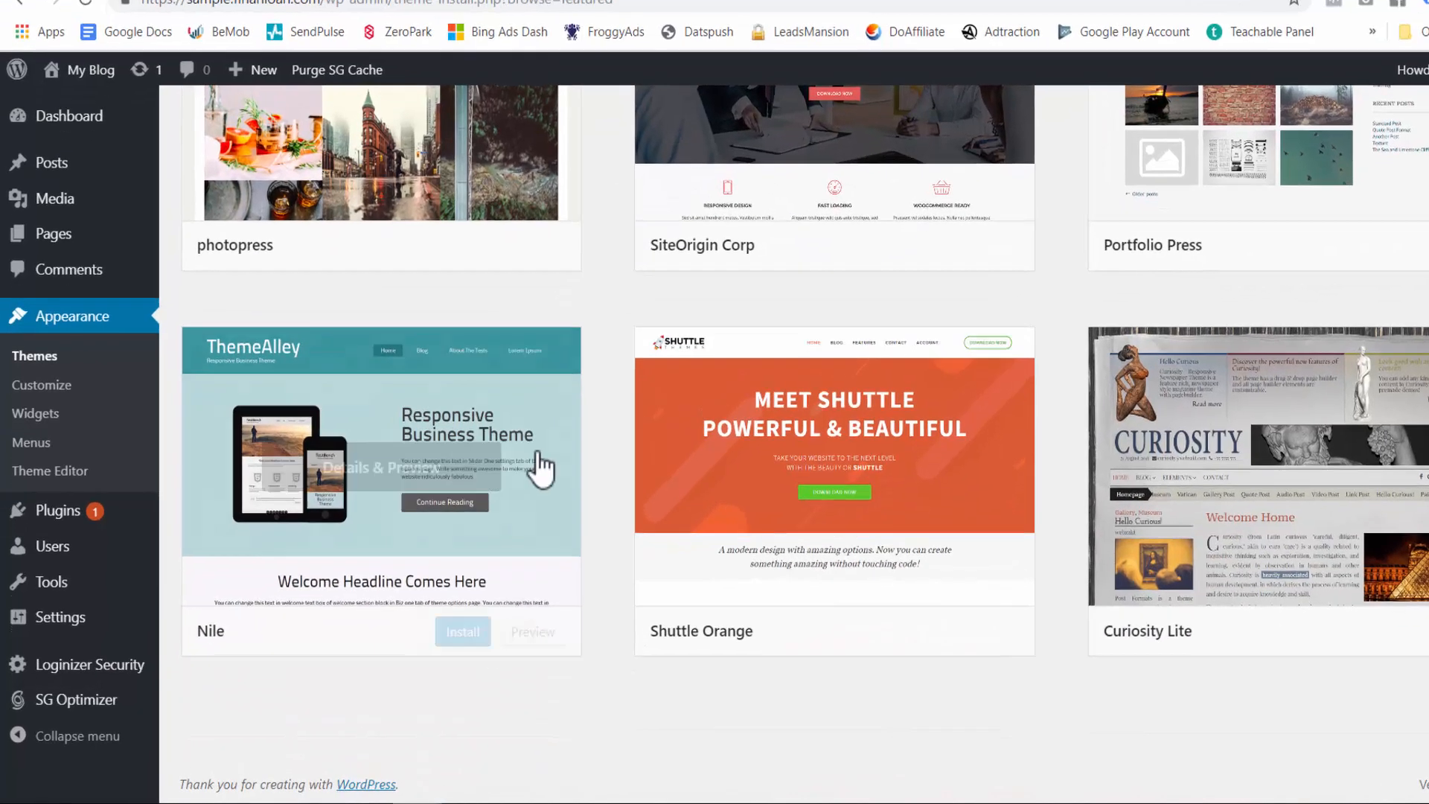
{"action": "scroll", "scroll_direction": "down", "scroll_amount": 3}
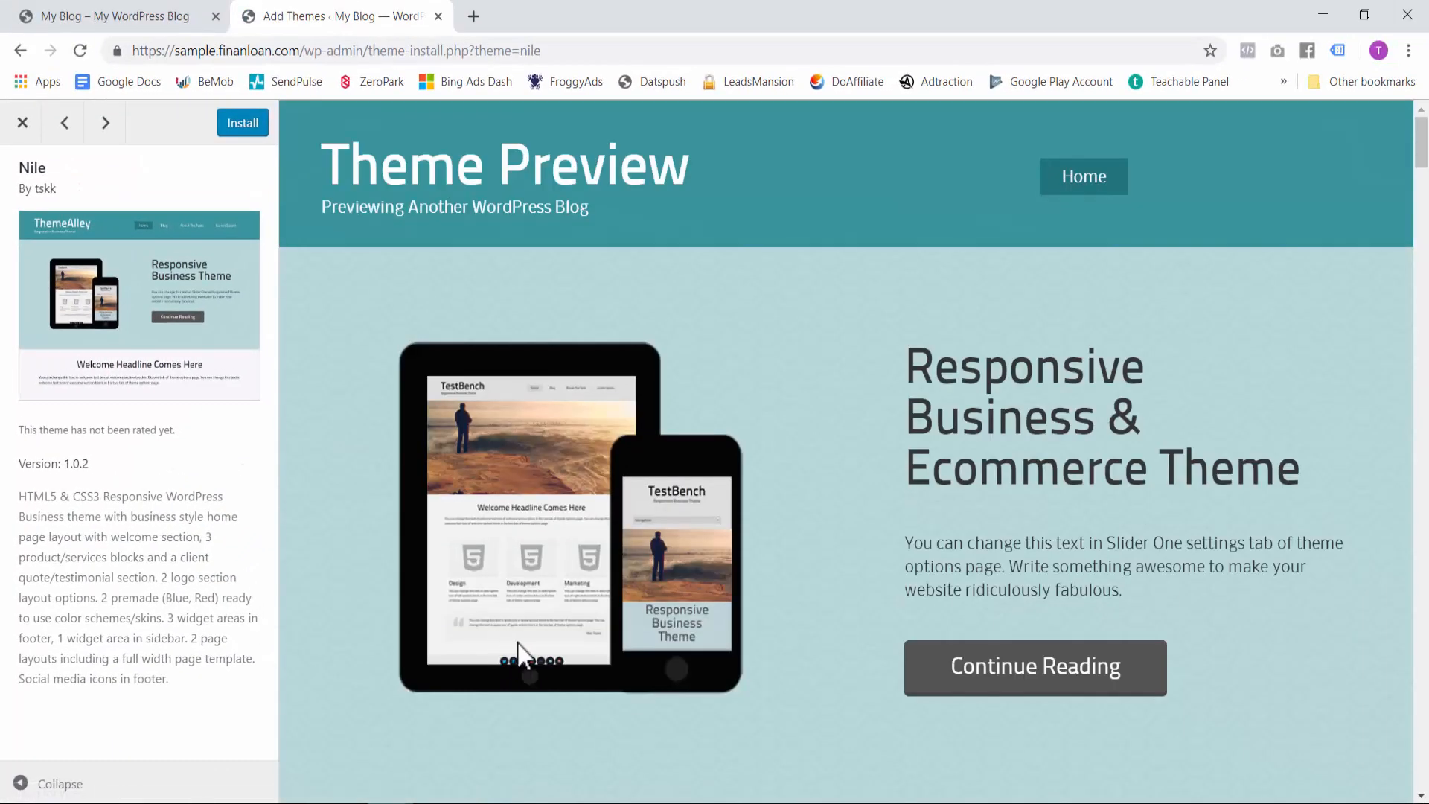
{"action": "scroll", "scroll_direction": "down", "scroll_amount": 3}
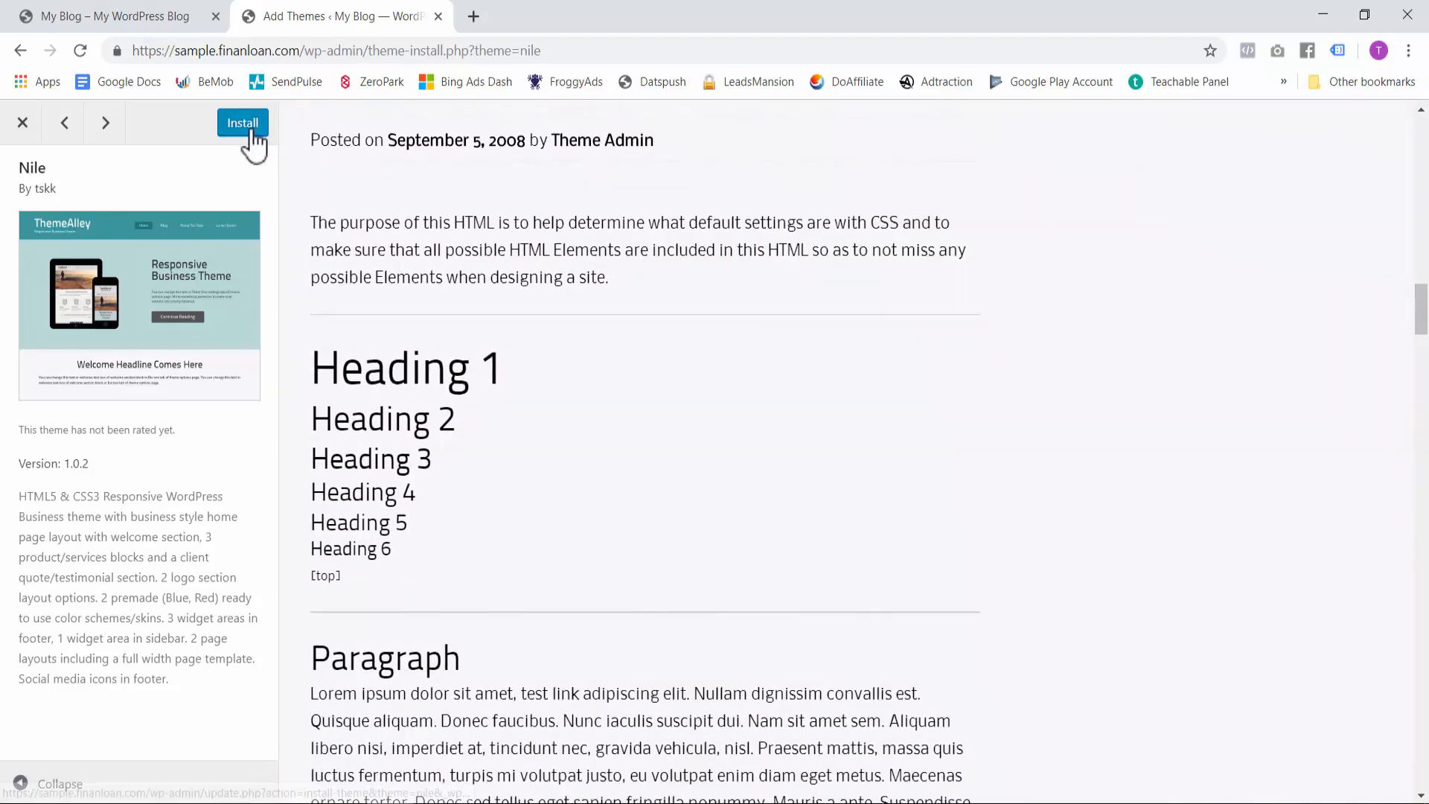
{"action": "left_click", "coordinate": [23, 122]}
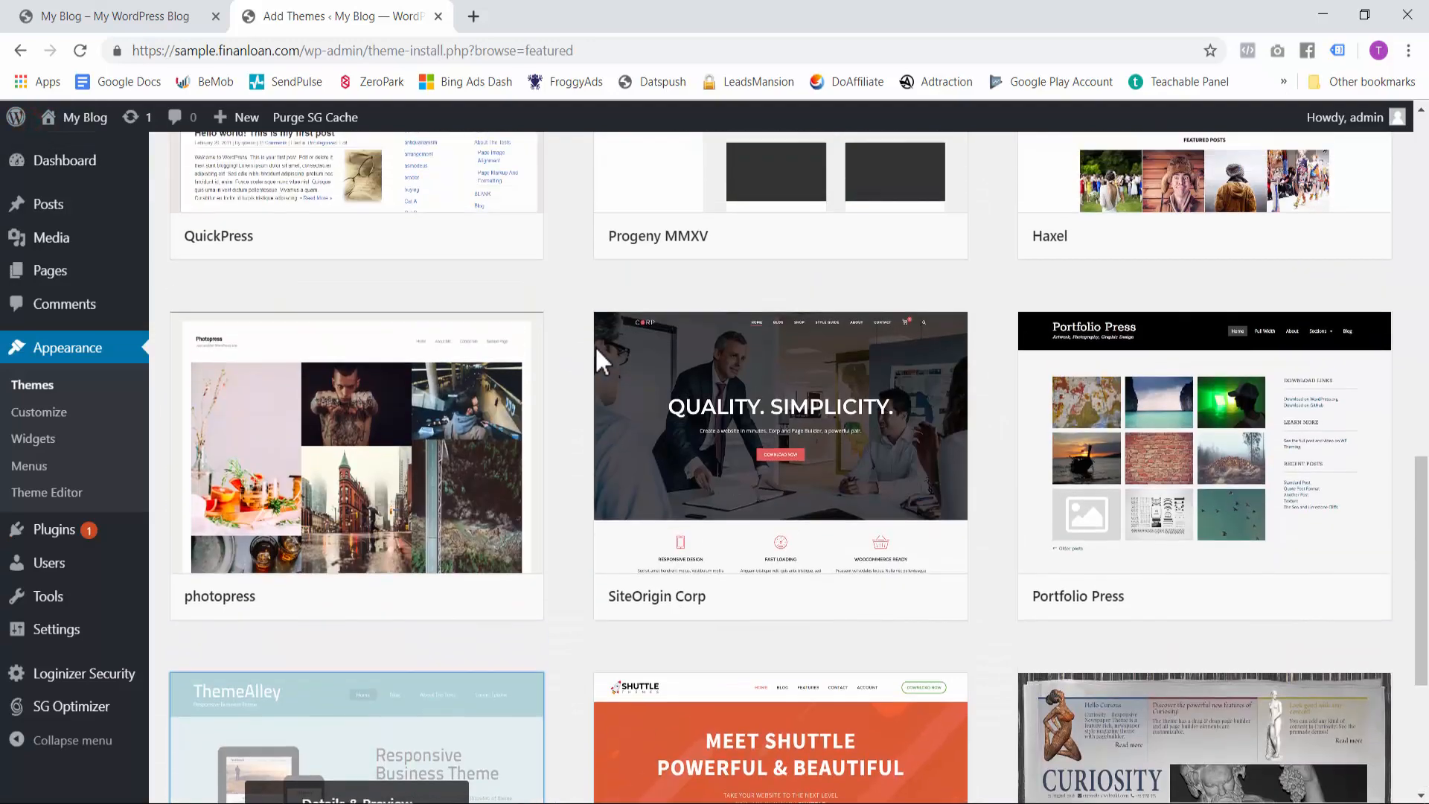
{"action": "scroll", "scroll_direction": "down", "scroll_amount": 3}
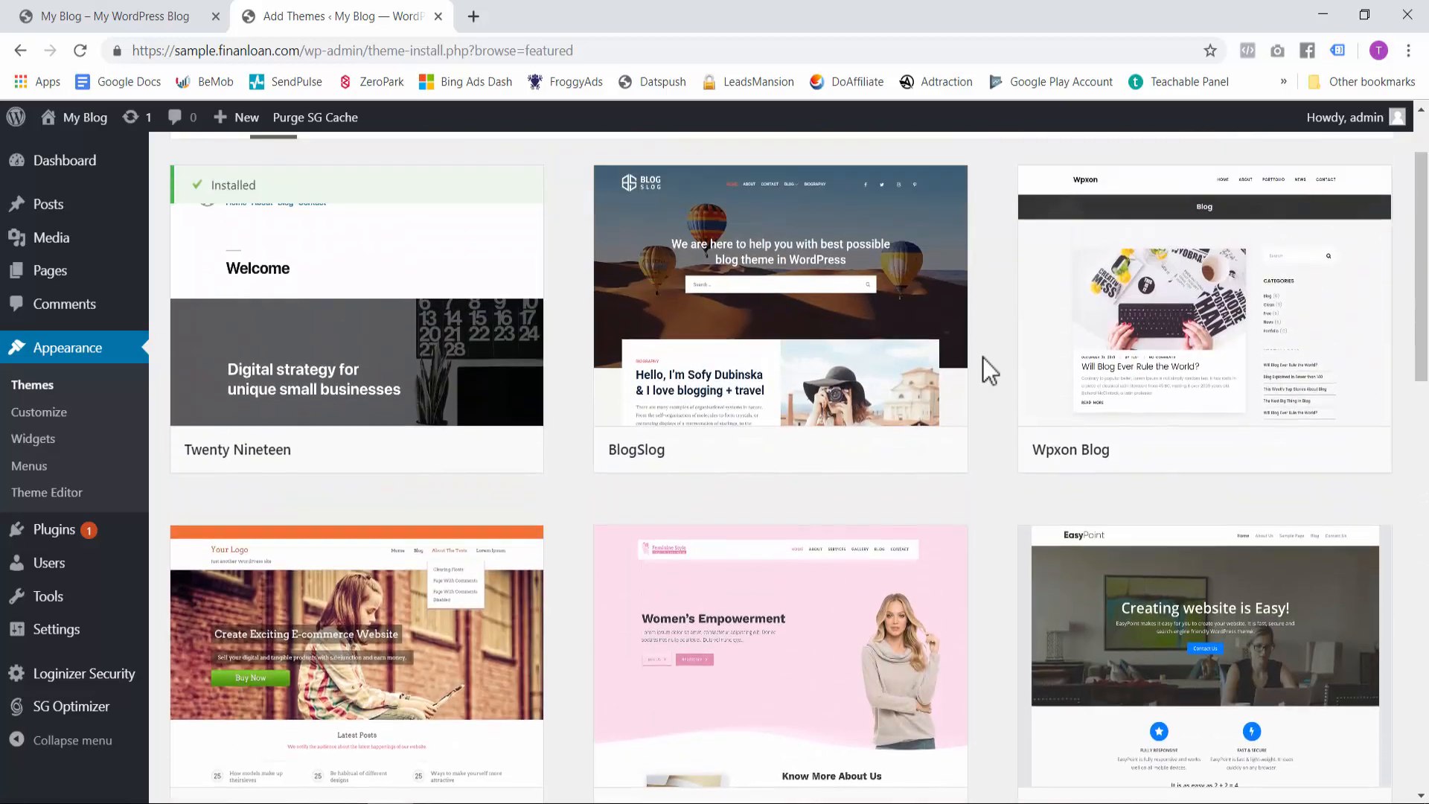
Search the catalogue for 'generatepress', install GeneratePress and activate it as the site theme
{"action": "left_click", "coordinate": [1254, 222]}
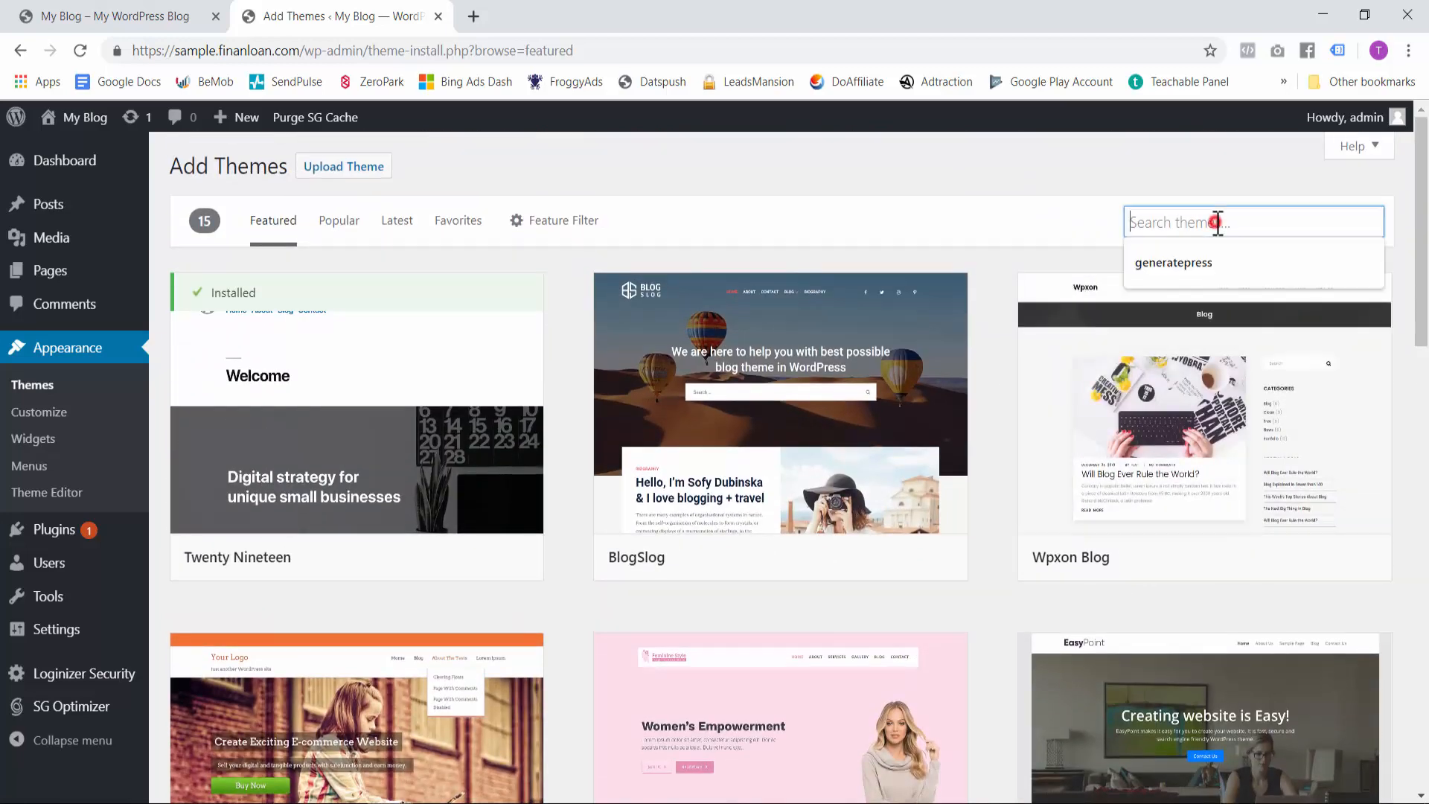
{"action": "type", "text": "generatepress"}
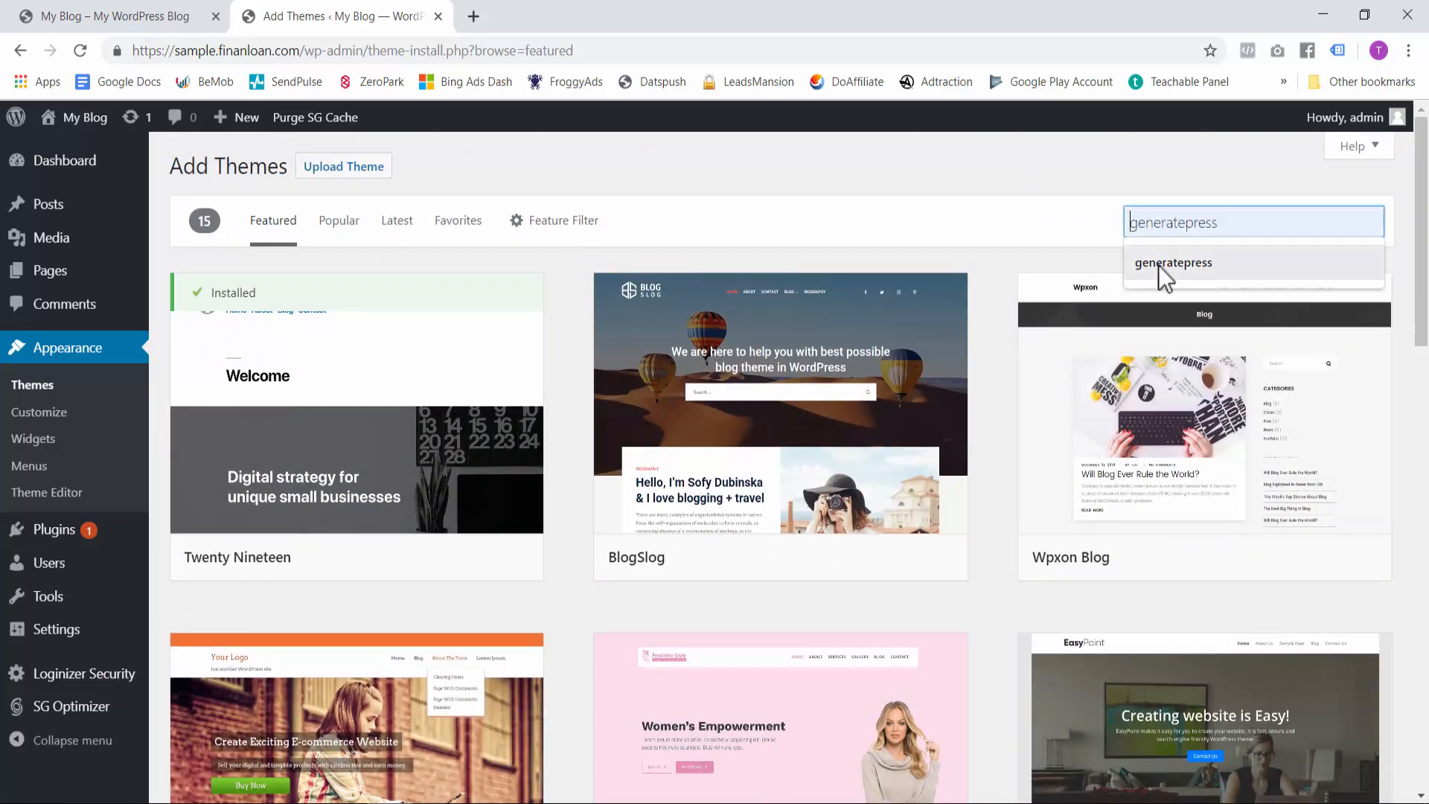
{"action": "left_click", "coordinate": [1175, 262]}
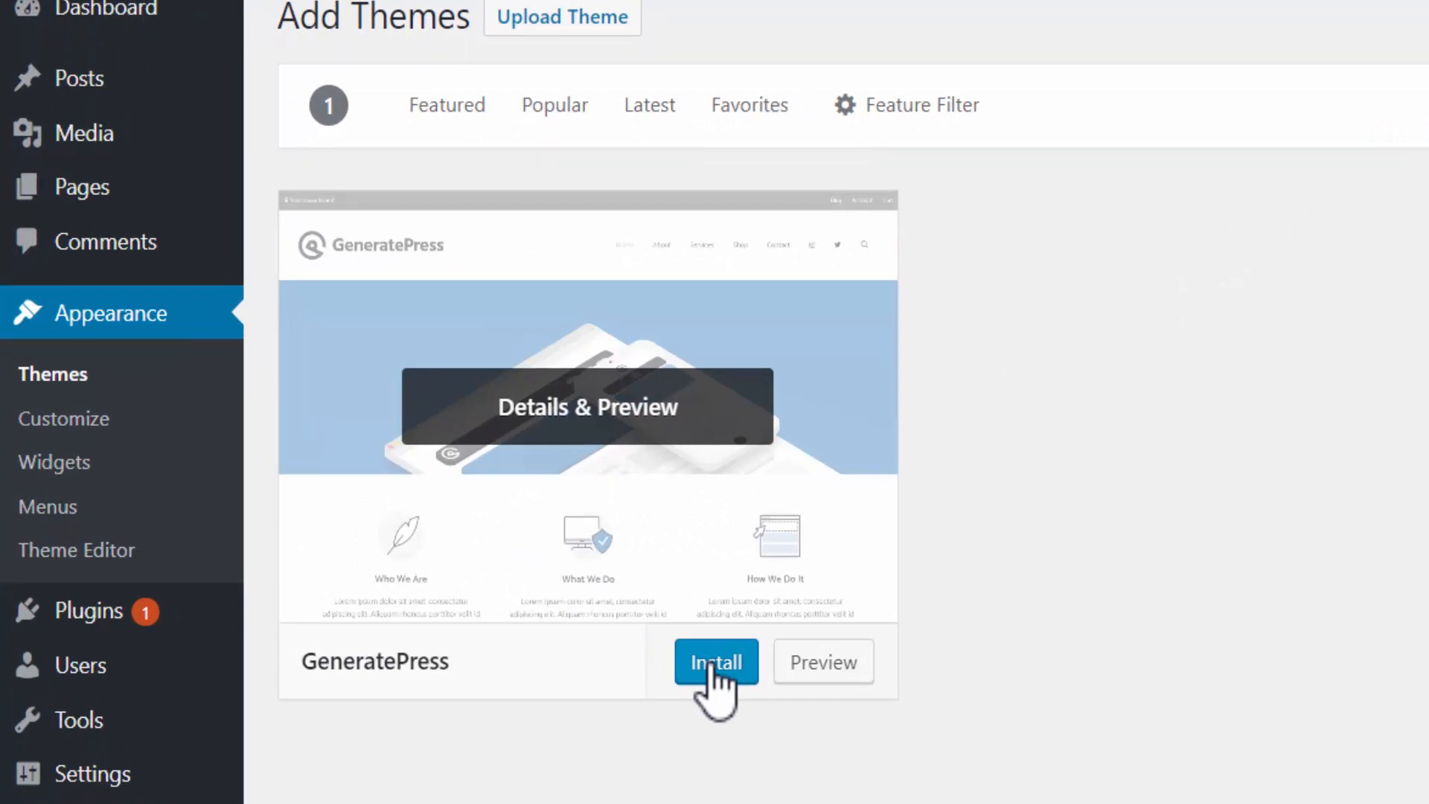
{"action": "left_click", "coordinate": [716, 661]}
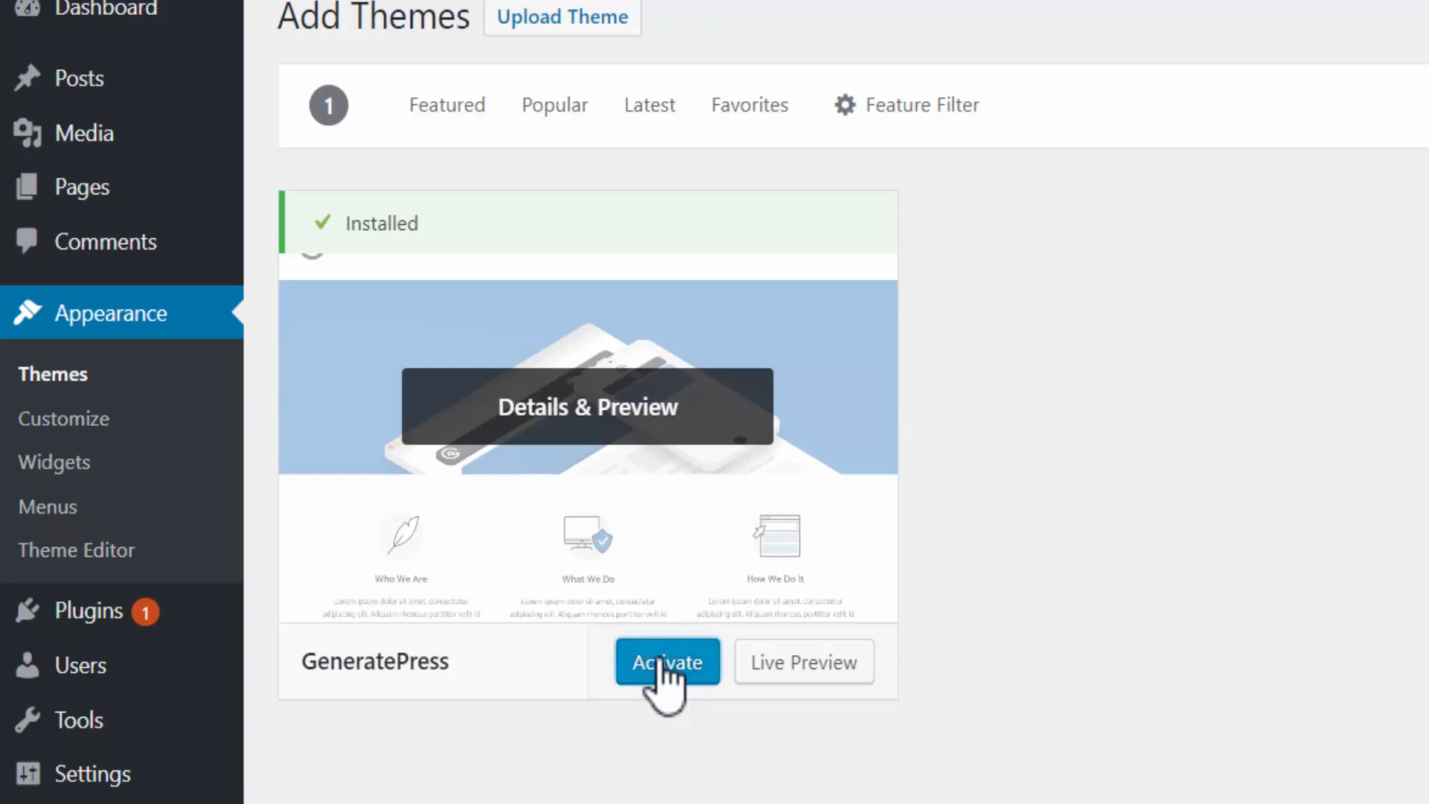
{"action": "left_click", "coordinate": [667, 661]}
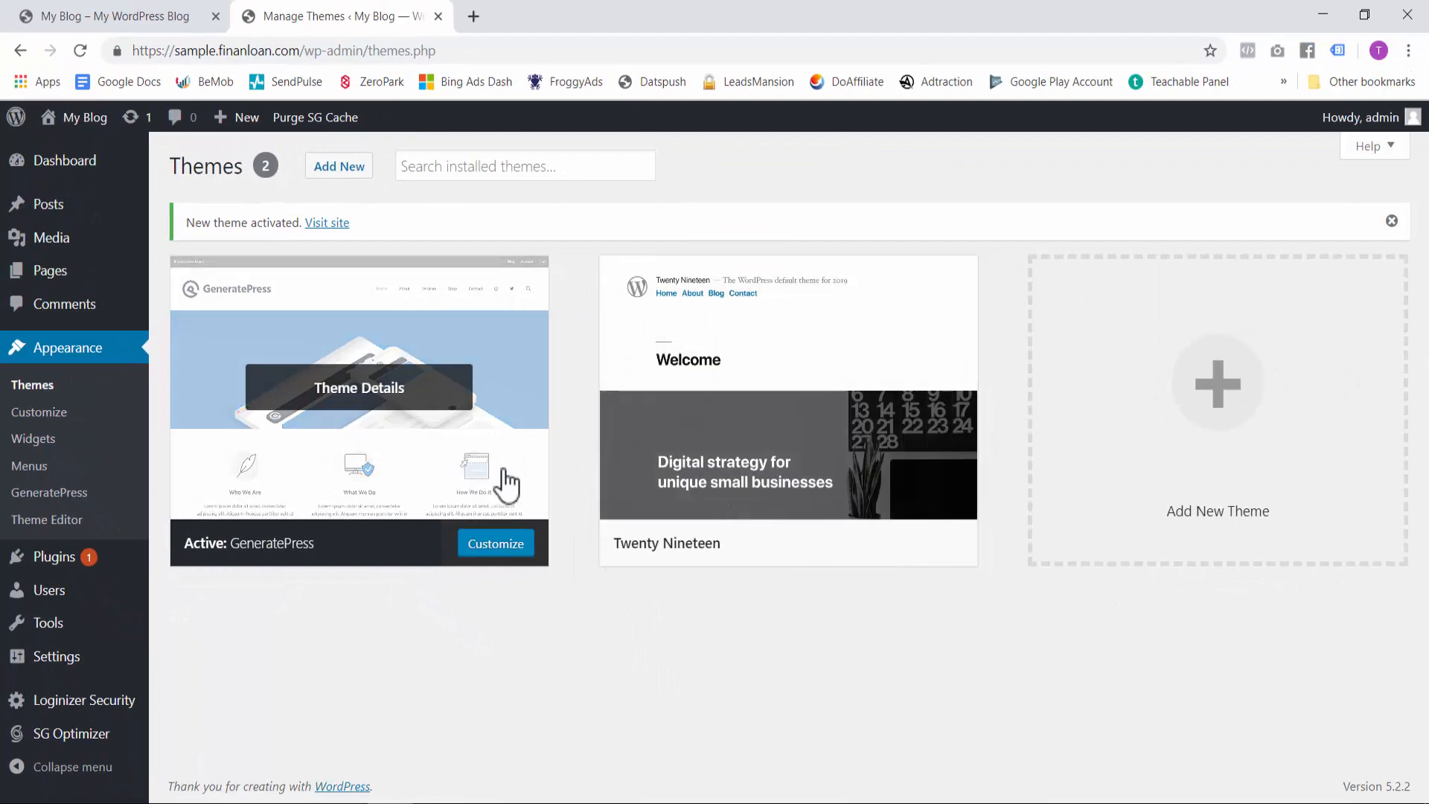
{"action": "mouse_move", "coordinate": [665, 616]}
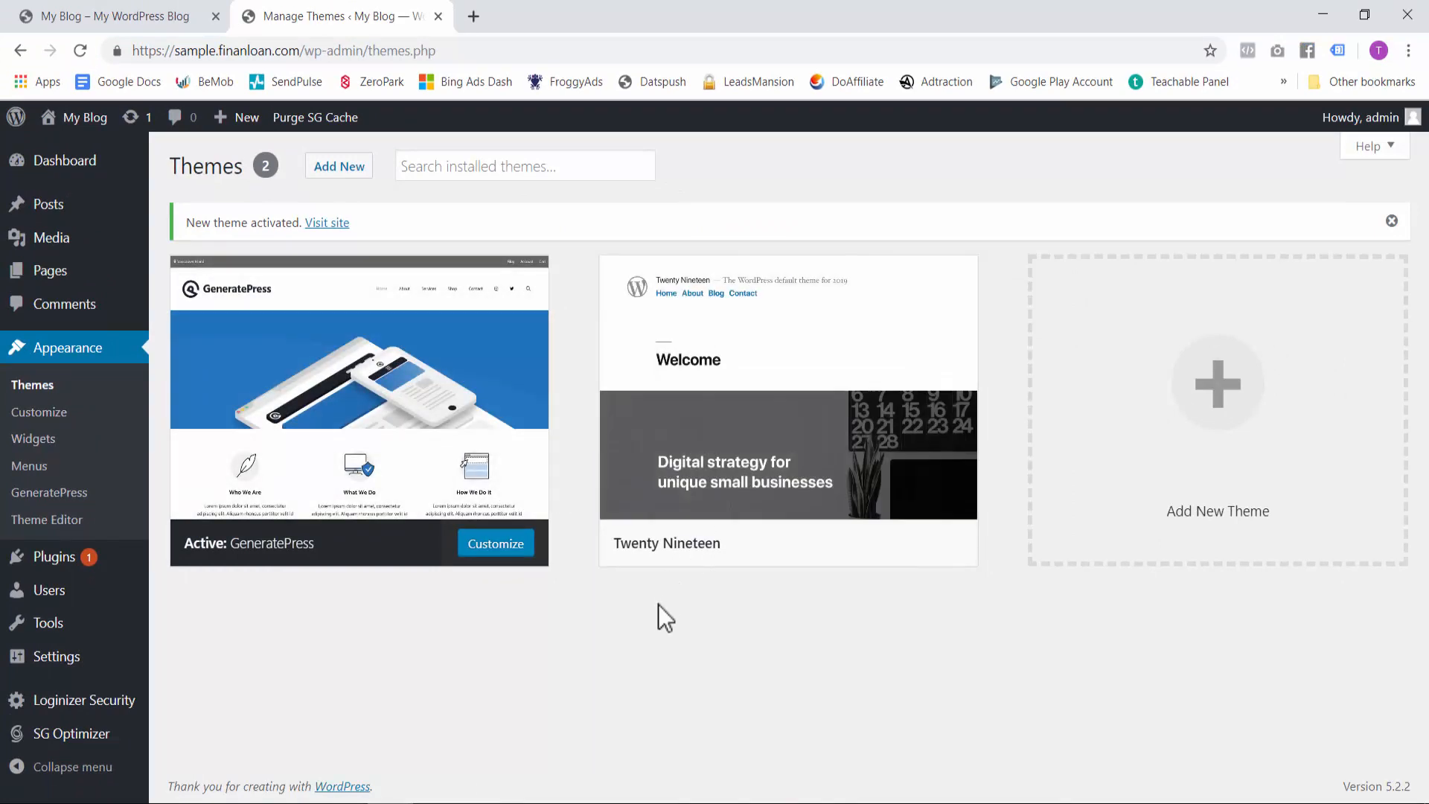
{"action": "mouse_move", "coordinate": [359, 369]}
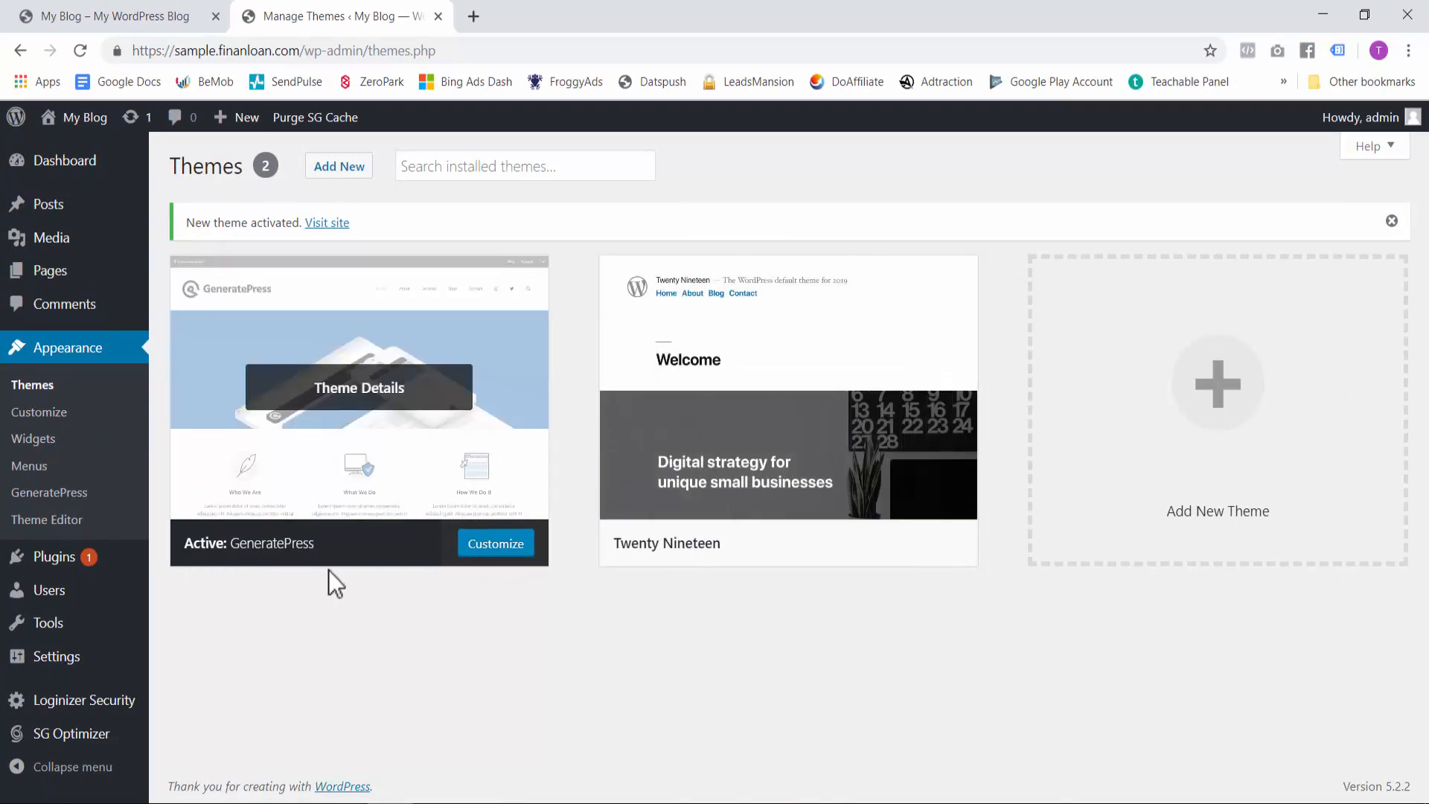
{"action": "mouse_move", "coordinate": [353, 472]}
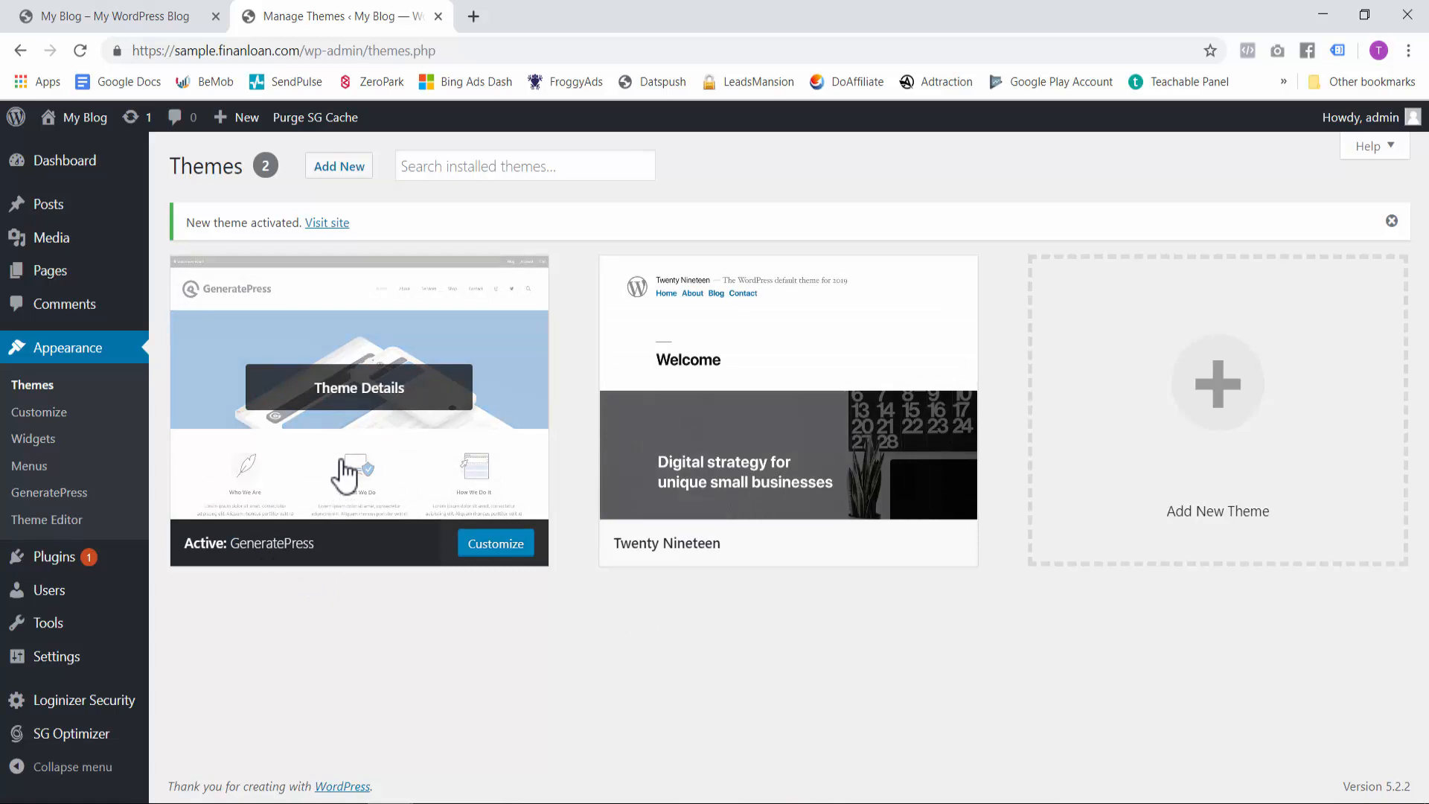
{"action": "left_click", "coordinate": [109, 15]}
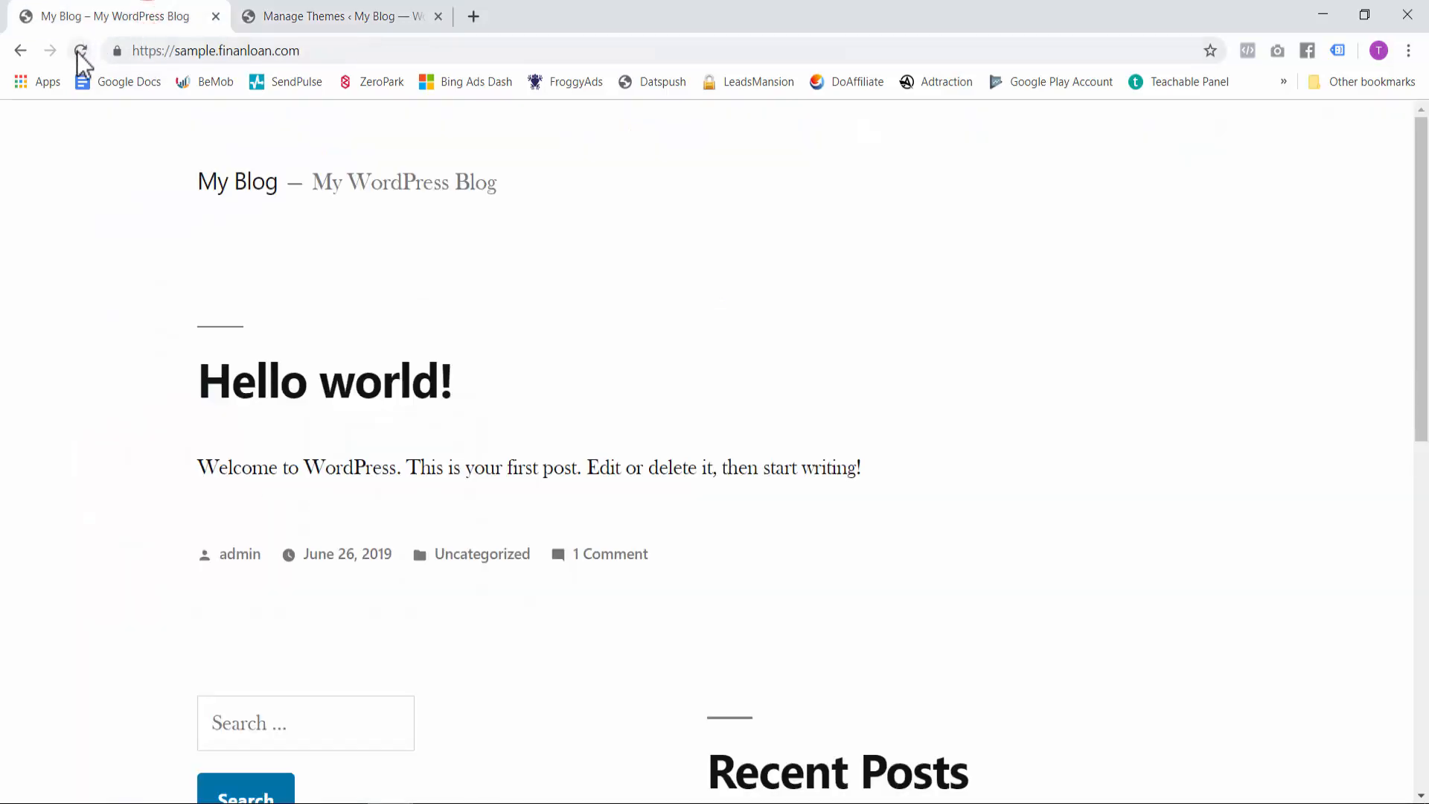
{"action": "left_click", "coordinate": [78, 51]}
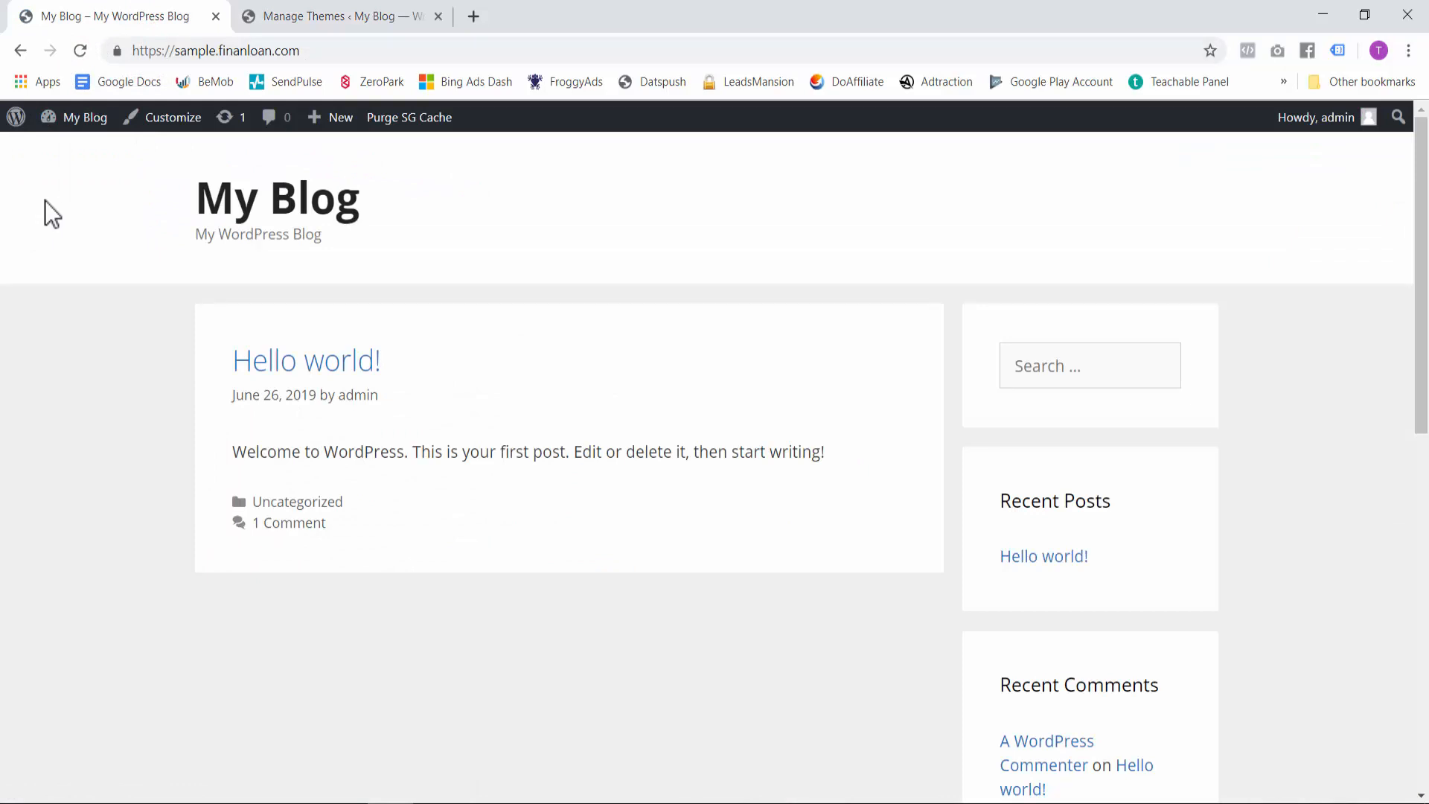
{"action": "mouse_move", "coordinate": [953, 202]}
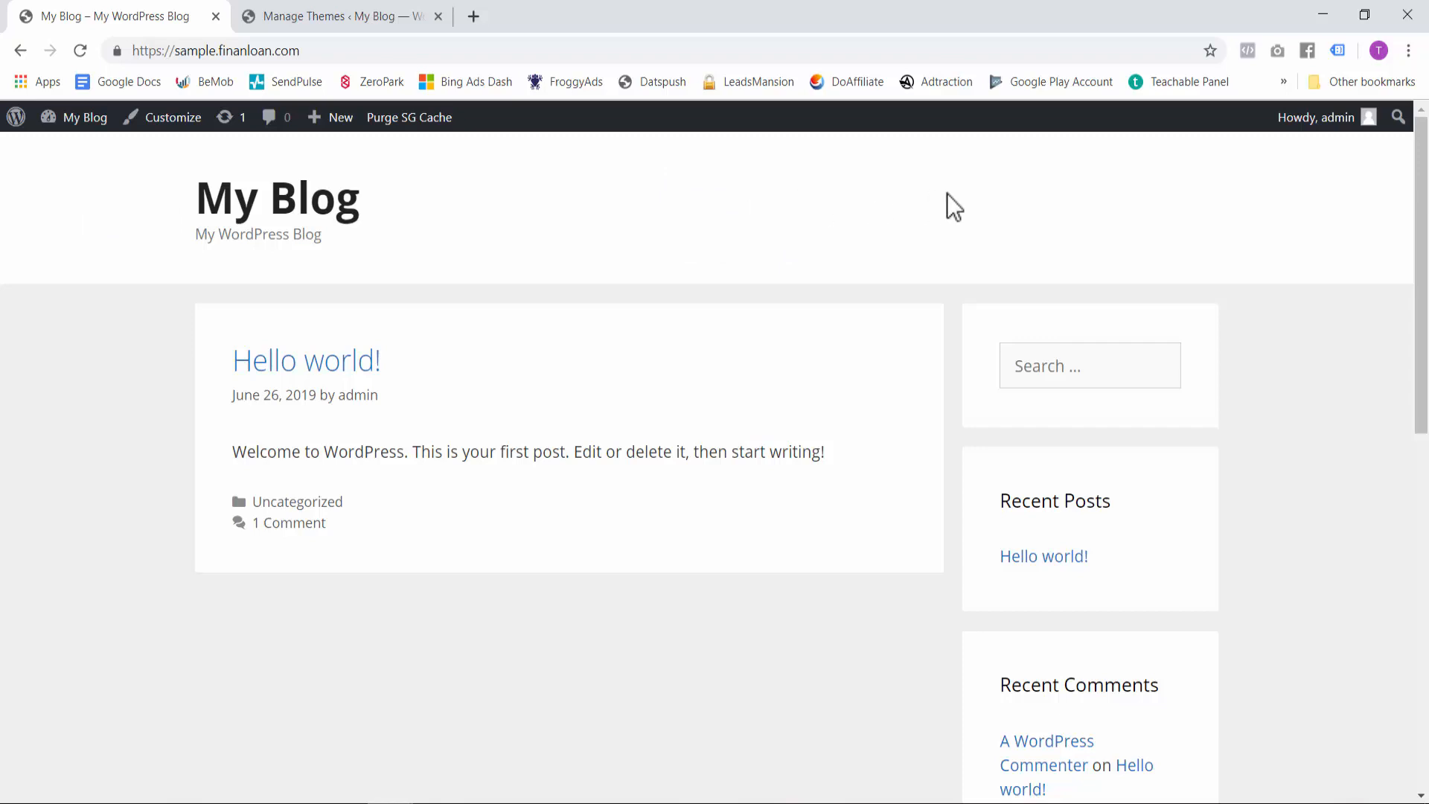
{"action": "scroll", "scroll_direction": "down", "scroll_amount": 3}
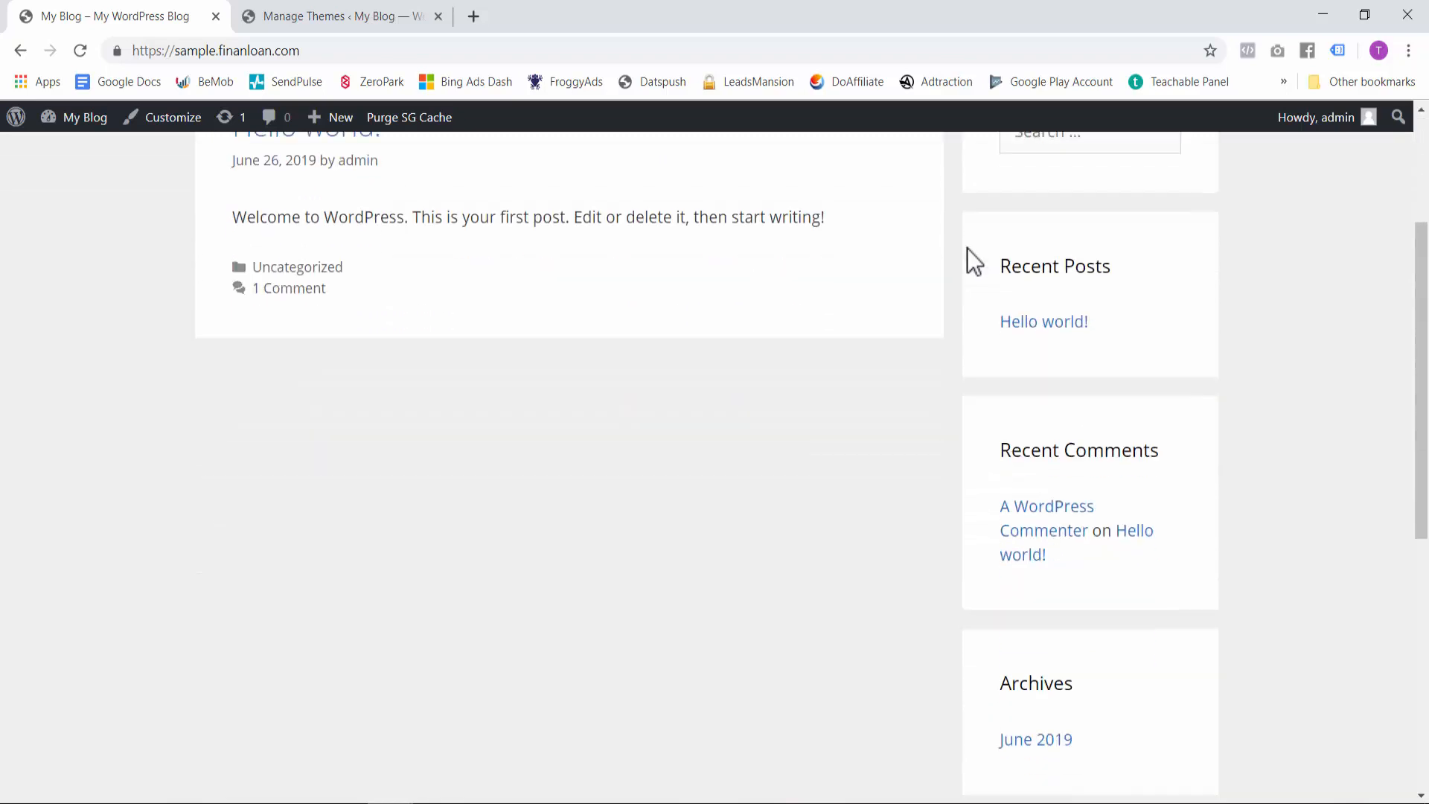
{"action": "scroll", "scroll_direction": "down", "scroll_amount": 3}
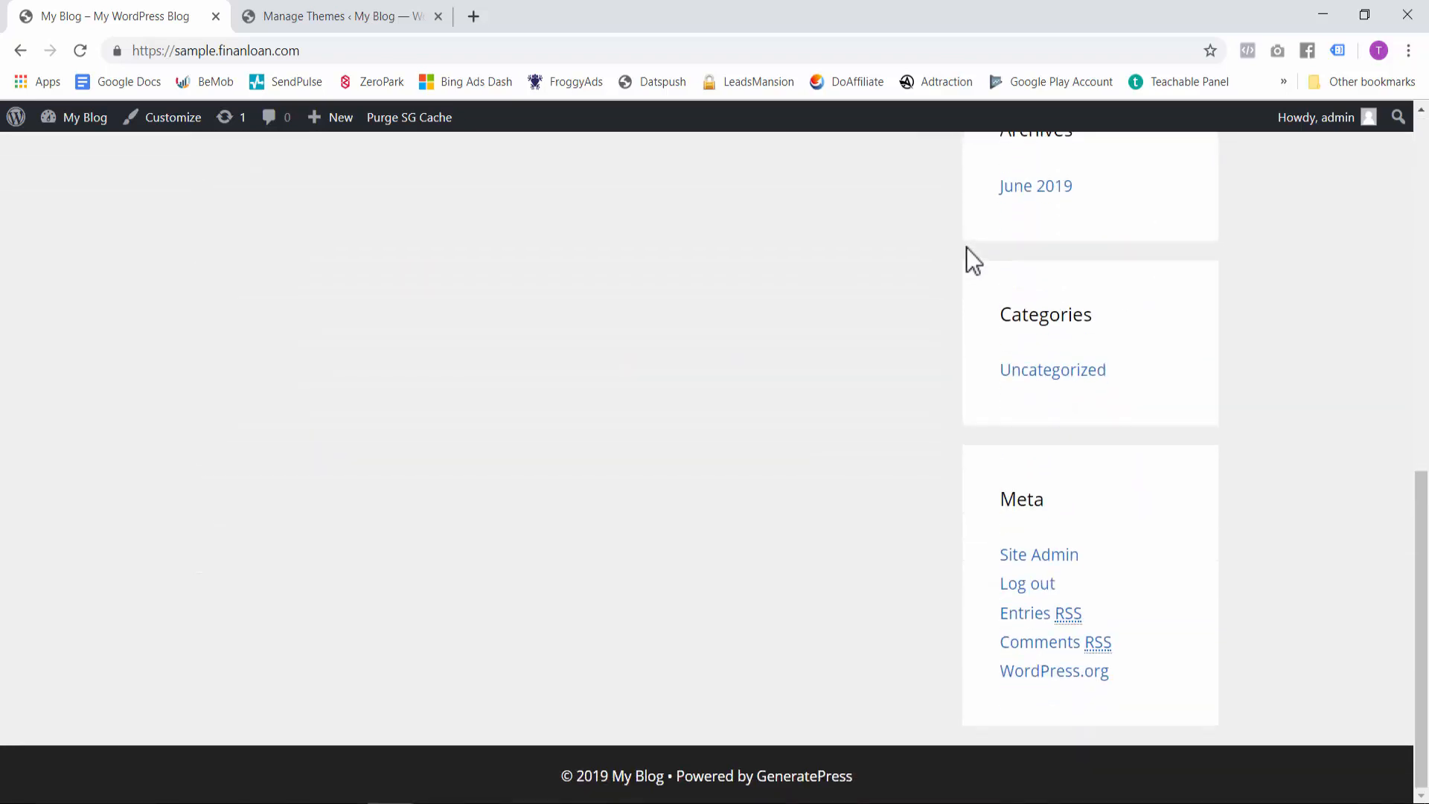
{"action": "scroll", "scroll_direction": "up", "scroll_amount": 3}
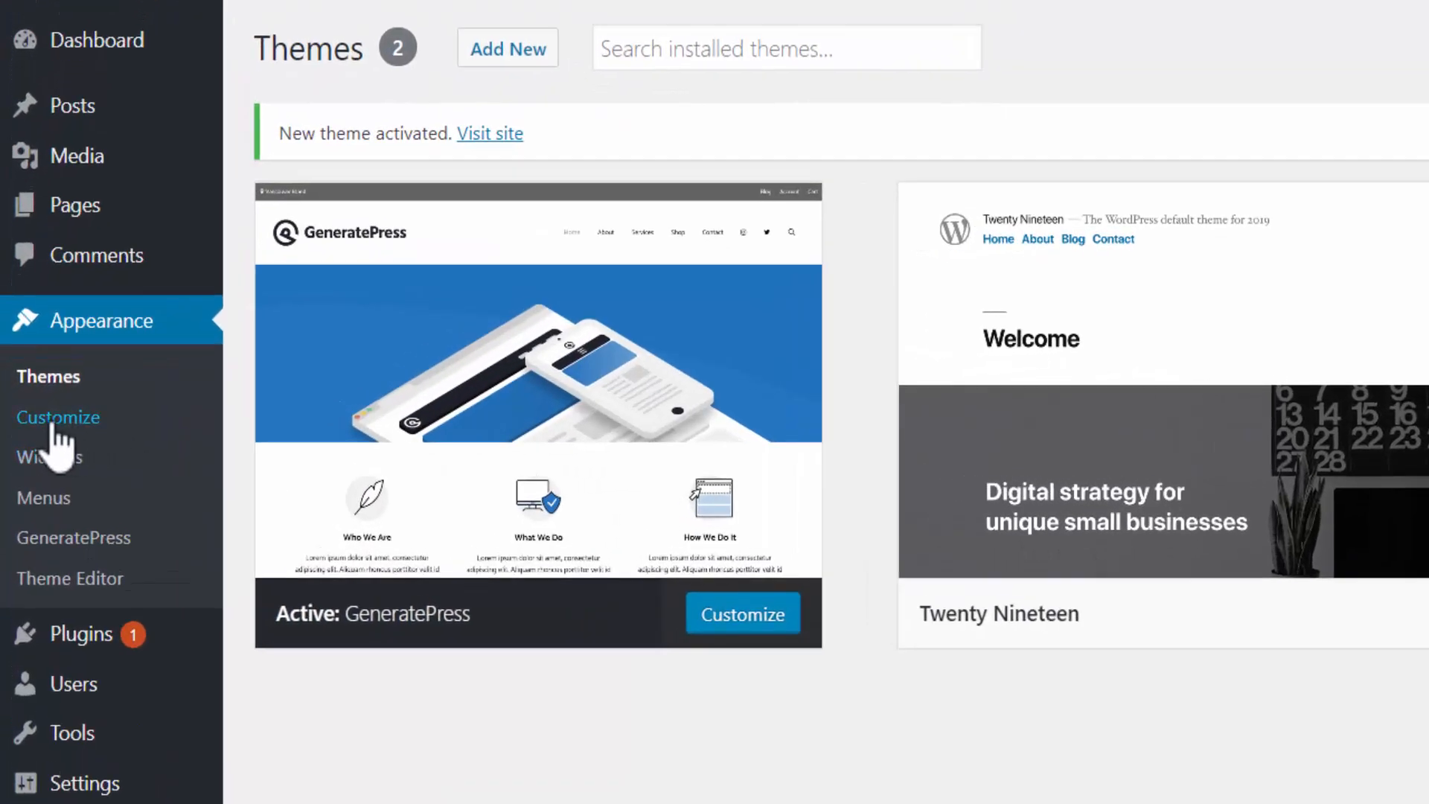
Enter the GeneratePress Customizer, view Site Identity (title My Blog, tagline My WordPress Blog) and return to the section list
{"action": "left_click", "coordinate": [58, 417]}
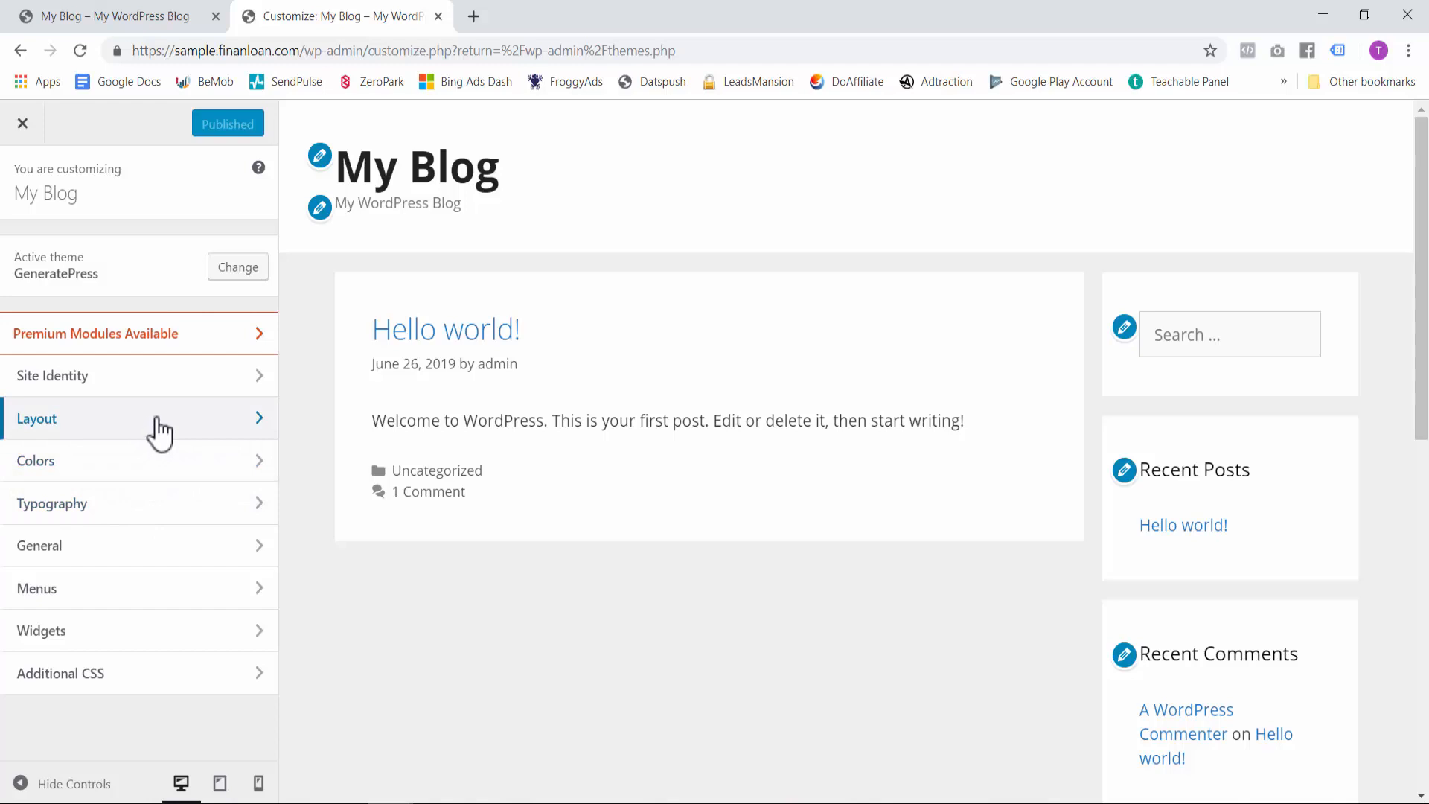
{"action": "mouse_move", "coordinate": [725, 670]}
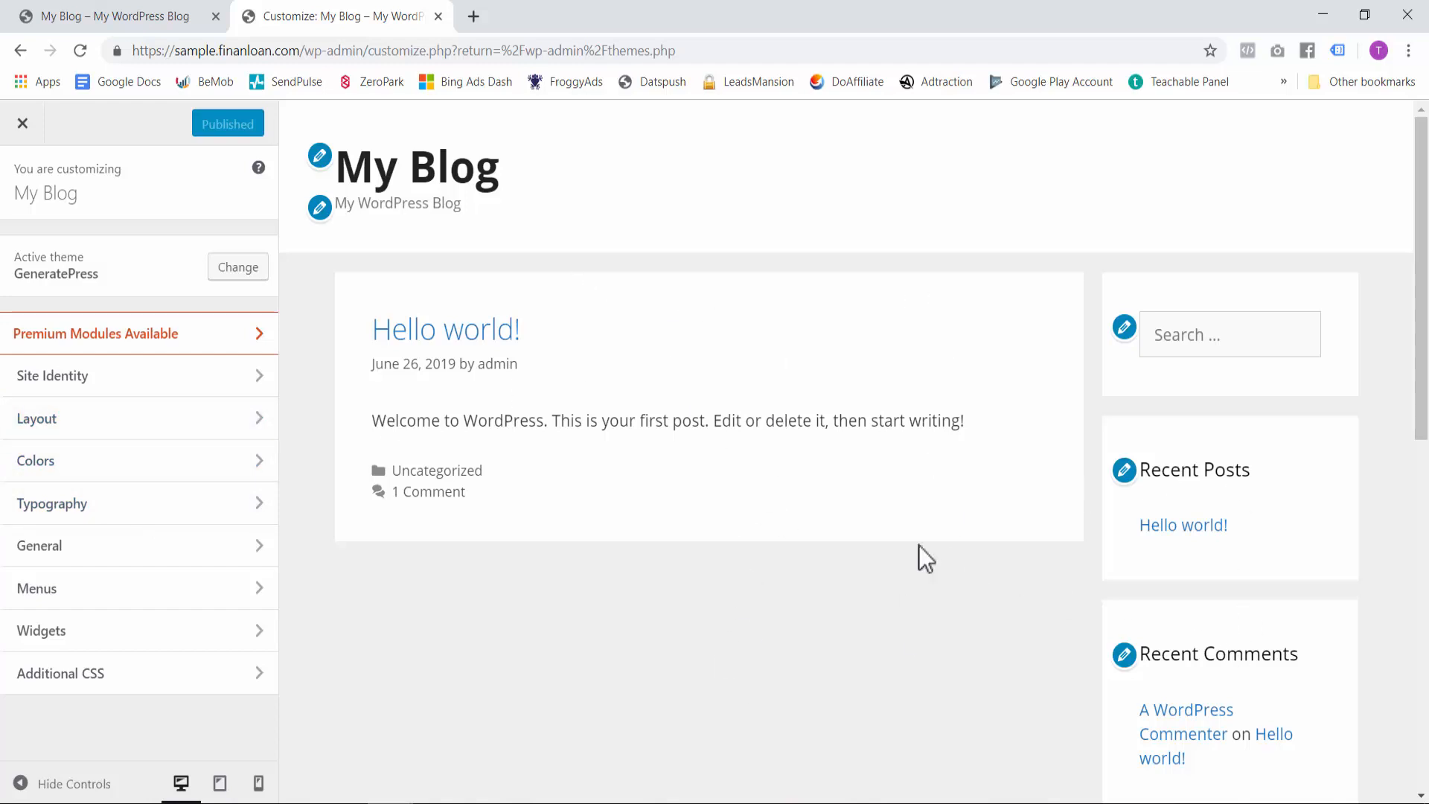
{"action": "mouse_move", "coordinate": [319, 411]}
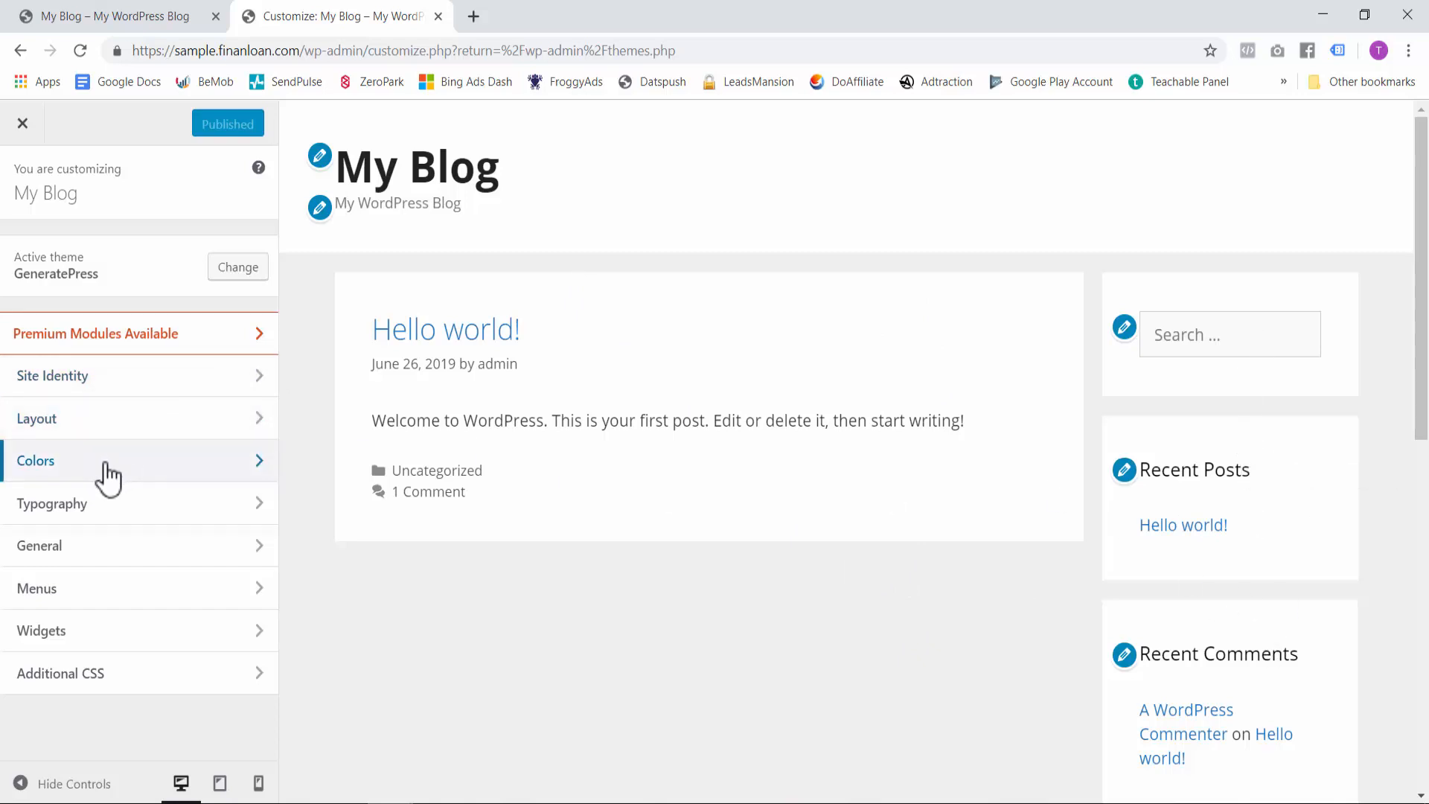
{"action": "mouse_move", "coordinate": [133, 519]}
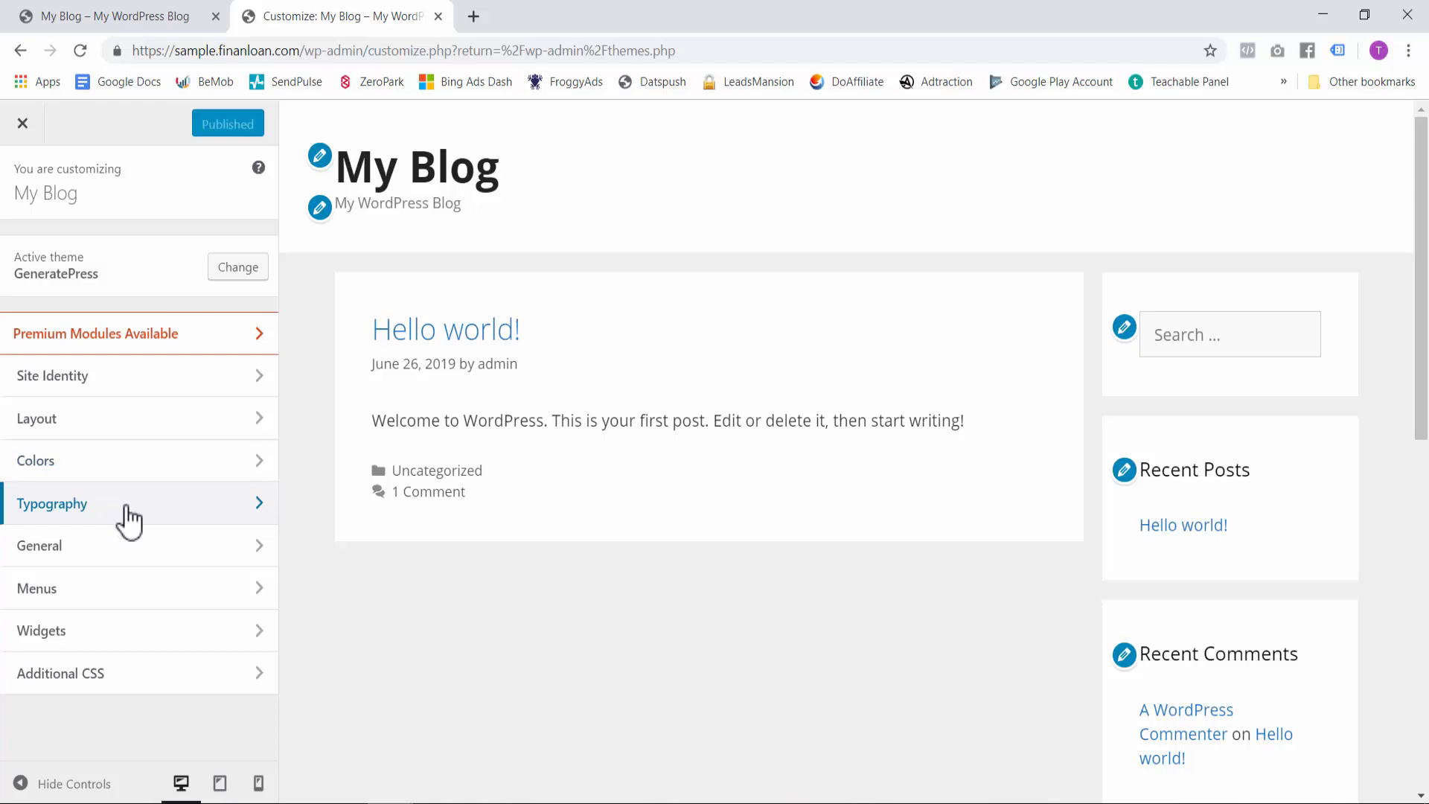
{"action": "mouse_move", "coordinate": [210, 375]}
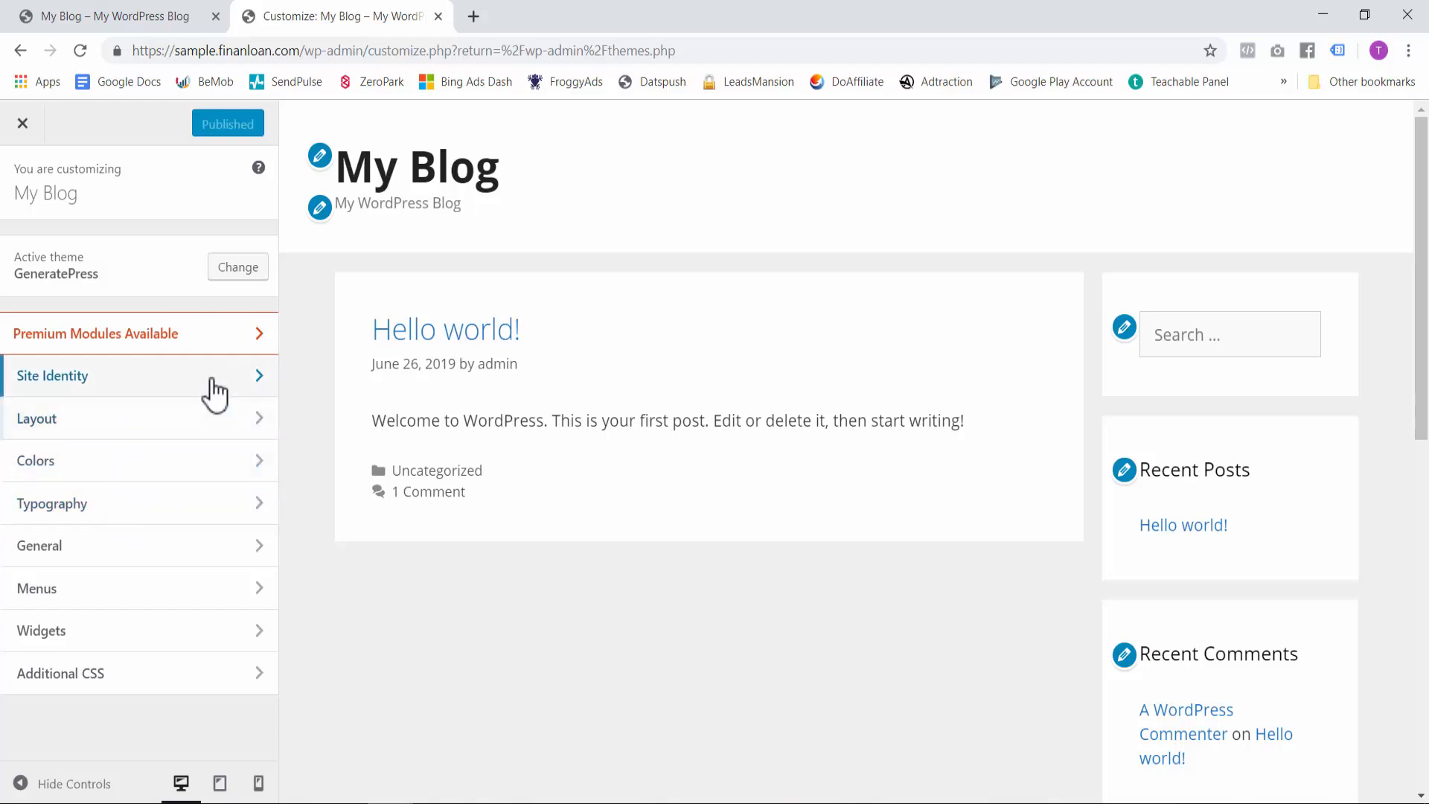
{"action": "left_click", "coordinate": [53, 375]}
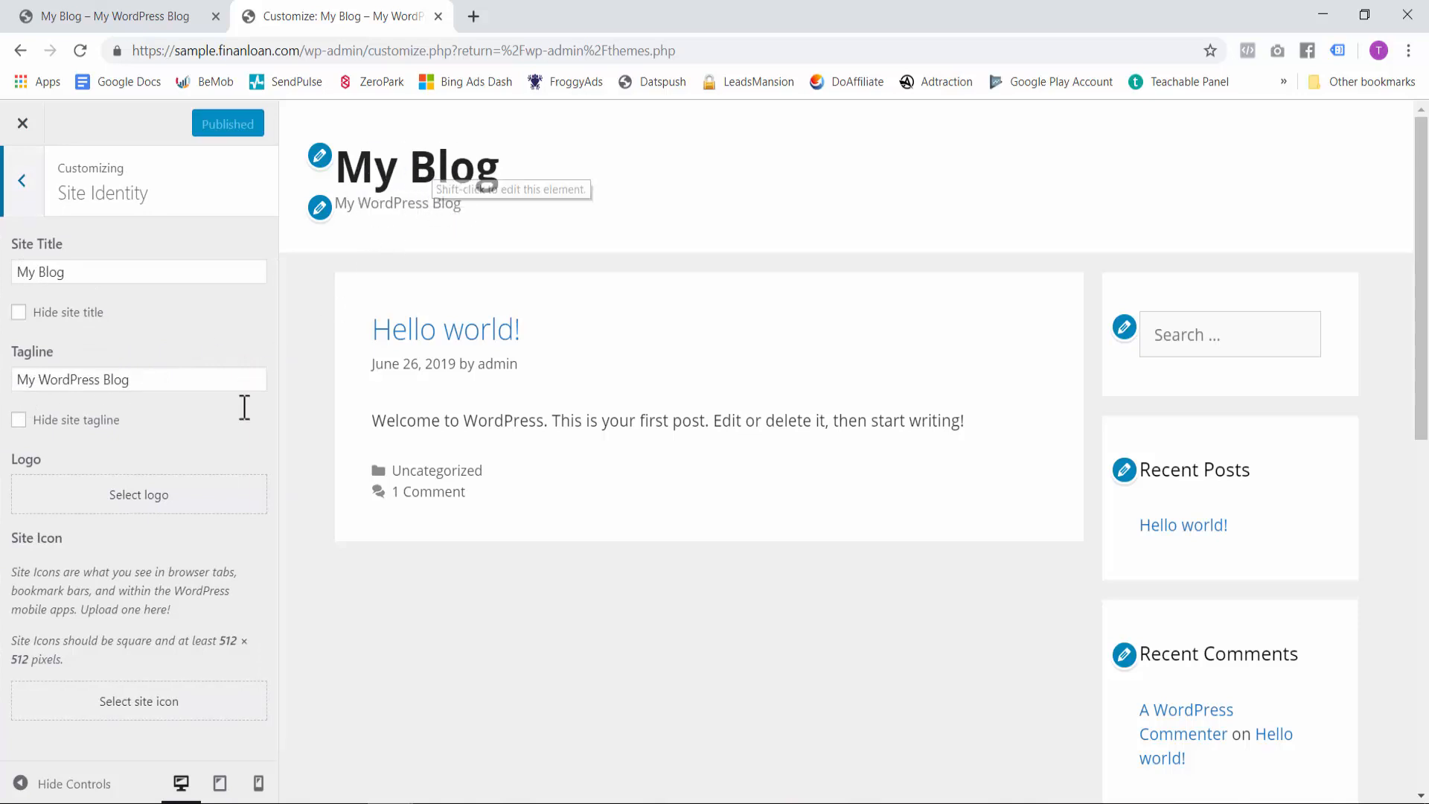
{"action": "mouse_move", "coordinate": [121, 447]}
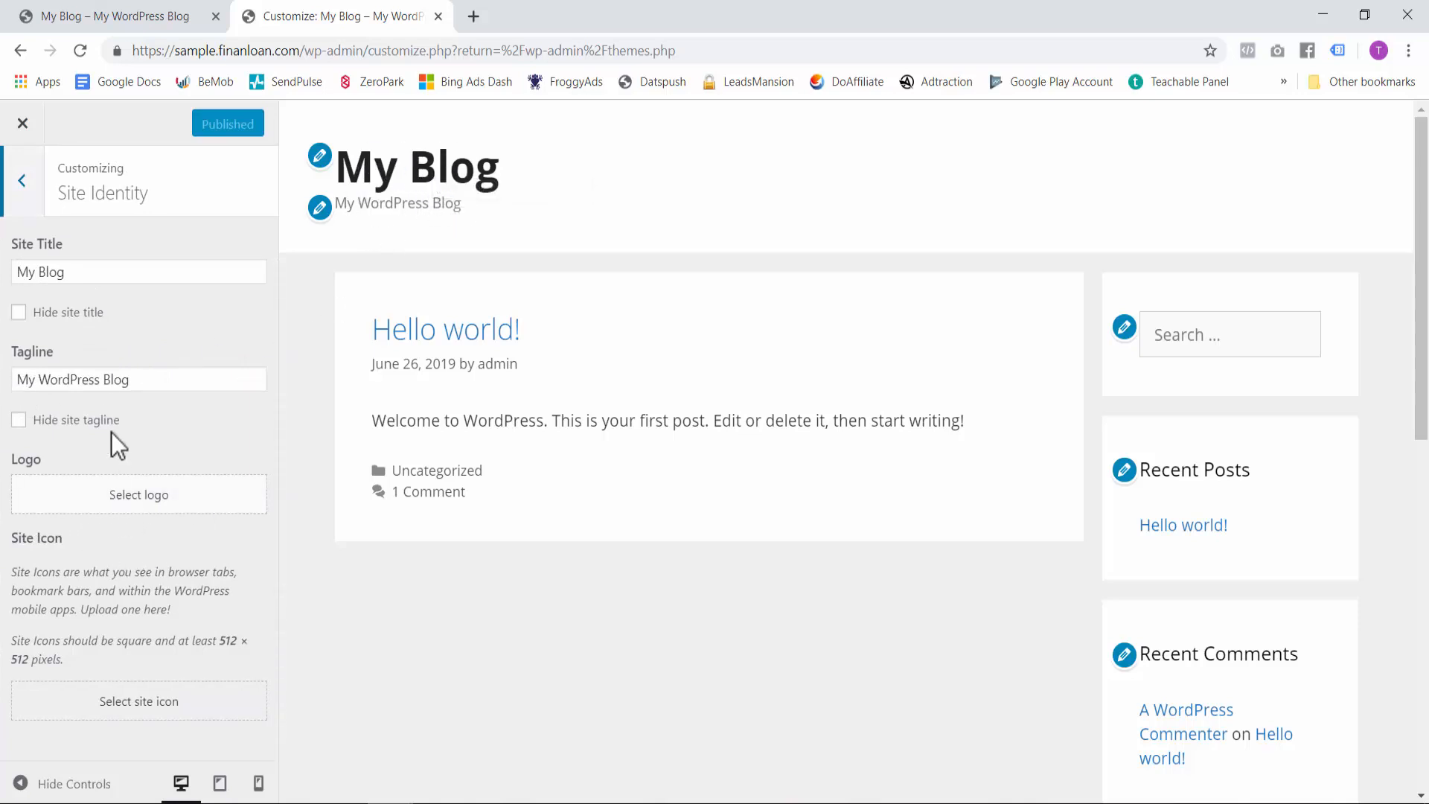
{"action": "left_click", "coordinate": [22, 179]}
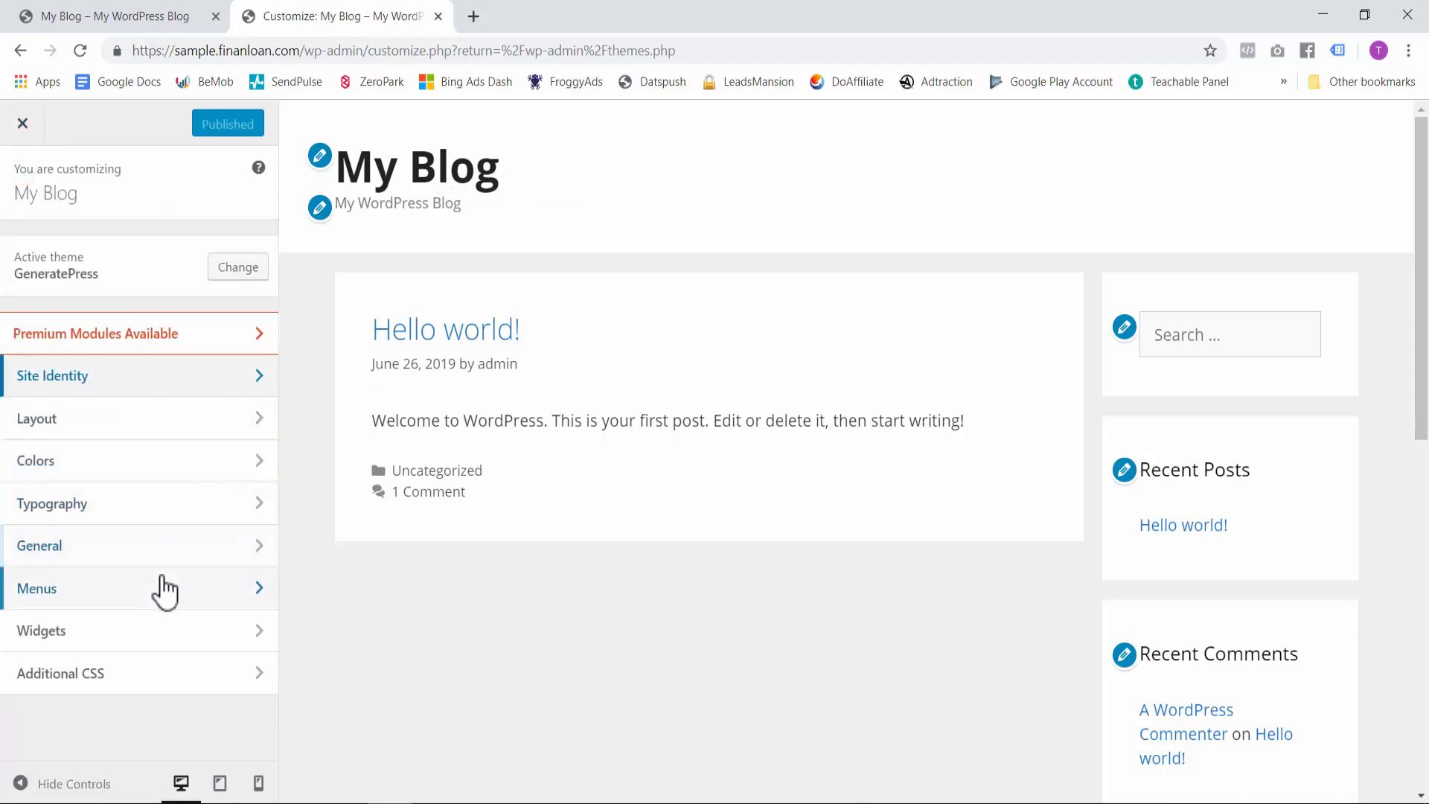
{"action": "mouse_move", "coordinate": [161, 680]}
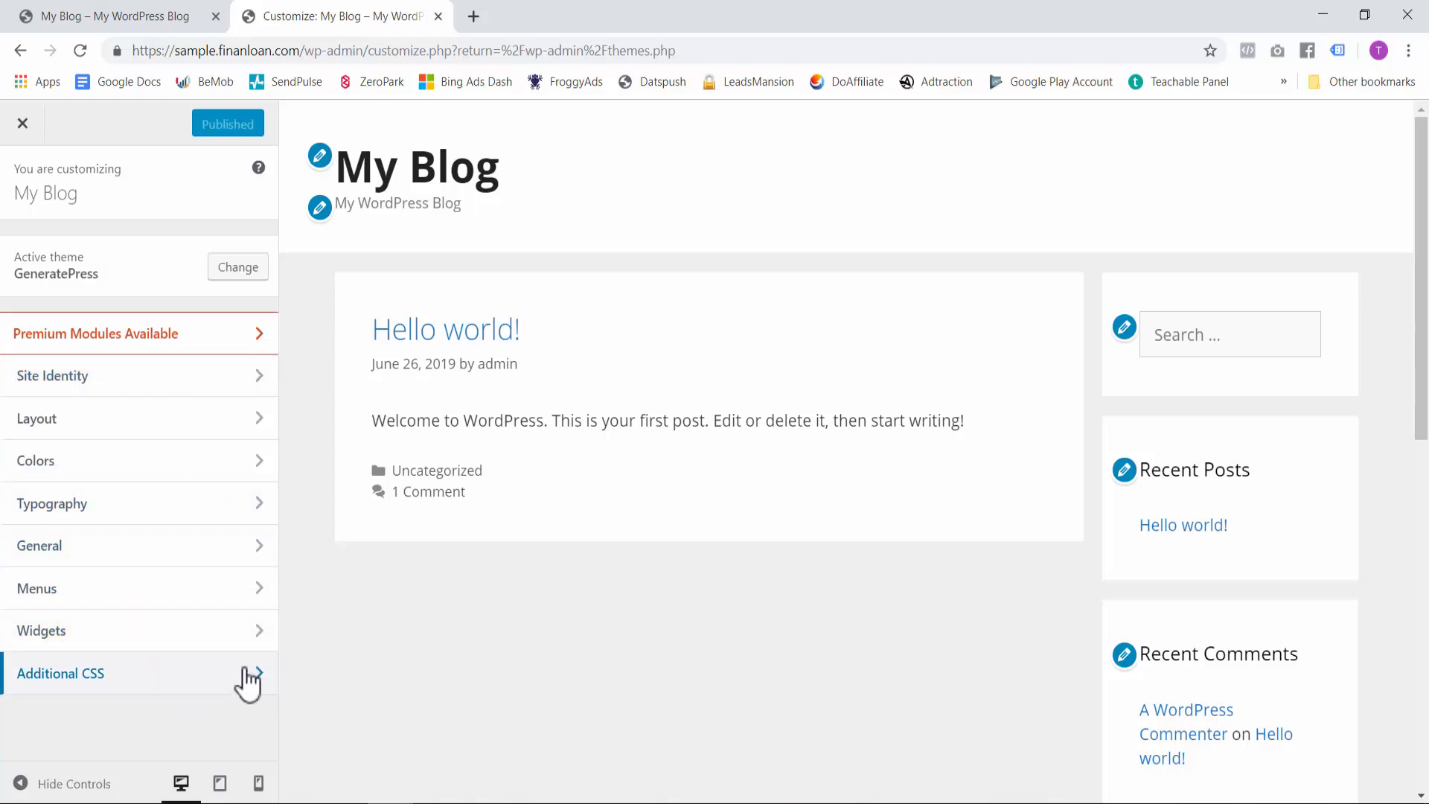
{"action": "mouse_move", "coordinate": [189, 679]}
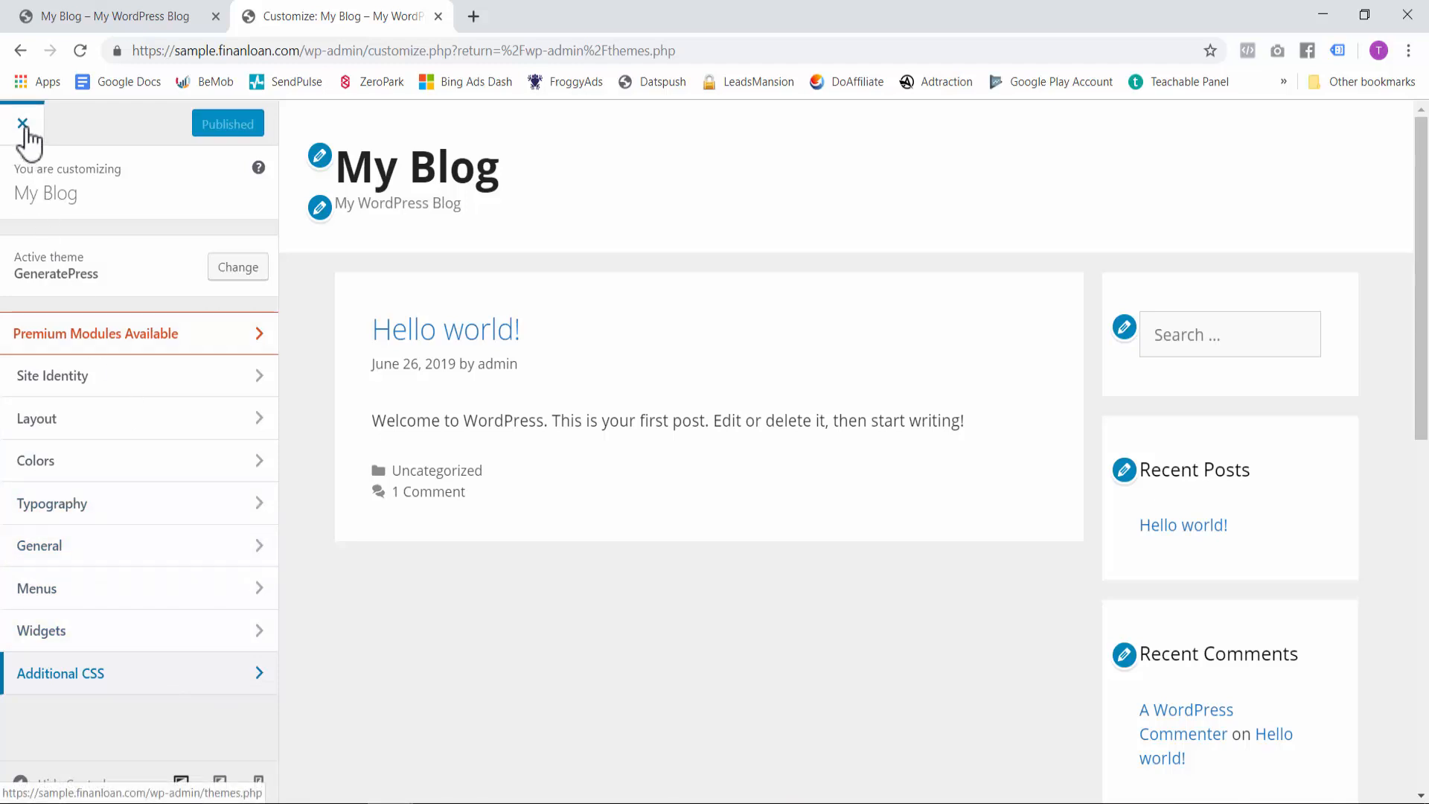
Close the Customizer and return to the admin area's Plugins list
{"action": "left_click", "coordinate": [22, 124]}
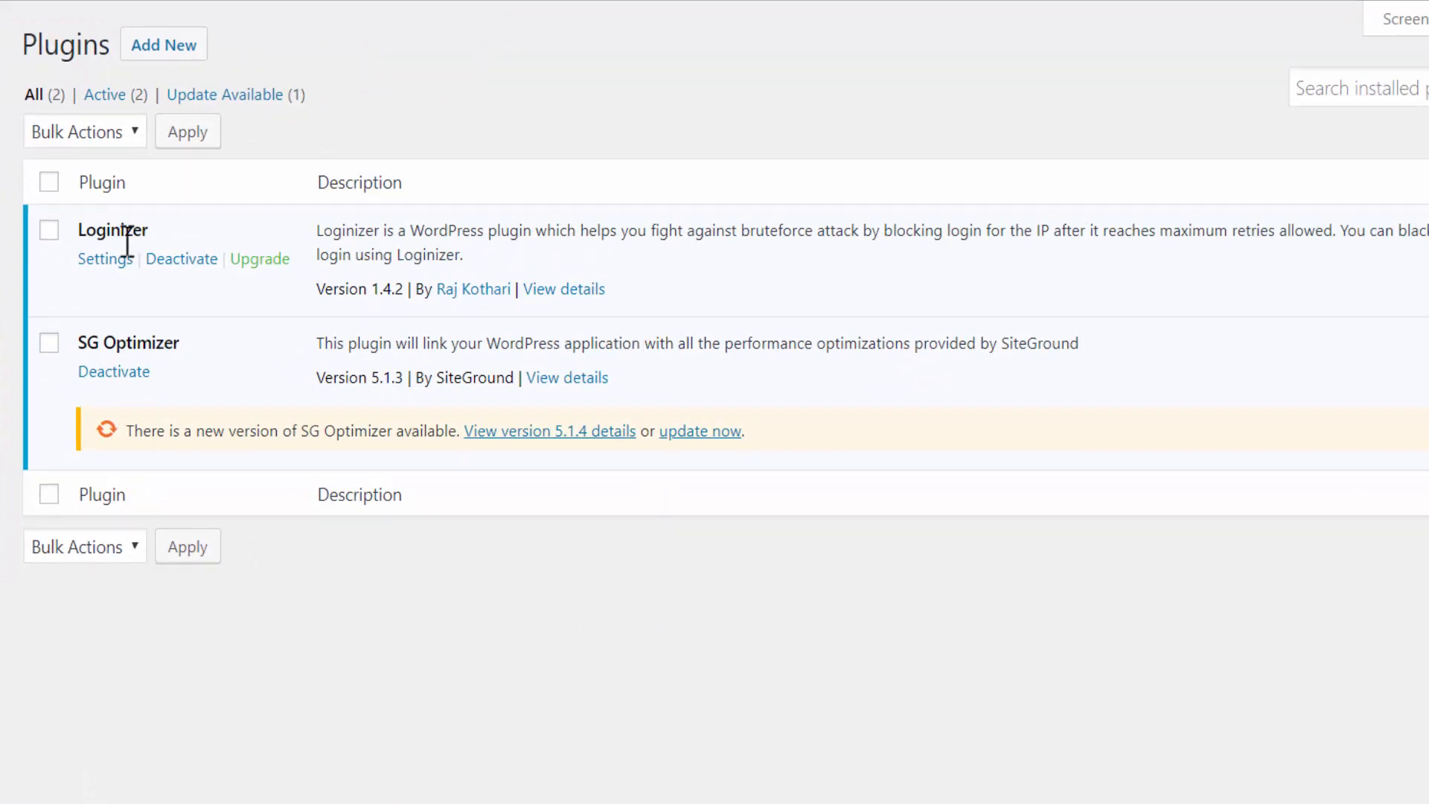
{"action": "mouse_move", "coordinate": [189, 238]}
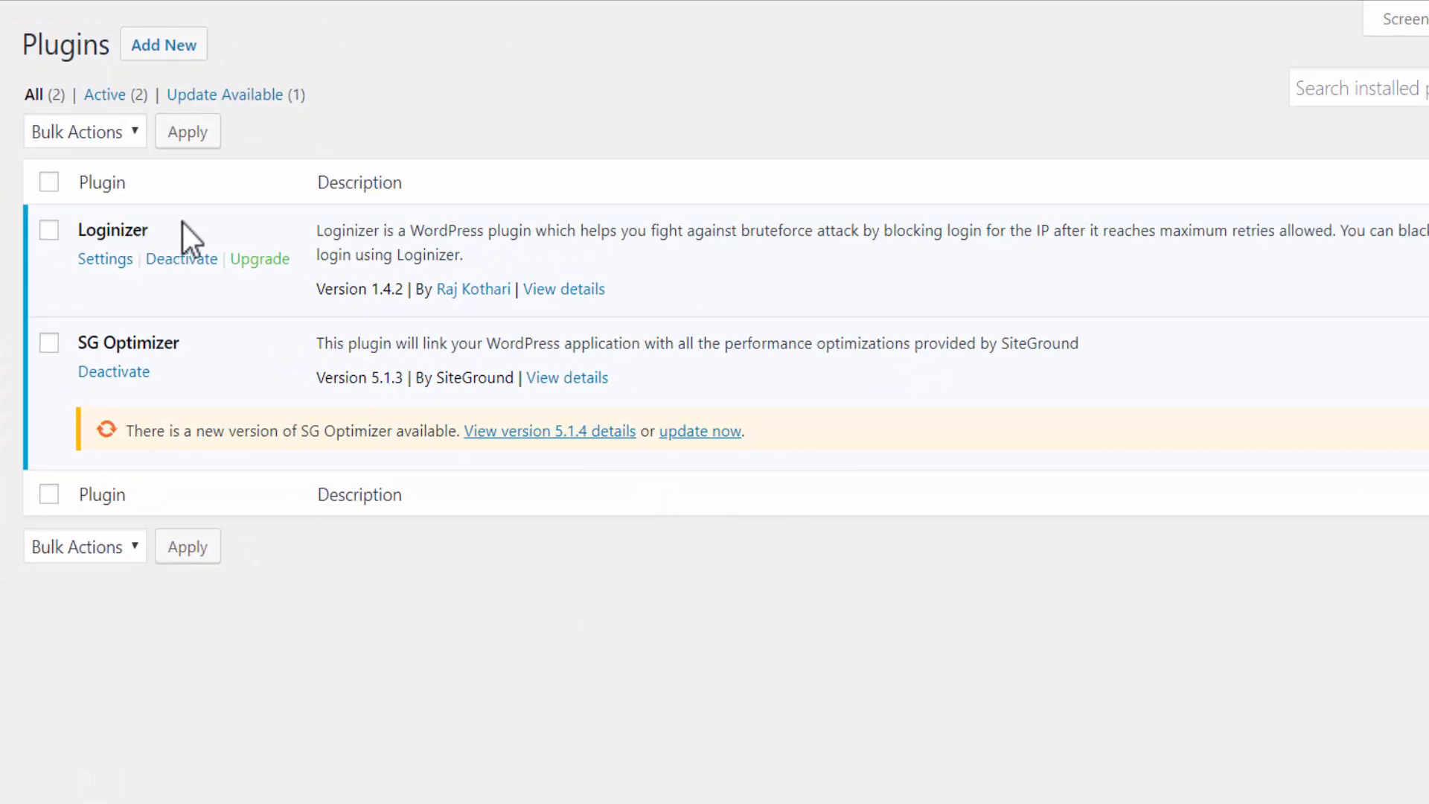
{"action": "mouse_move", "coordinate": [244, 376]}
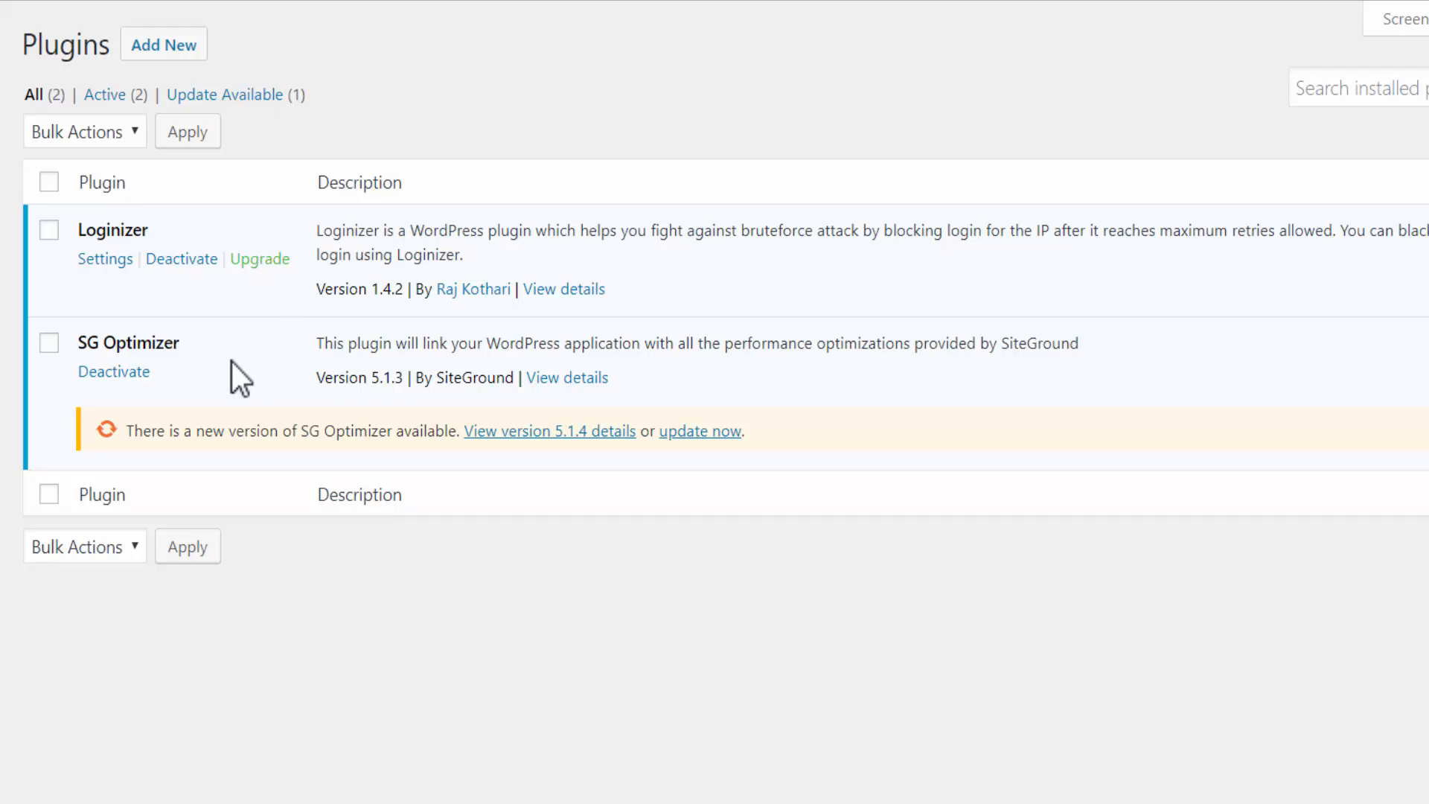
{"action": "mouse_move", "coordinate": [192, 437]}
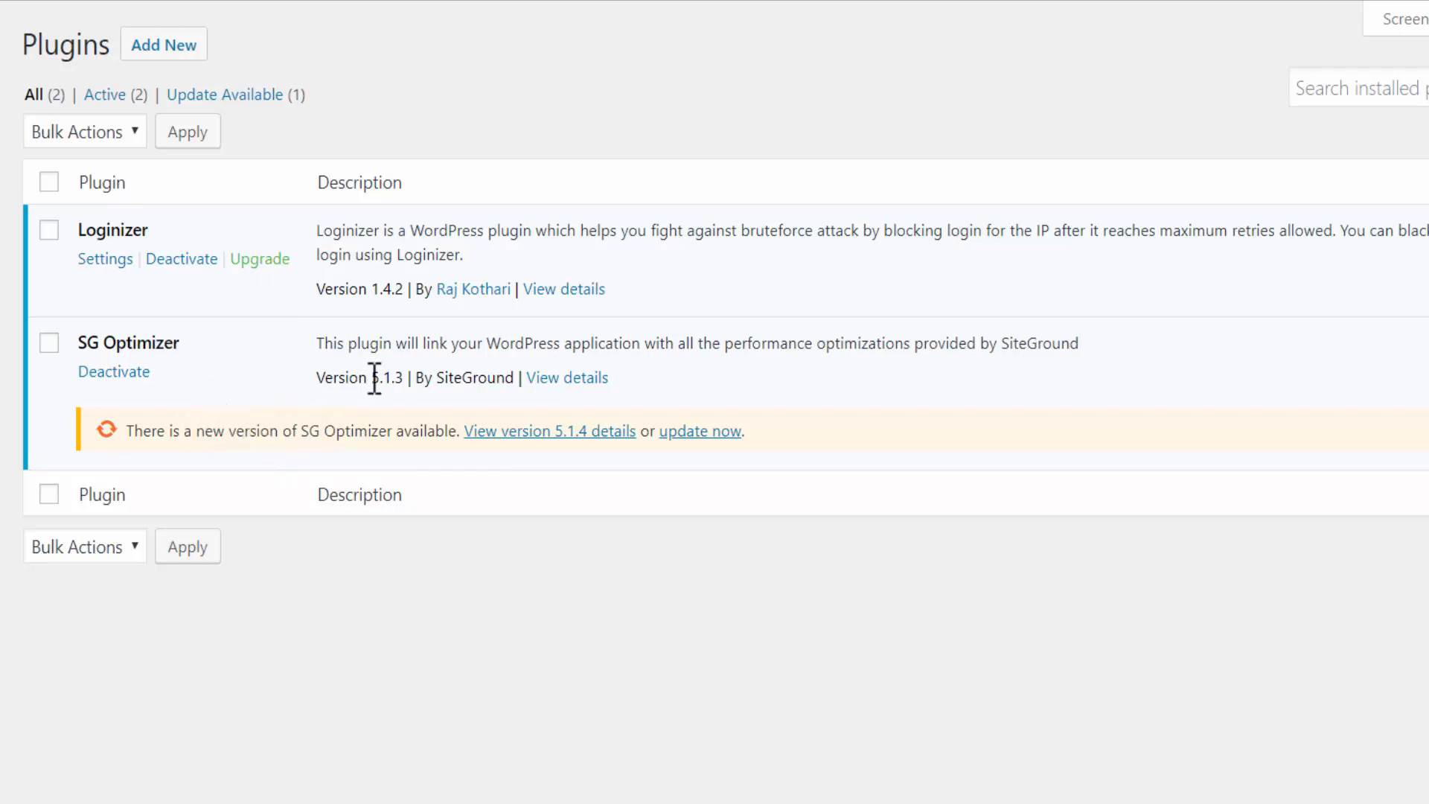
{"action": "mouse_move", "coordinate": [700, 430]}
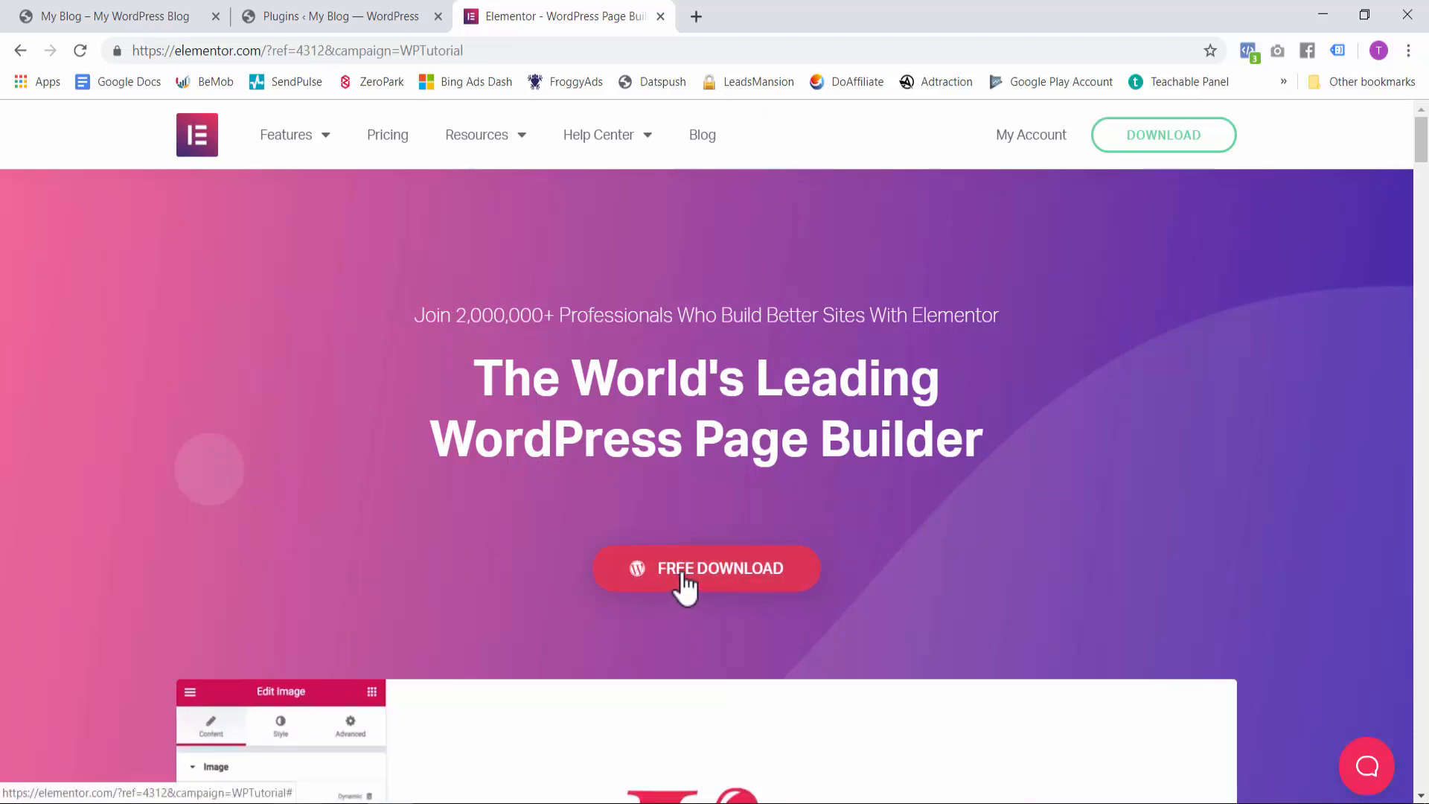
Download the free Elementor plugin zip, skipping the email request
{"action": "left_click", "coordinate": [706, 567]}
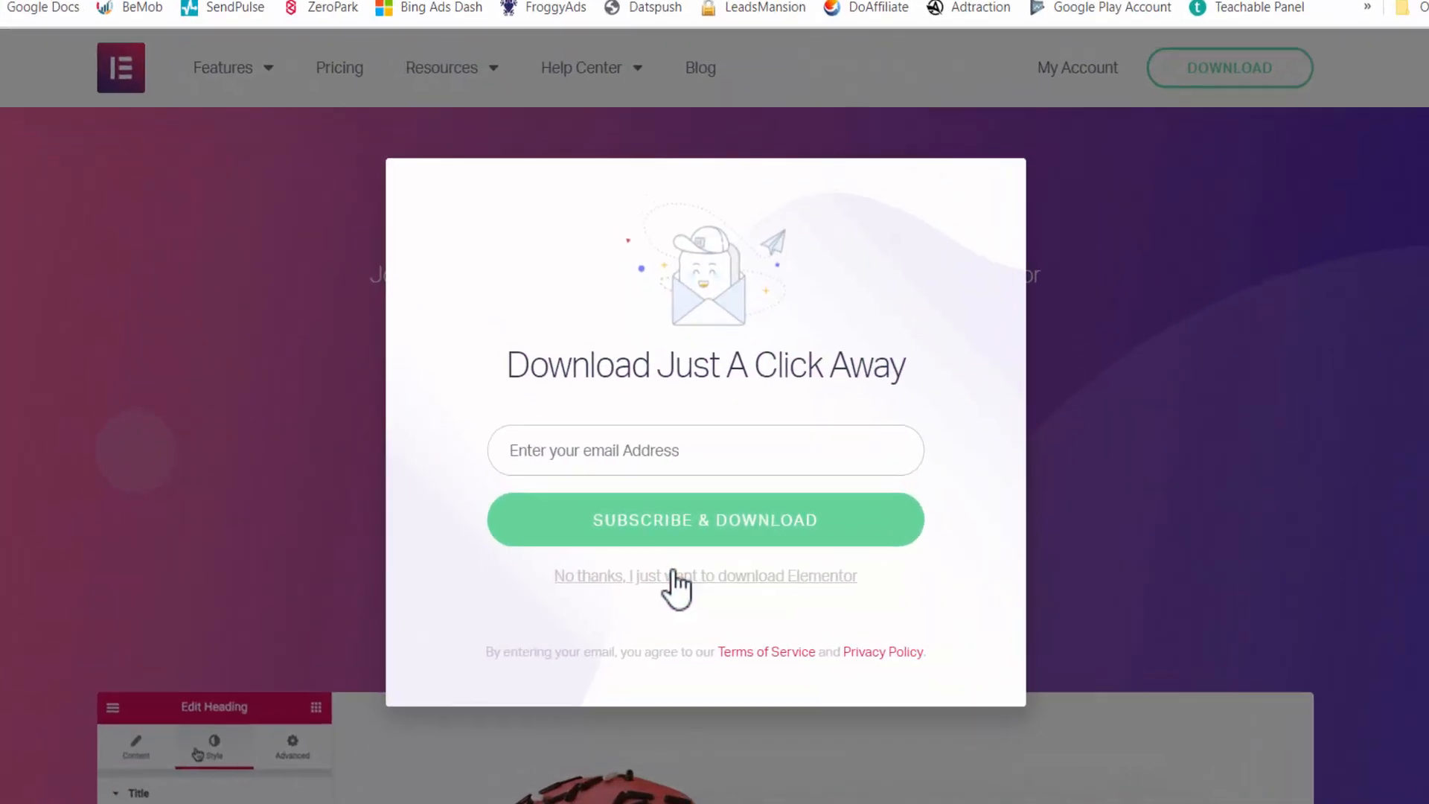
{"action": "left_click", "coordinate": [704, 574]}
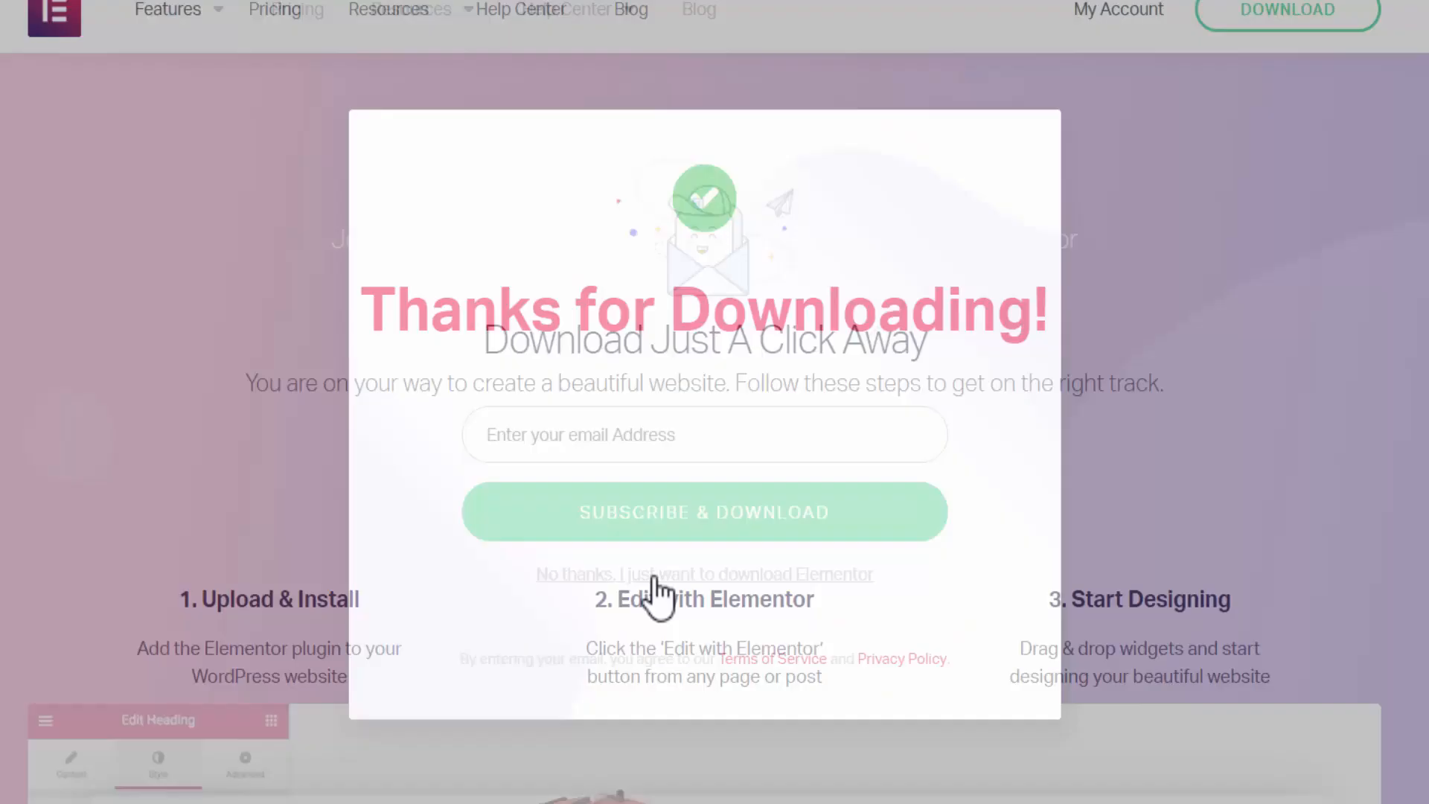
{"action": "left_click", "coordinate": [705, 574]}
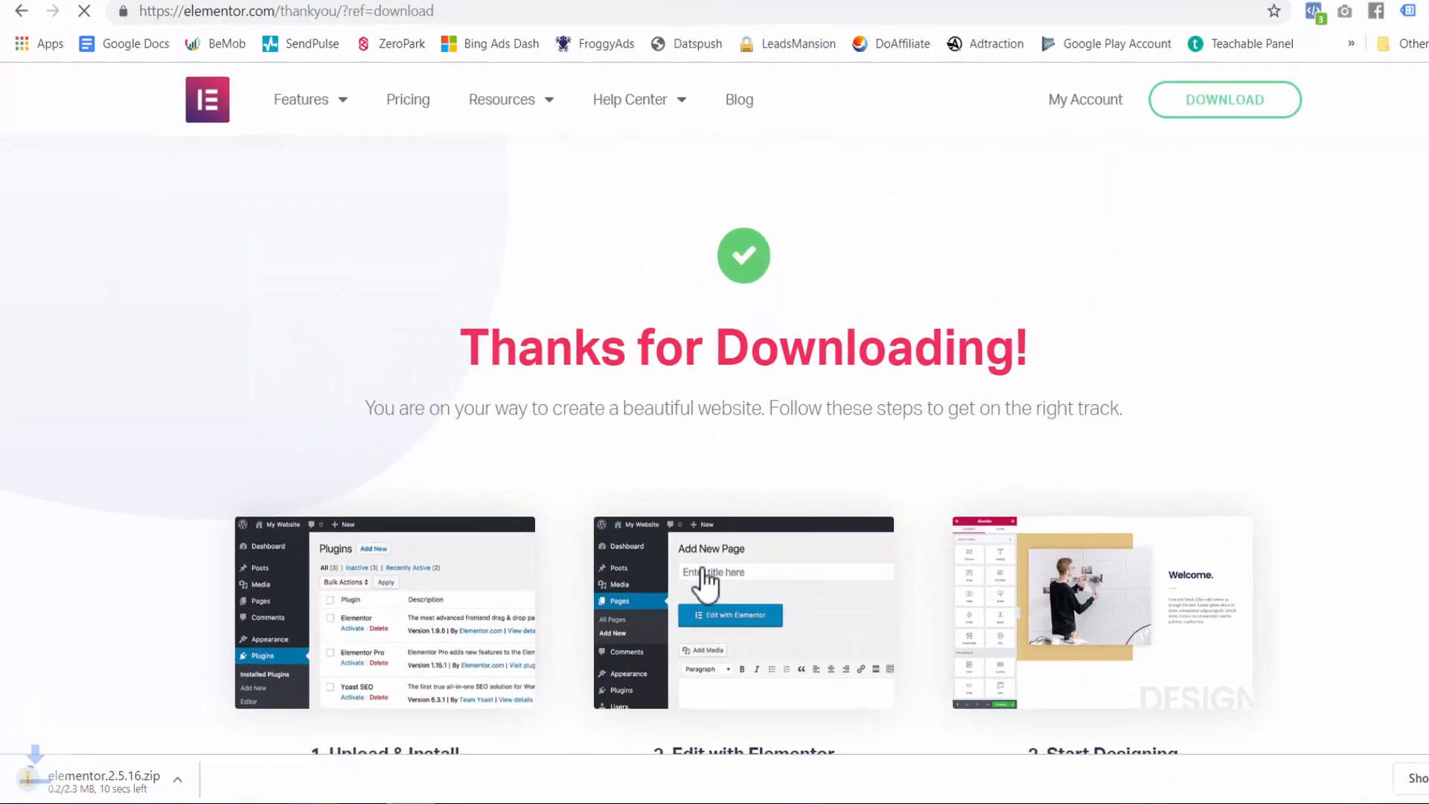
{"action": "scroll", "scroll_direction": "down", "scroll_amount": 3}
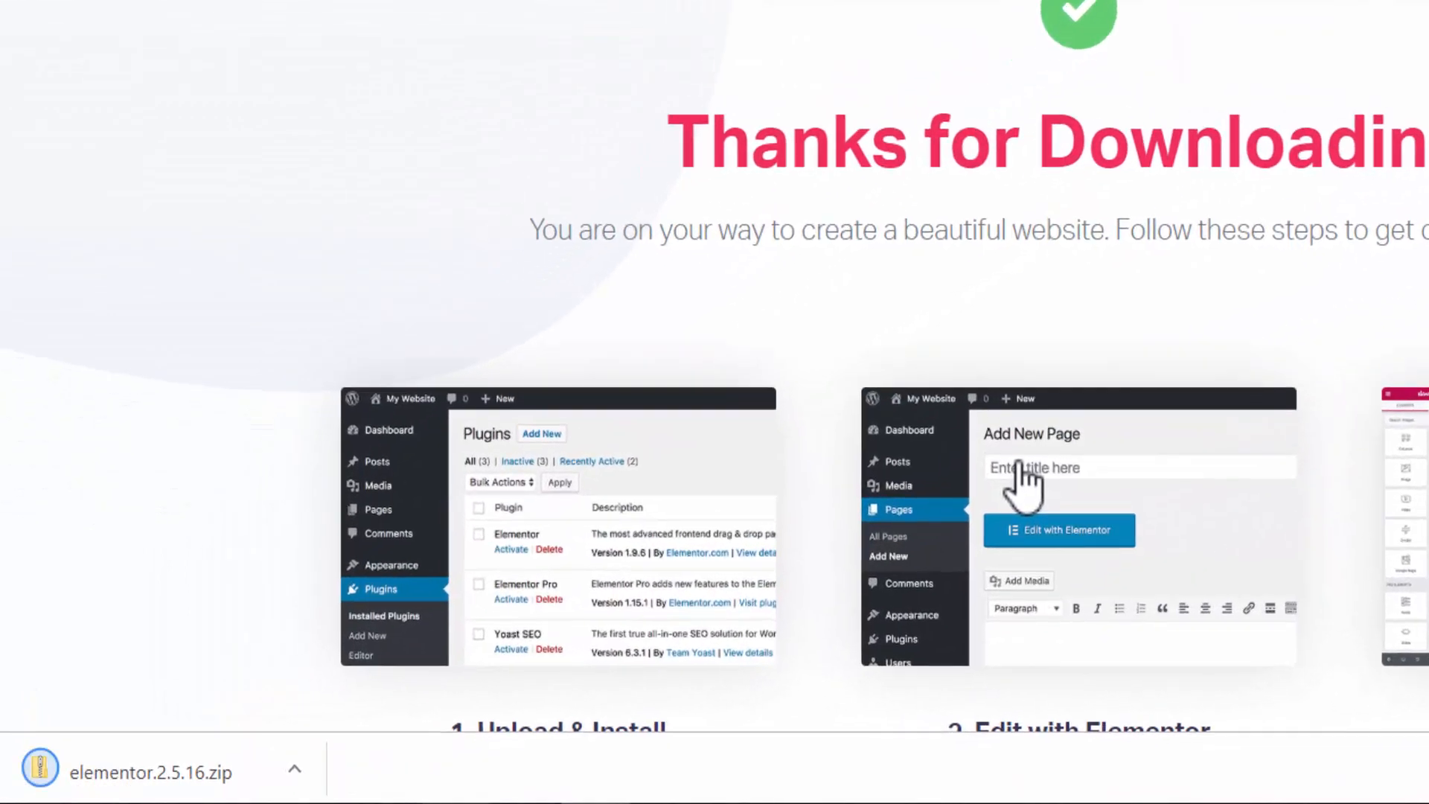
{"action": "mouse_move", "coordinate": [374, 716]}
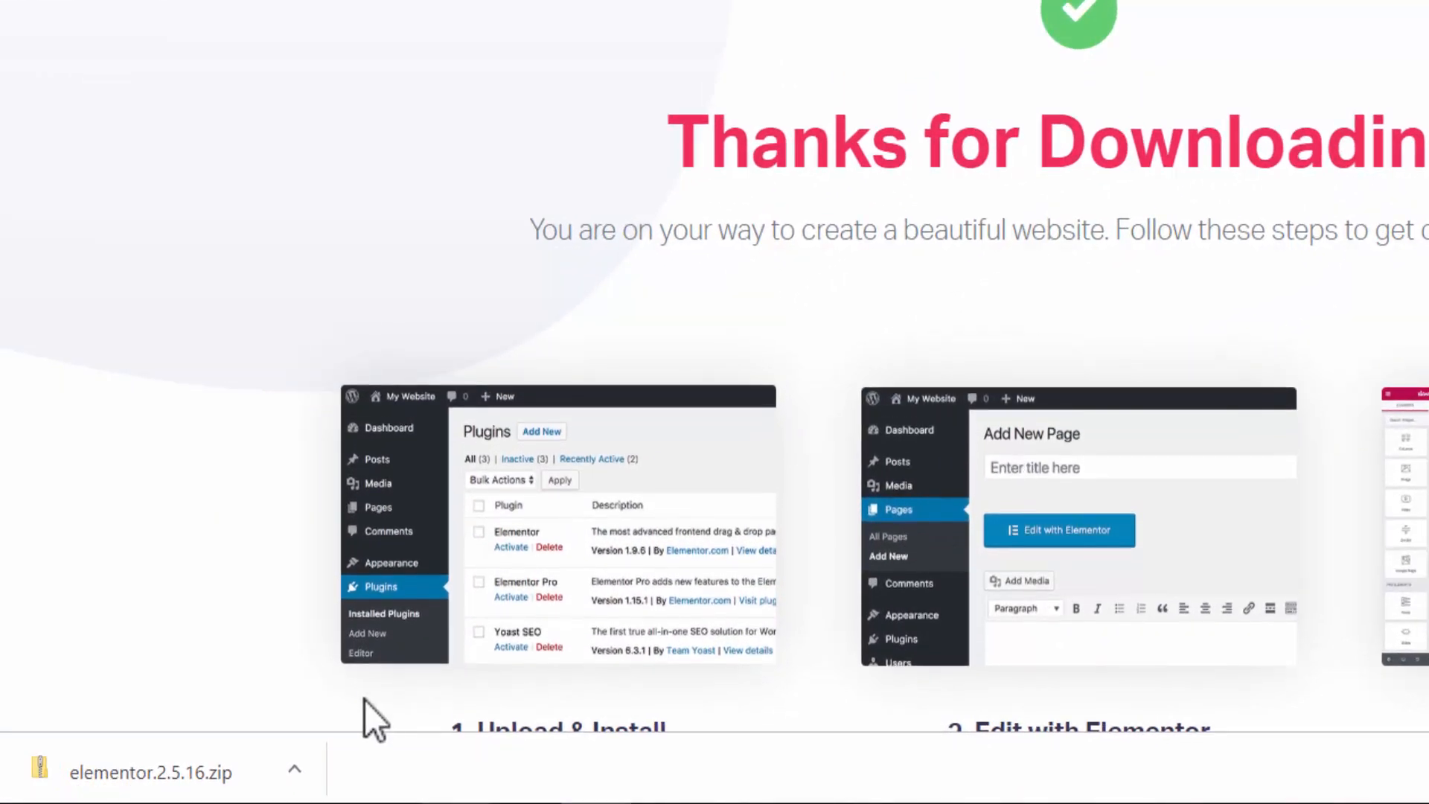
Reveal the downloaded elementor.2.5.16.zip in its folder and close the thank-you tab
{"action": "left_click", "coordinate": [293, 771]}
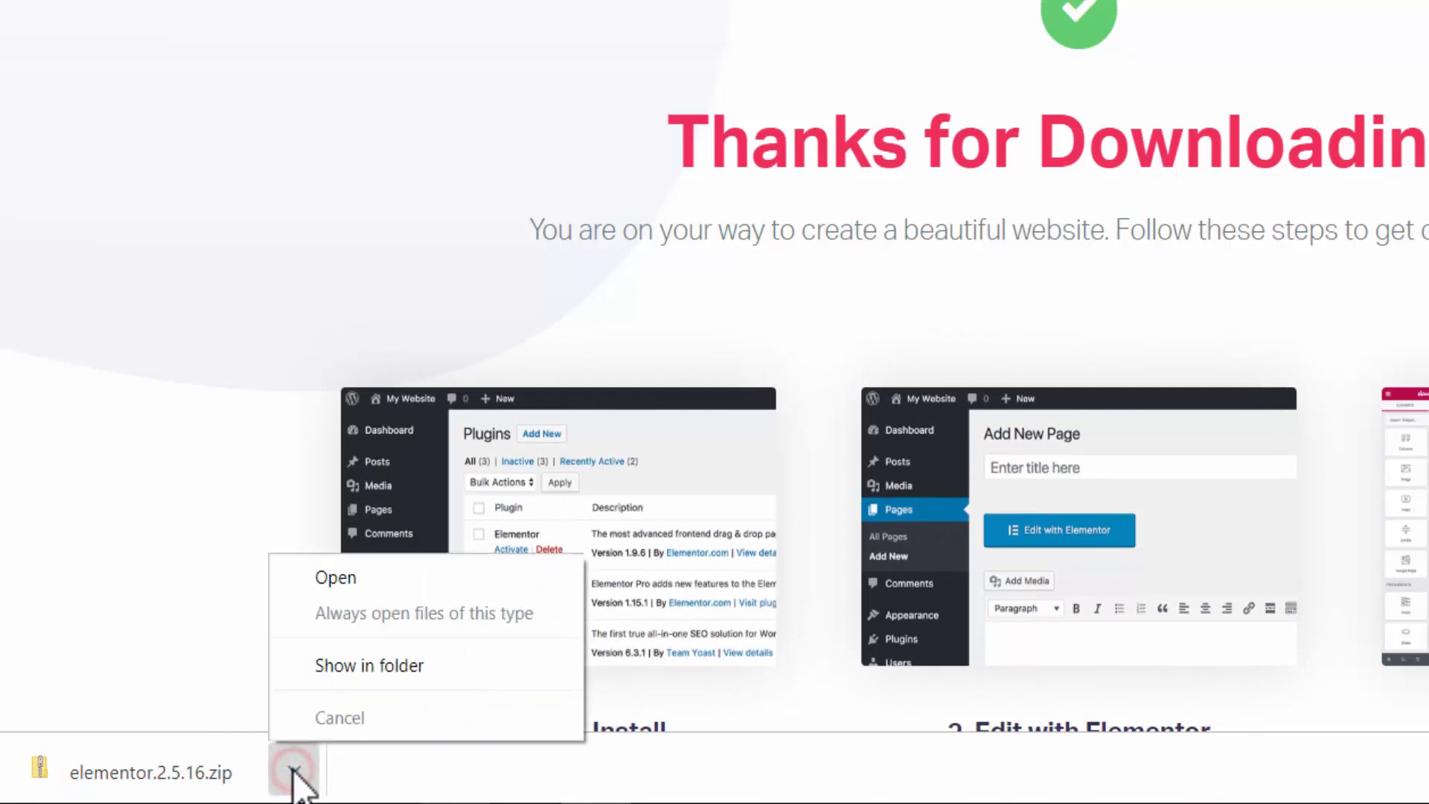
{"action": "left_click", "coordinate": [369, 666]}
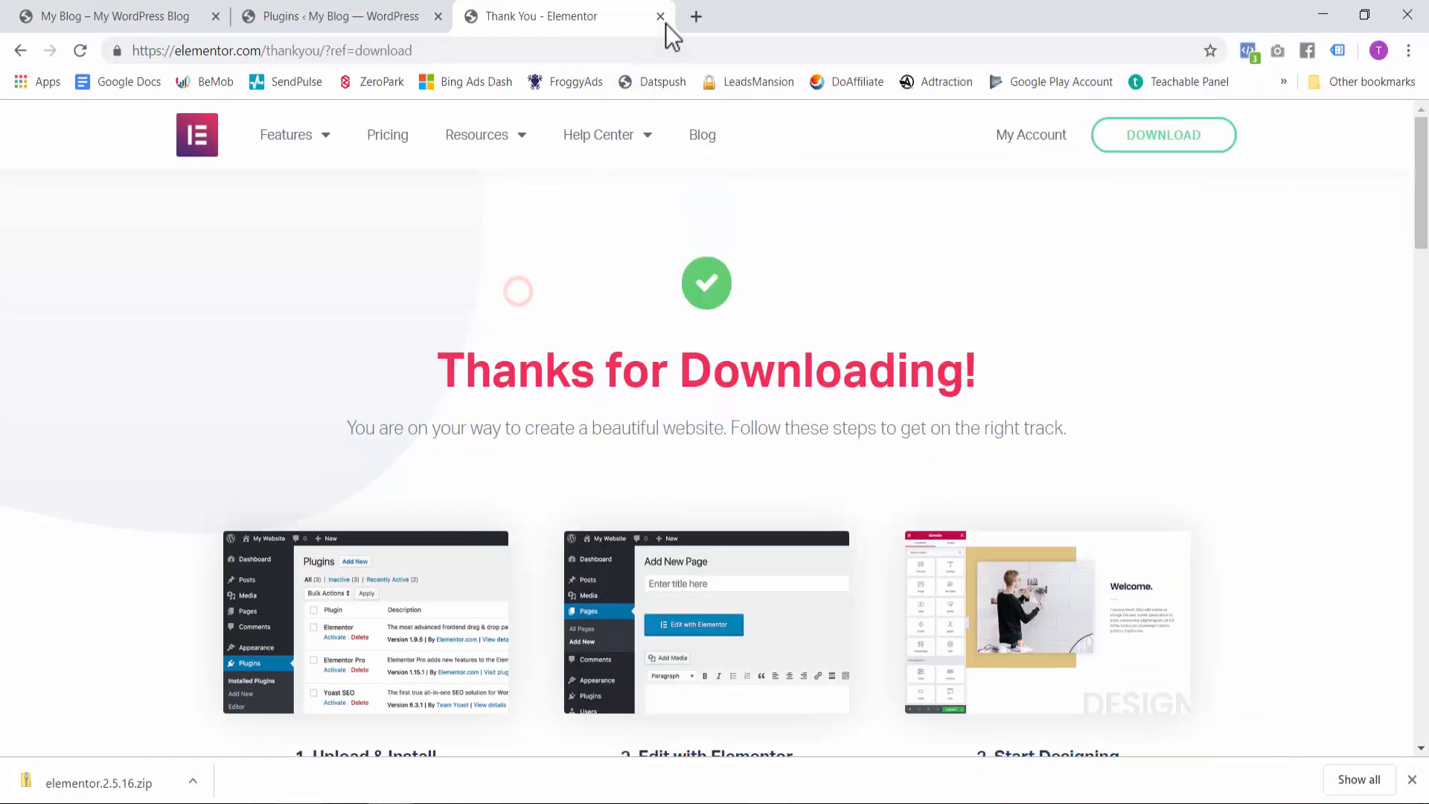
{"action": "left_click", "coordinate": [659, 16]}
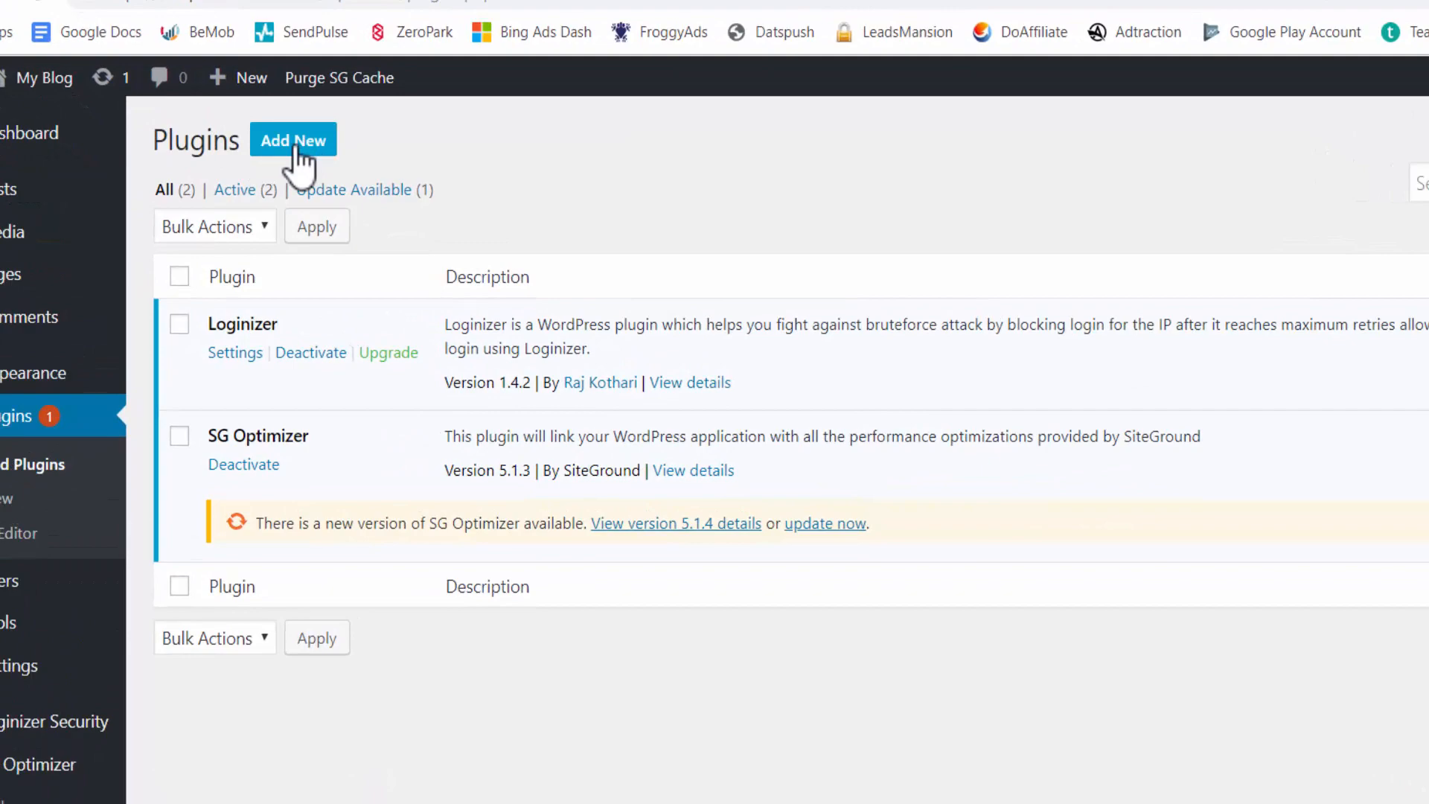
Reach the plugin upload form via Plugins > Add New > Upload Plugin
{"action": "left_click", "coordinate": [293, 139]}
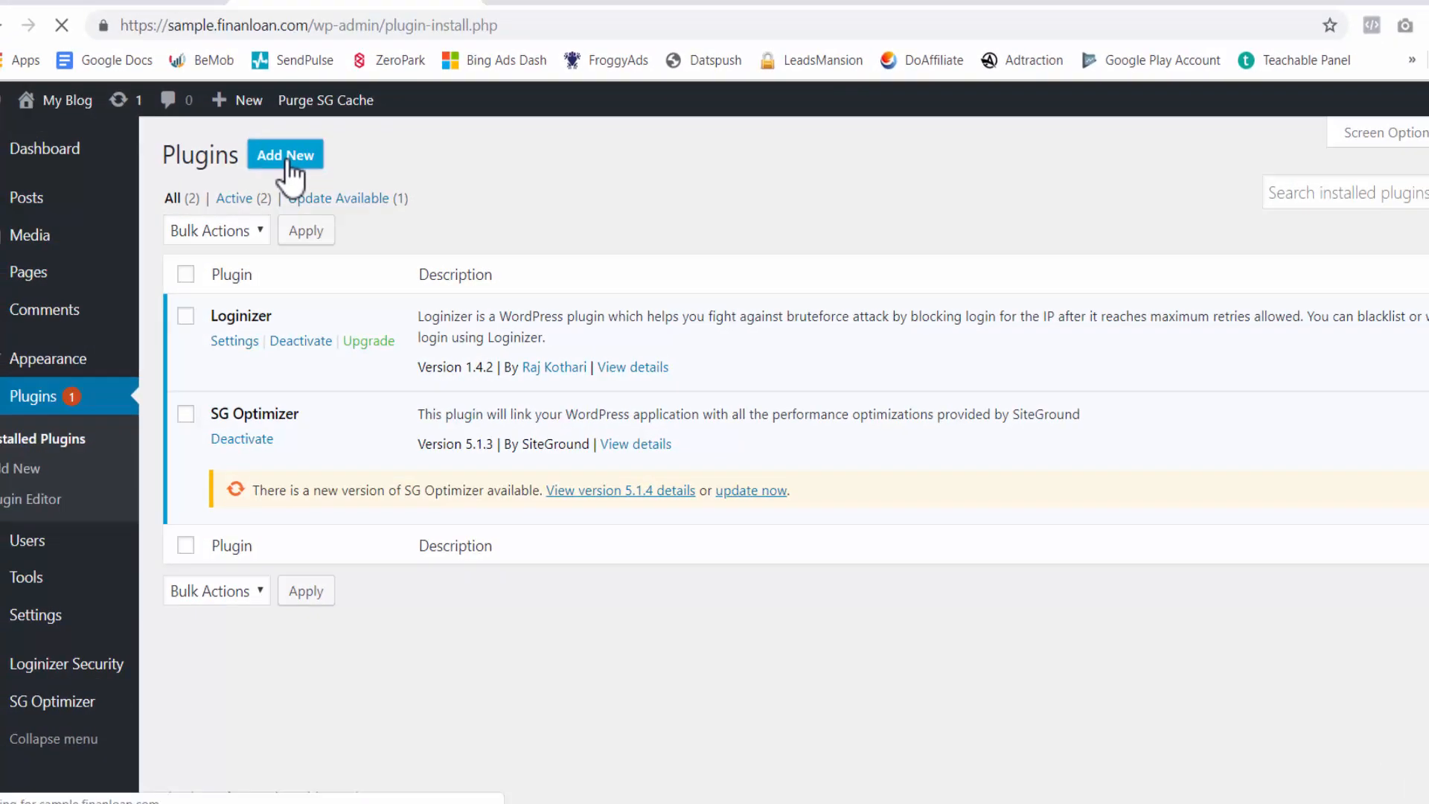
{"action": "left_click", "coordinate": [284, 155]}
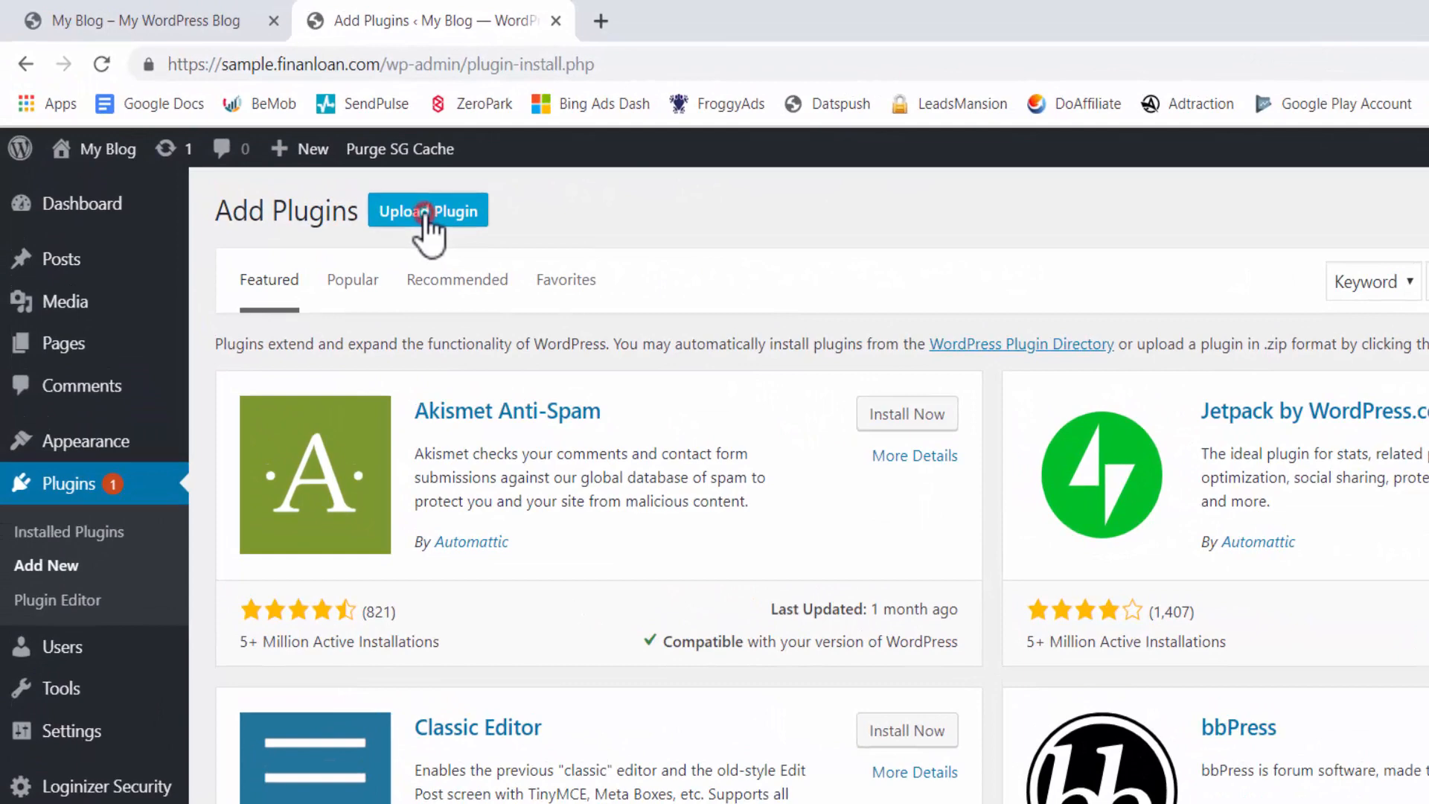
{"action": "left_click", "coordinate": [428, 210]}
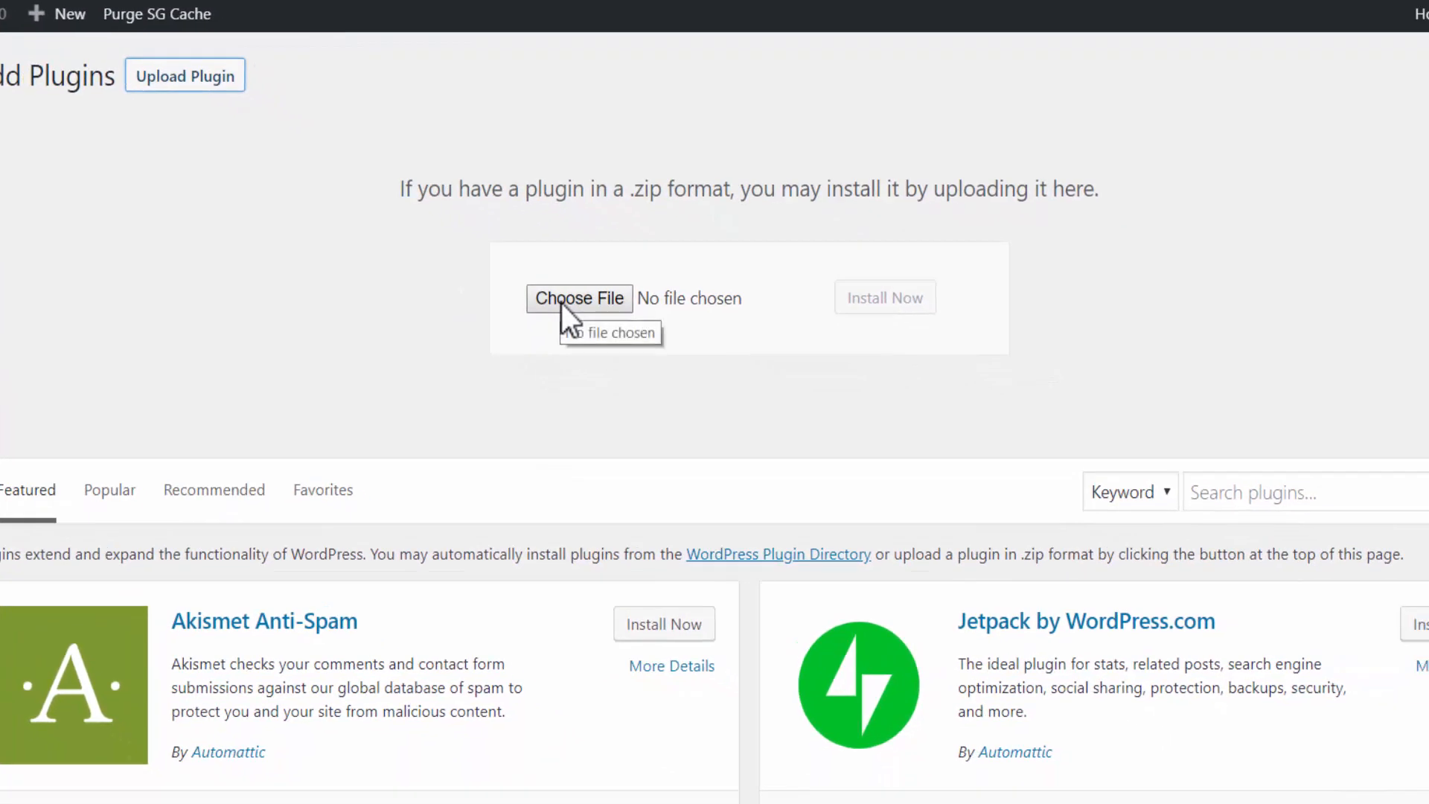
Choose elementor.2.5.16.zip and install the plugin from it
{"action": "left_click", "coordinate": [578, 298]}
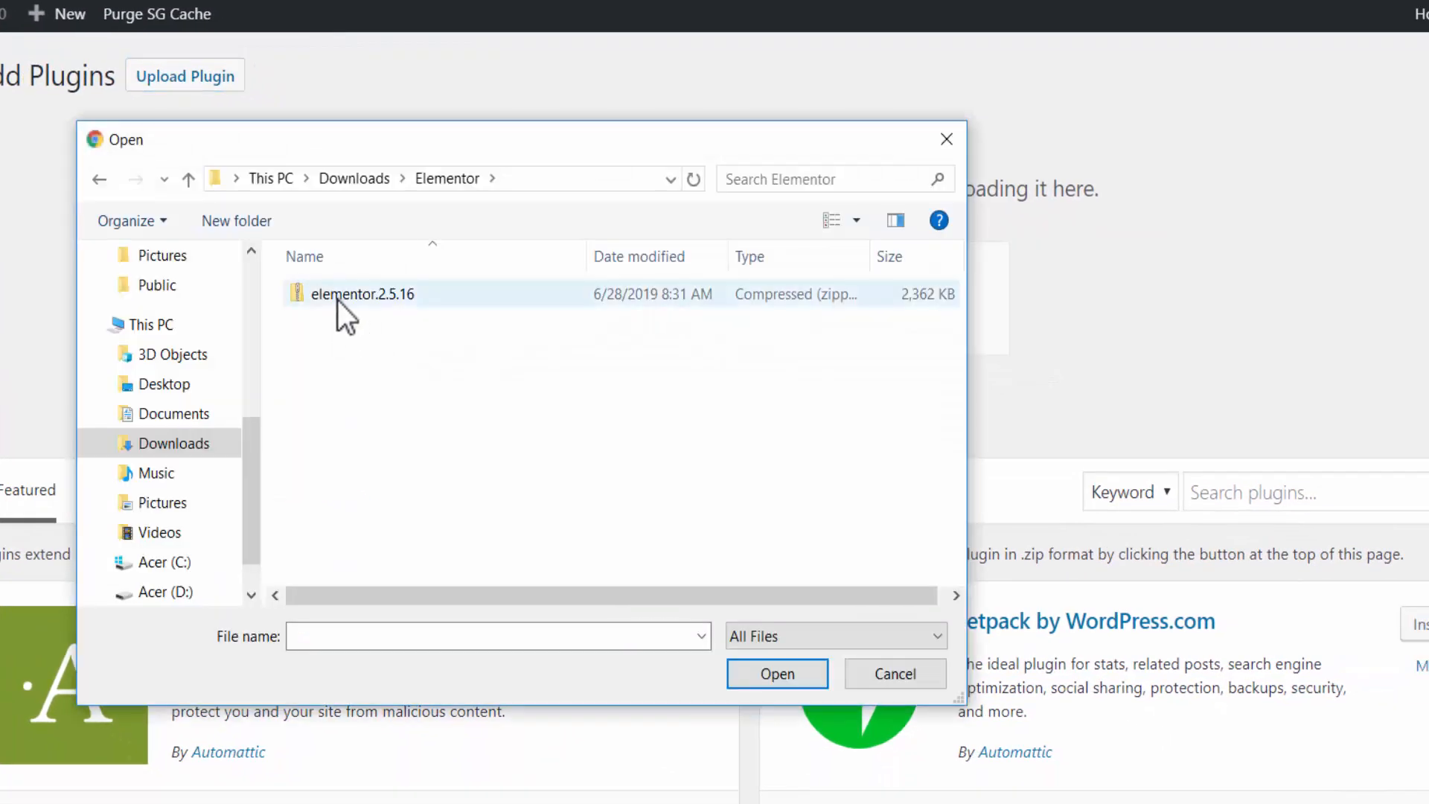
{"action": "left_click", "coordinate": [363, 293]}
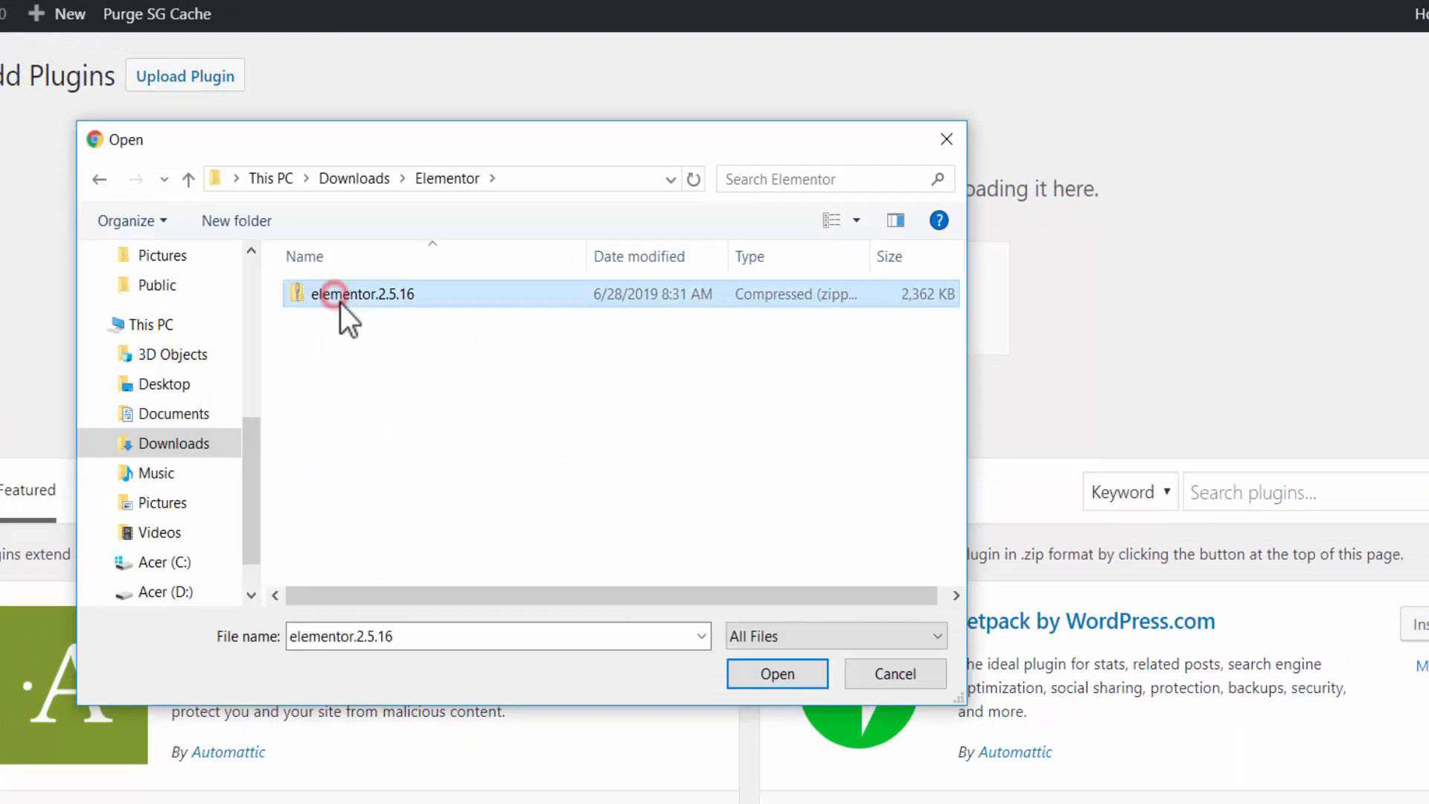
{"action": "left_click", "coordinate": [776, 673]}
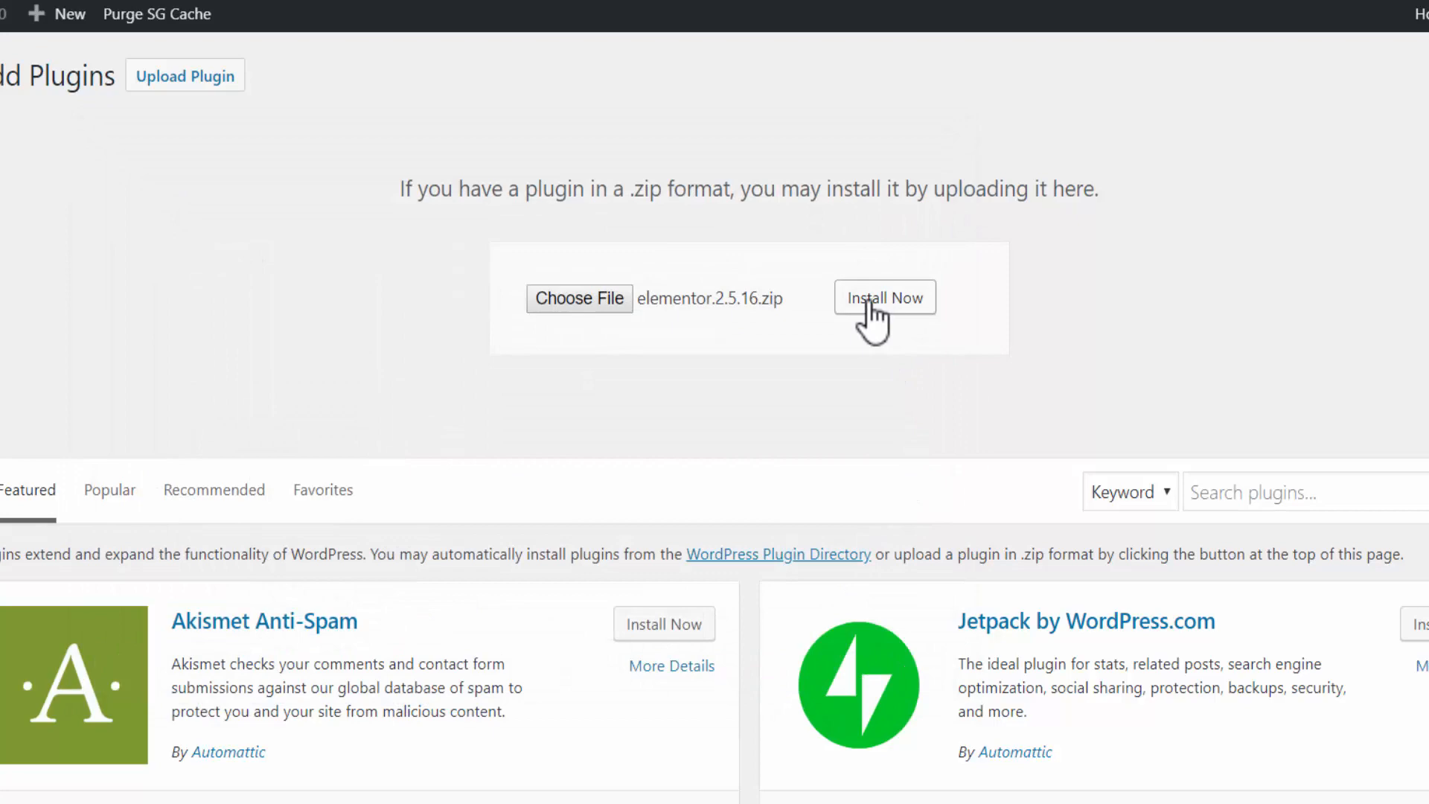
{"action": "left_click", "coordinate": [883, 298]}
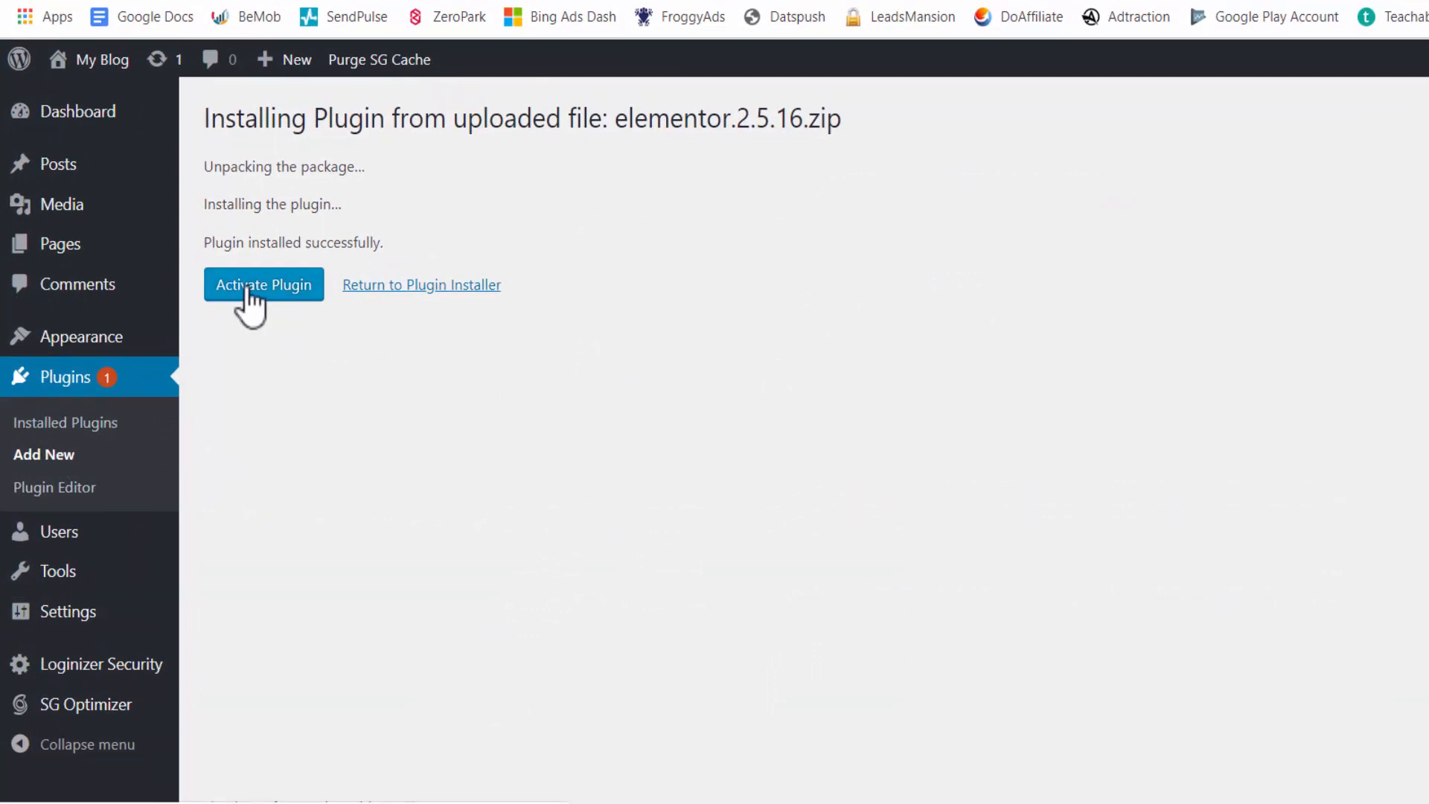
Activate the newly installed Elementor plugin
{"action": "left_click", "coordinate": [262, 284]}
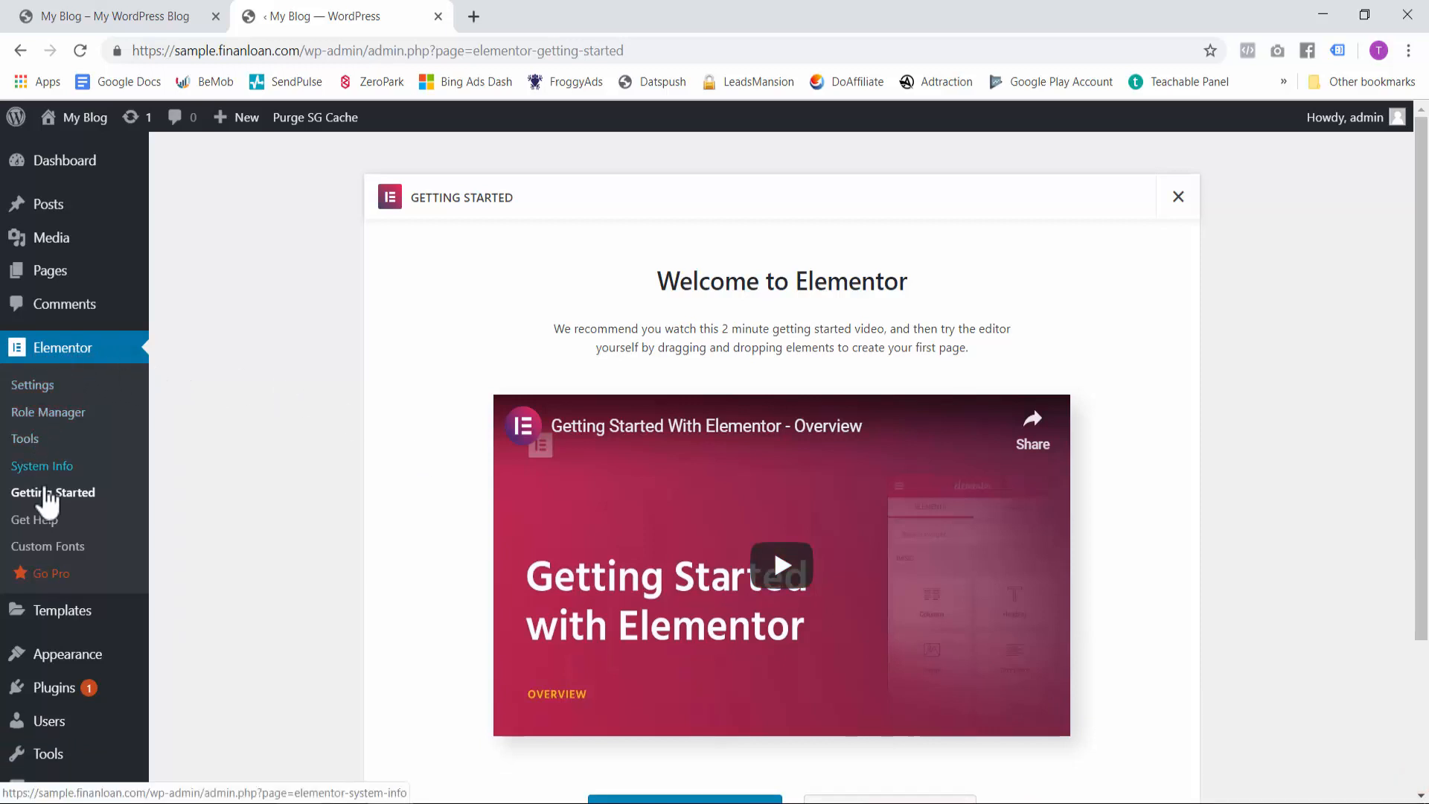
{"action": "mouse_move", "coordinate": [34, 518]}
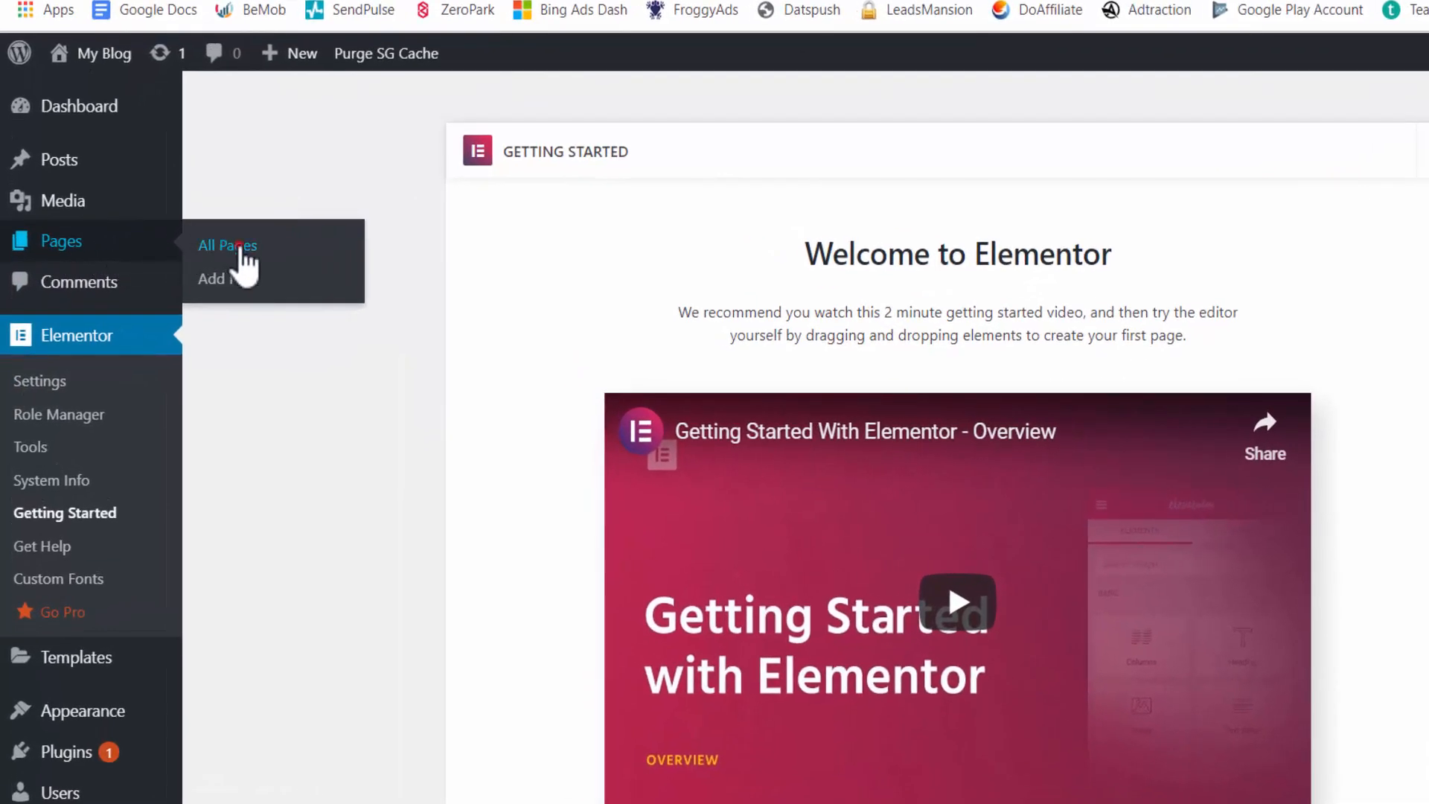
Add a new page titled 'Elementot Test' and start the pre-publish check
{"action": "left_click", "coordinate": [226, 246]}
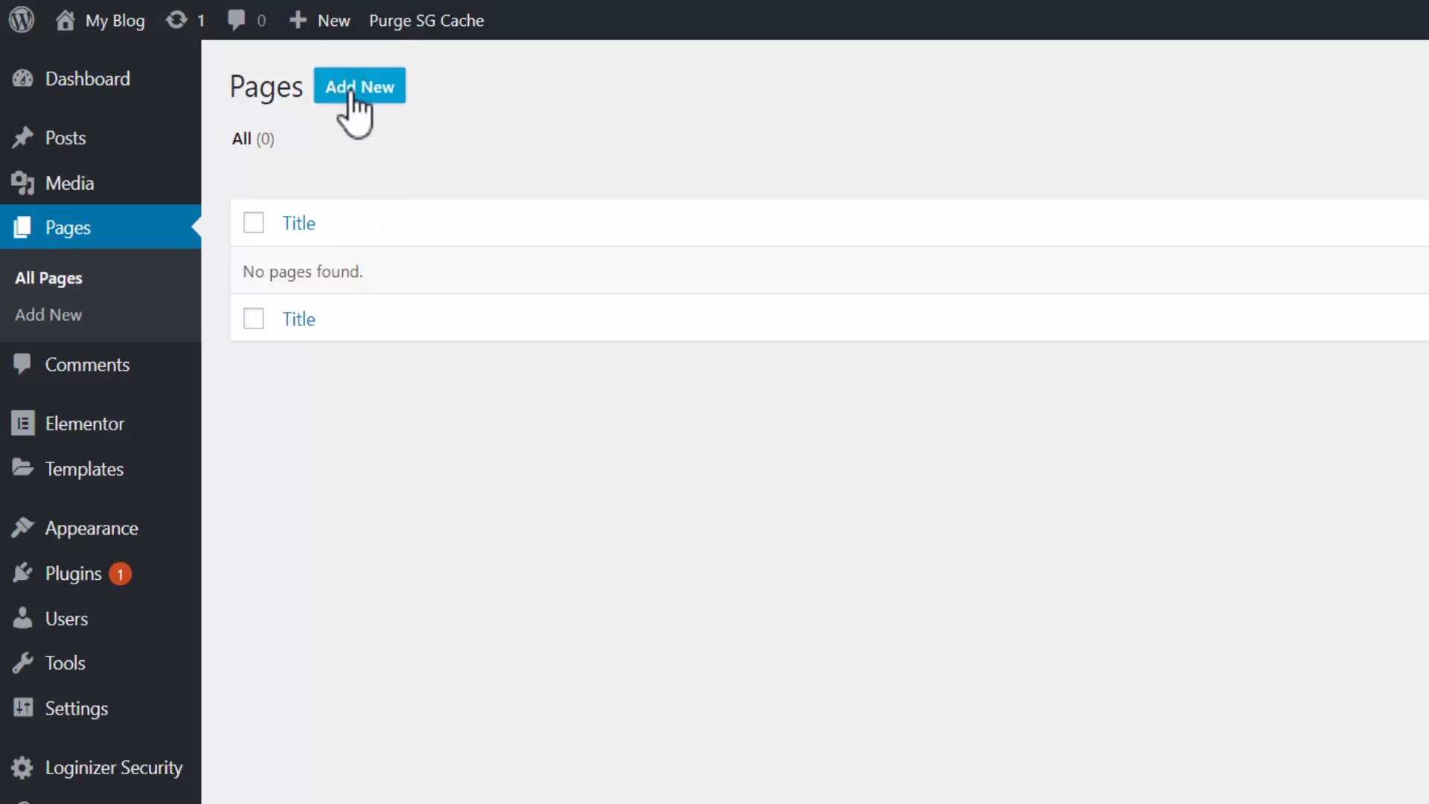
{"action": "left_click", "coordinate": [358, 86]}
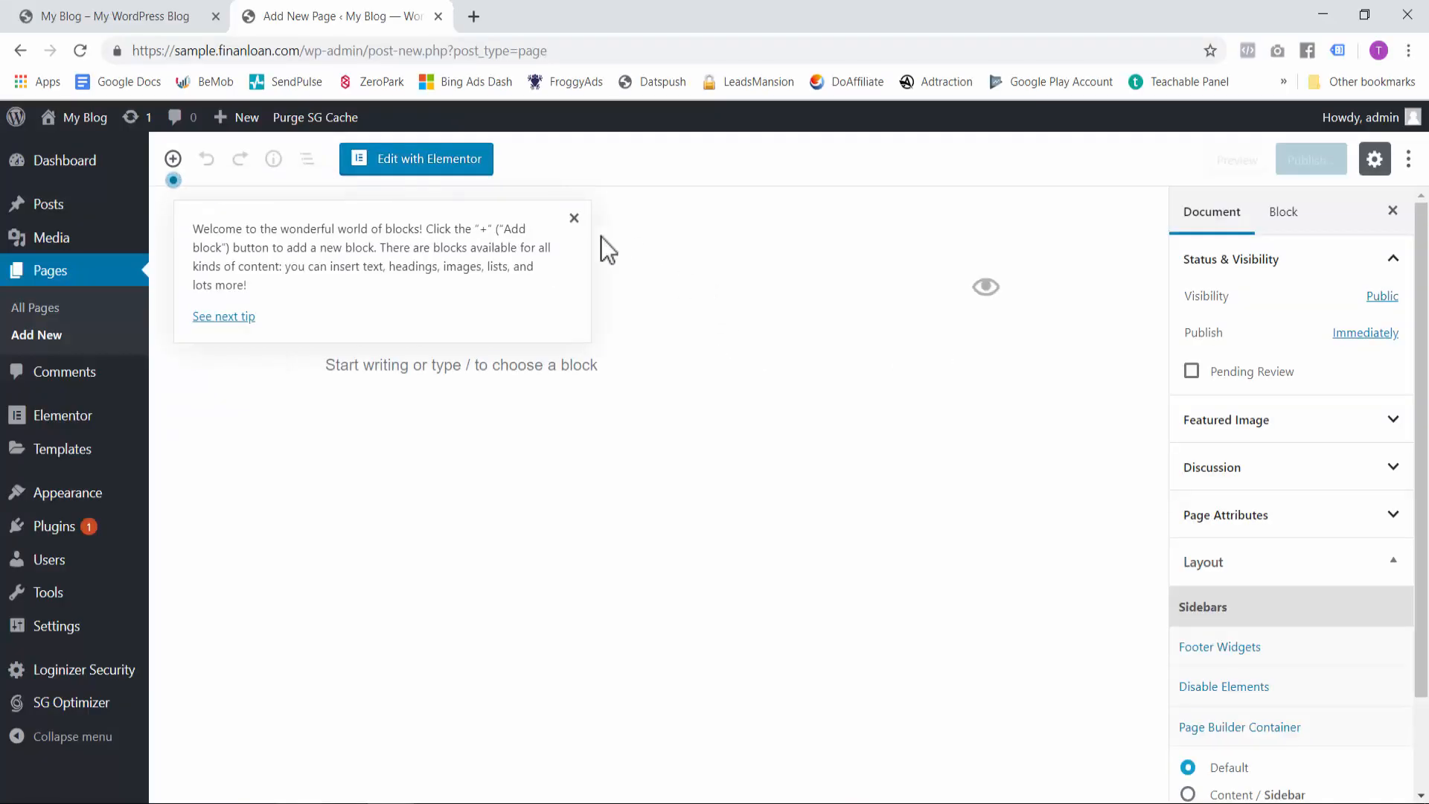
{"action": "left_click", "coordinate": [575, 218]}
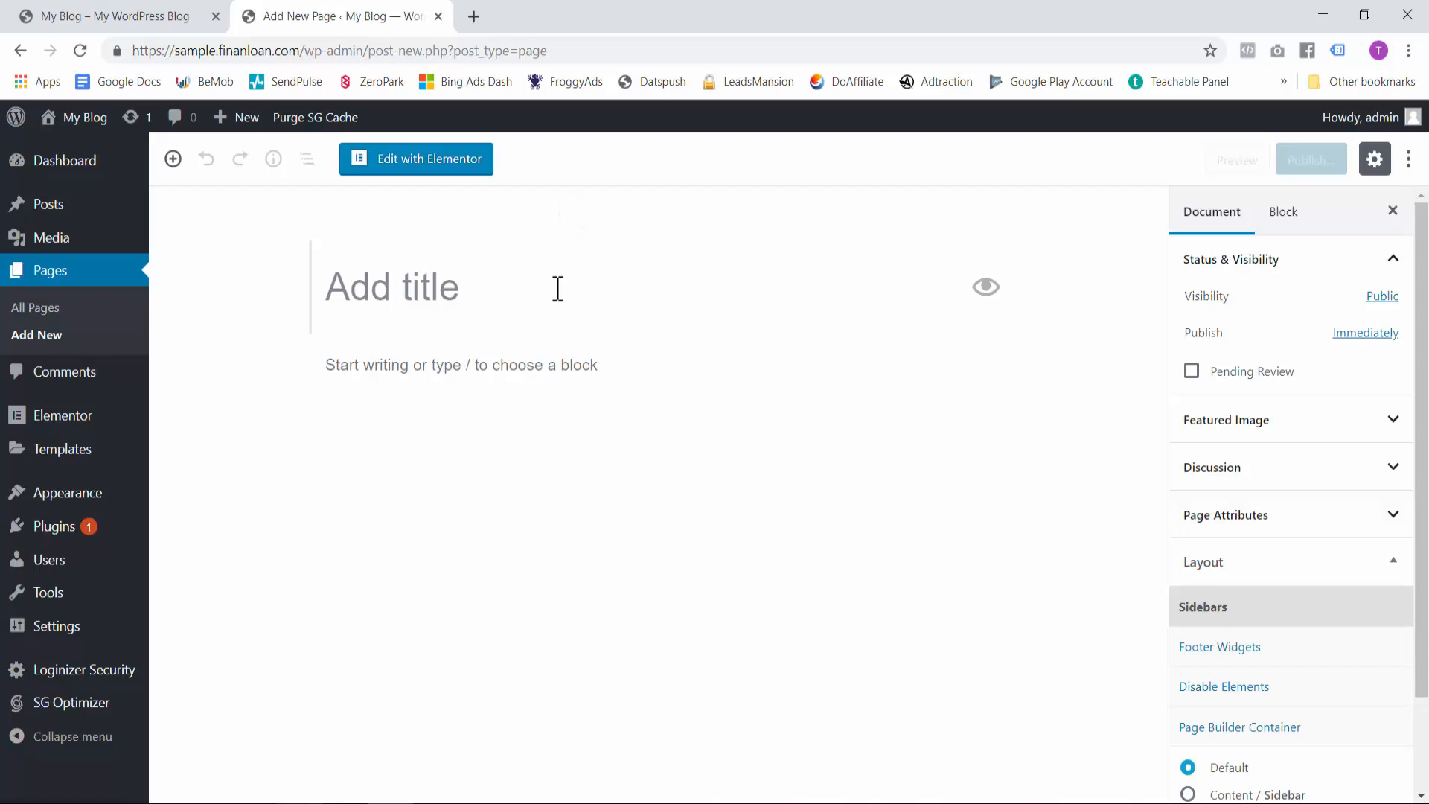
{"action": "type", "text": "Elementot Test"}
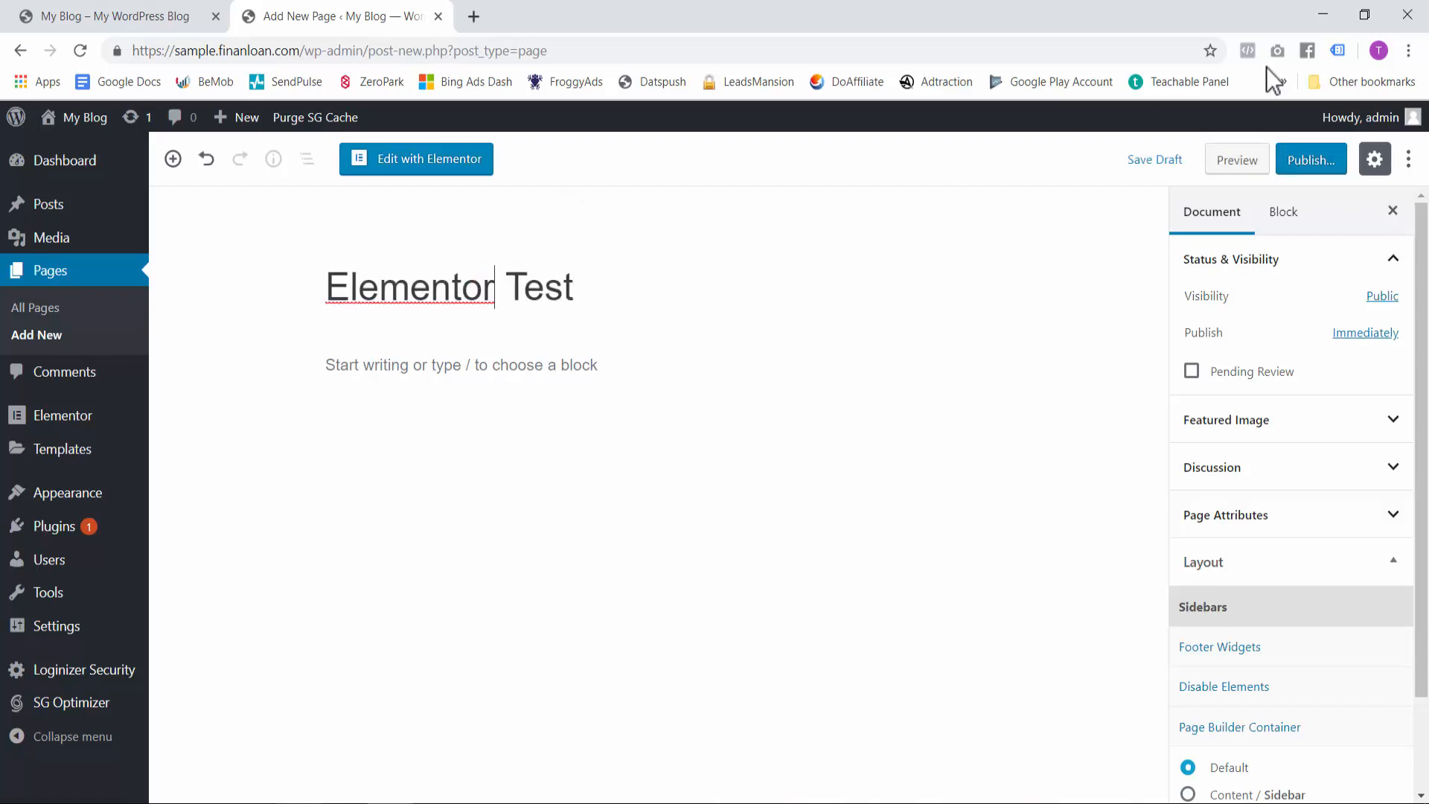
{"action": "left_click", "coordinate": [1310, 159]}
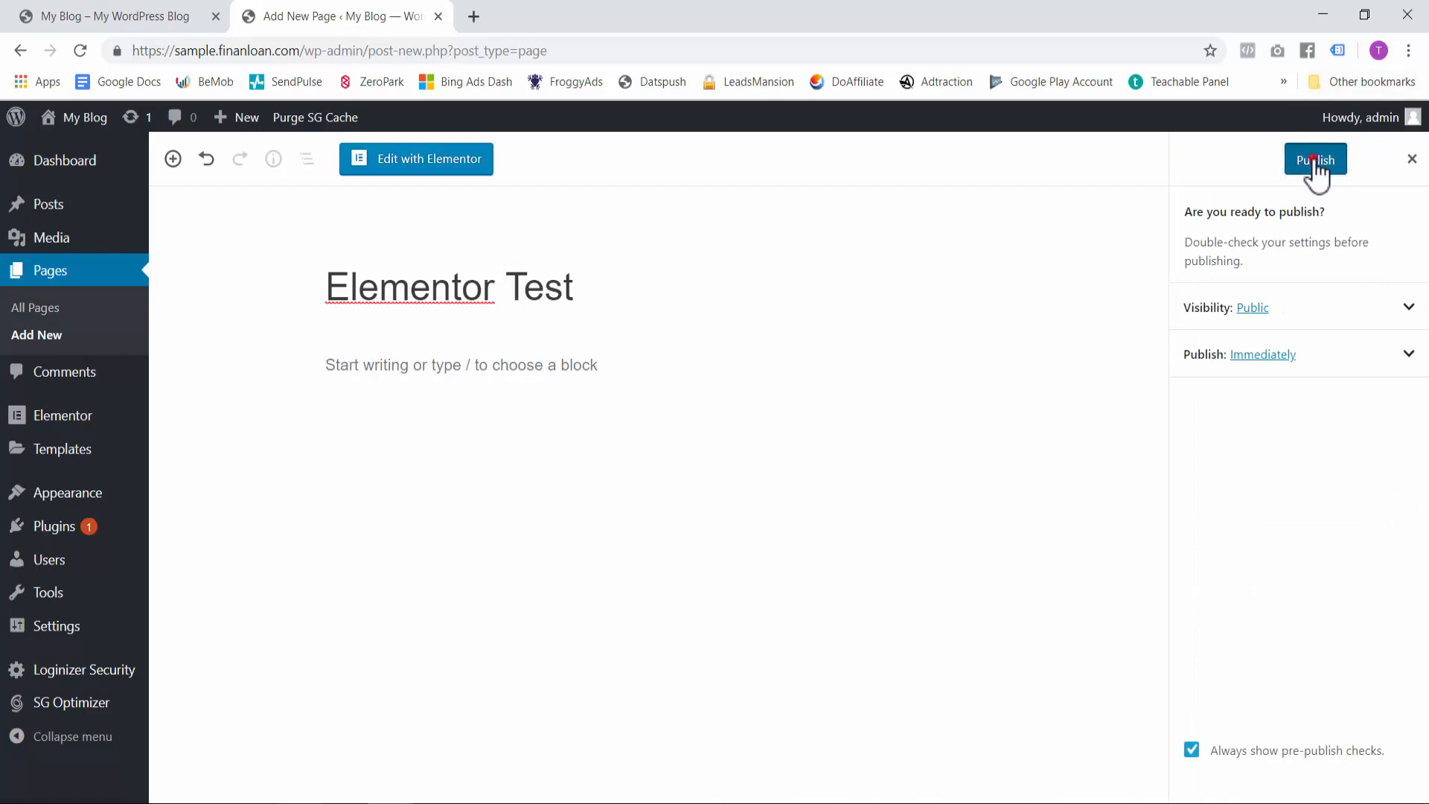
Publish the page, view it live, then return to the editor tab
{"action": "left_click", "coordinate": [1315, 160]}
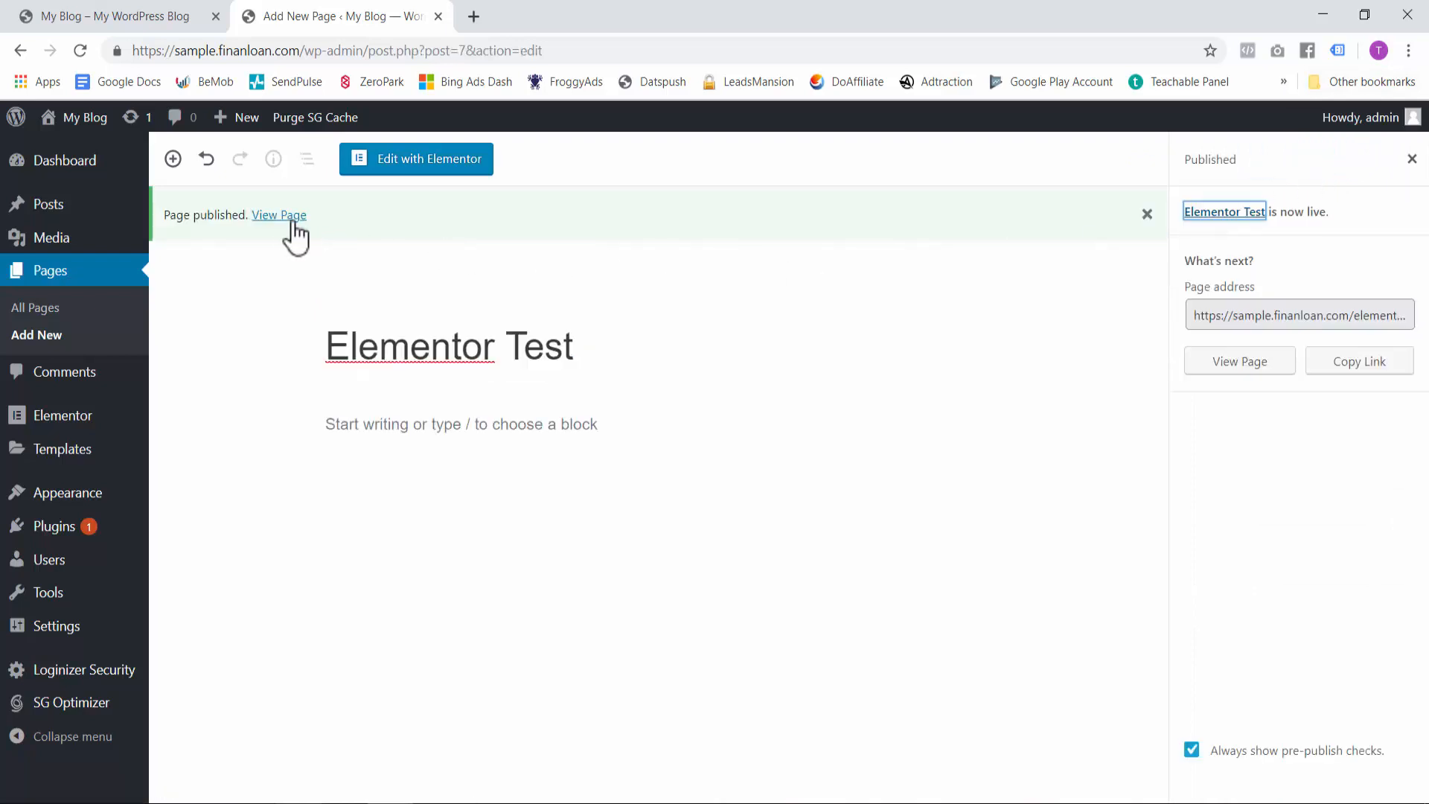
{"action": "left_click", "coordinate": [278, 215]}
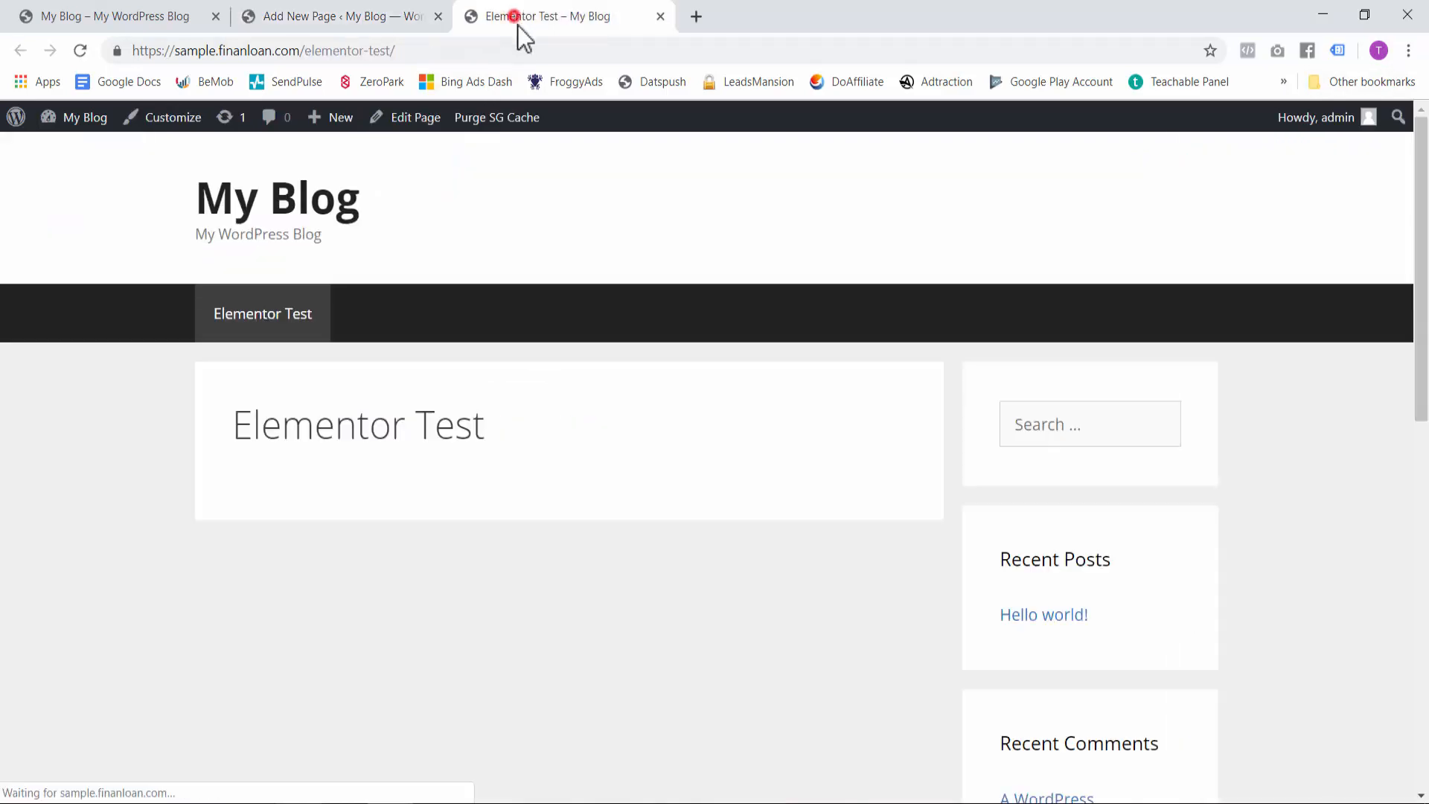
{"action": "scroll", "scroll_direction": "down", "scroll_amount": 3}
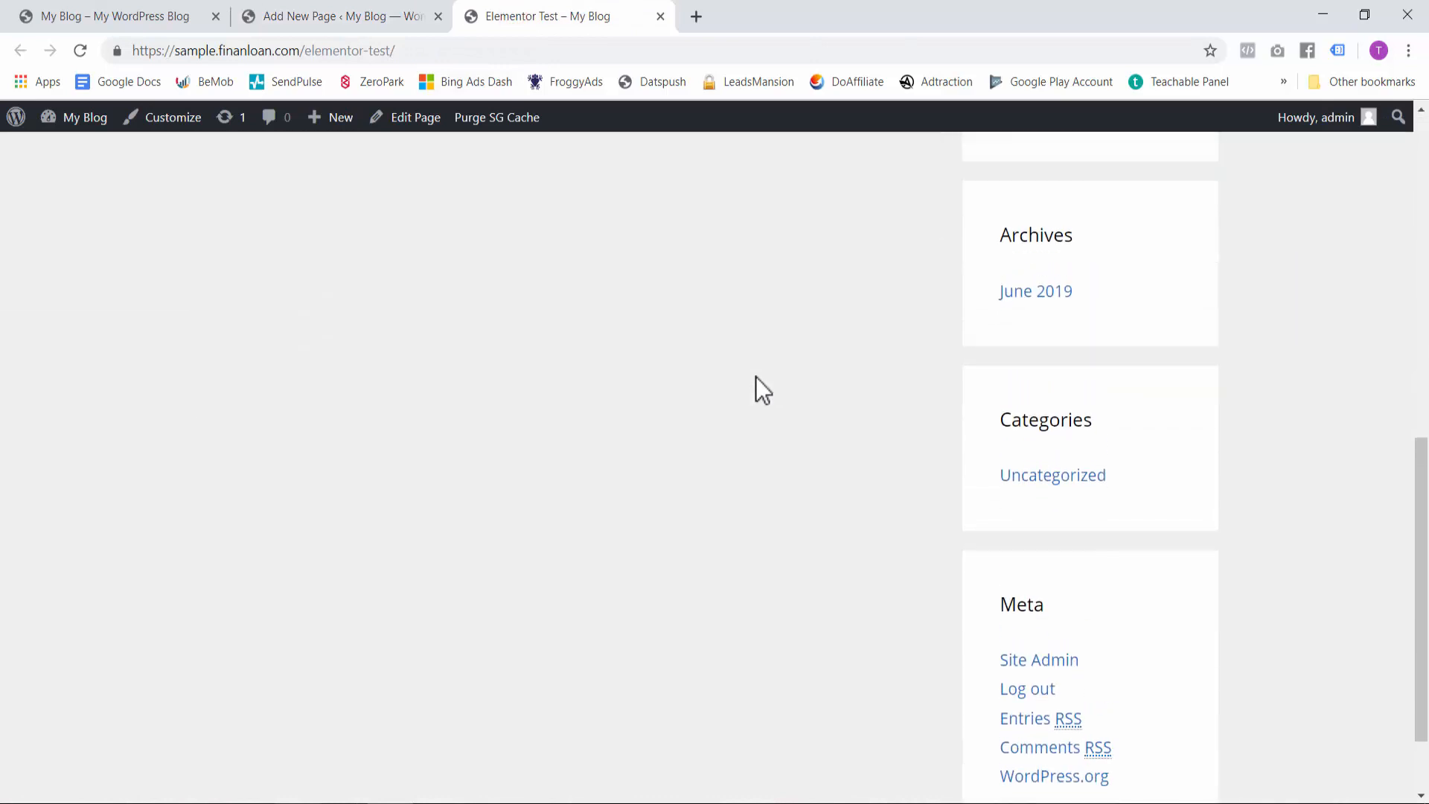
{"action": "left_click", "coordinate": [338, 14]}
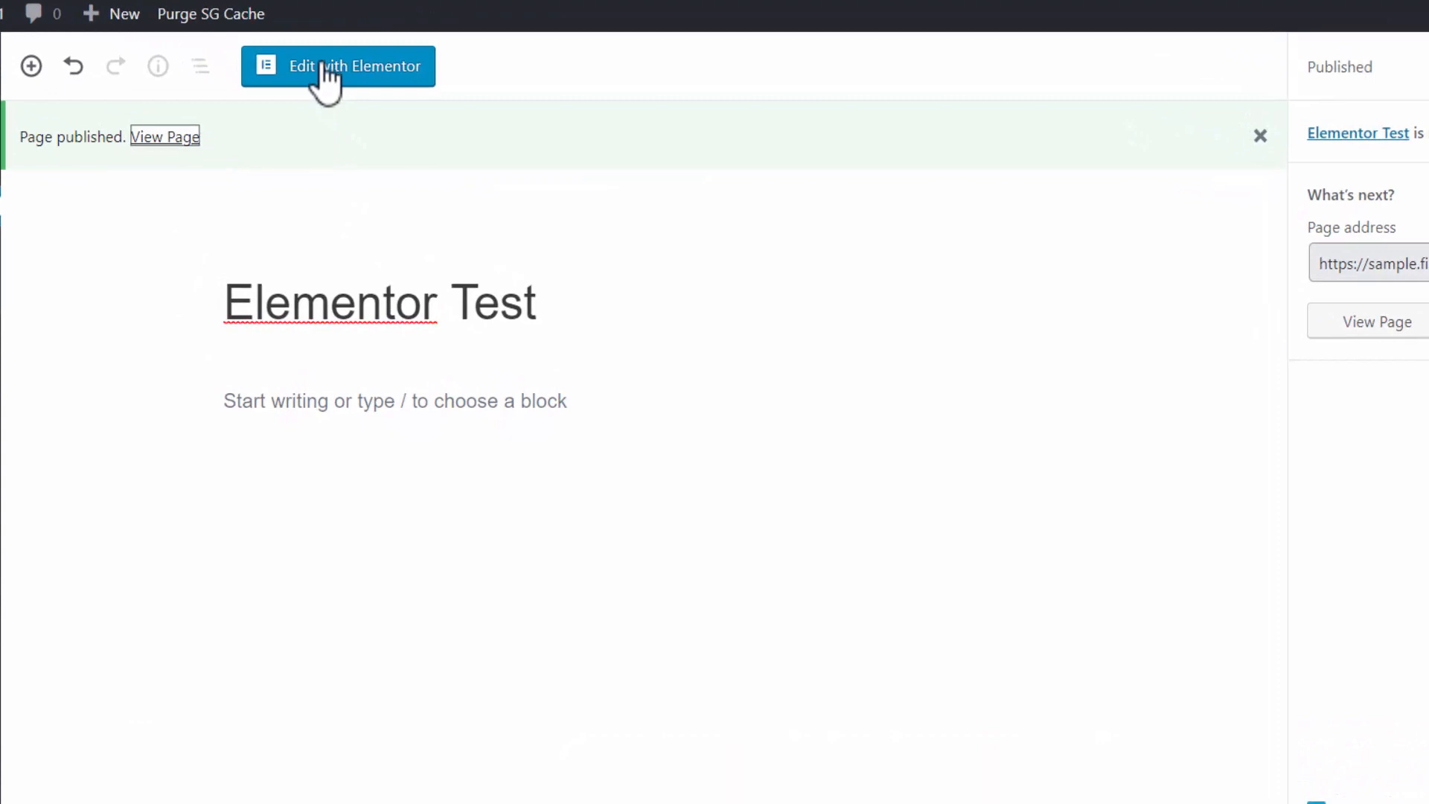
Edit the page with Elementor and drag Heading and Text Editor widgets into the section
{"action": "left_click", "coordinate": [338, 65]}
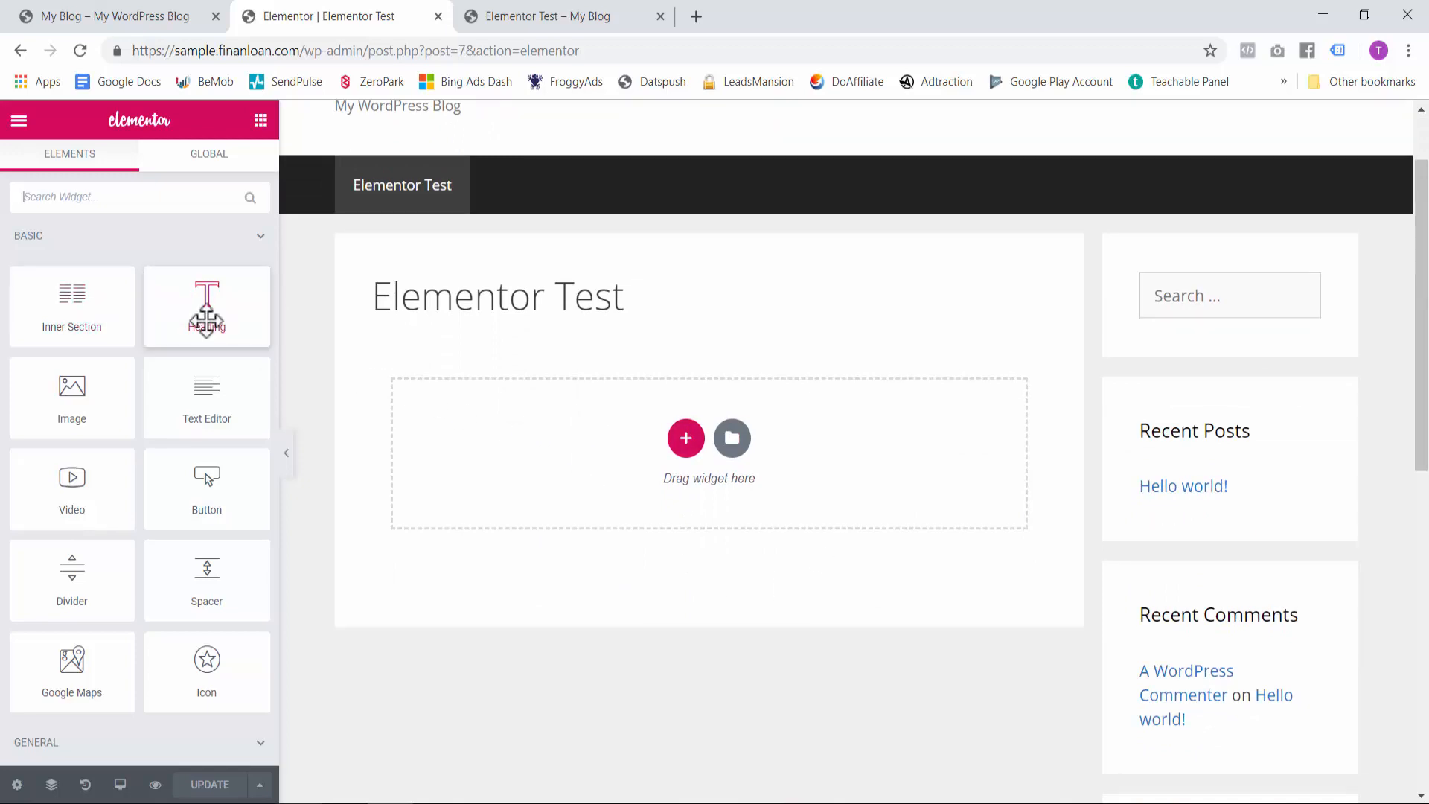
{"action": "left_click_drag", "start_coordinate": [206, 305], "coordinate": [520, 424]}
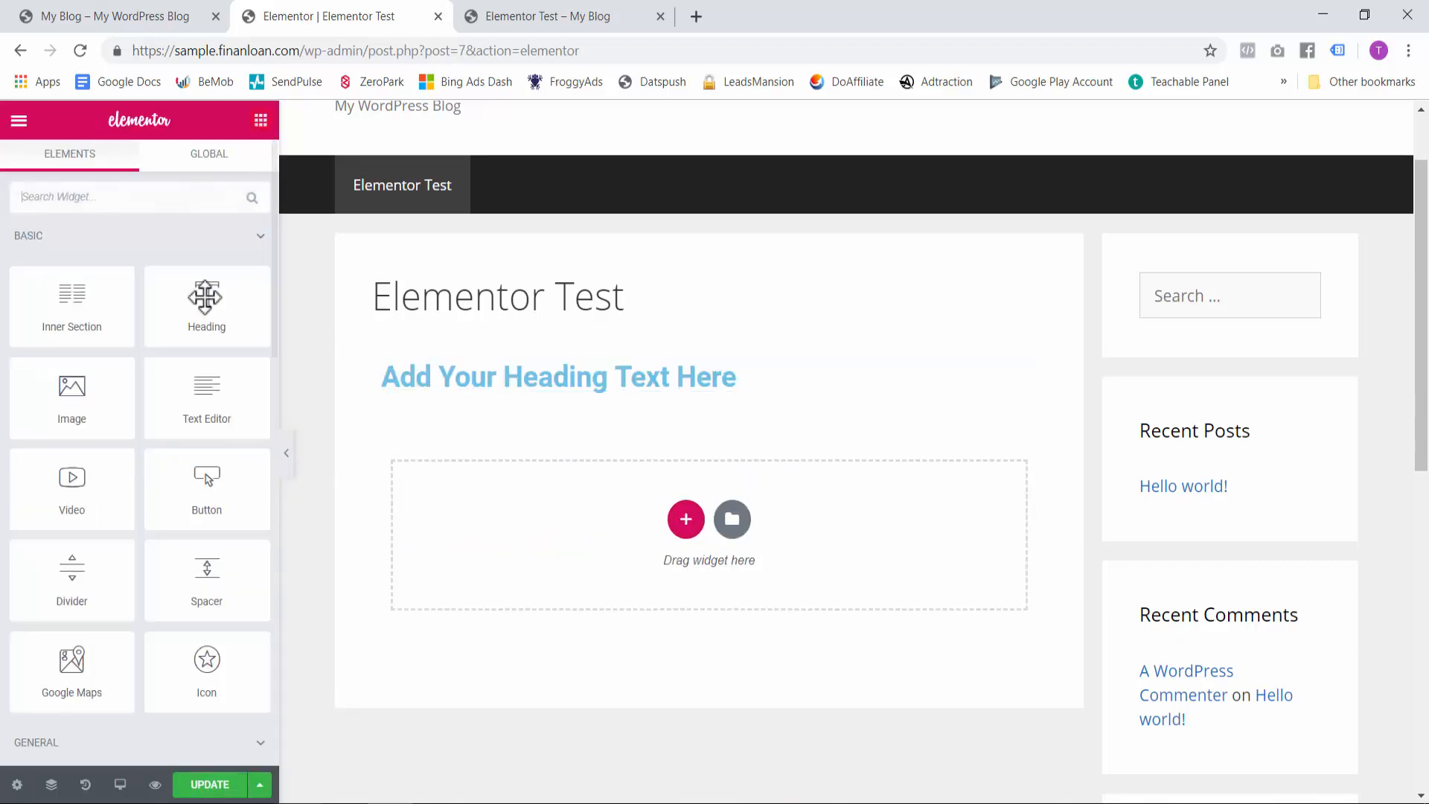
{"action": "left_click_drag", "start_coordinate": [207, 396], "coordinate": [547, 464]}
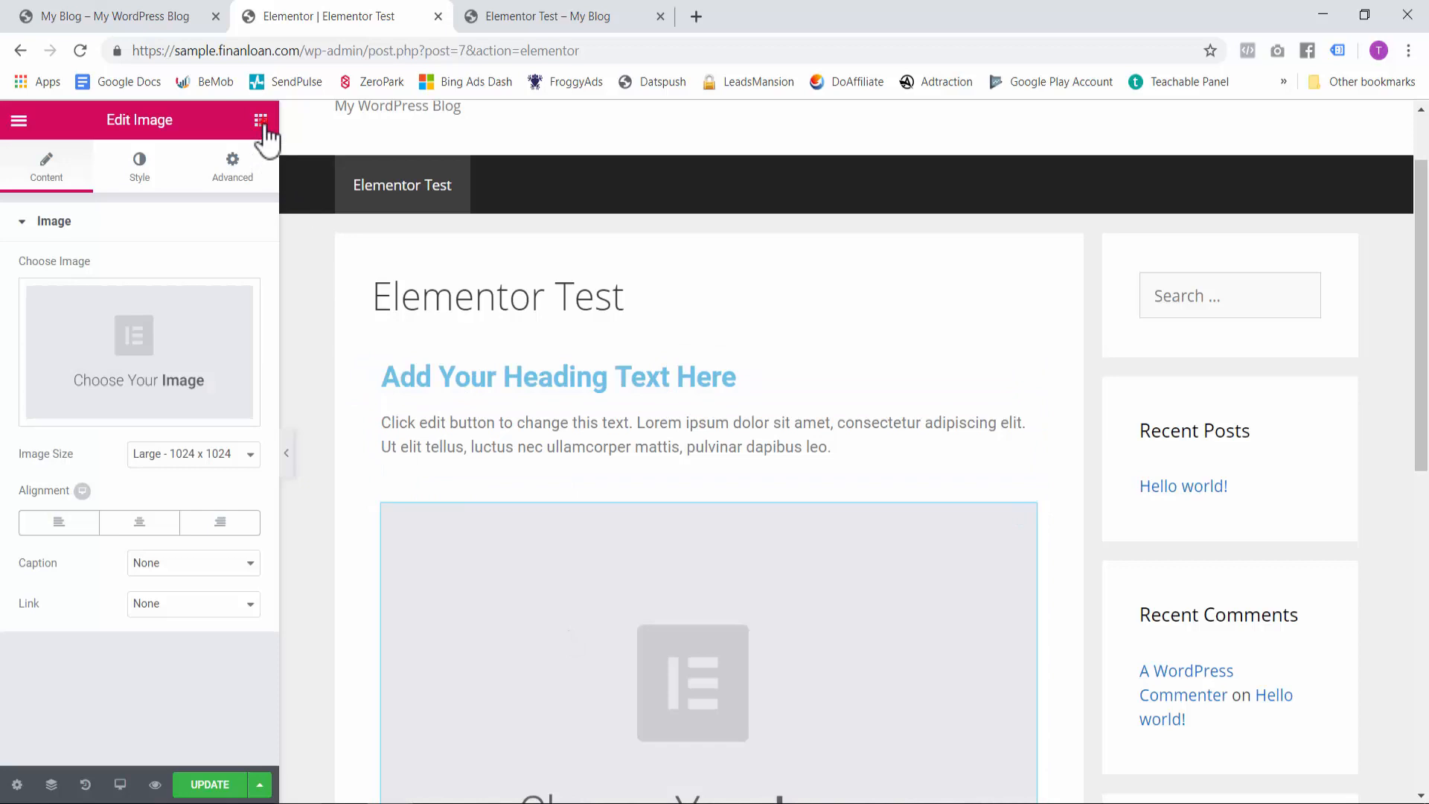
{"action": "left_click", "coordinate": [259, 120]}
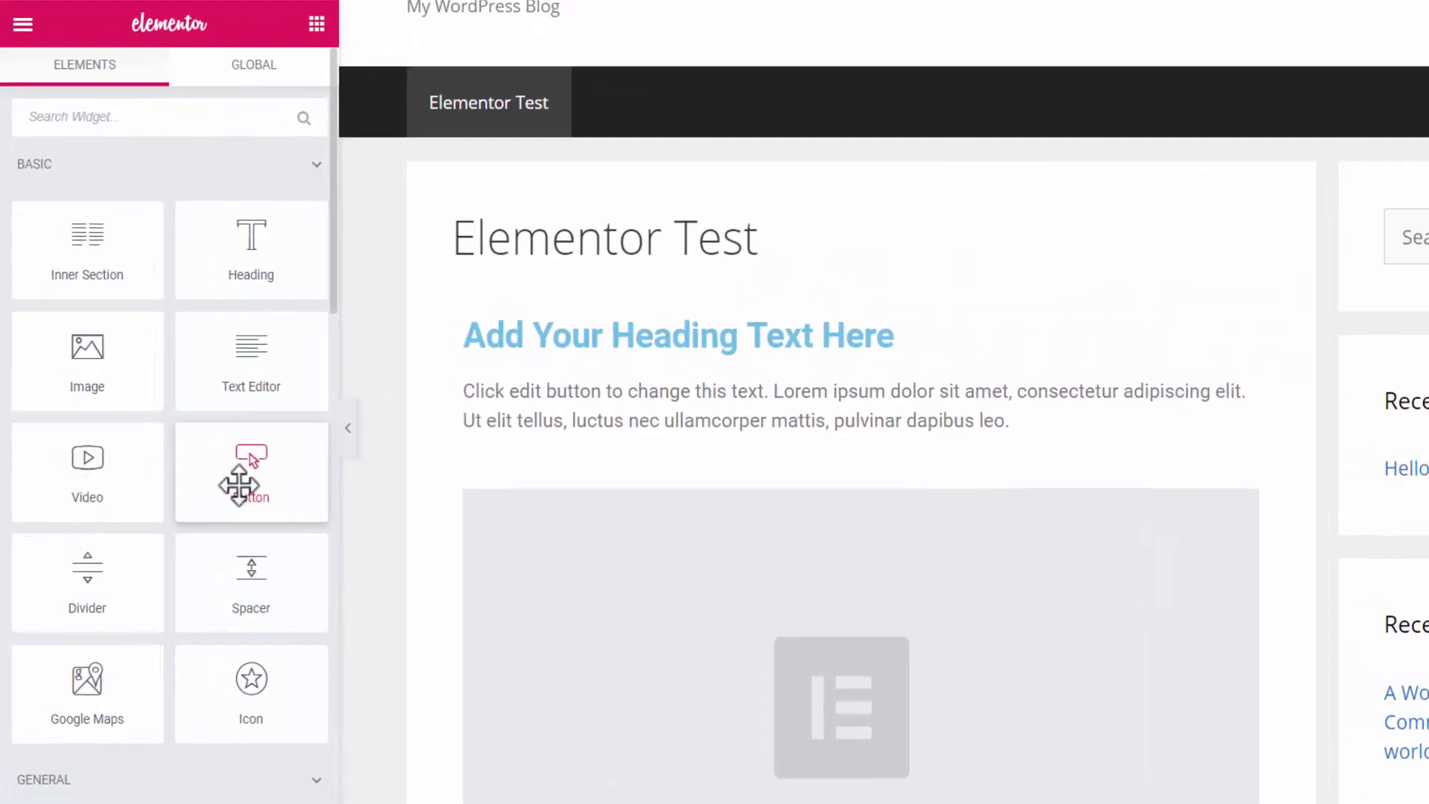
{"action": "scroll", "scroll_direction": "down", "scroll_amount": 3}
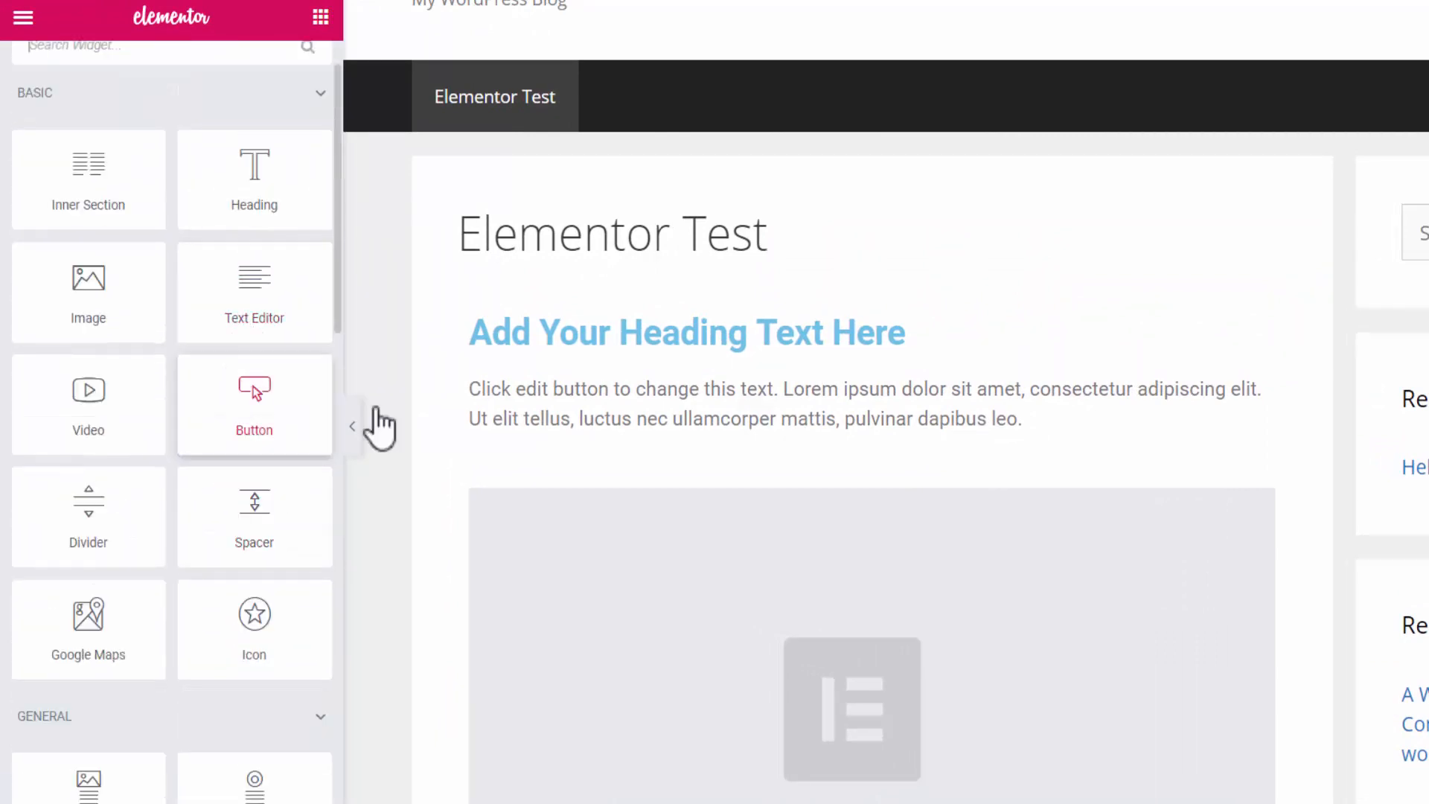
Style the heading with a dark text colour and 53 px size
{"action": "left_click", "coordinate": [685, 333]}
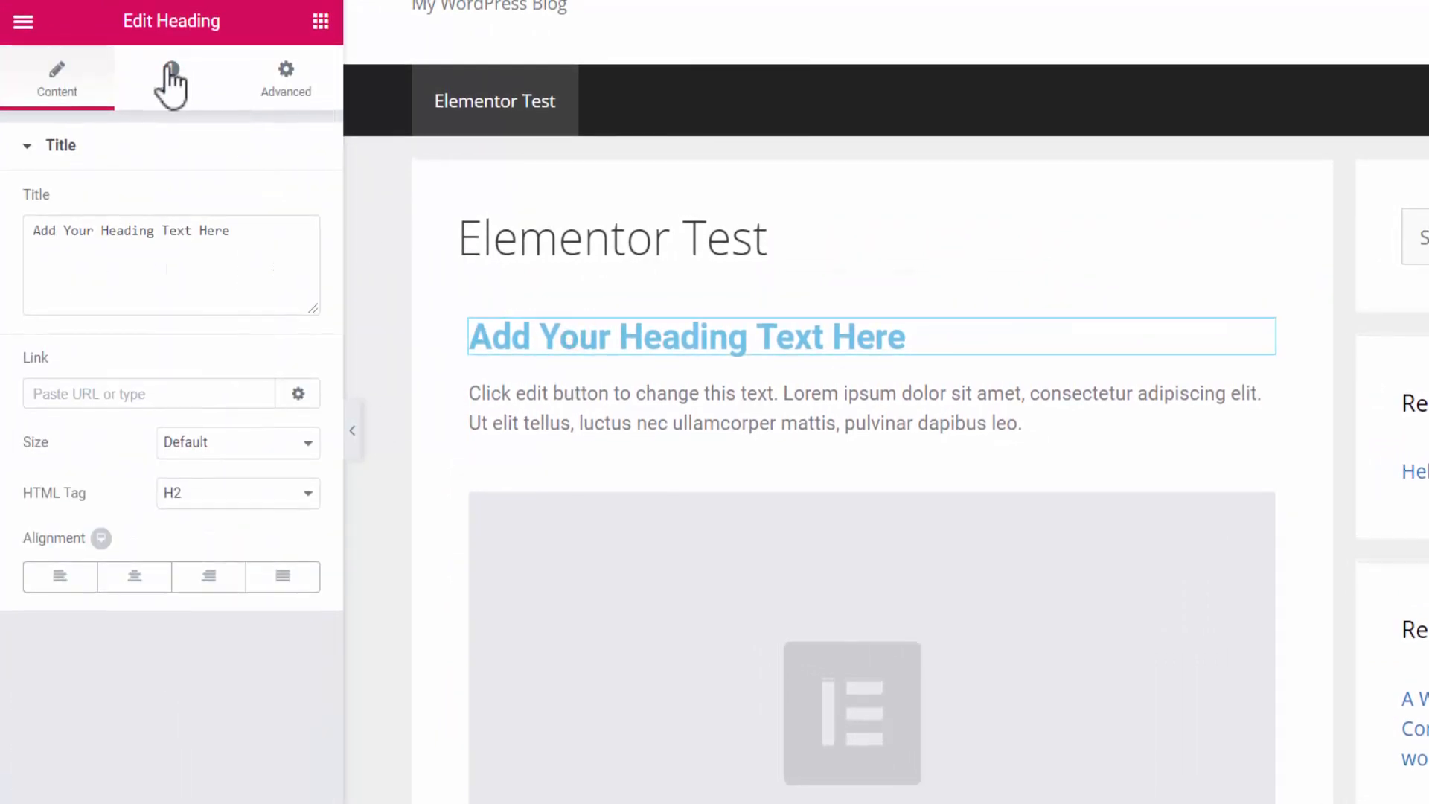
{"action": "left_click", "coordinate": [172, 77]}
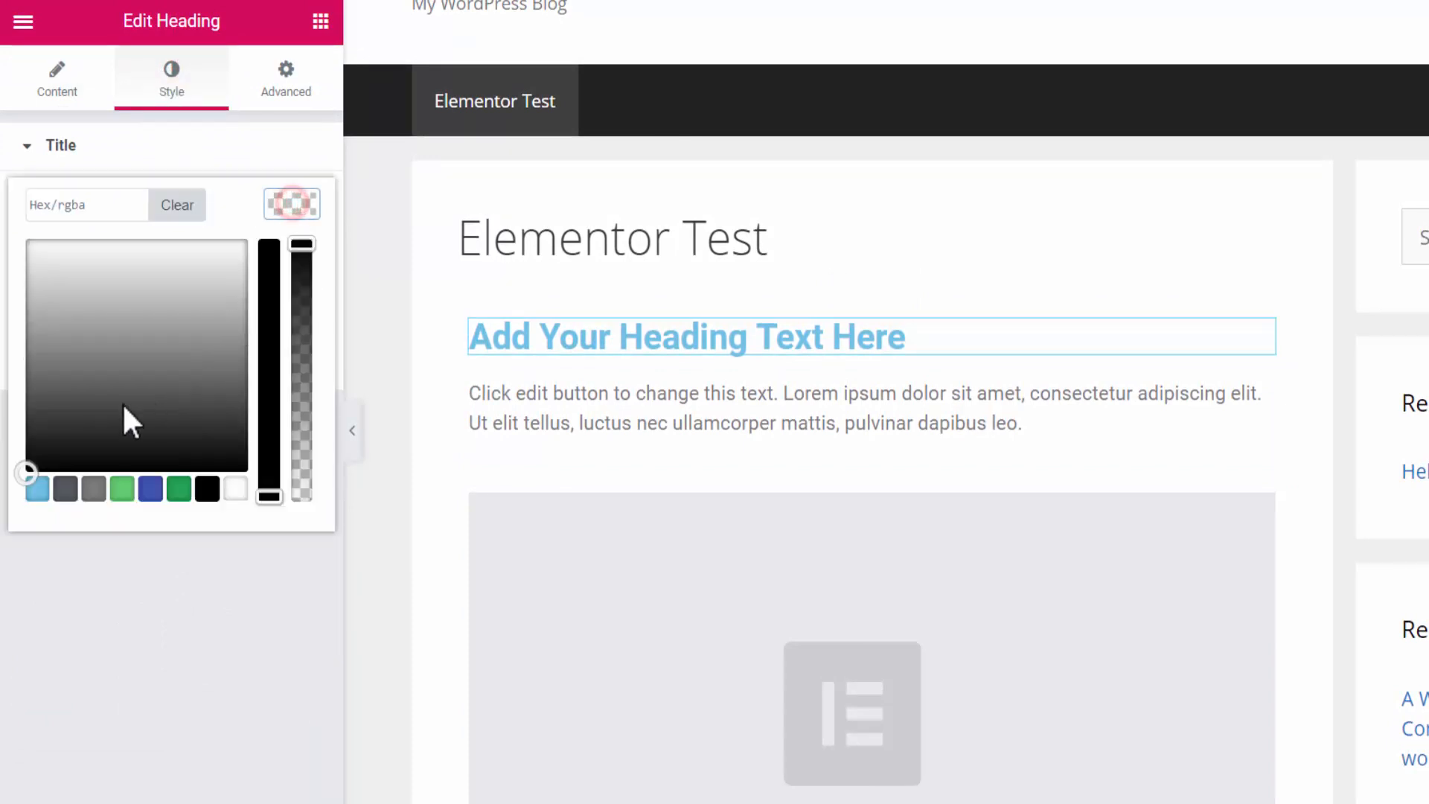
{"action": "left_click", "coordinate": [292, 204]}
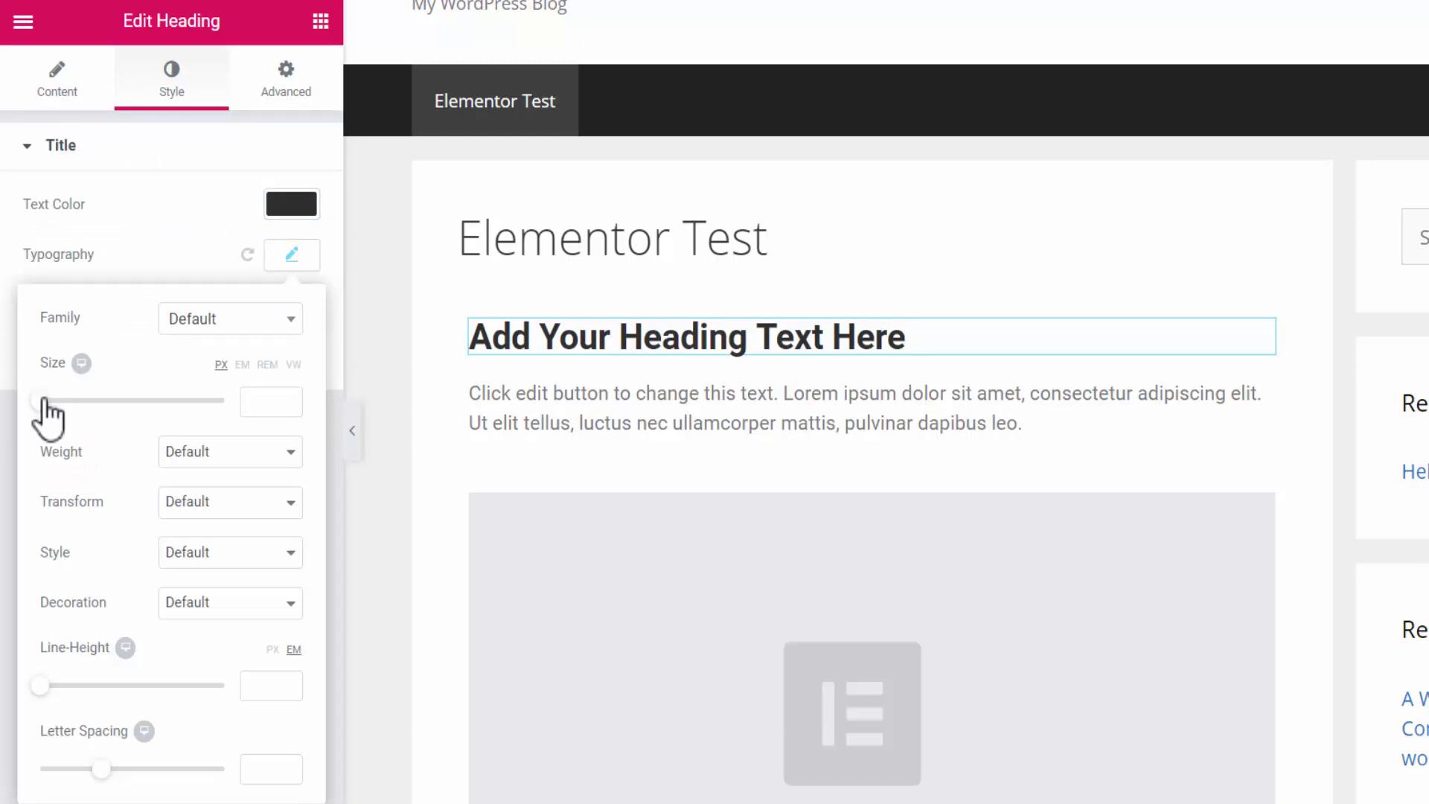
{"action": "left_click_drag", "start_coordinate": [31, 399], "coordinate": [89, 399]}
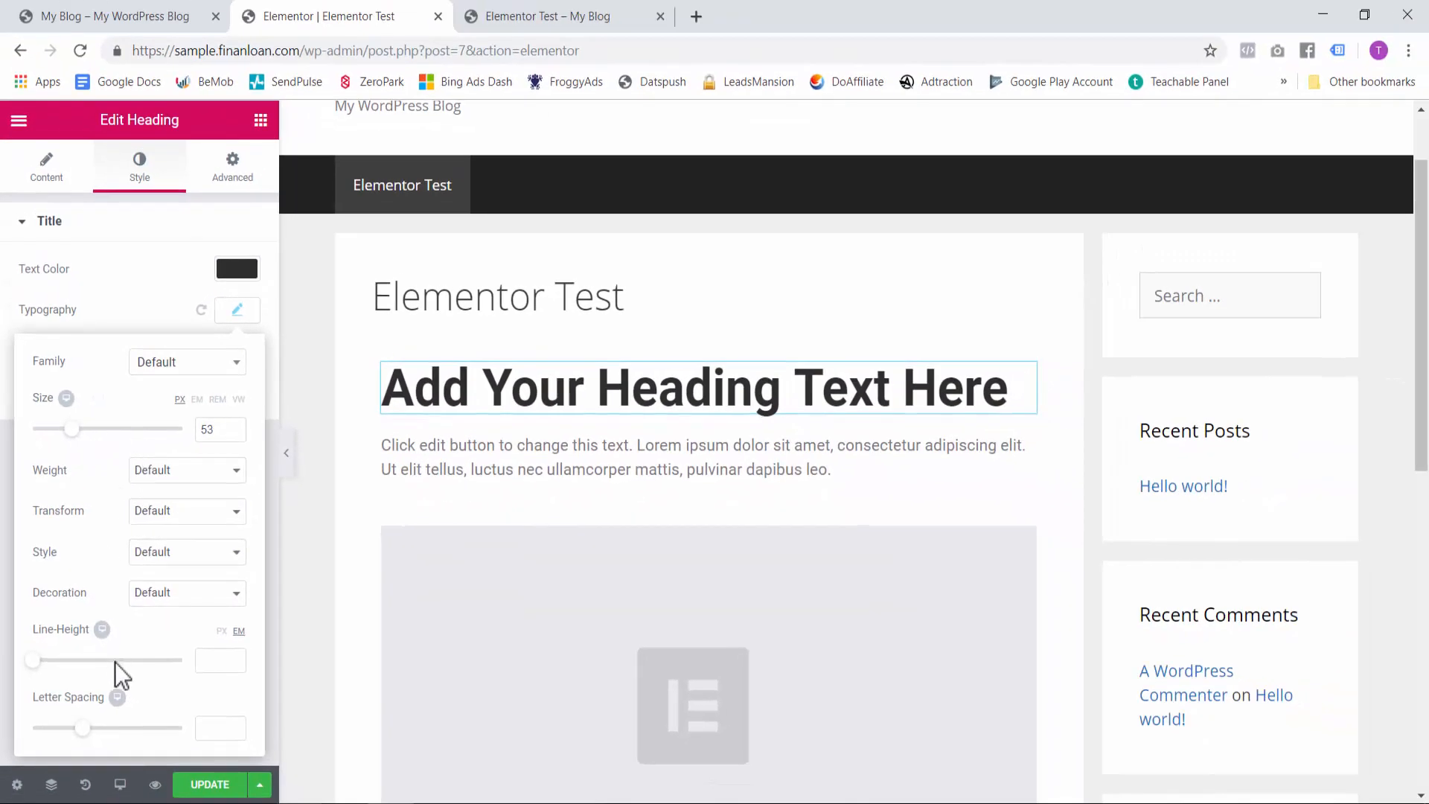
Preview at mobile width and shrink the heading to 29 px for mobile
{"action": "left_click", "coordinate": [119, 785]}
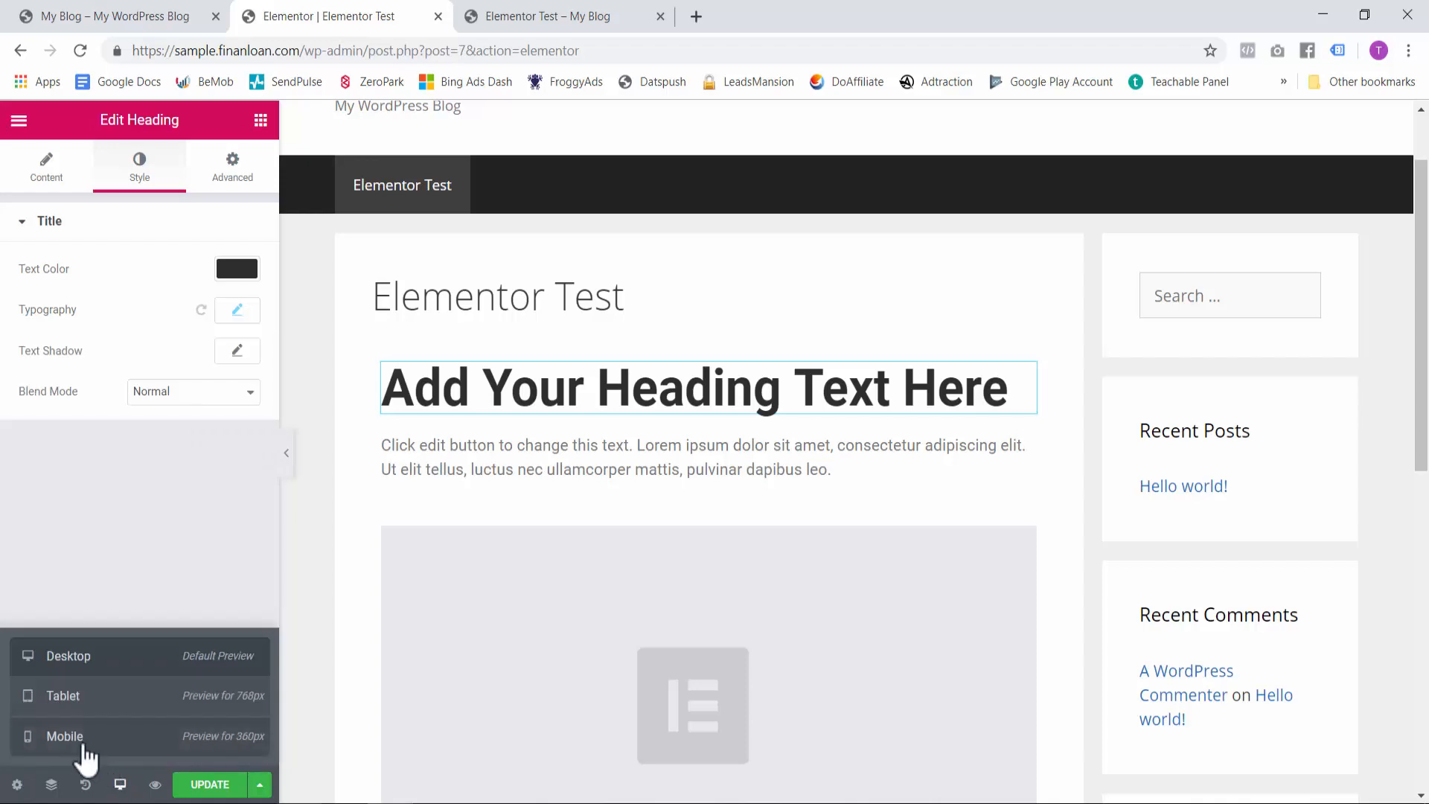
{"action": "left_click", "coordinate": [64, 737]}
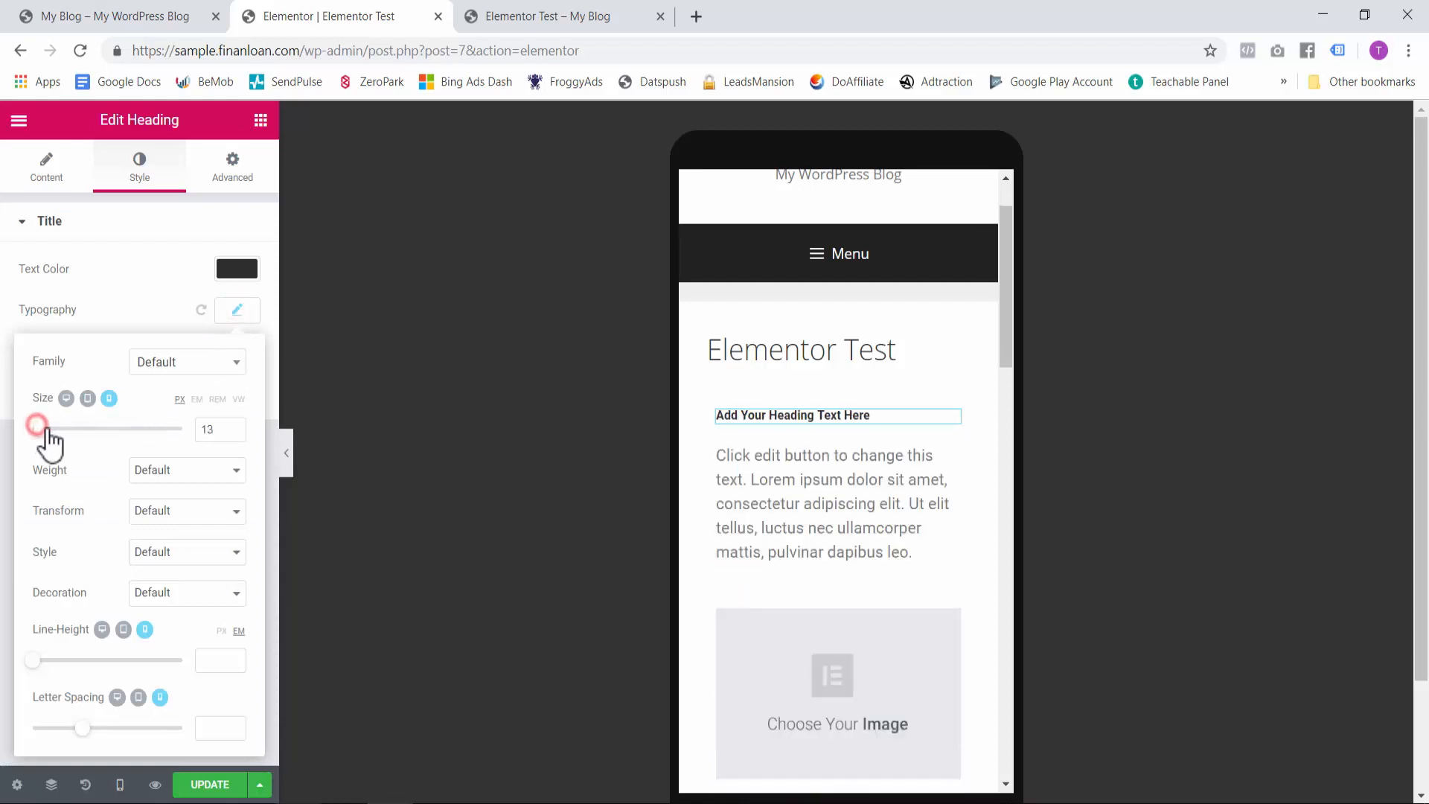
{"action": "left_click_drag", "start_coordinate": [36, 428], "coordinate": [87, 429]}
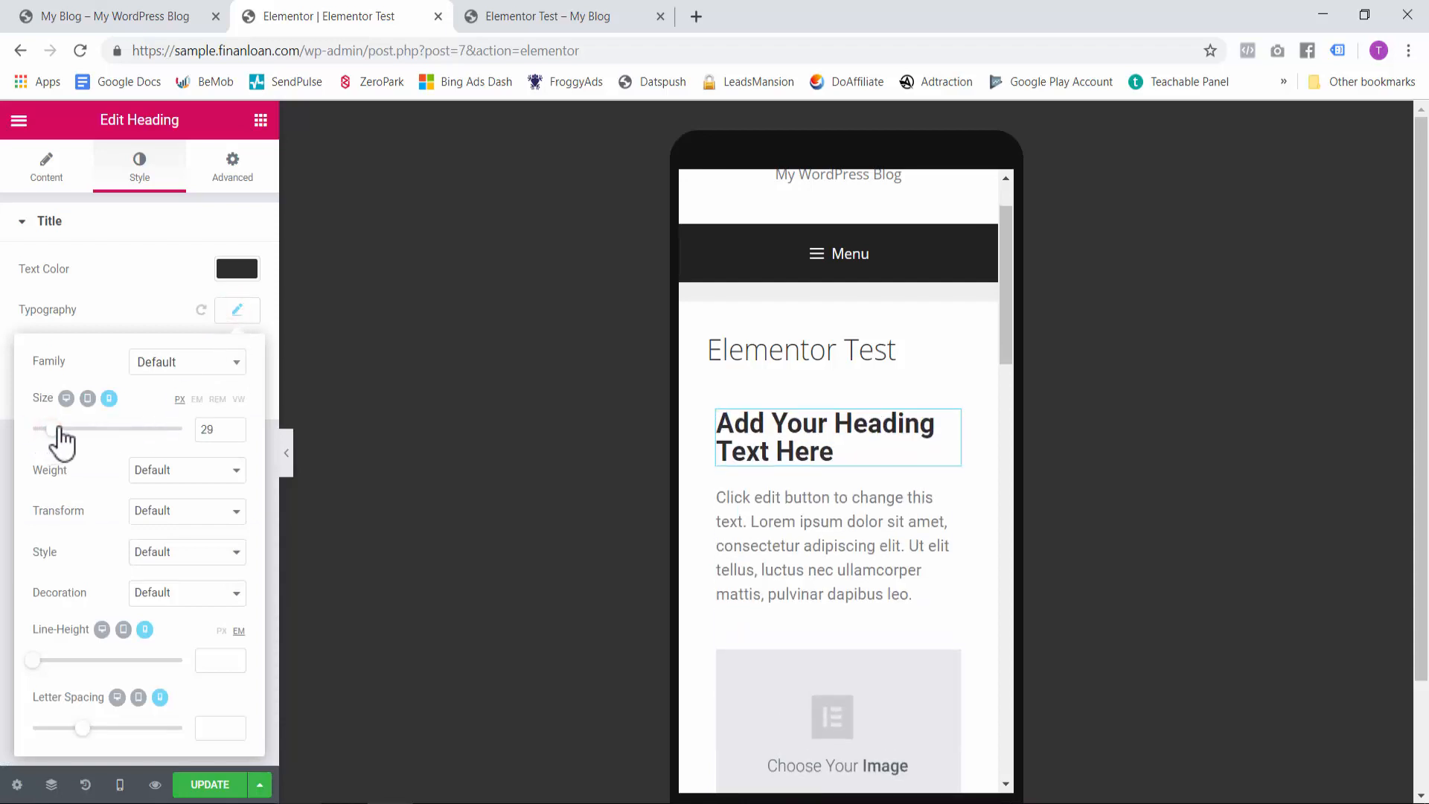
Preview at tablet width and adjust the heading's font size for tablet
{"action": "left_click", "coordinate": [119, 784]}
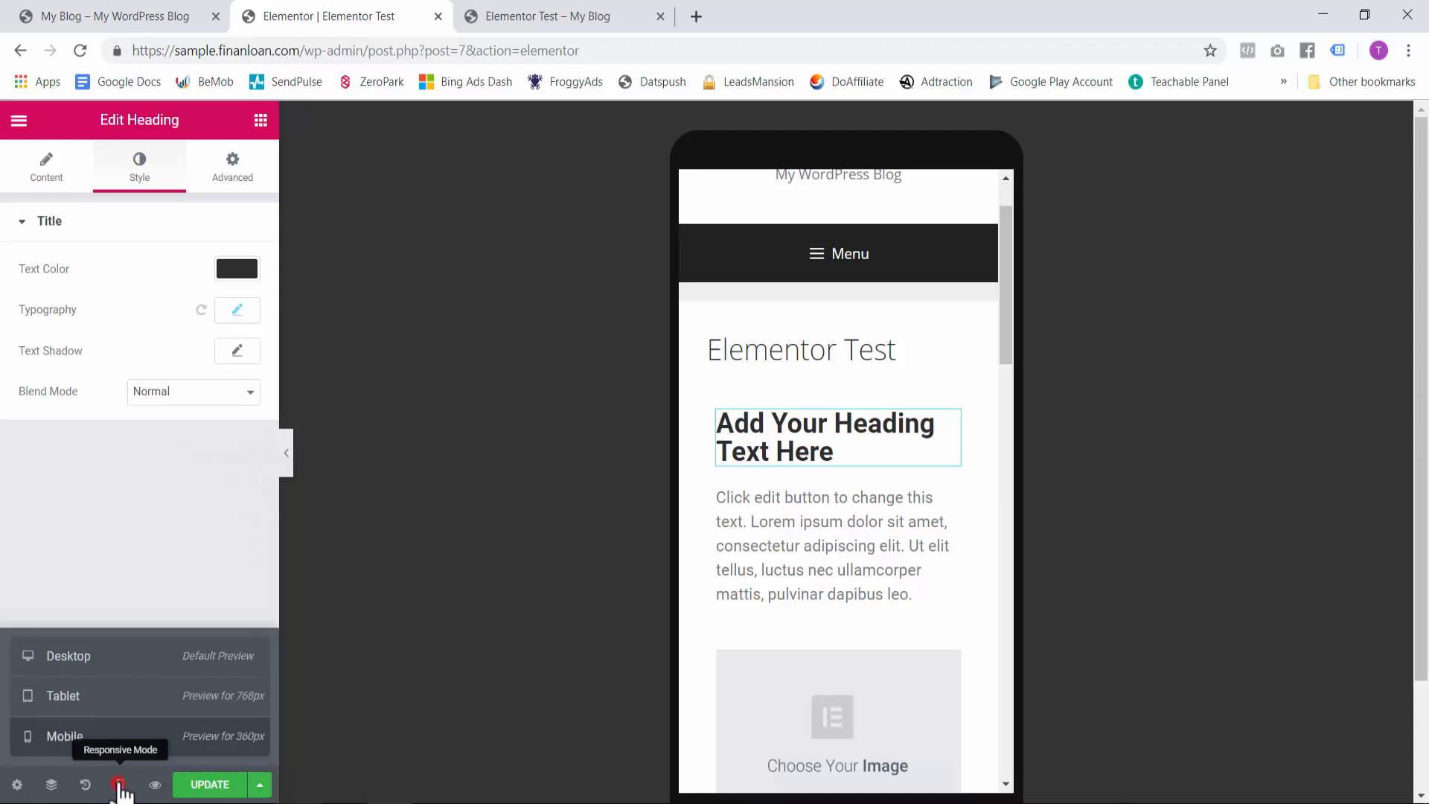
{"action": "left_click", "coordinate": [63, 695]}
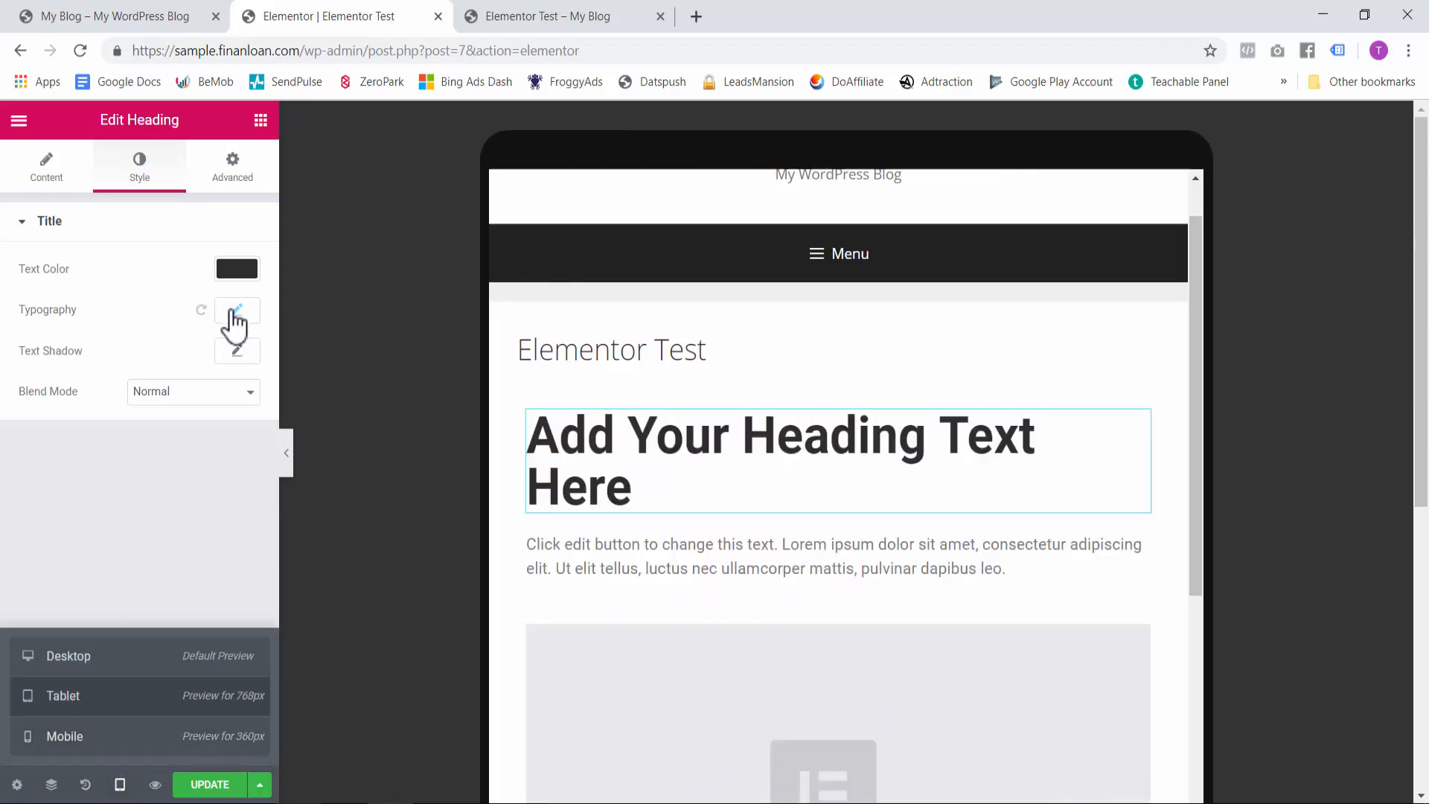
{"action": "left_click", "coordinate": [236, 309]}
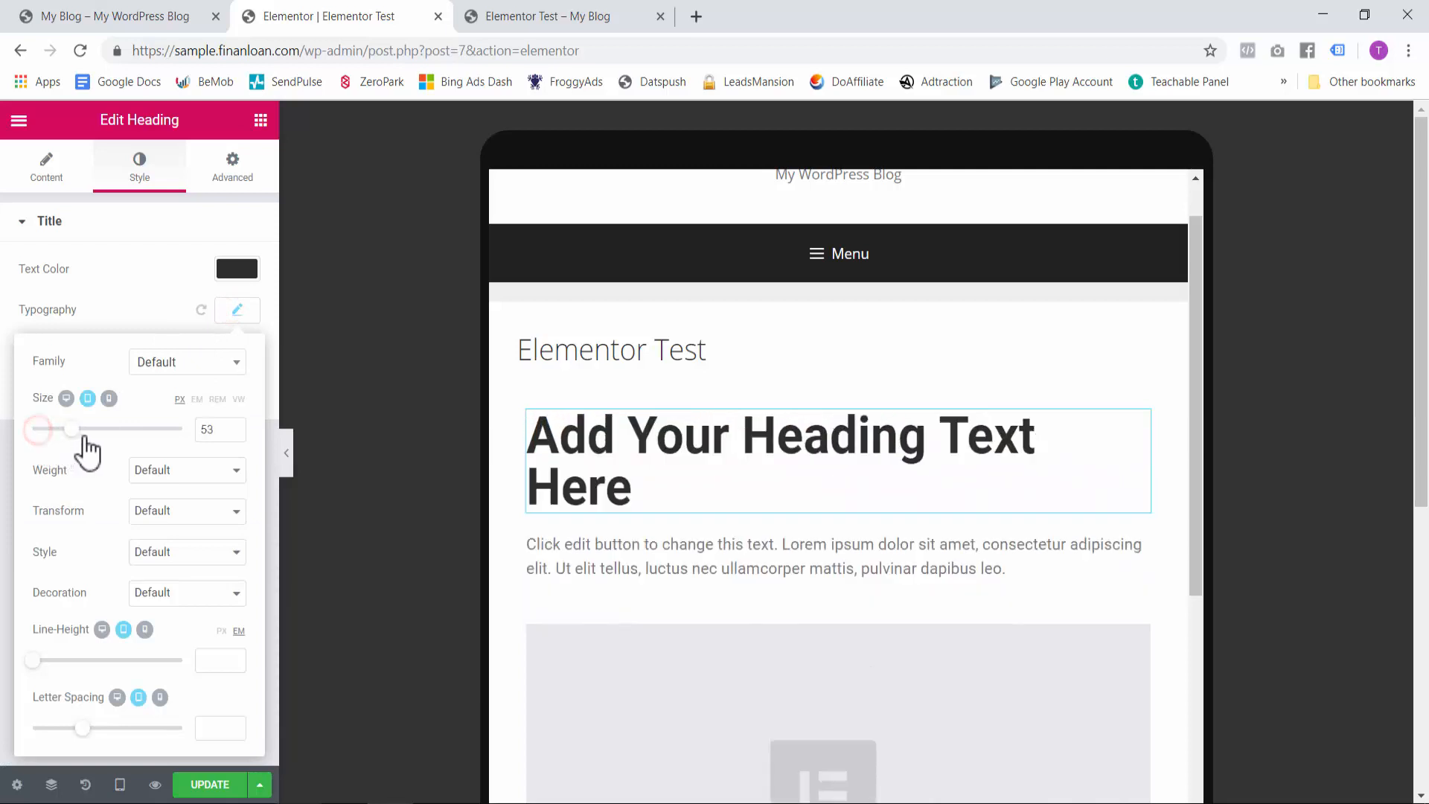
{"action": "left_click_drag", "start_coordinate": [48, 429], "coordinate": [76, 428]}
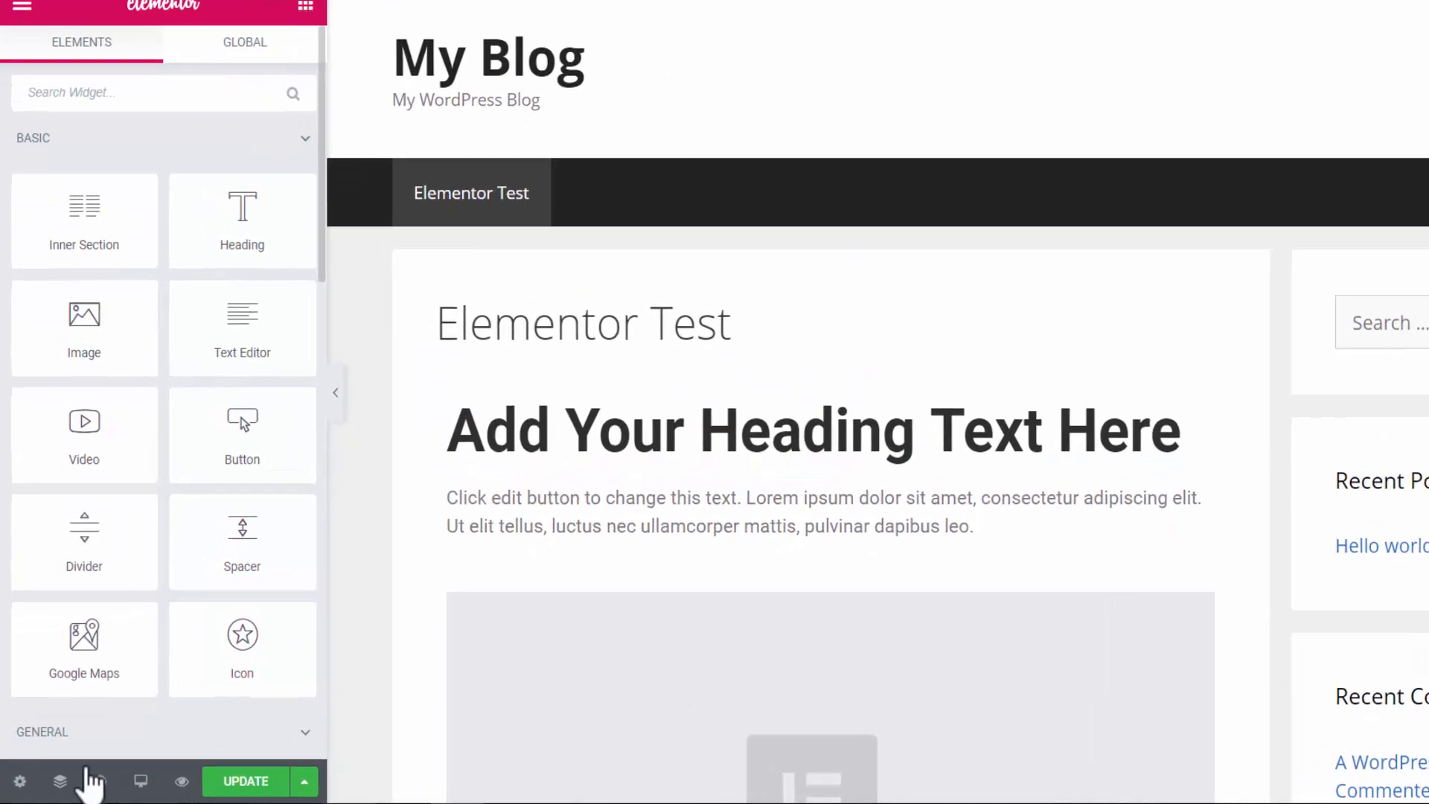
Set the page layout to Elementor Canvas in the page settings
{"action": "left_click", "coordinate": [18, 781]}
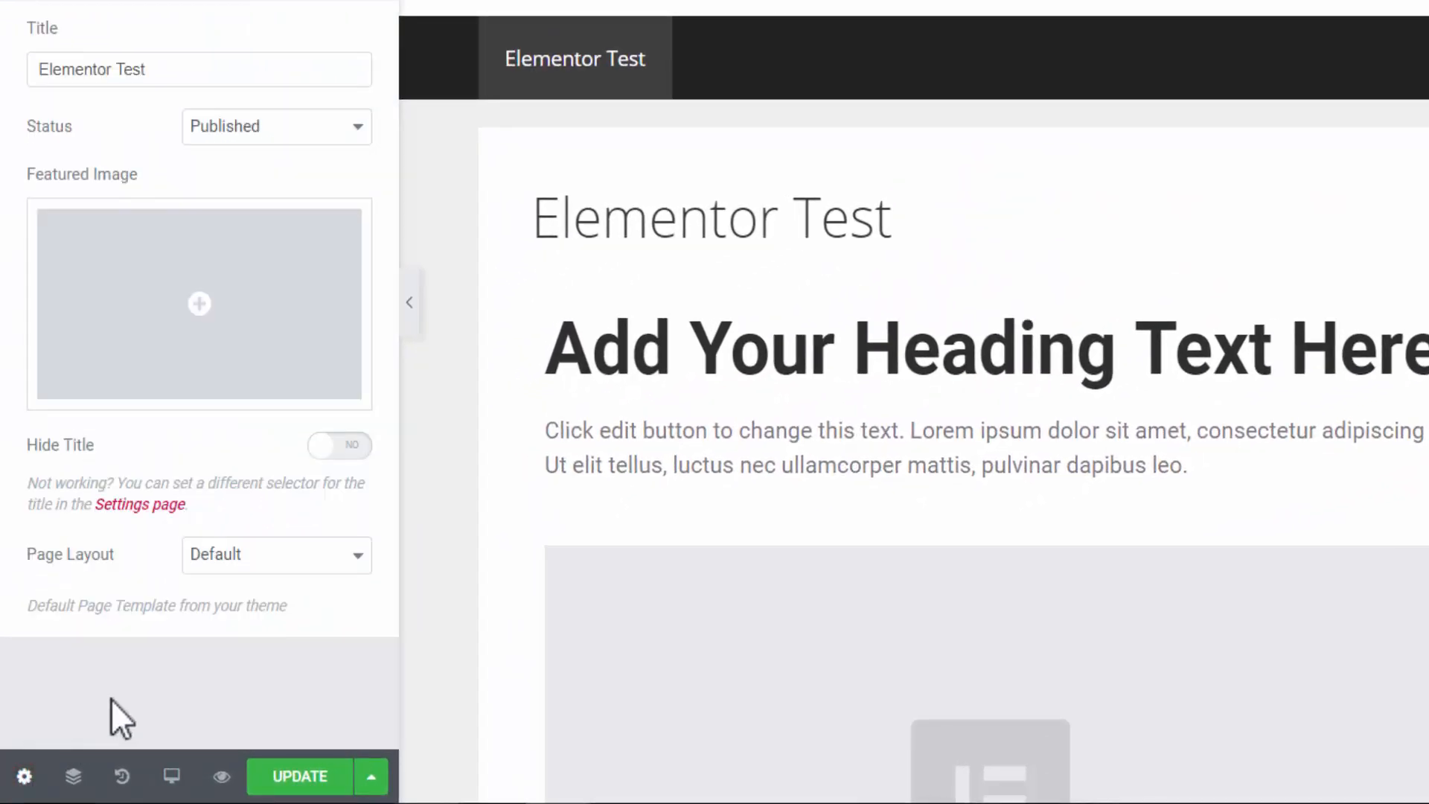
{"action": "left_click", "coordinate": [277, 554]}
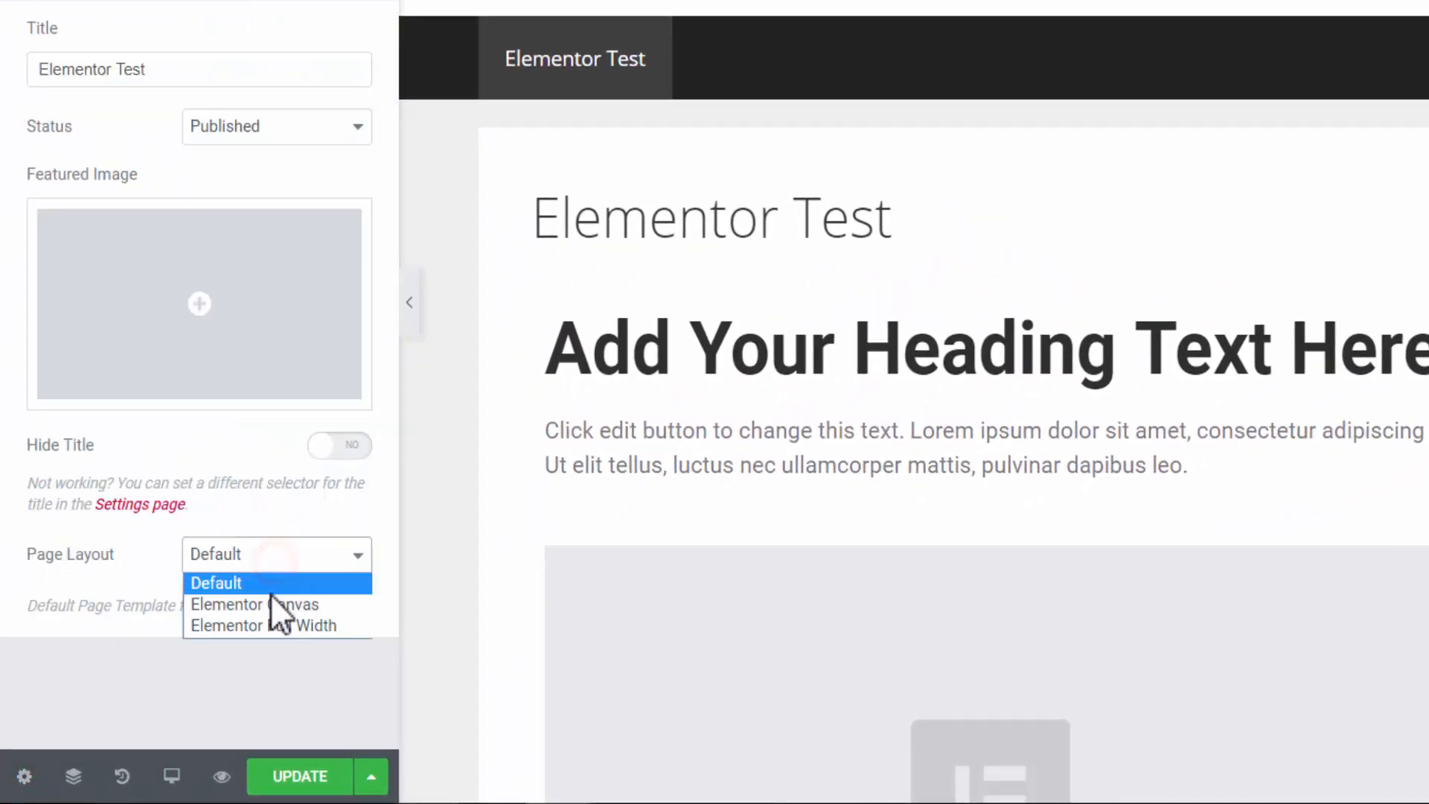
{"action": "mouse_move", "coordinate": [278, 605]}
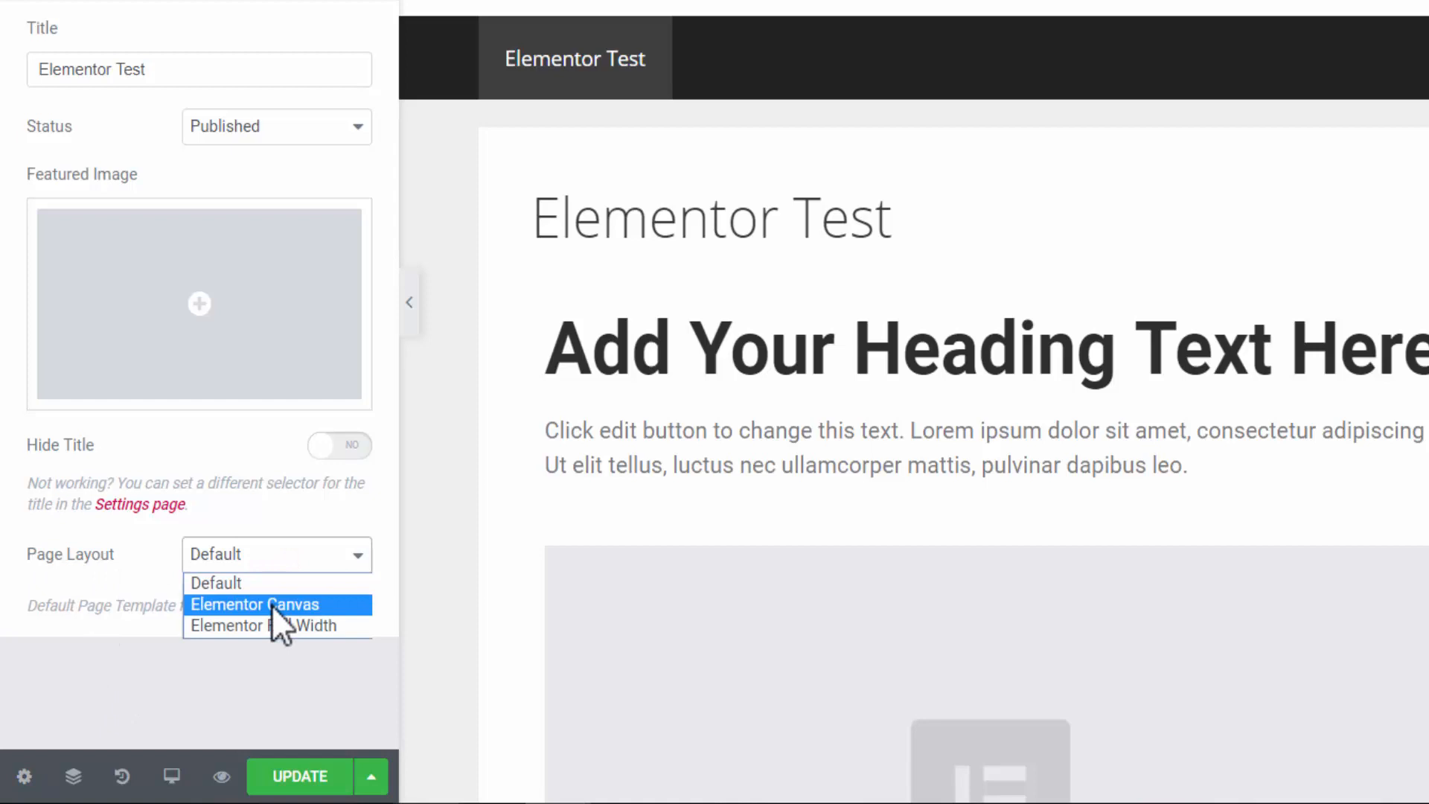
{"action": "left_click", "coordinate": [255, 605]}
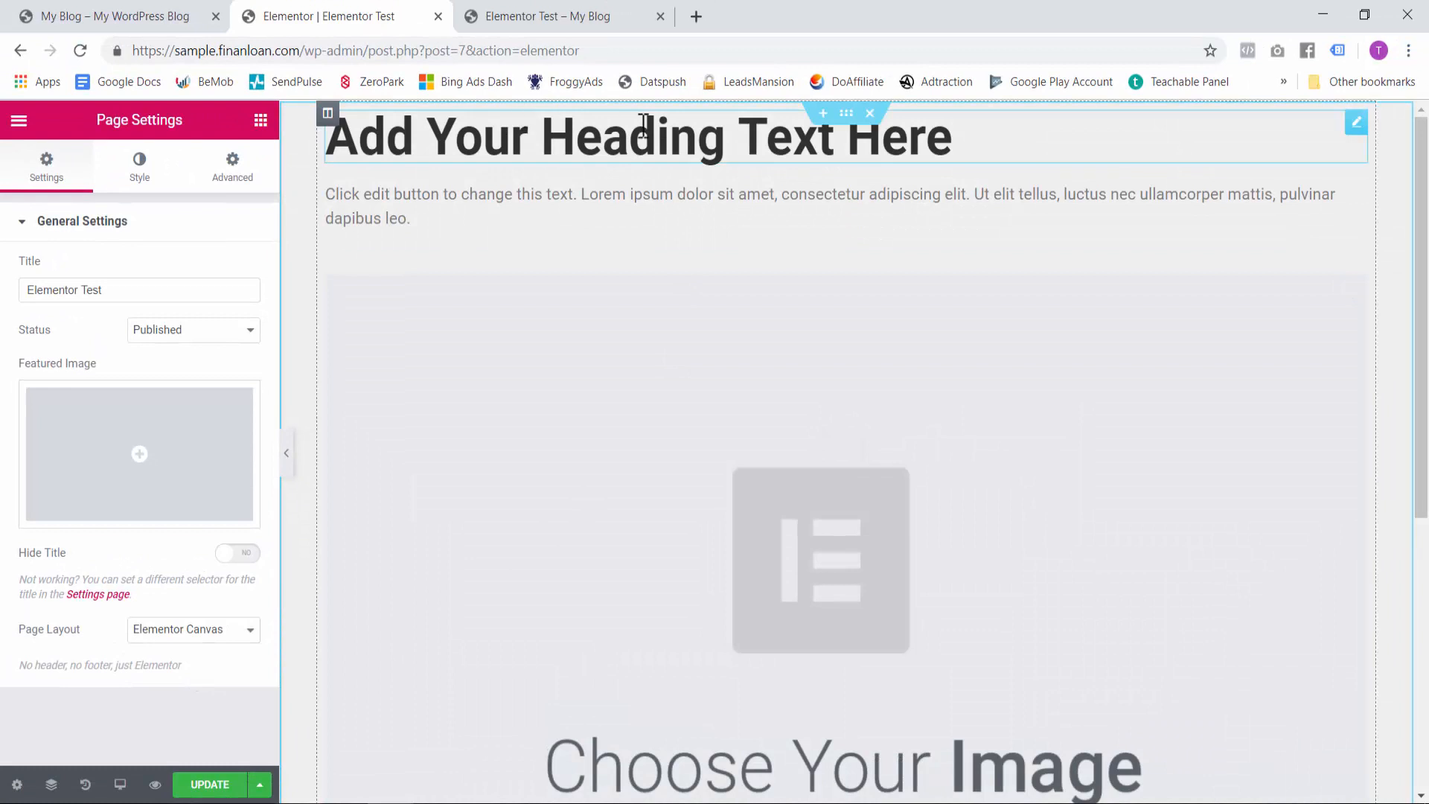
{"action": "scroll", "scroll_direction": "down", "scroll_amount": 3}
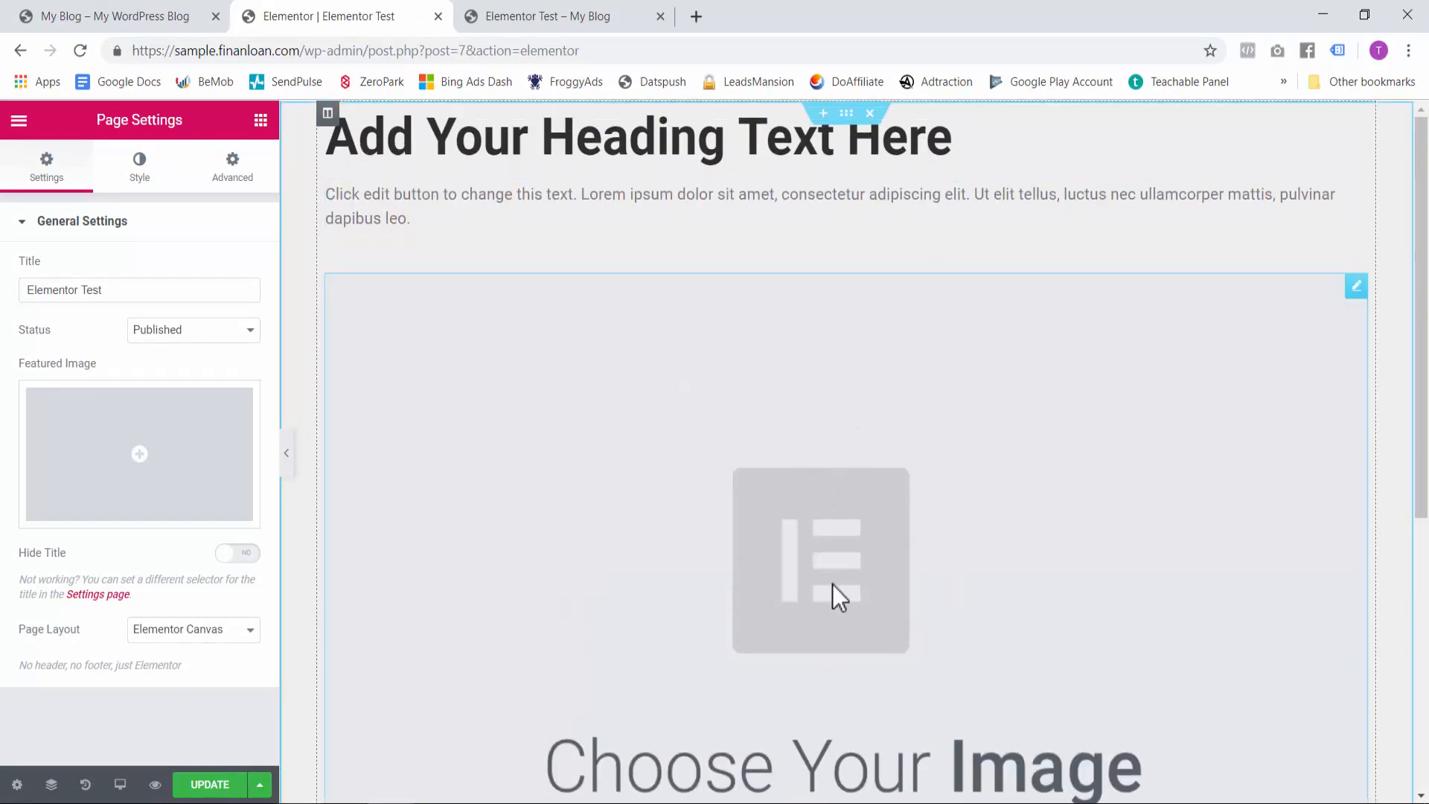
Upload and insert the mountain-lake photo into the image widget
{"action": "left_click", "coordinate": [819, 560]}
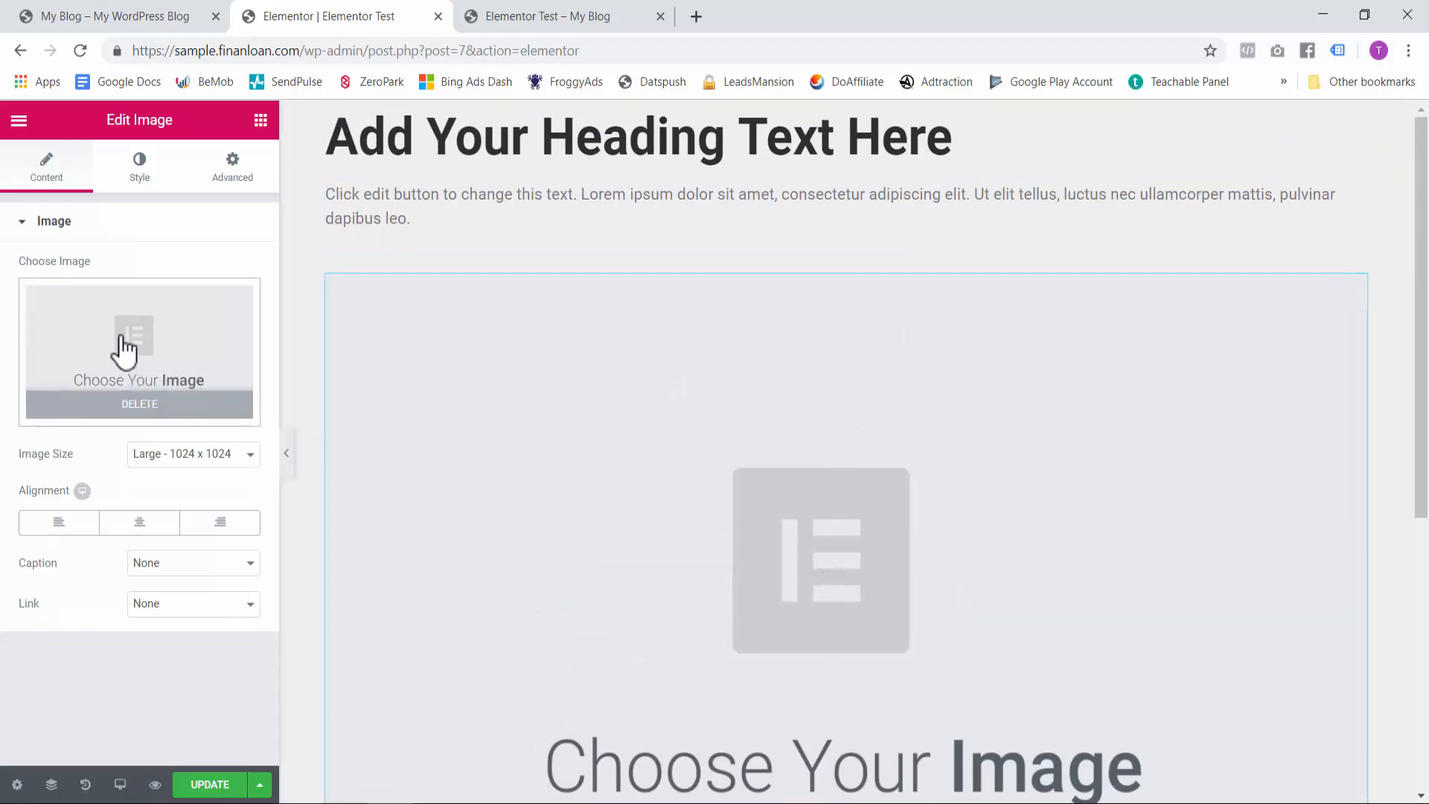
{"action": "left_click", "coordinate": [138, 352]}
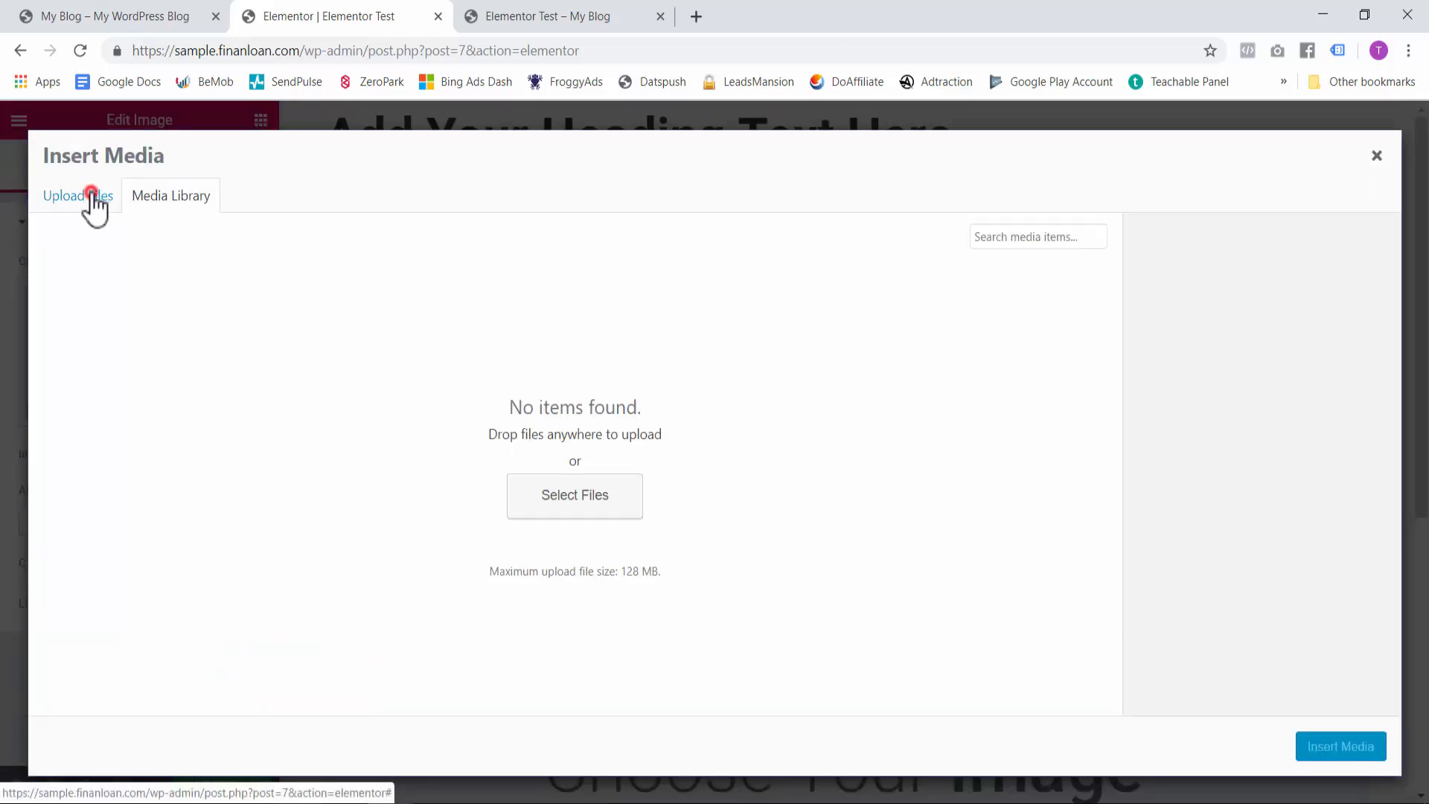
{"action": "left_click", "coordinate": [575, 494]}
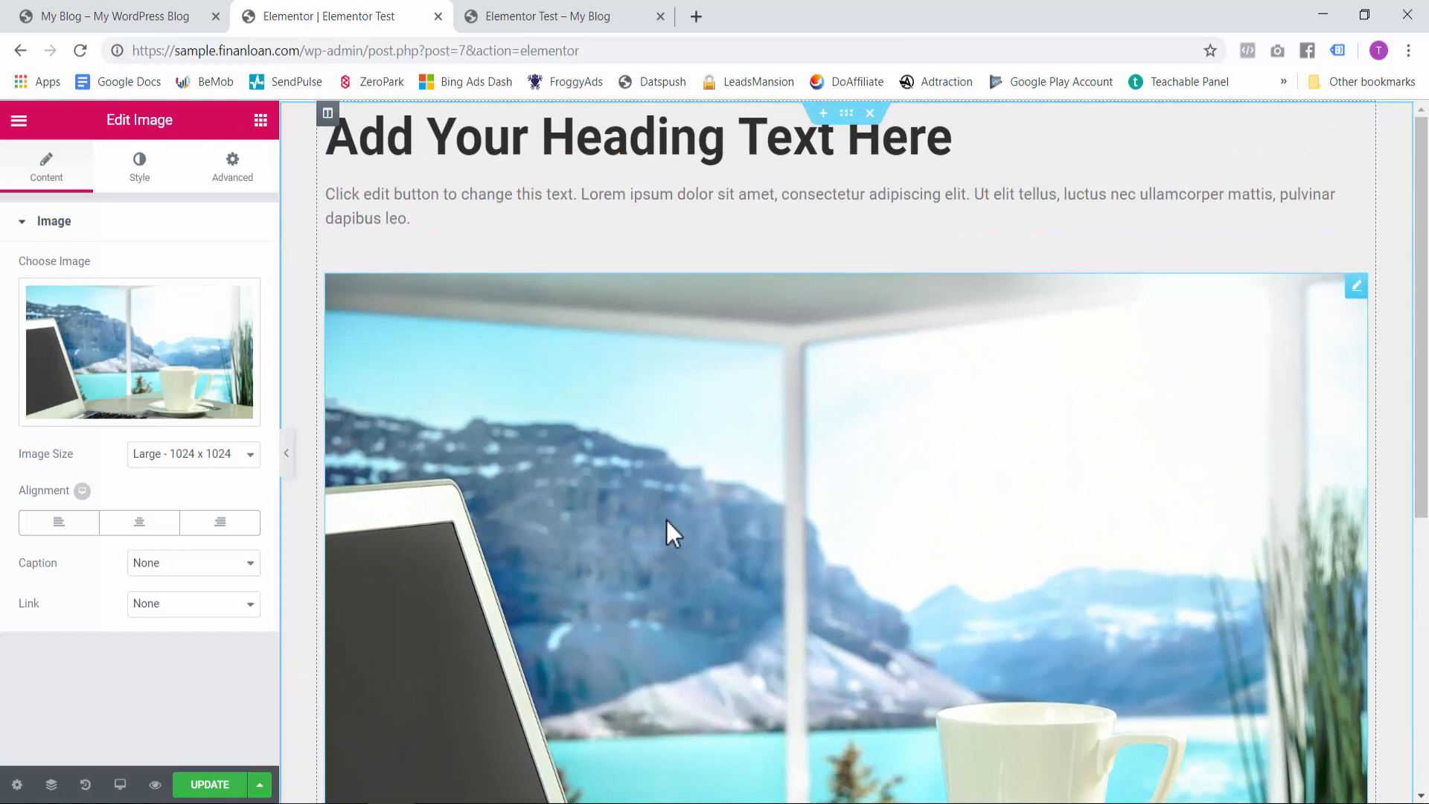
Shrink the image width in Style and move it above the heading
{"action": "left_click", "coordinate": [139, 166]}
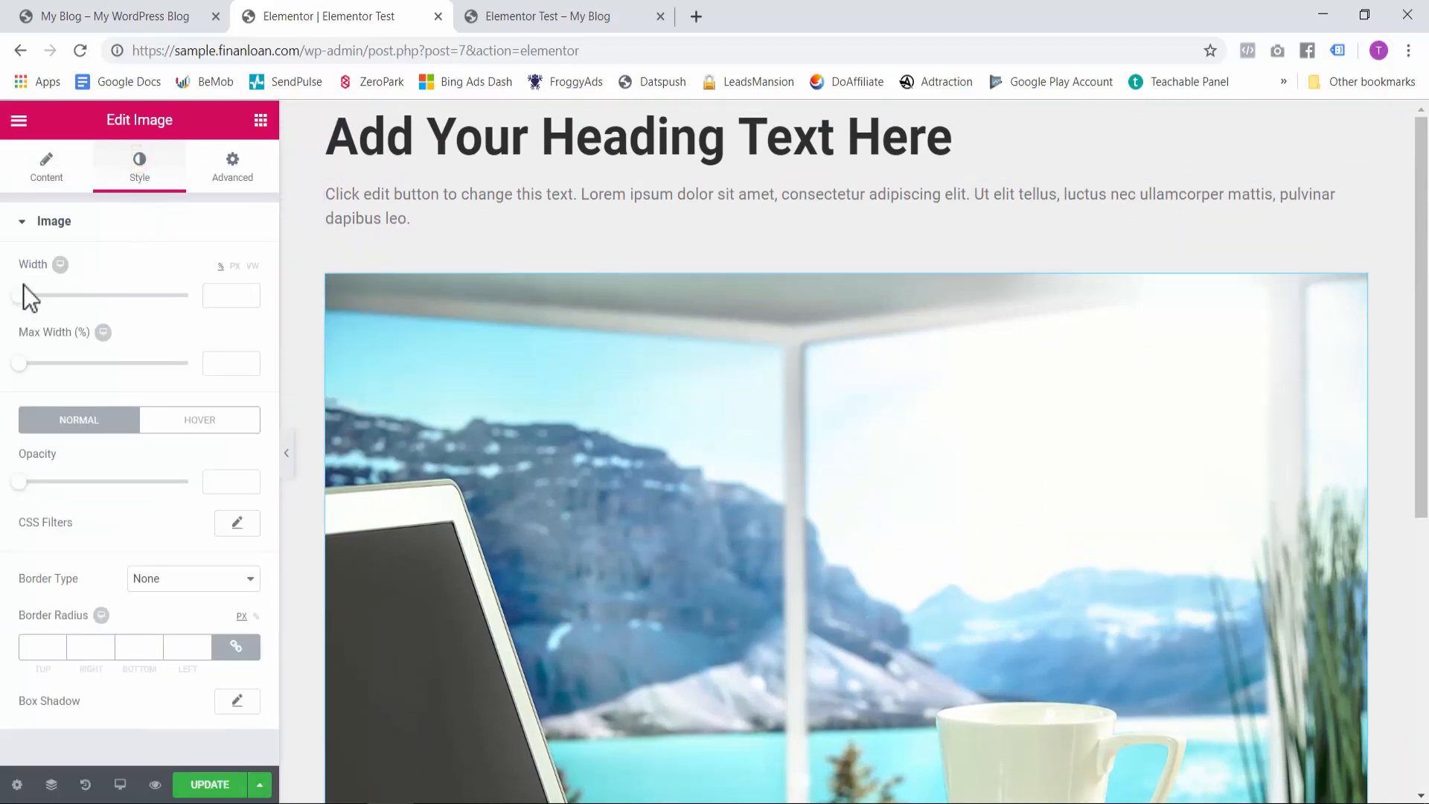
{"action": "left_click_drag", "start_coordinate": [19, 295], "coordinate": [48, 295]}
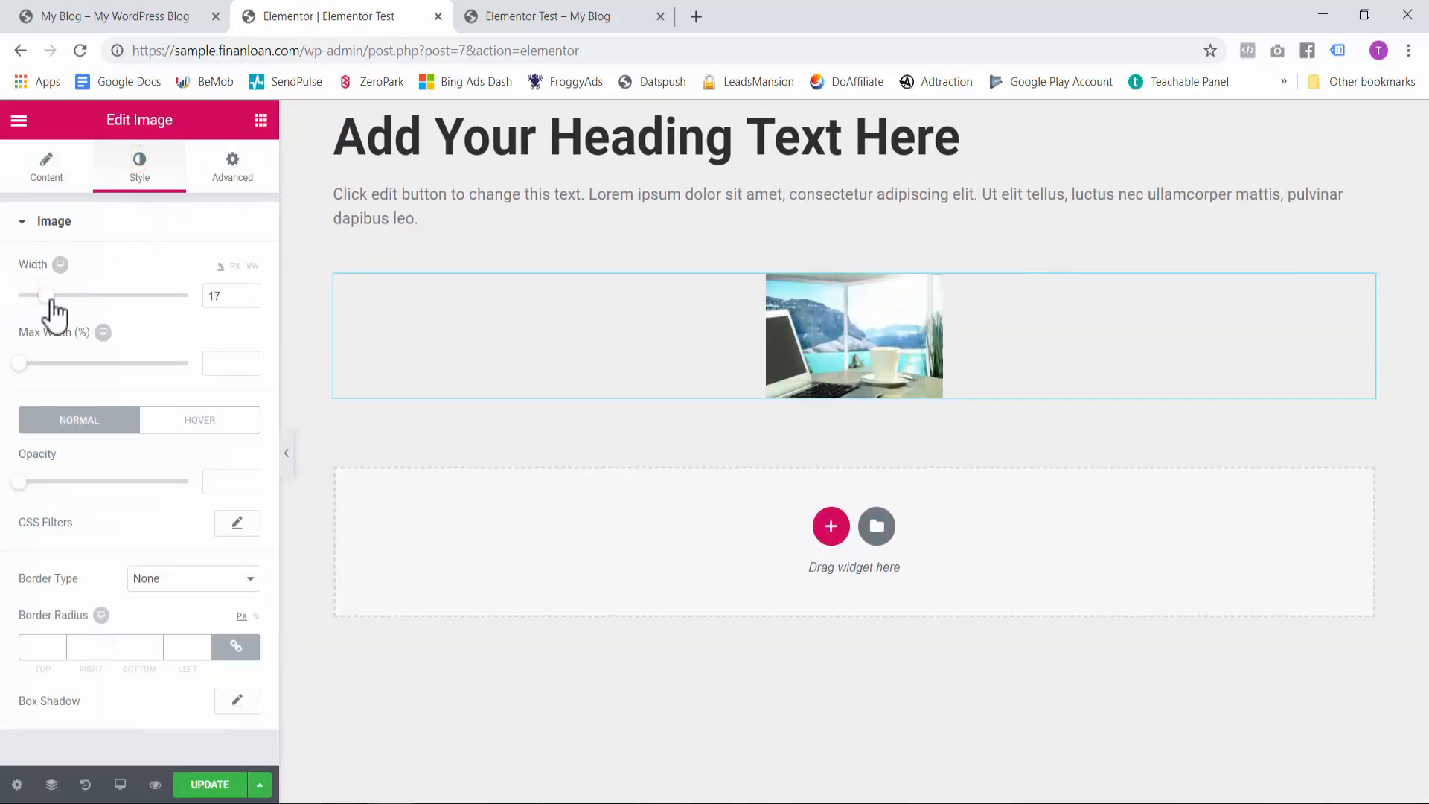
{"action": "left_click_drag", "start_coordinate": [47, 295], "coordinate": [65, 295]}
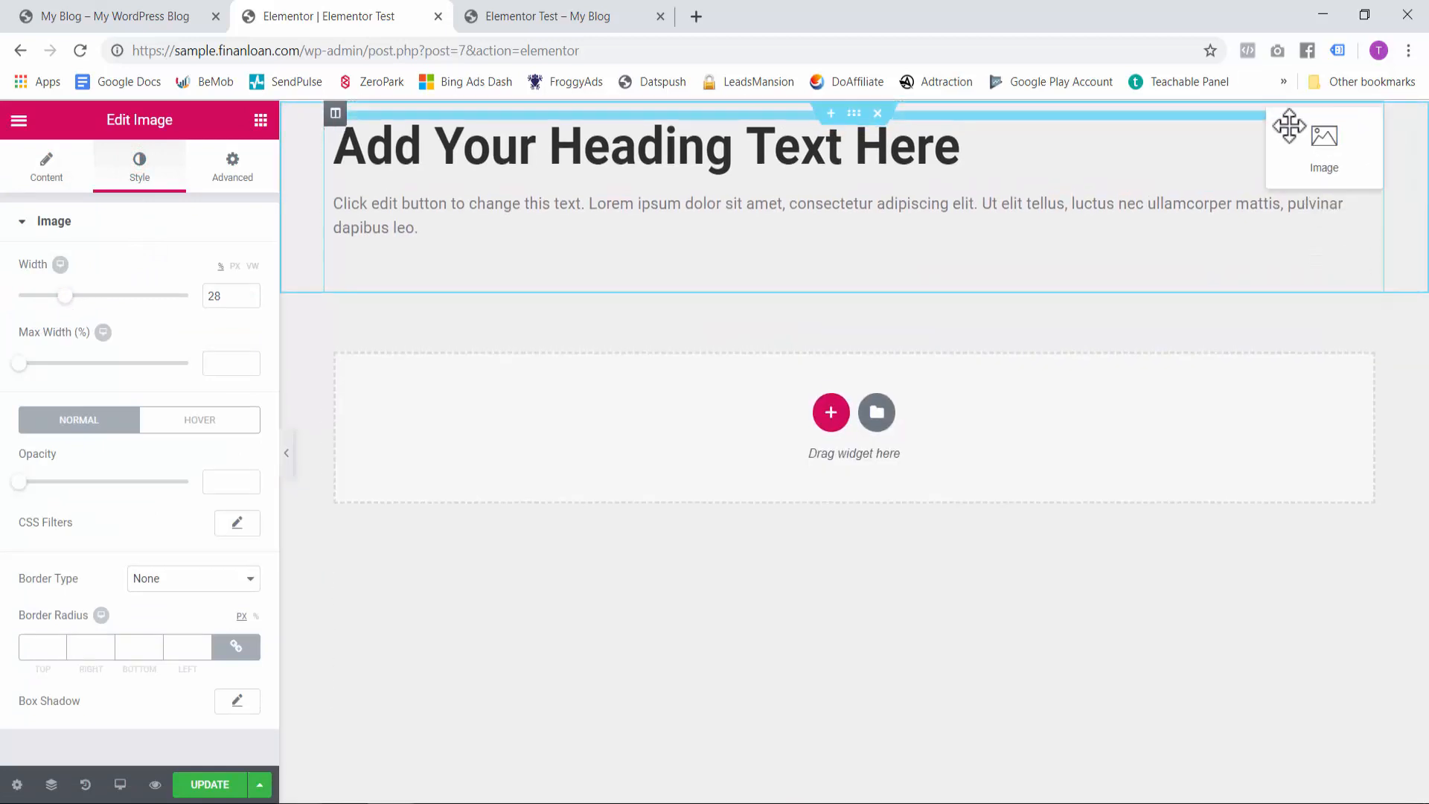
{"action": "left_click", "coordinate": [644, 359]}
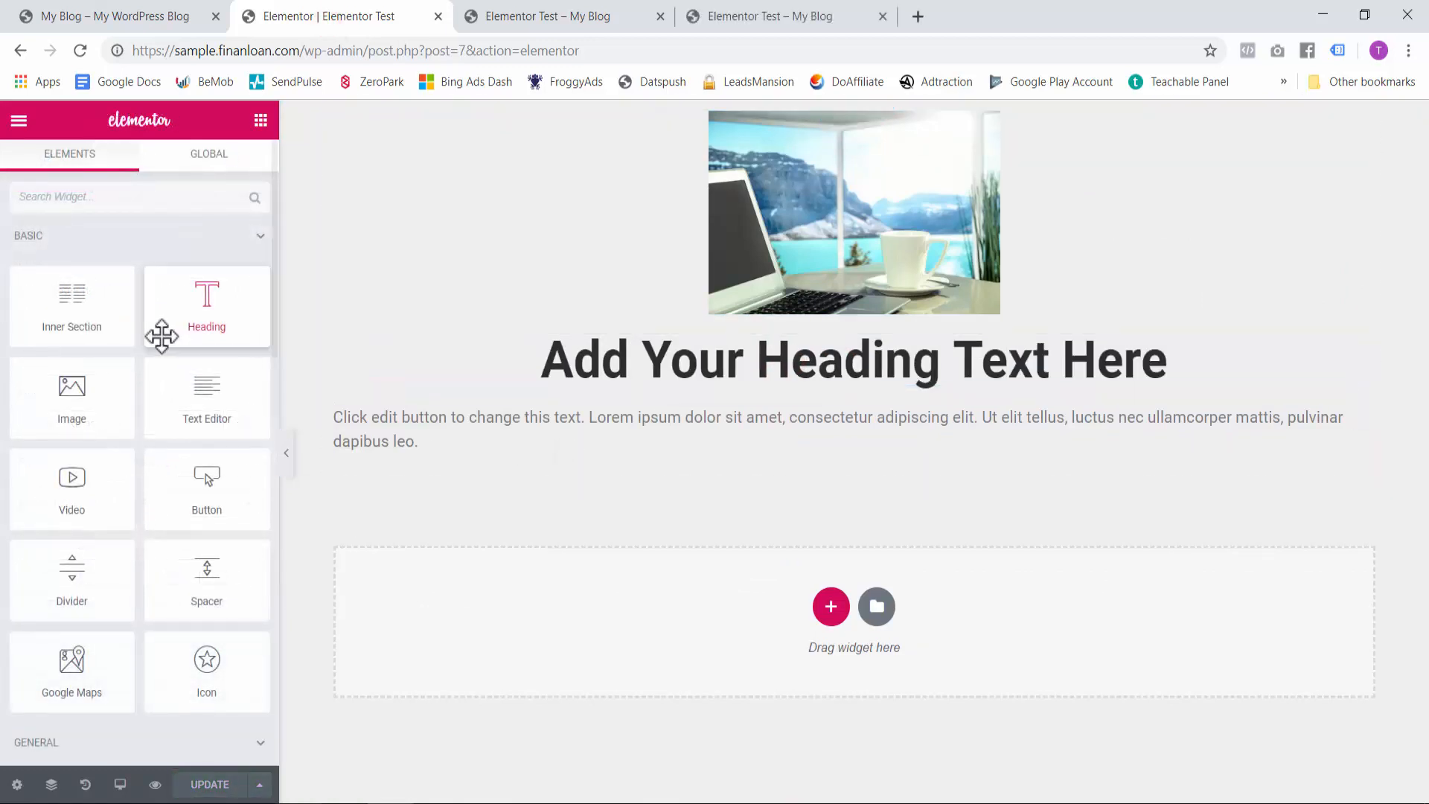
Exit Elementor back to the WordPress editor for Elementor Test
{"action": "left_click", "coordinate": [851, 359]}
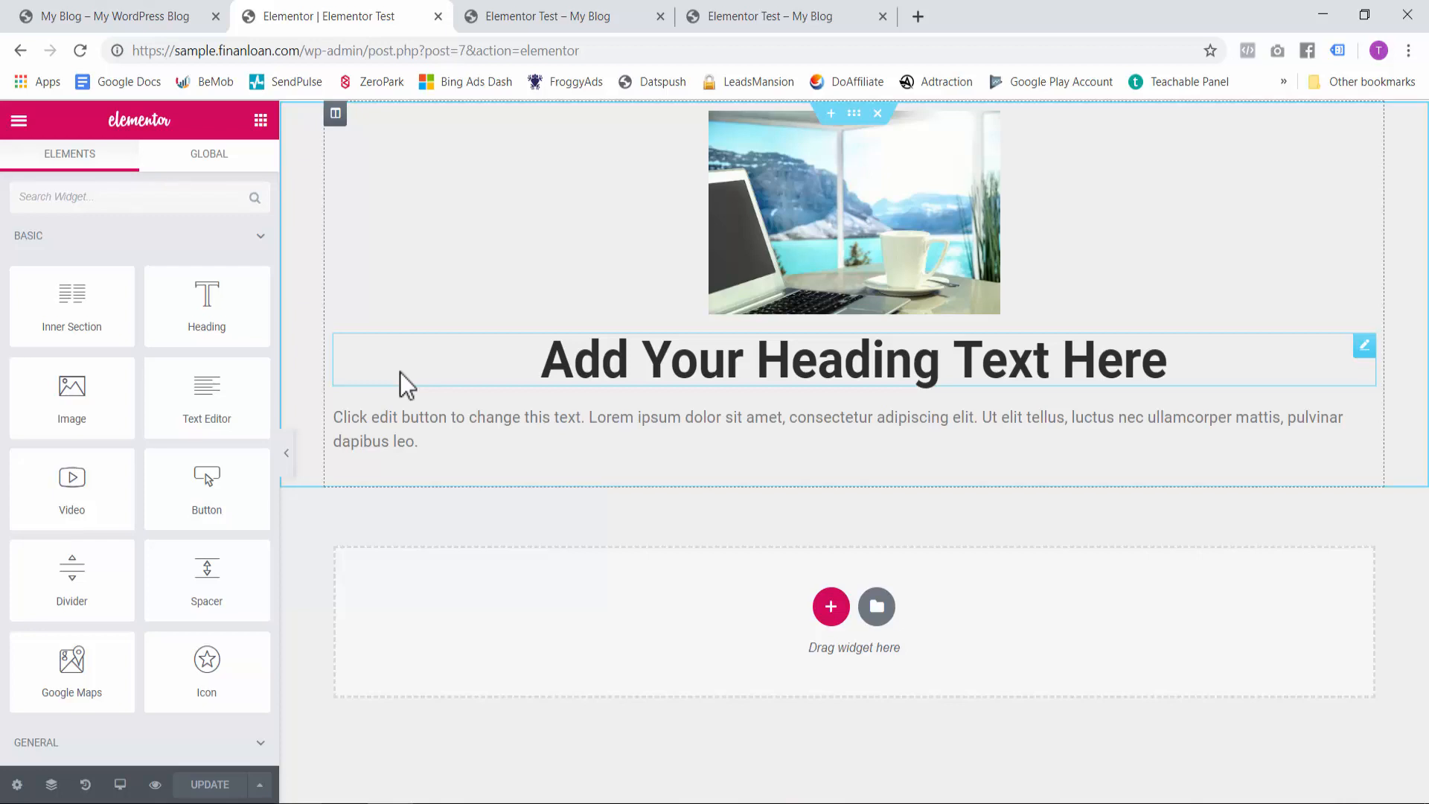
{"action": "mouse_move", "coordinate": [415, 387]}
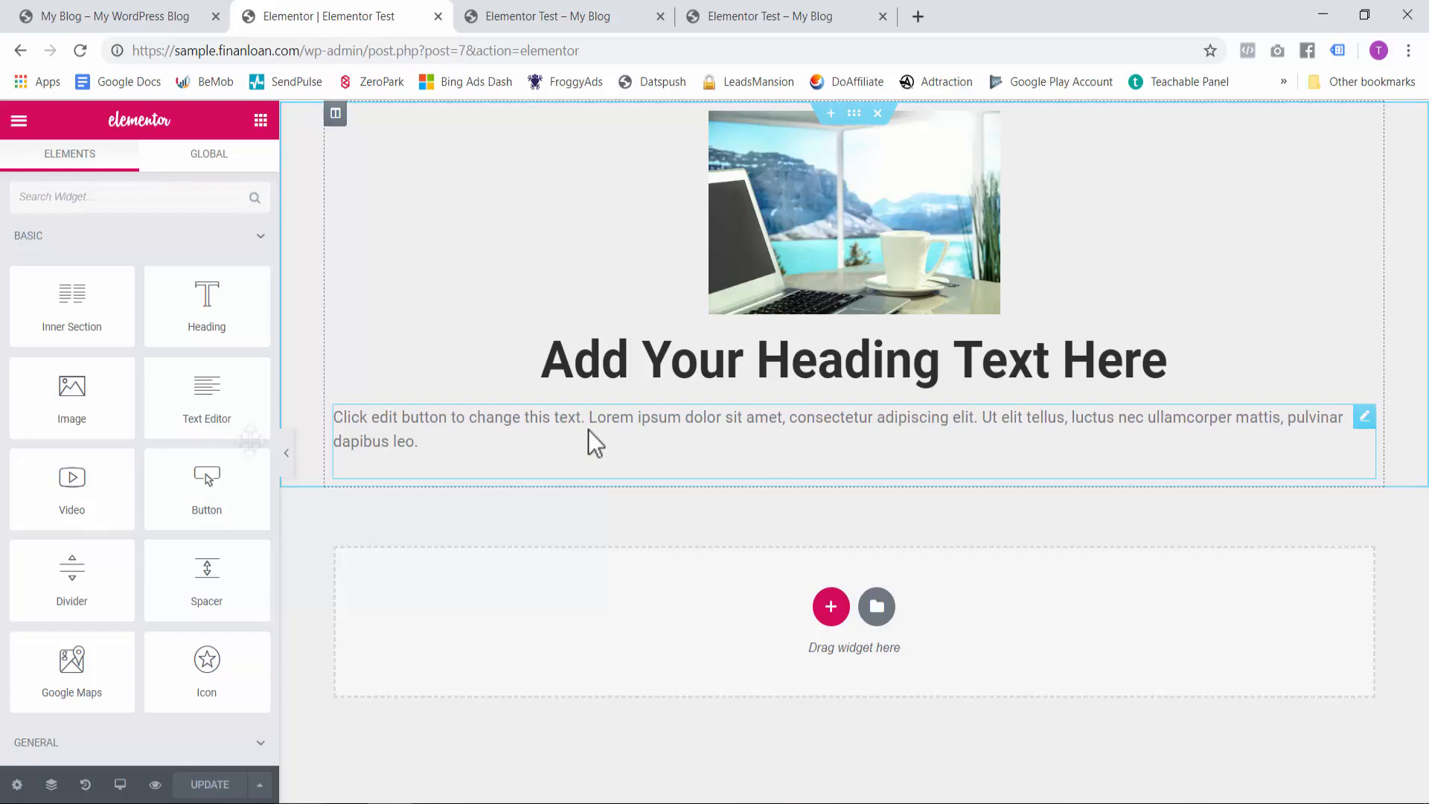
{"action": "left_click", "coordinate": [18, 119]}
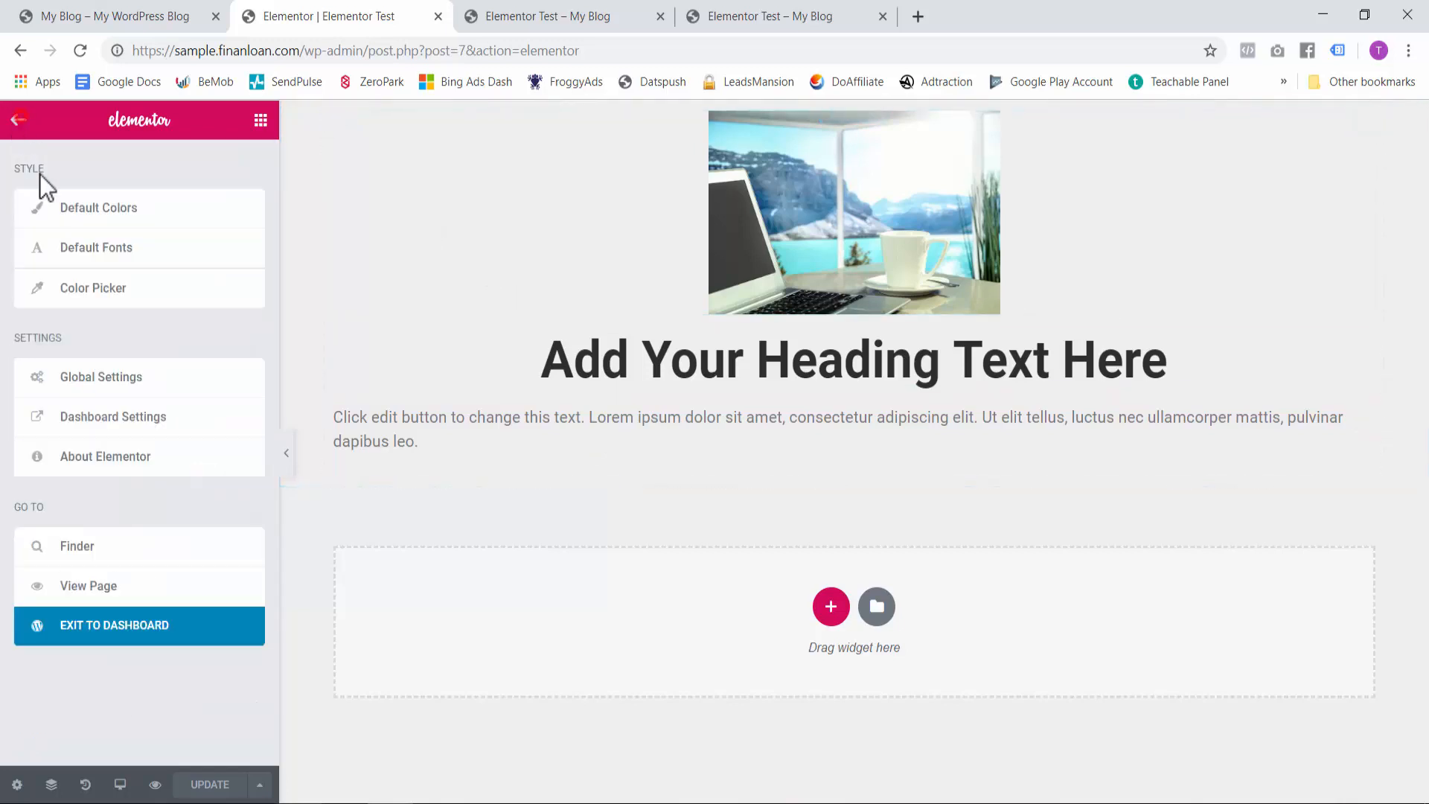
{"action": "left_click", "coordinate": [115, 626]}
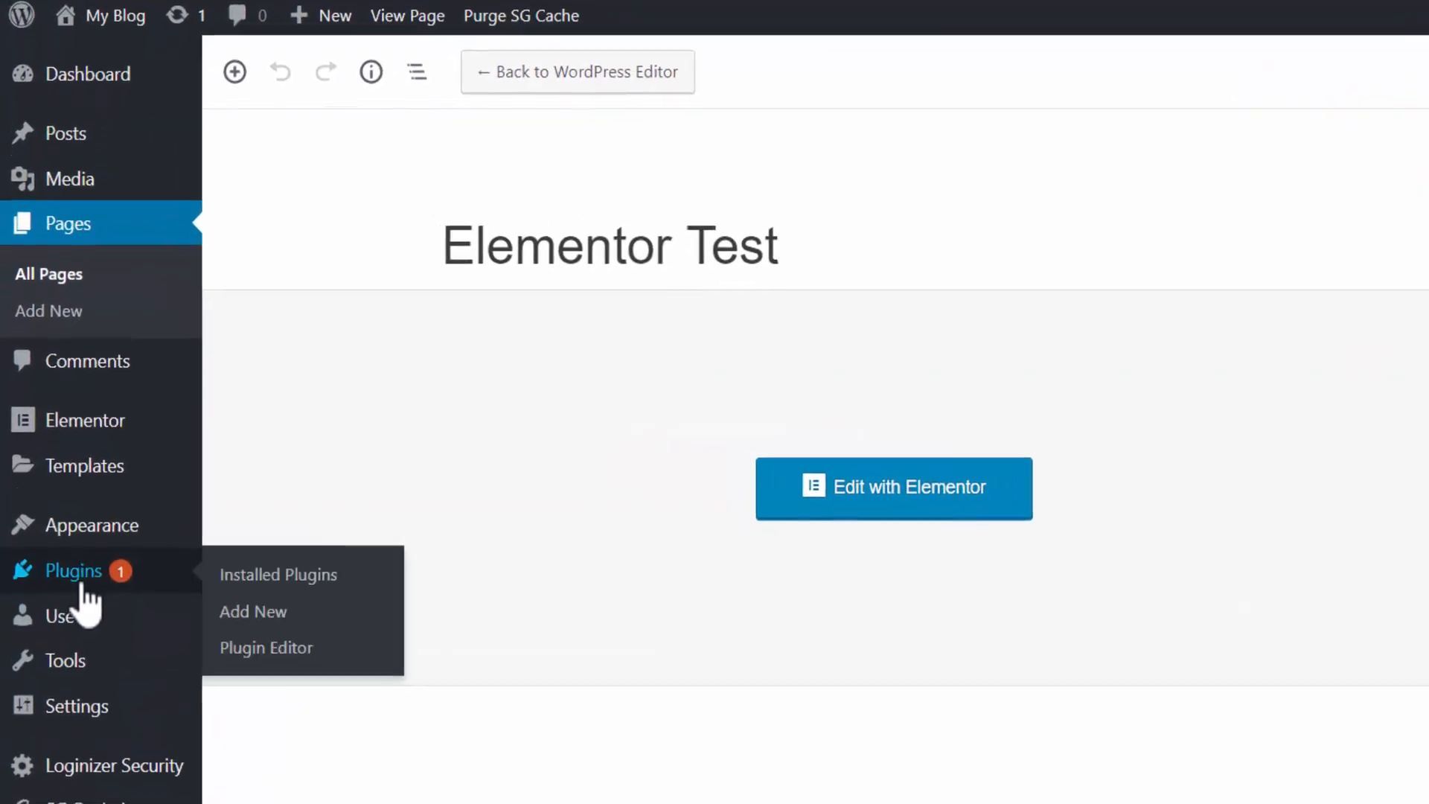
Show the installed plugins list with Elementor, Loginizer and SG Optimizer
{"action": "left_click", "coordinate": [278, 575]}
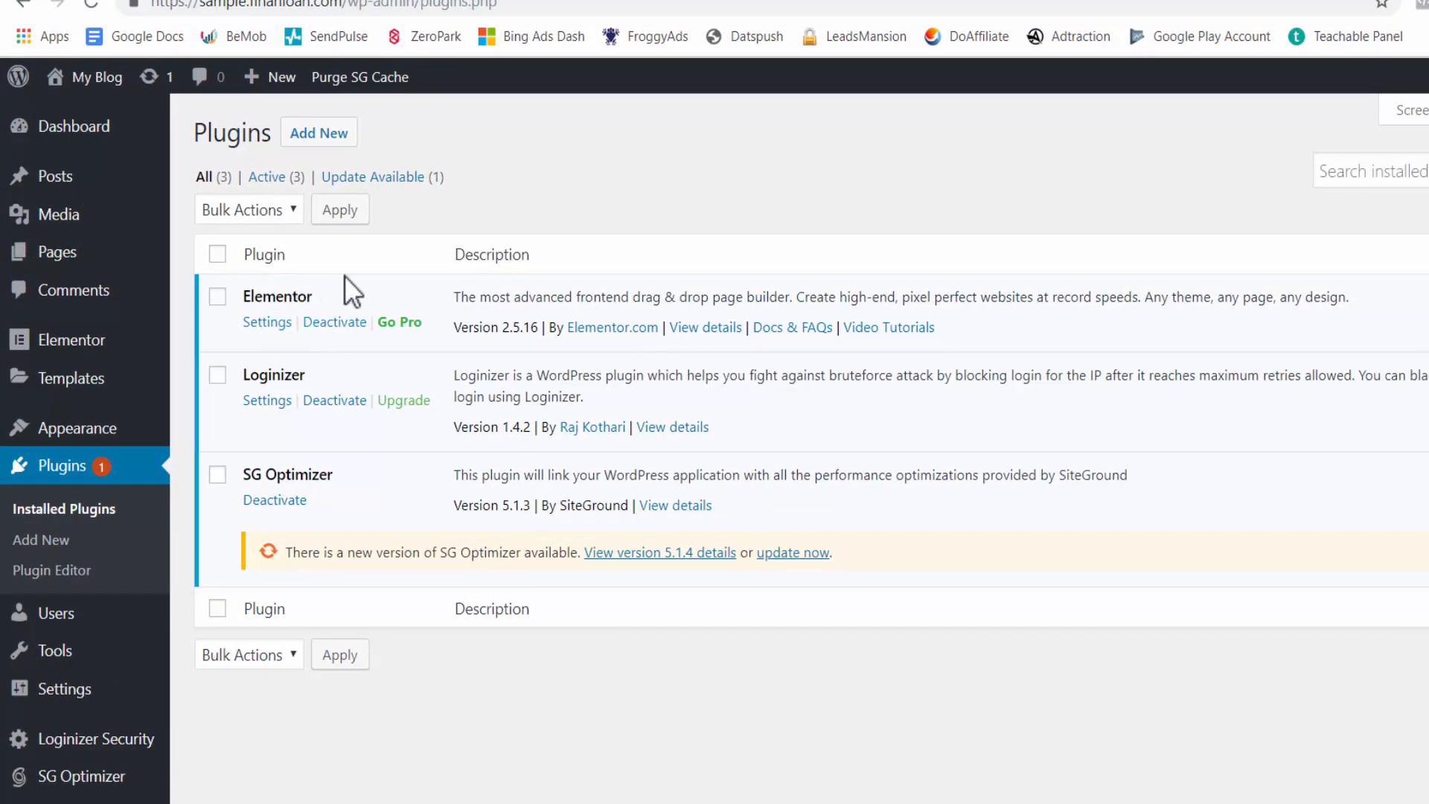
{"action": "mouse_move", "coordinate": [343, 314]}
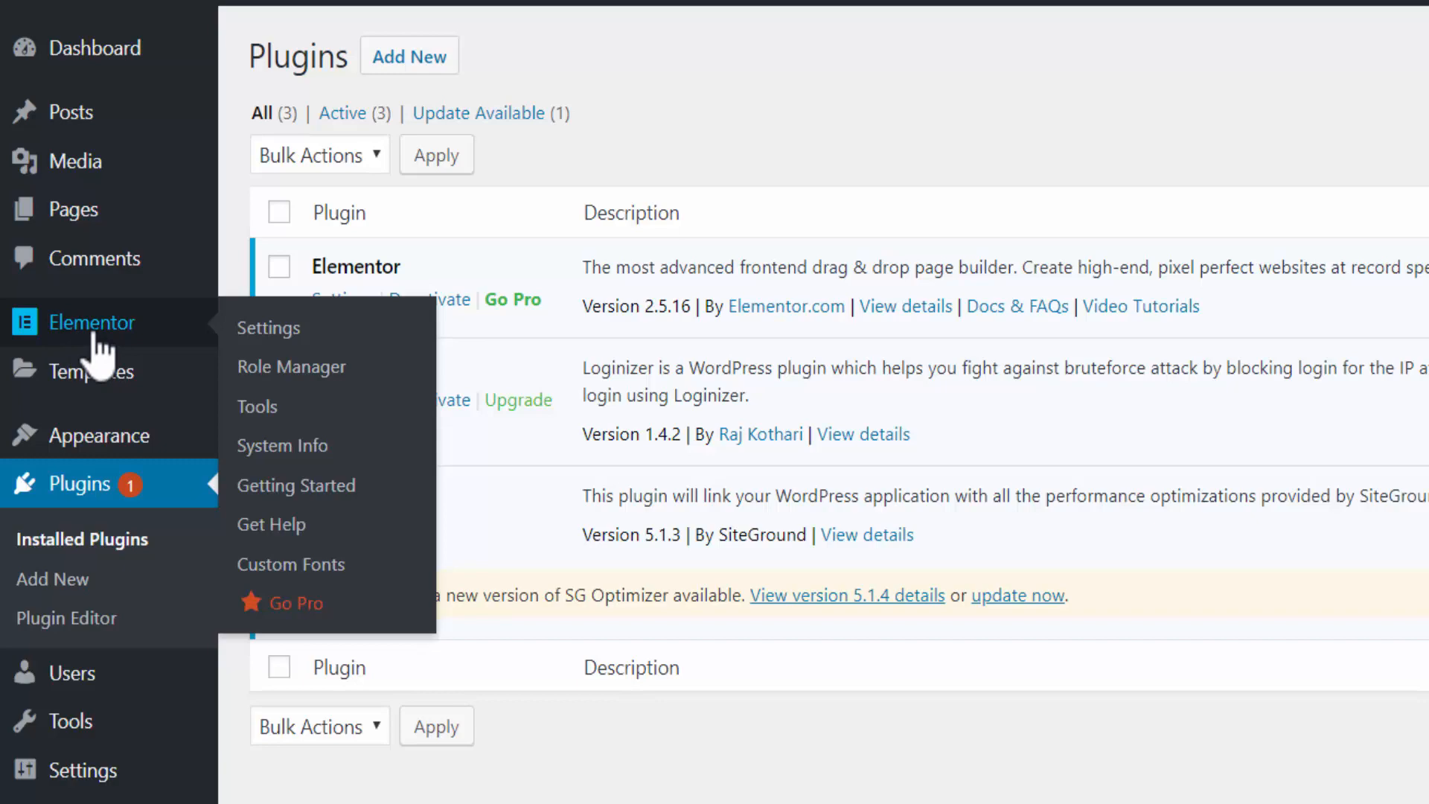
{"action": "mouse_move", "coordinate": [73, 208]}
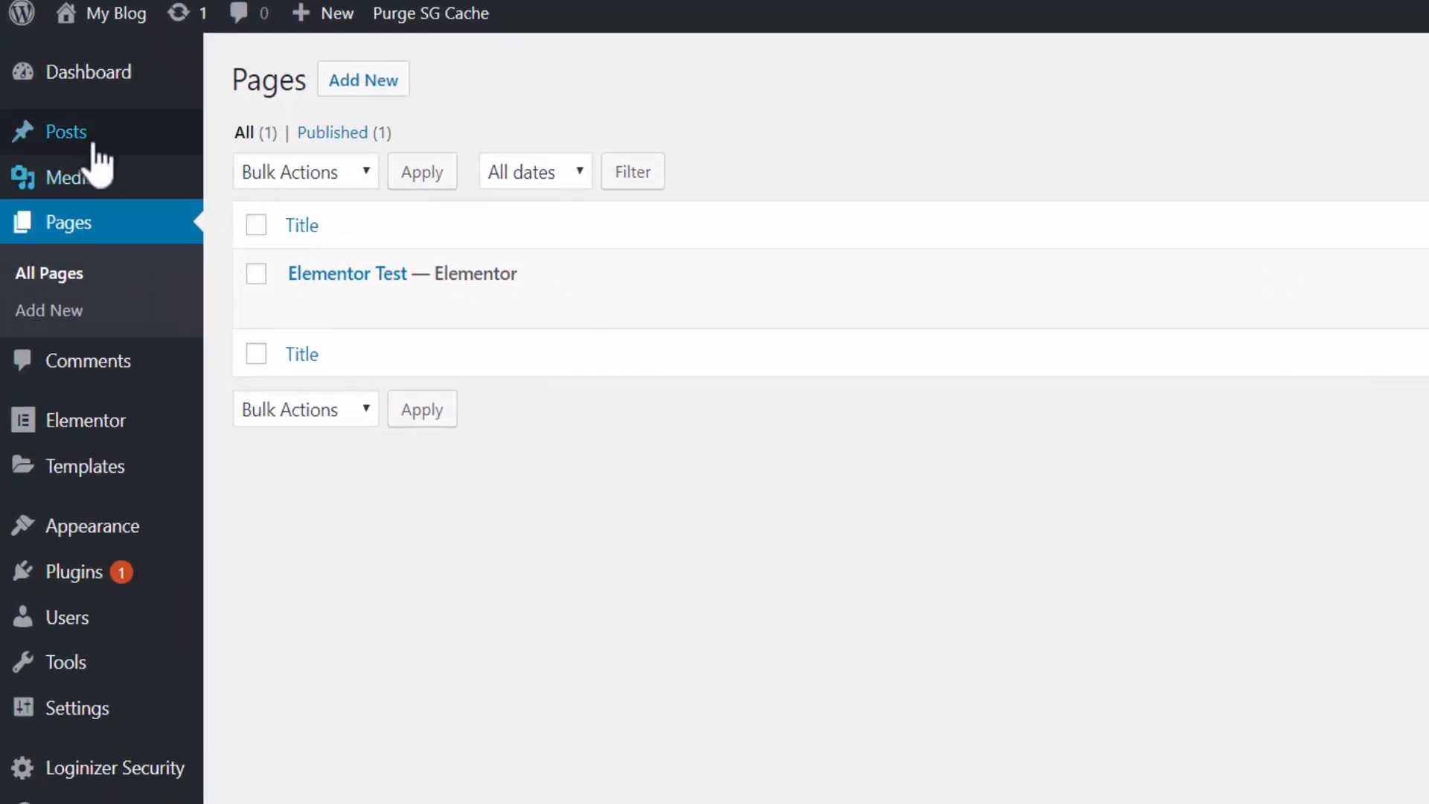
{"action": "mouse_move", "coordinate": [65, 131]}
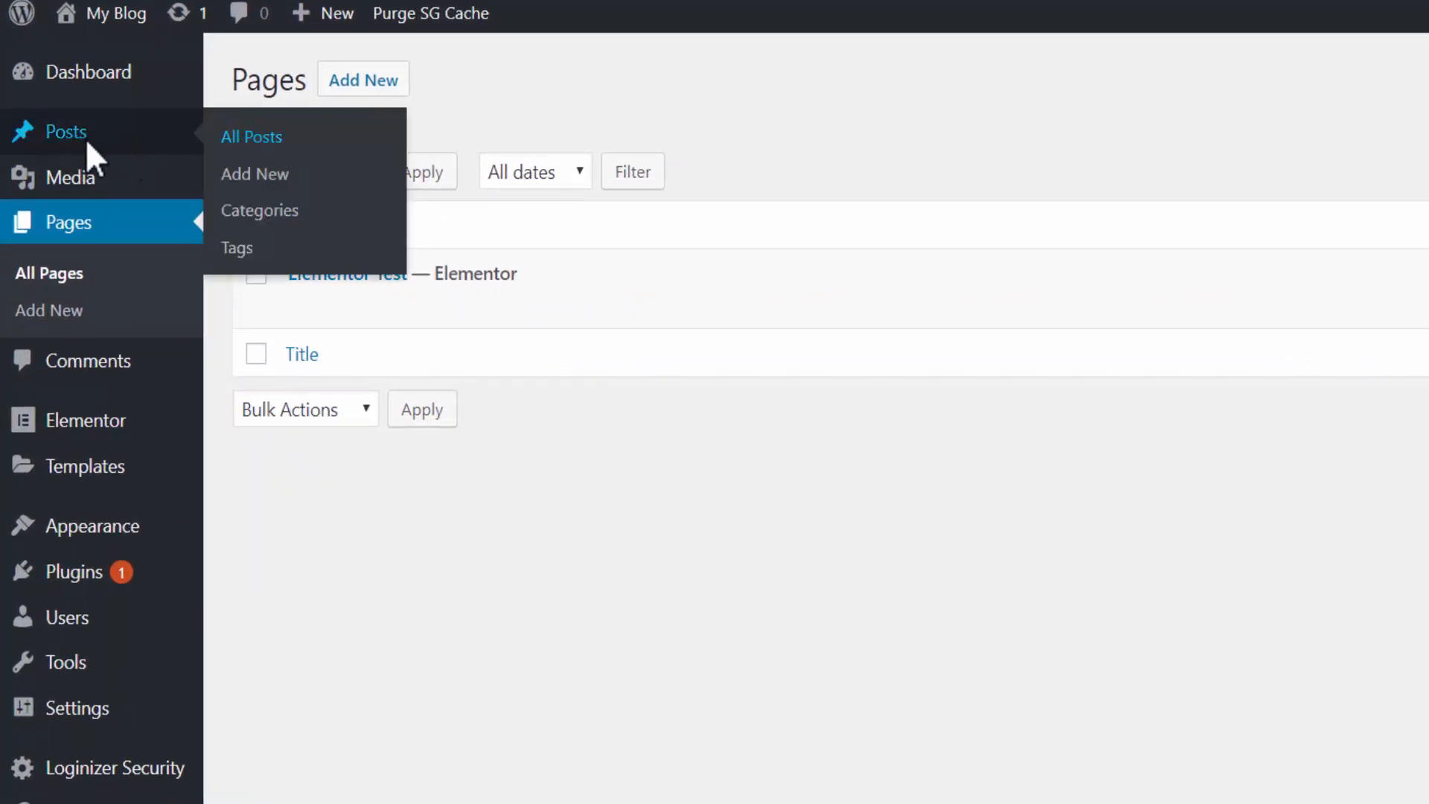
Open the Hello world! post from All Posts in the block editor
{"action": "left_click", "coordinate": [66, 131]}
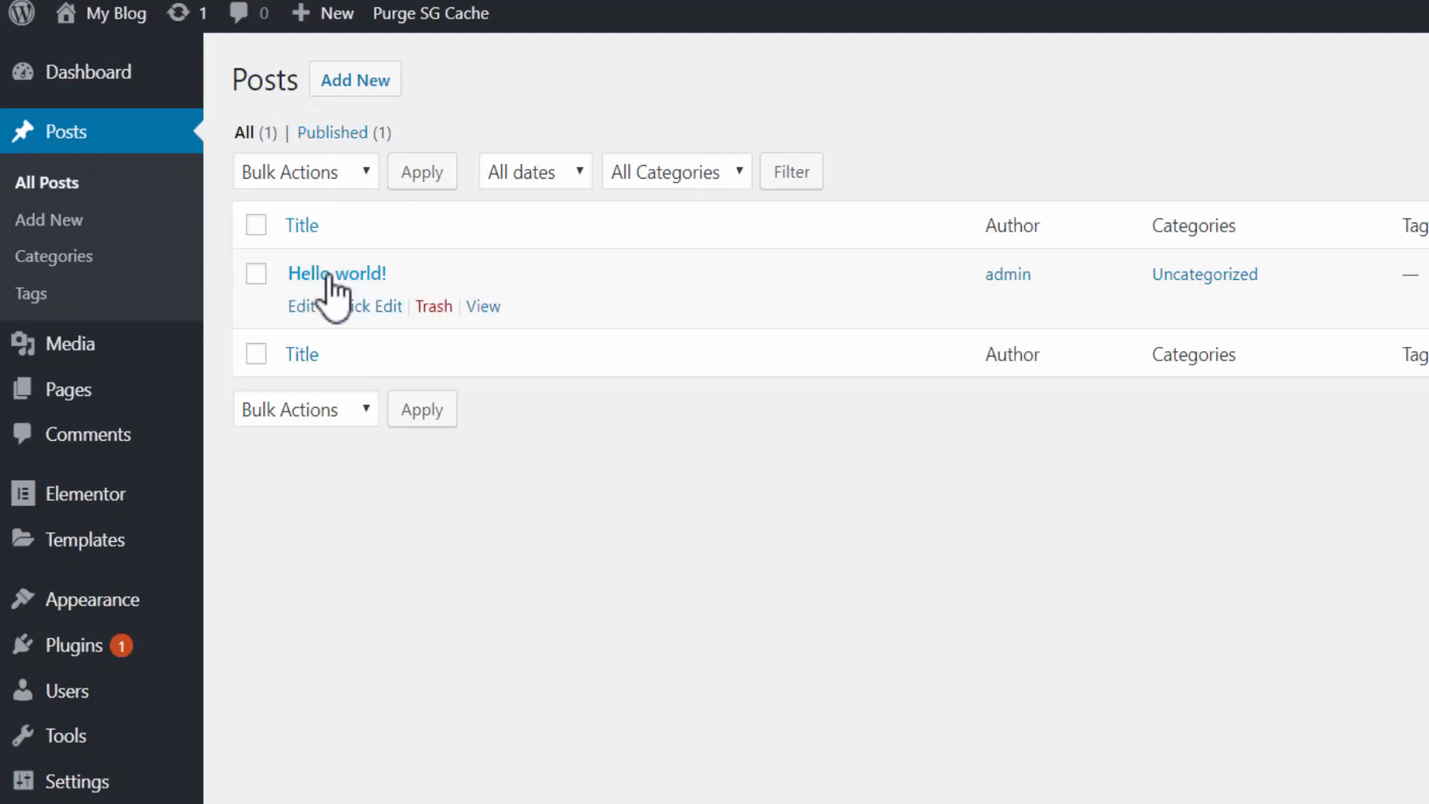
{"action": "left_click", "coordinate": [336, 274]}
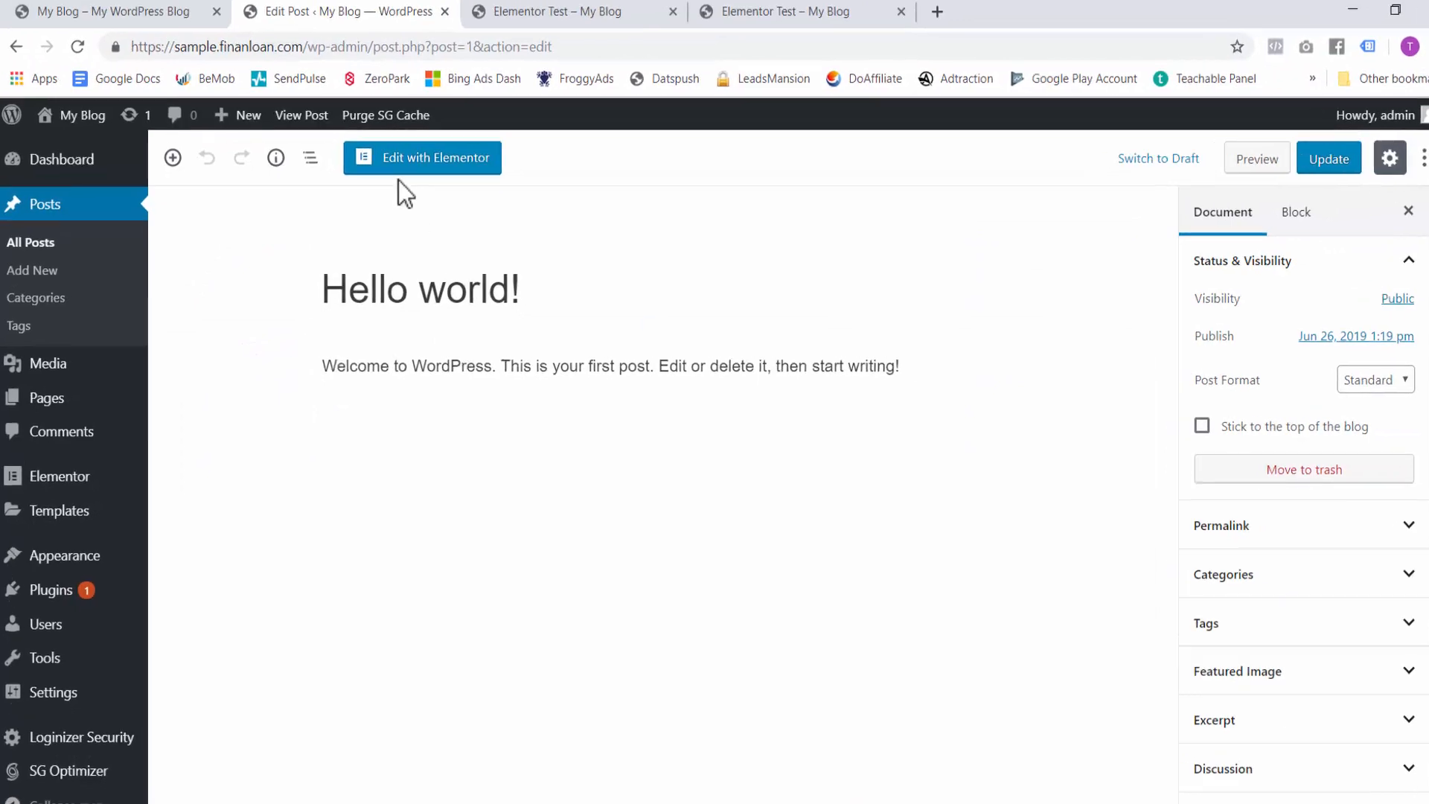